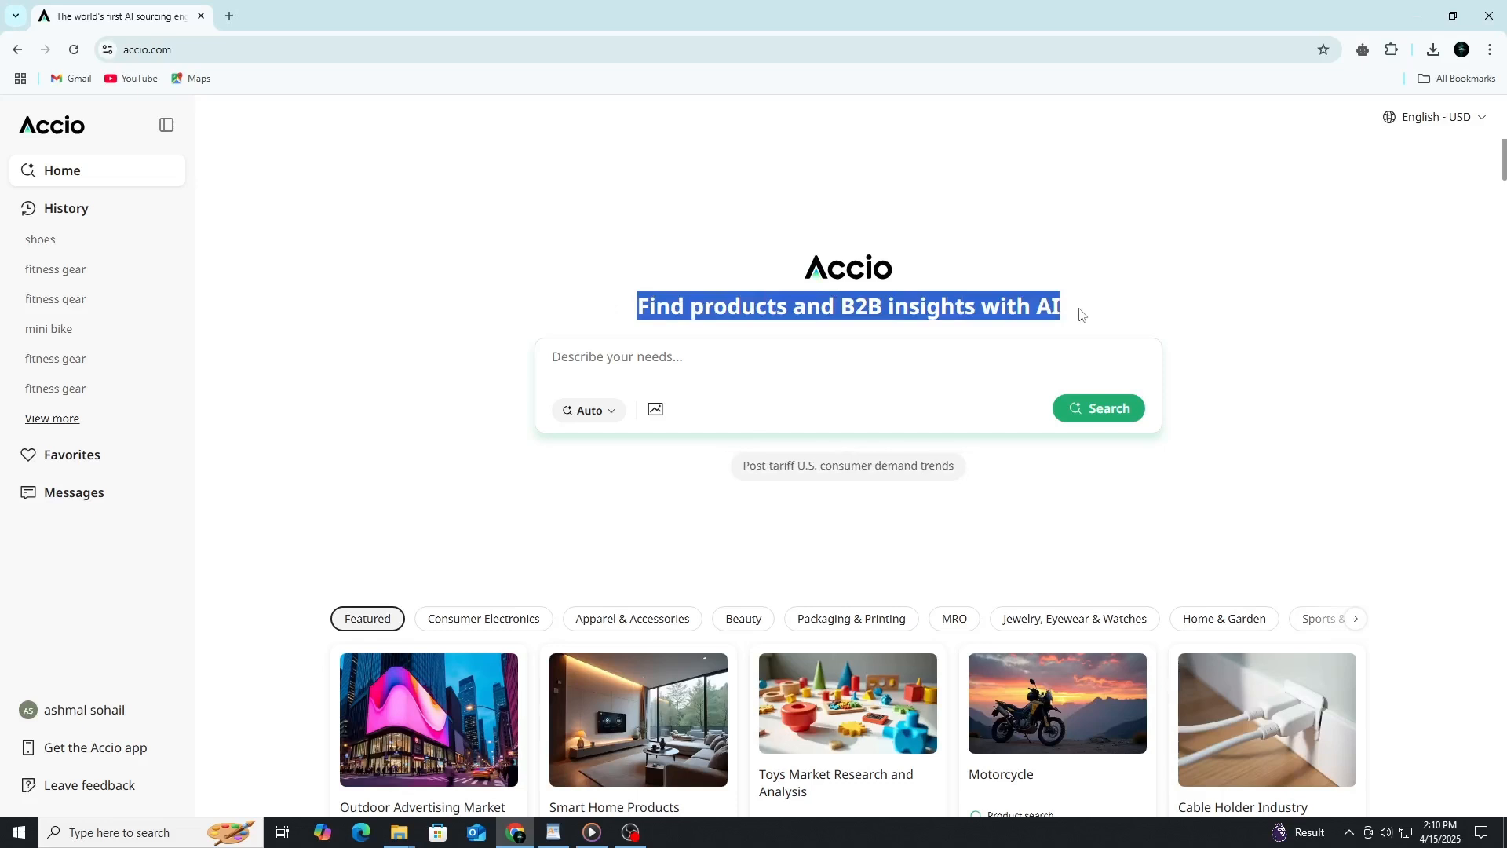
pyautogui.moveTo(1086, 314)
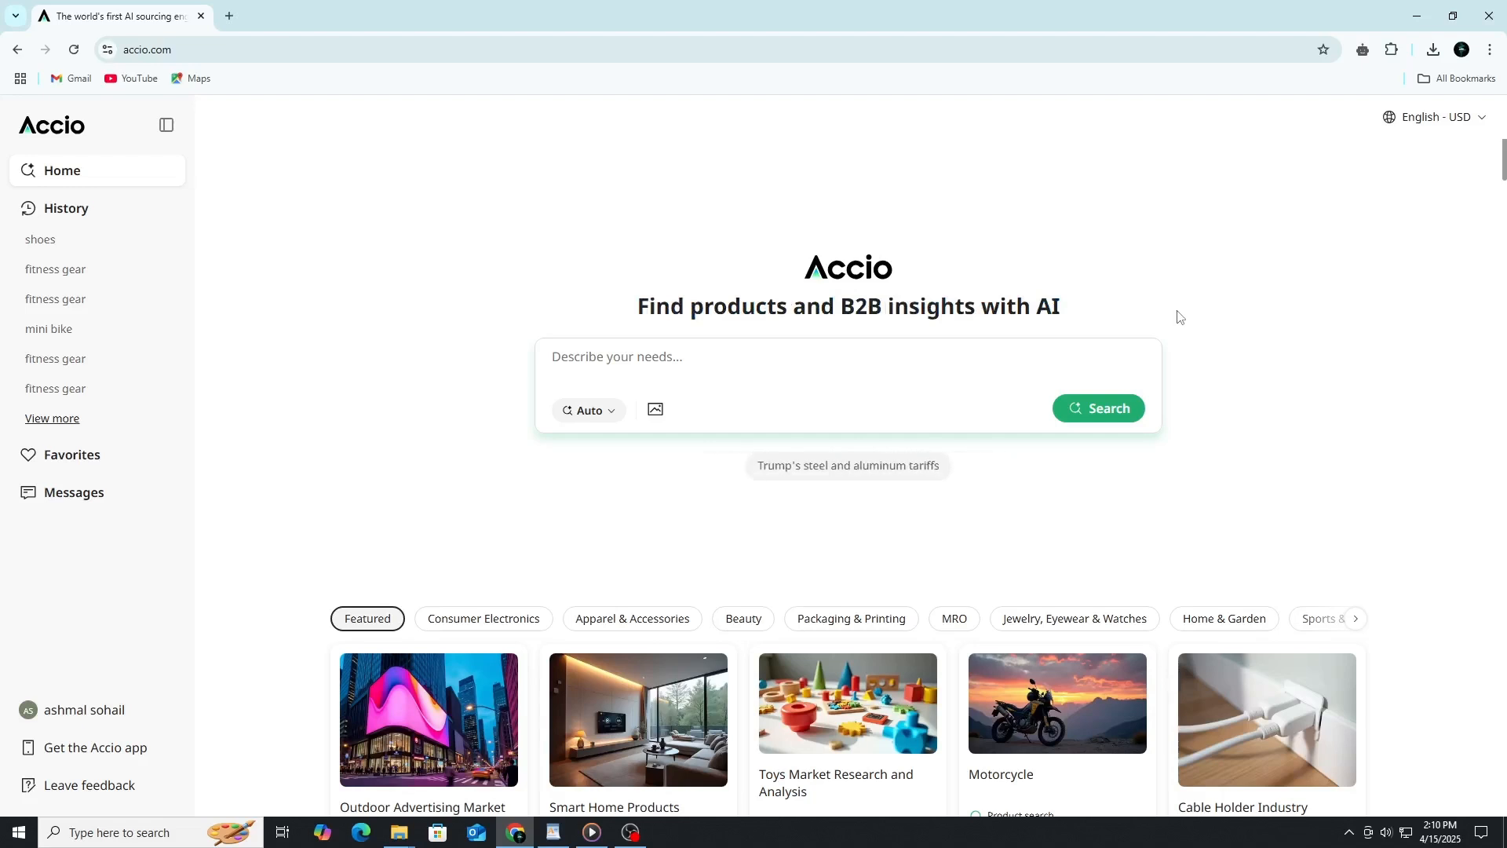
pyautogui.moveTo(1143, 314)
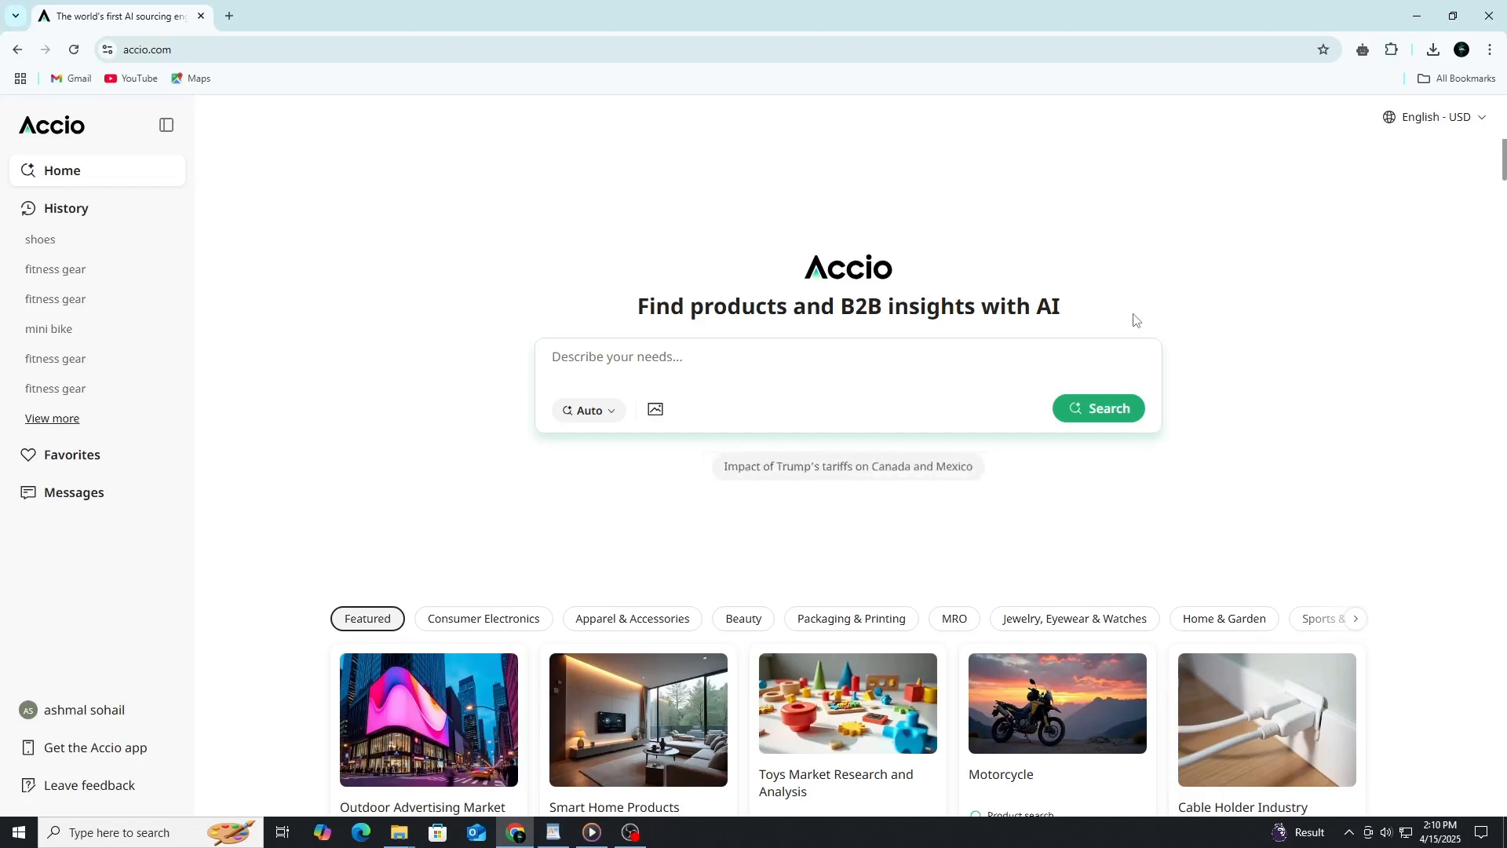
pyautogui.moveTo(1139, 319)
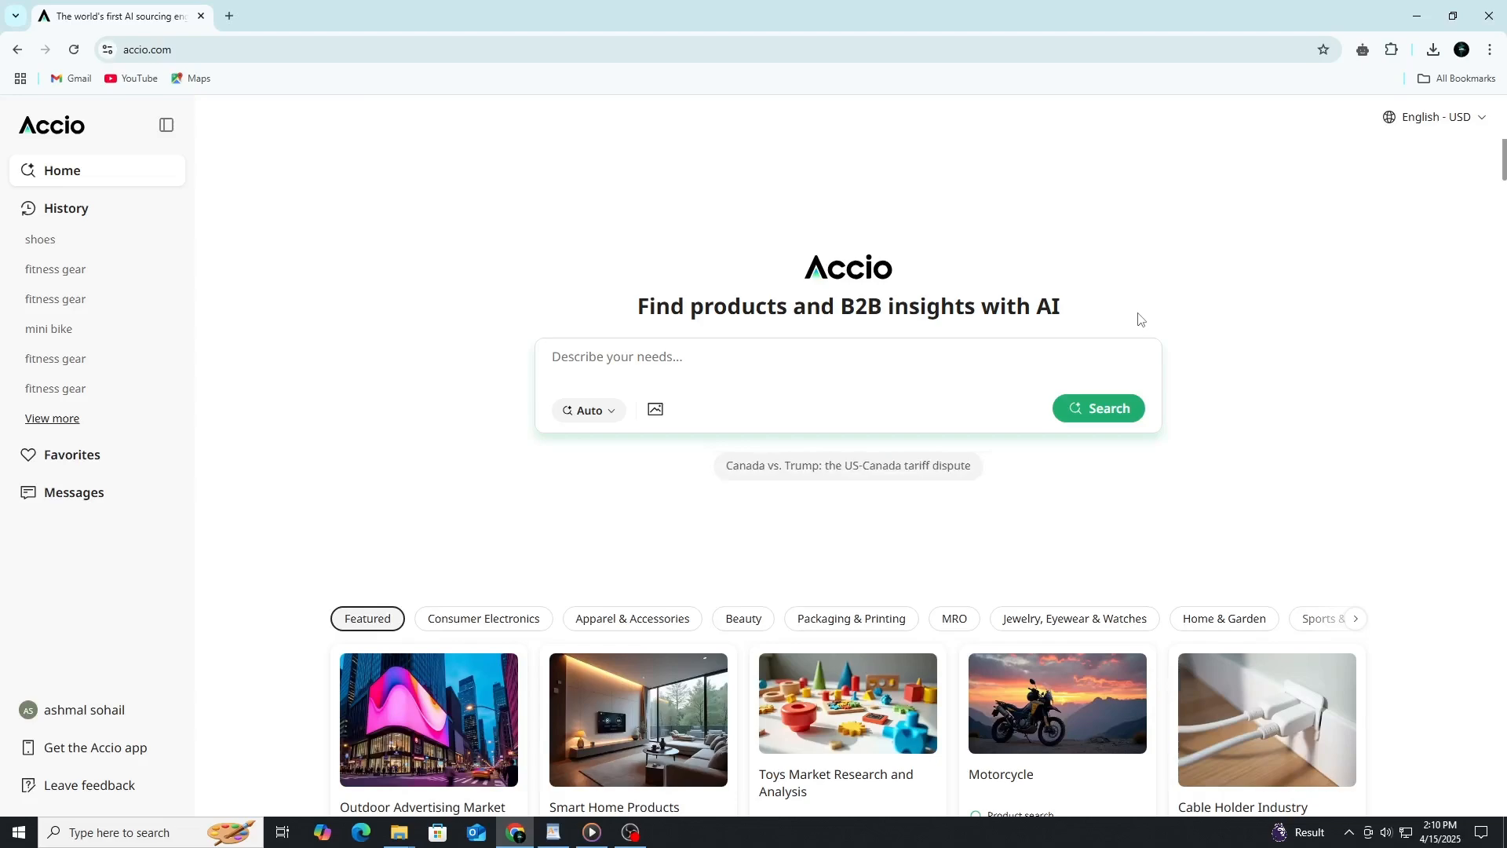
pyautogui.moveTo(479, 266)
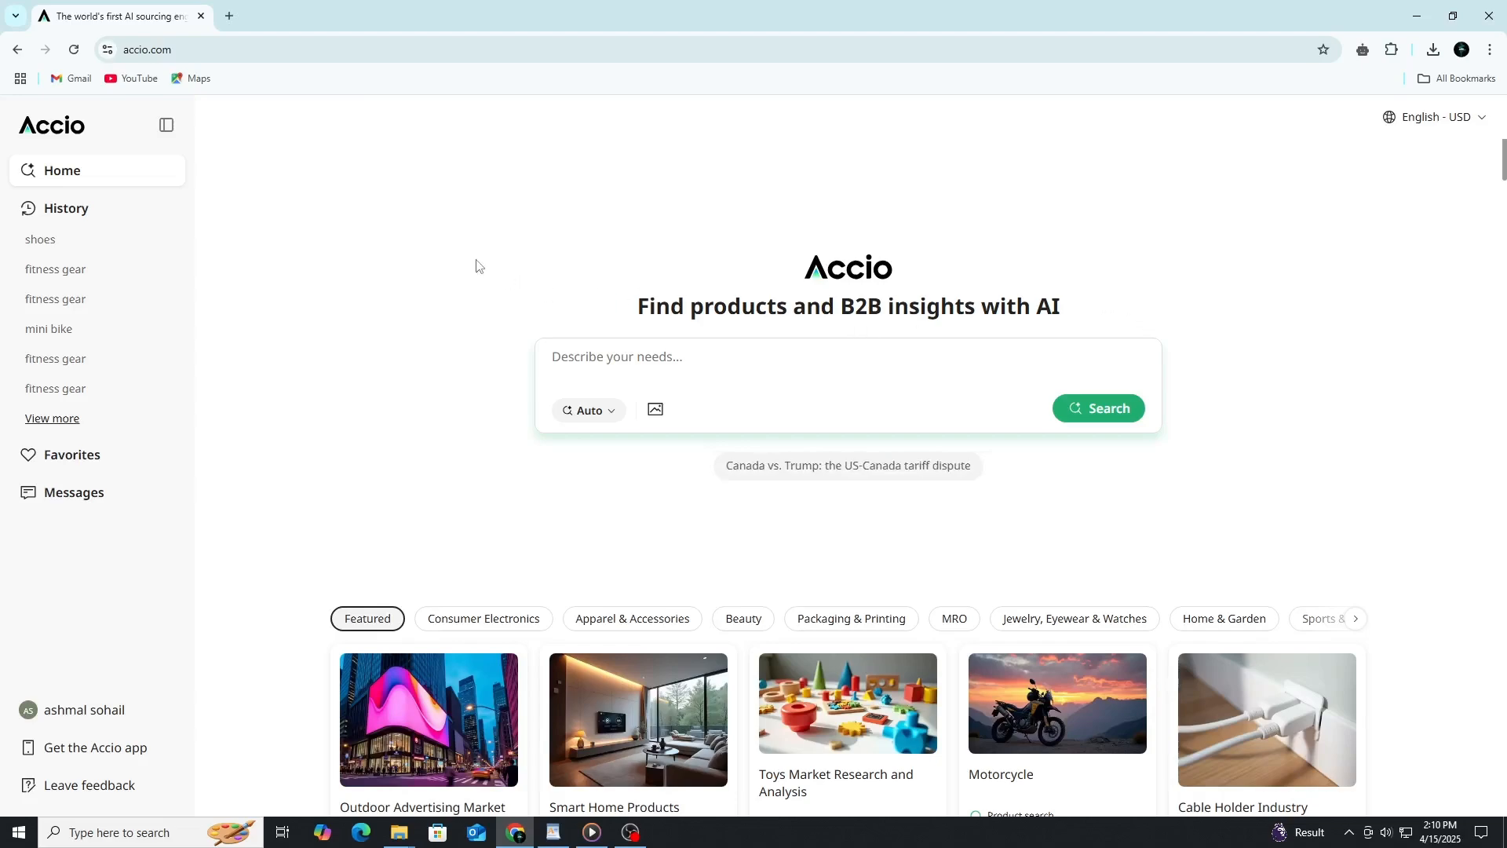
# Switch the search mode from Auto to Product search, briefly trying the other mode choices.
pyautogui.scroll(-3)
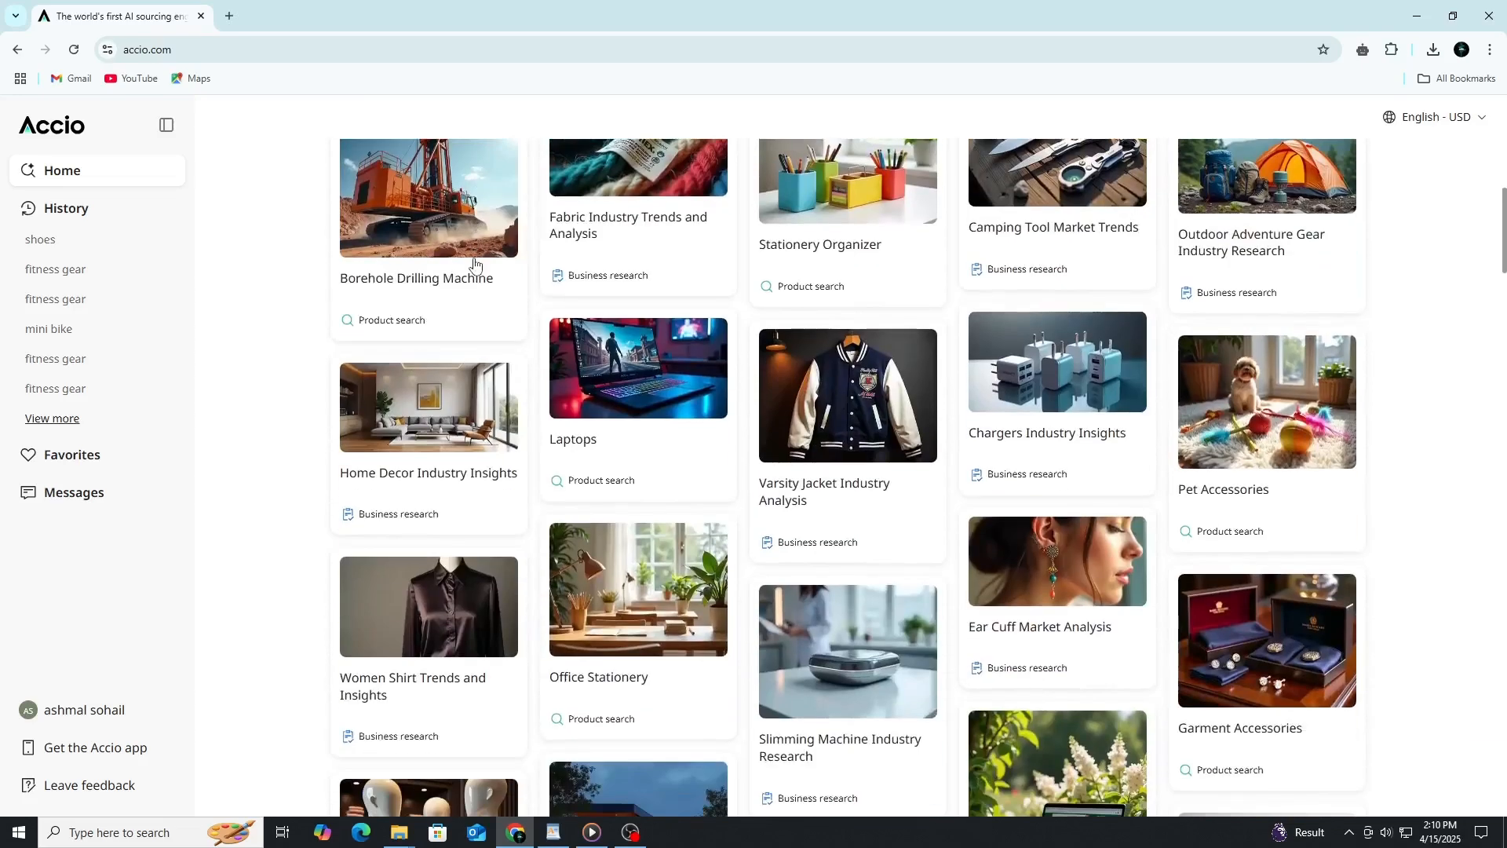
pyautogui.scroll(-3)
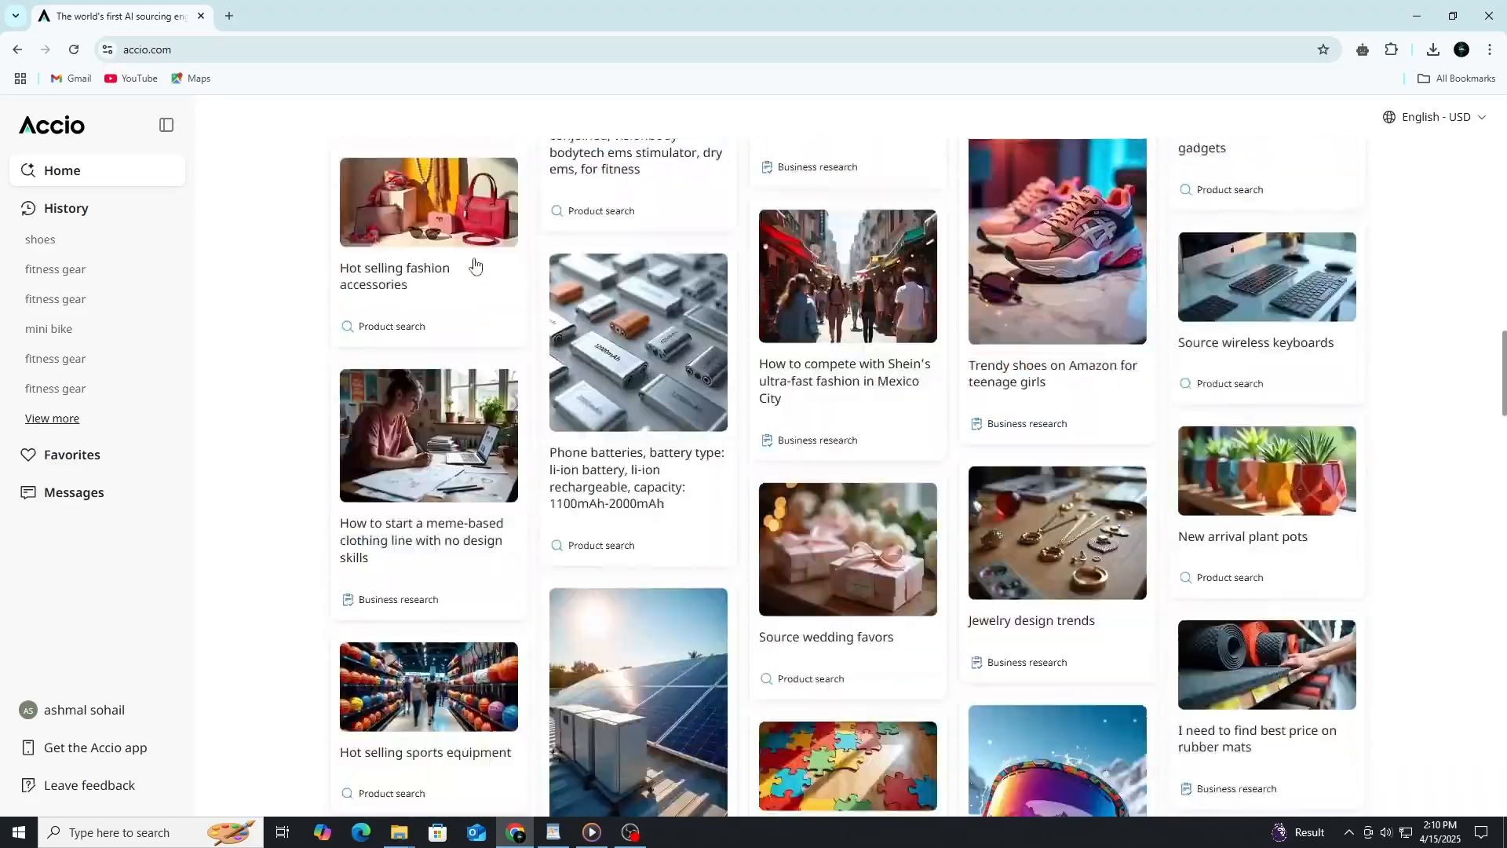
pyautogui.scroll(-3)
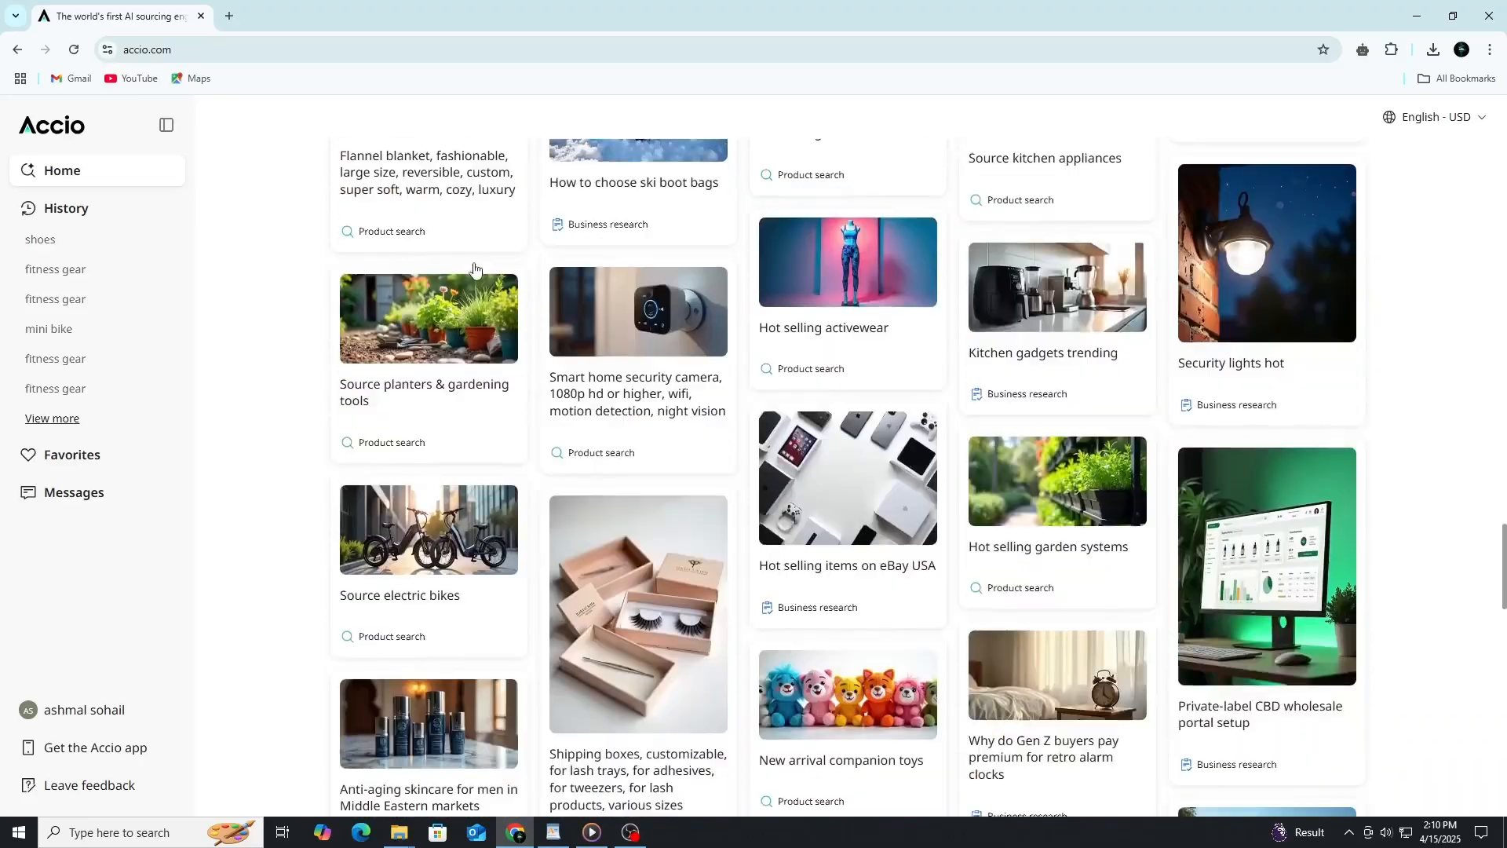
pyautogui.scroll(-3)
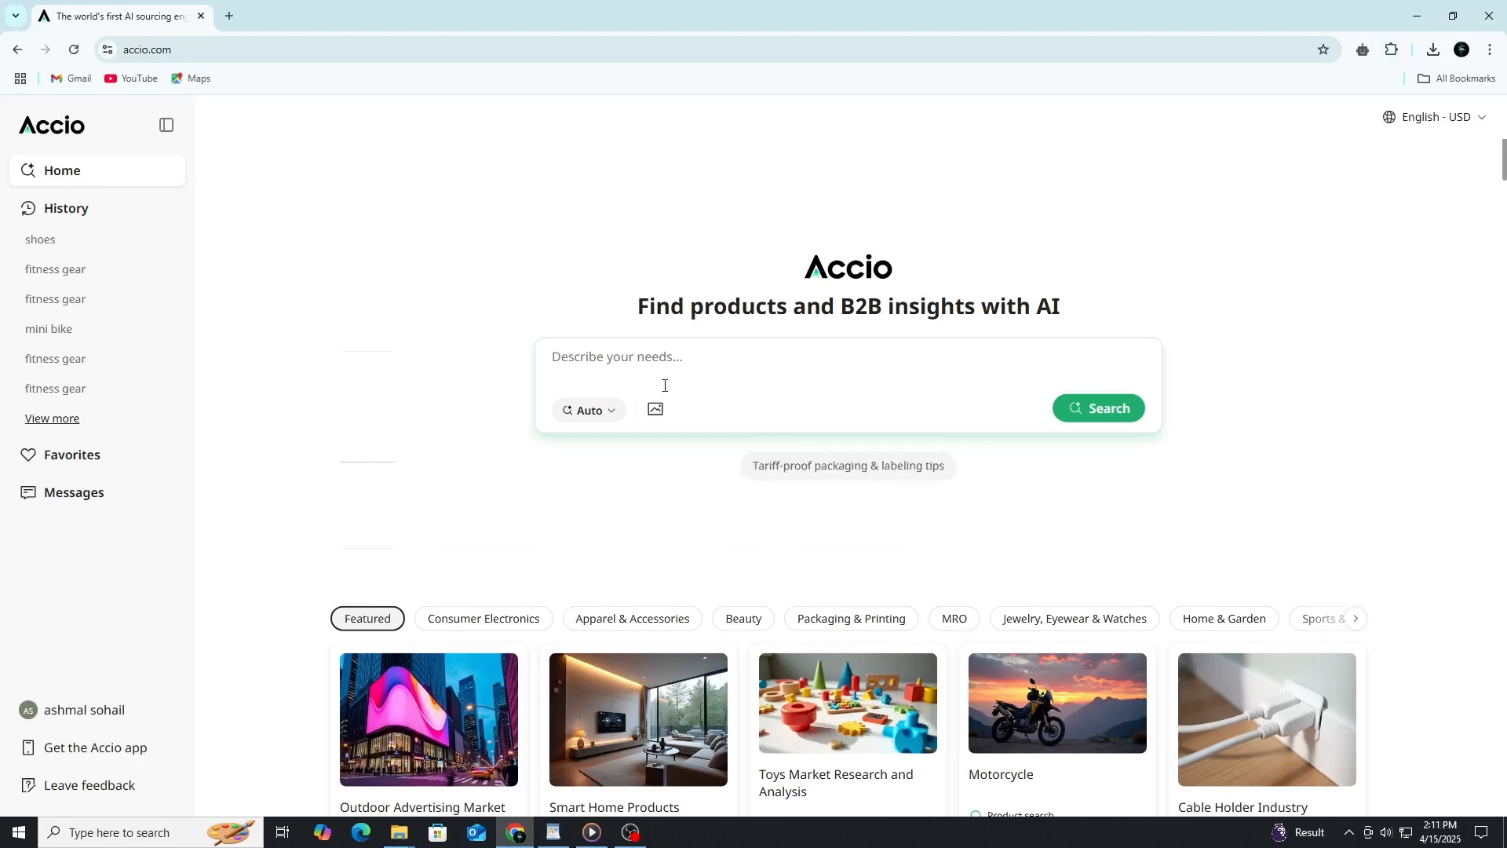
pyautogui.click(587, 410)
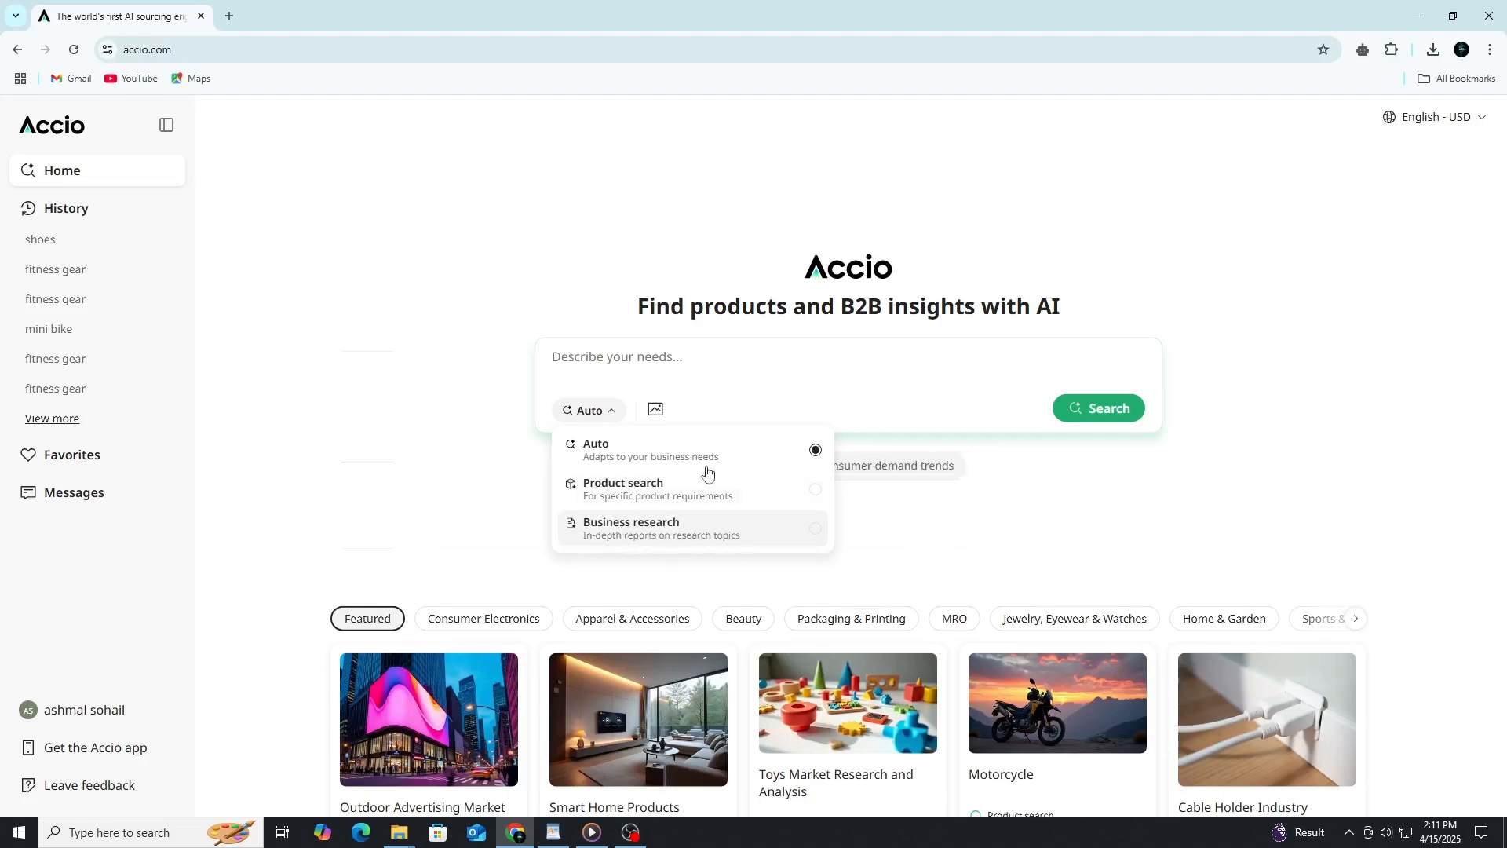
pyautogui.moveTo(581, 450)
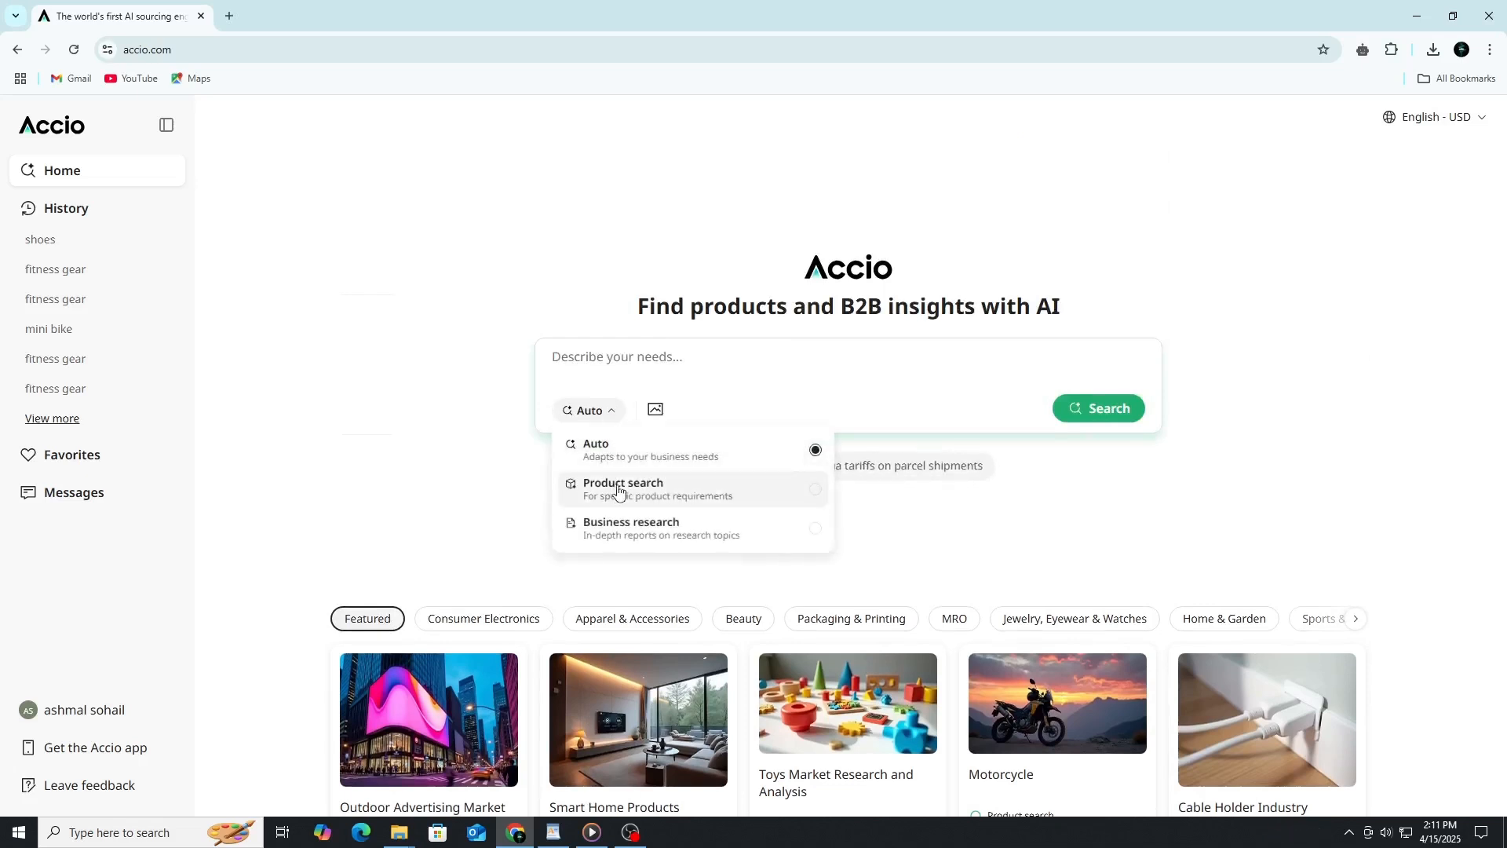
pyautogui.click(622, 488)
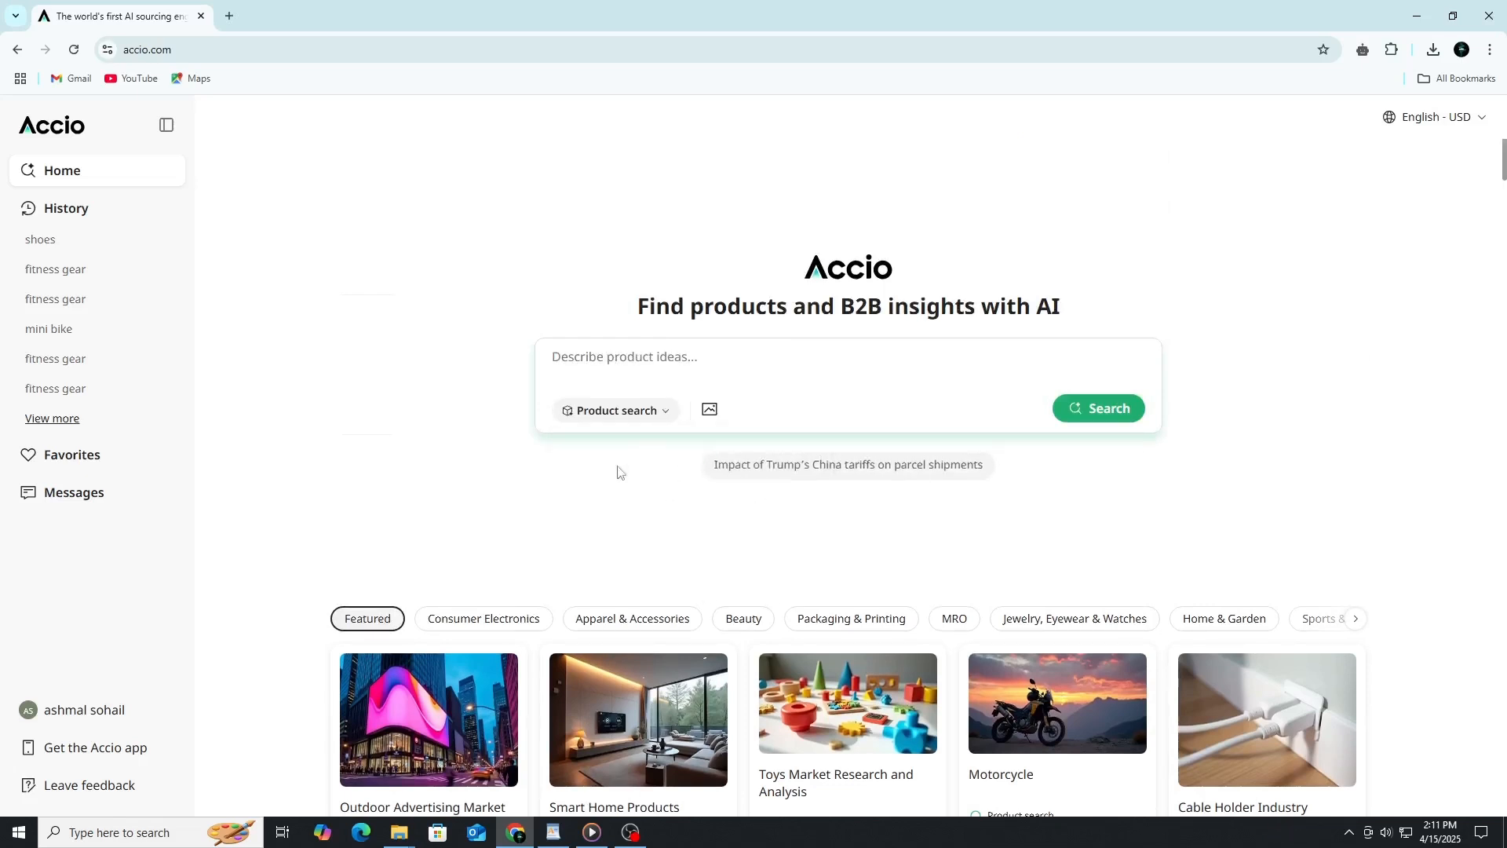
pyautogui.click(615, 411)
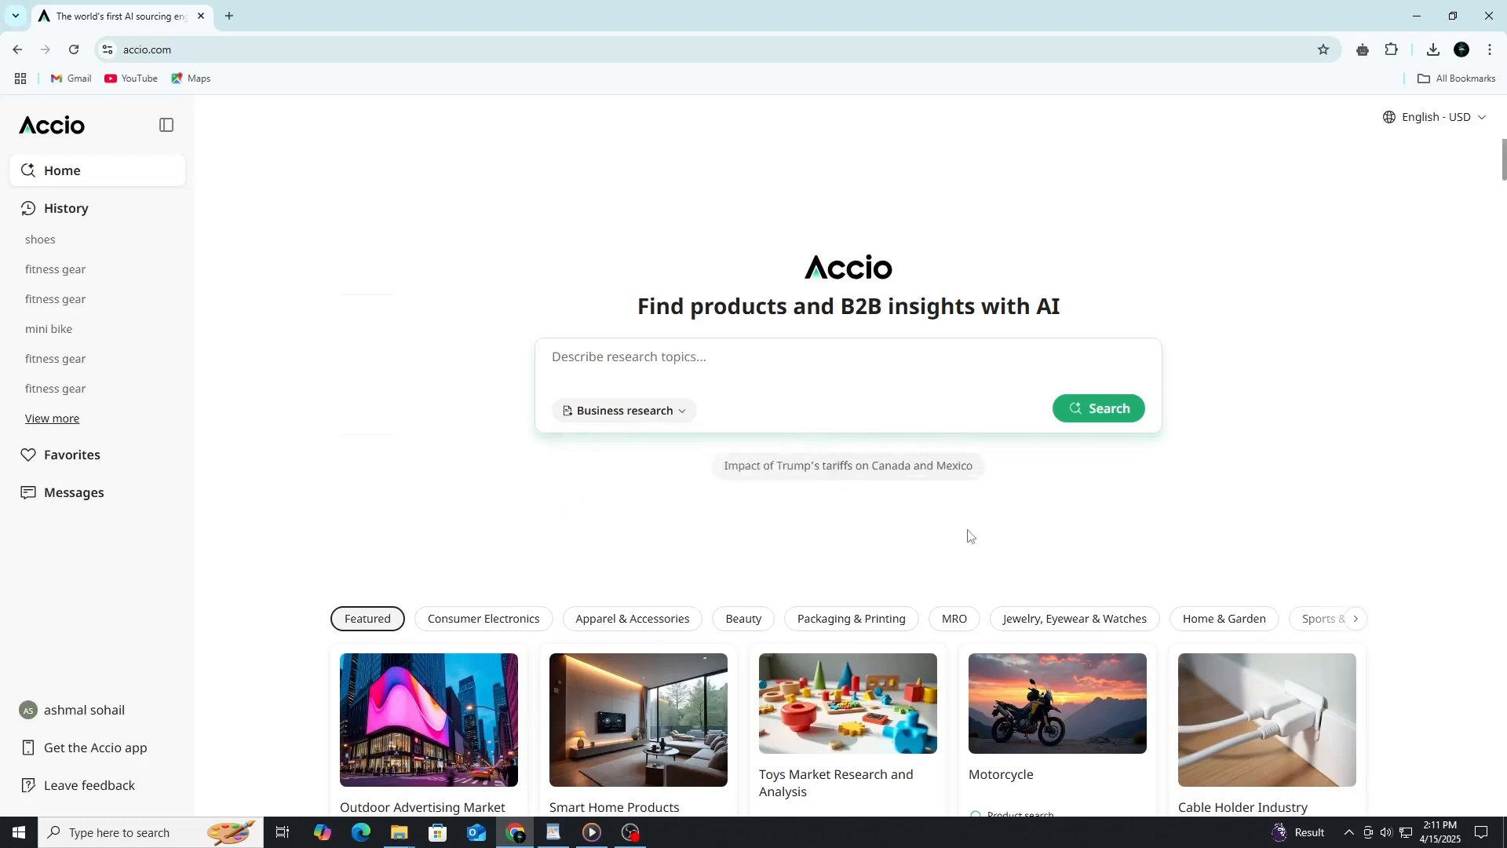
pyautogui.scroll(-3)
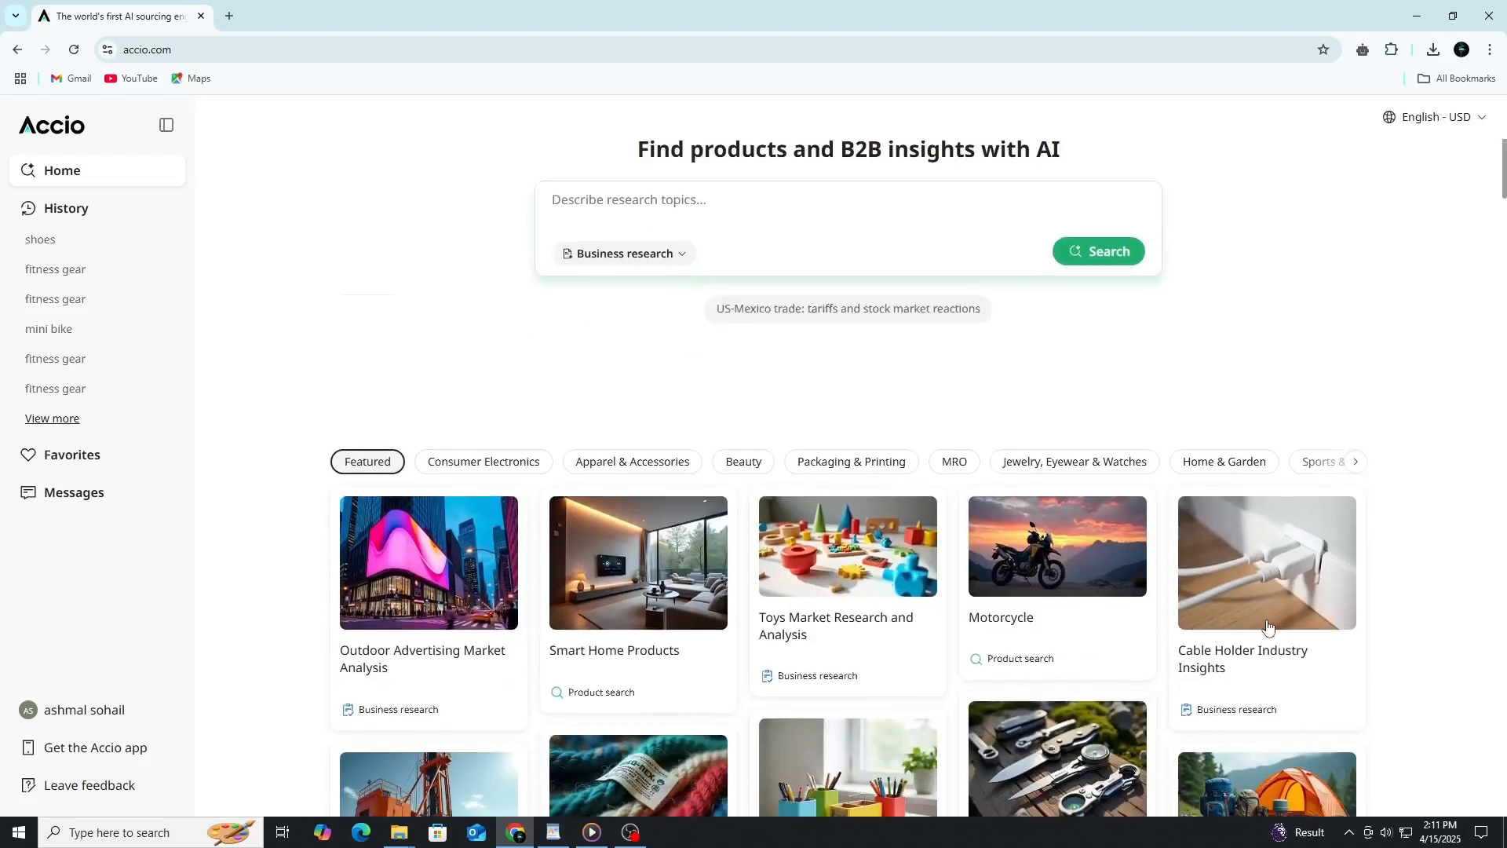
pyautogui.click(623, 253)
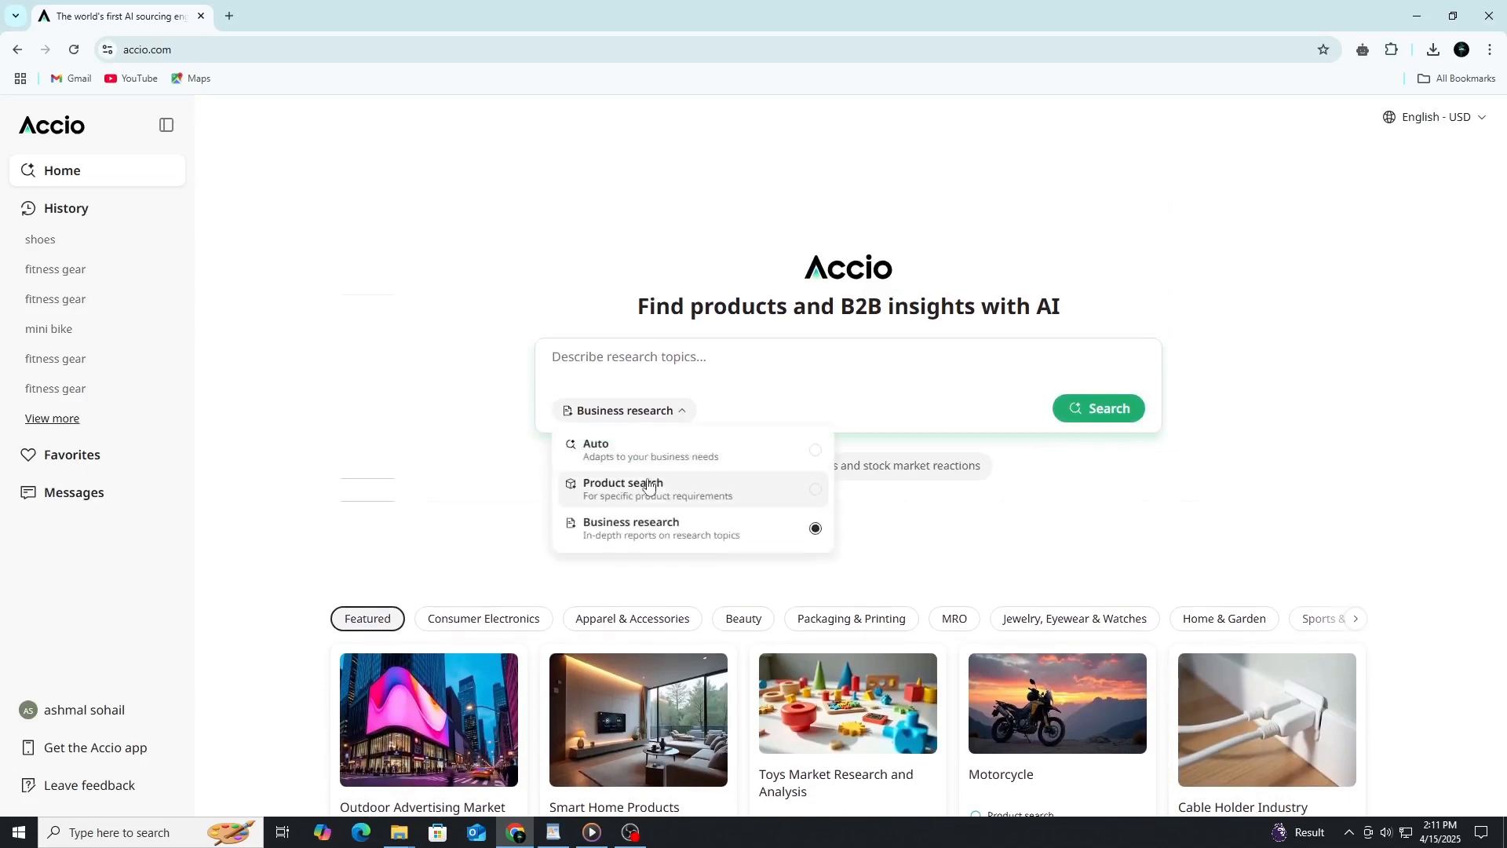
pyautogui.click(622, 488)
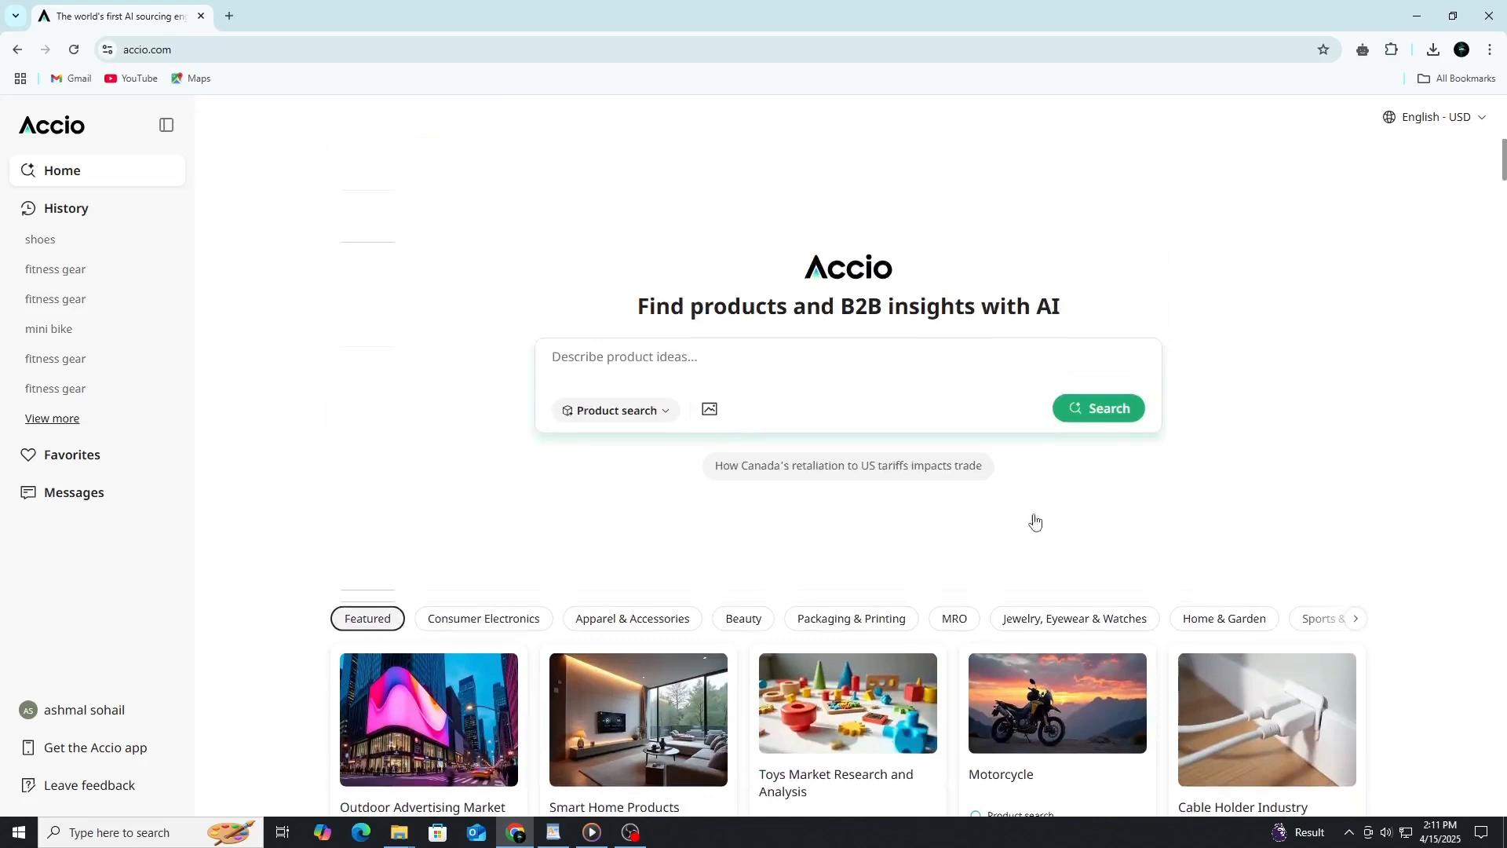
# Search products for 'shoes' and scroll through the grid of sneaker listings.
pyautogui.write('shoes')
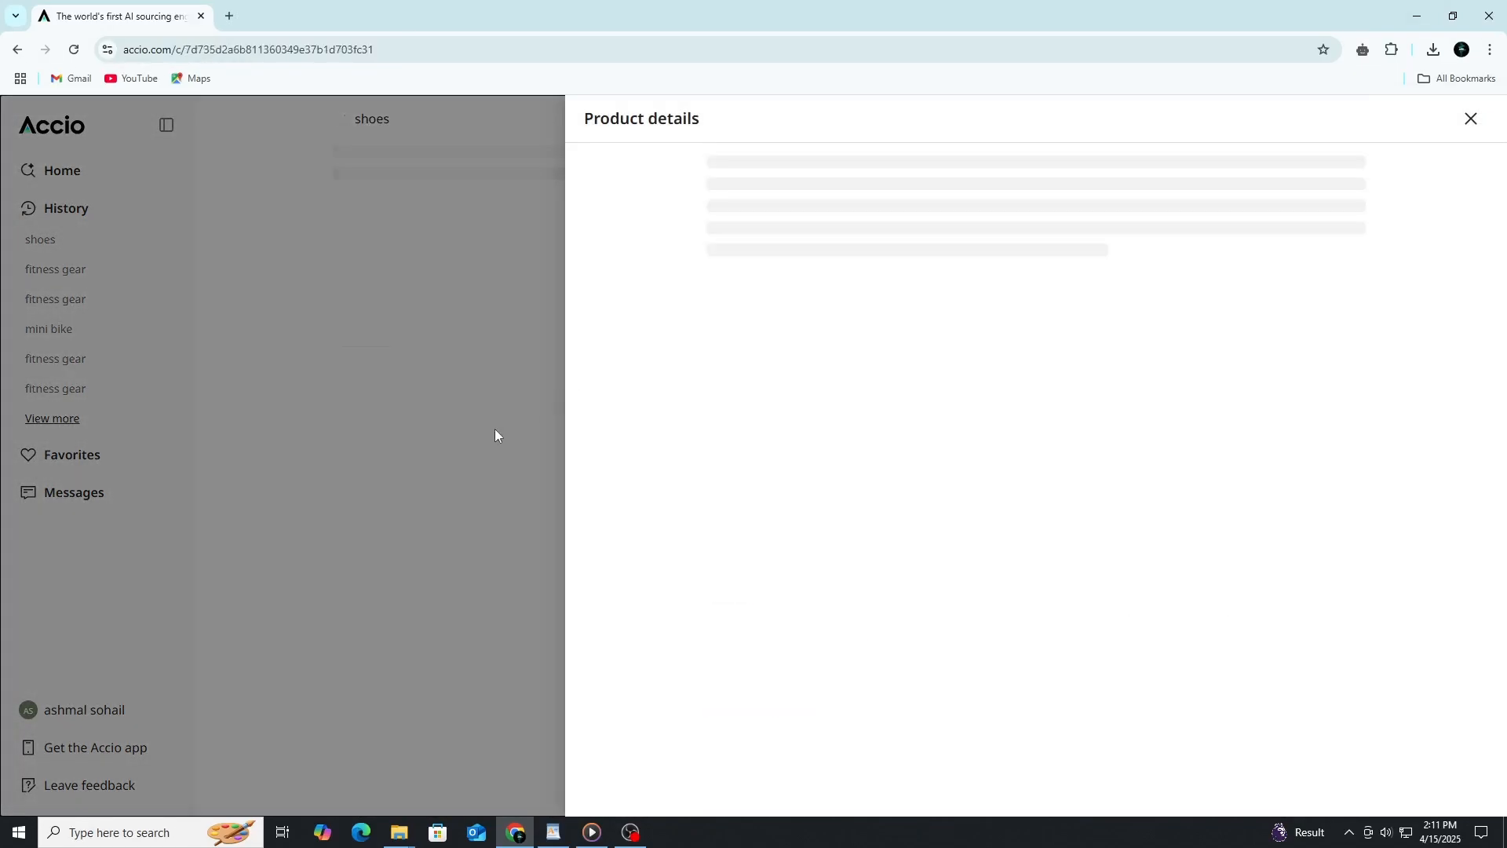
pyautogui.click(1469, 118)
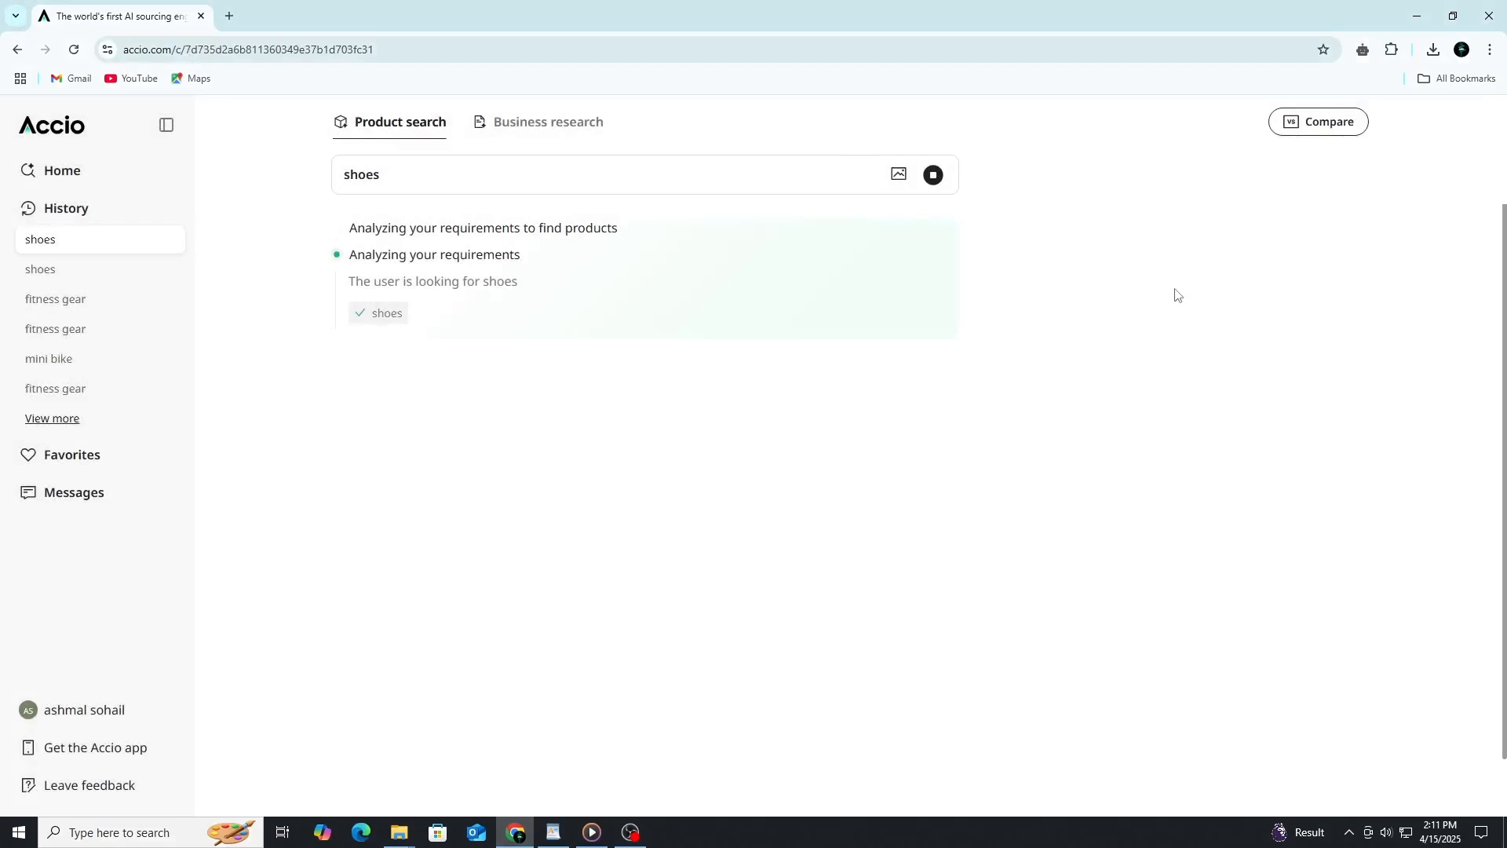
pyautogui.moveTo(1176, 319)
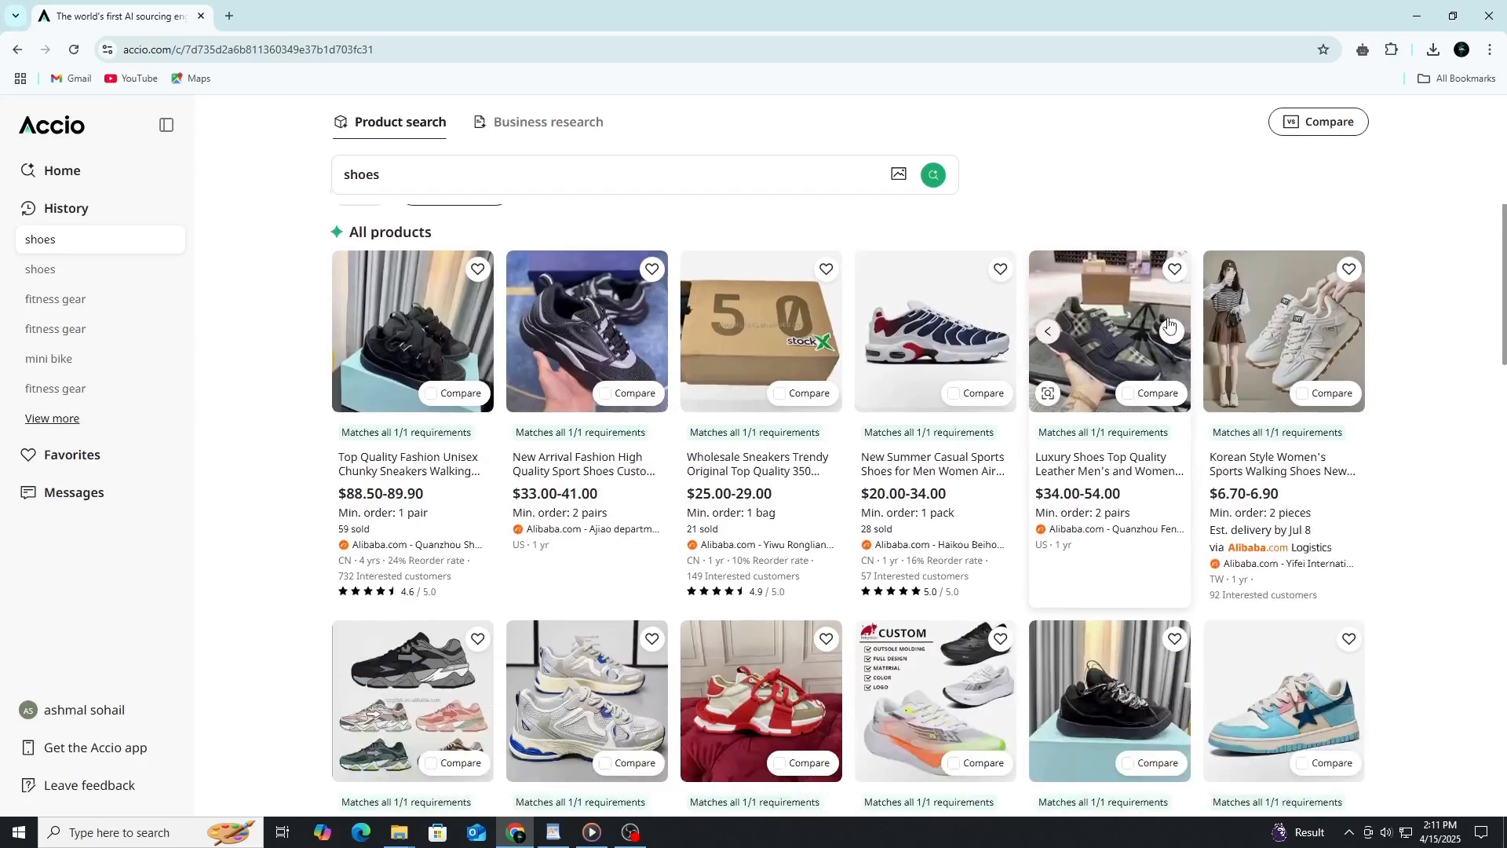
pyautogui.scroll(-3)
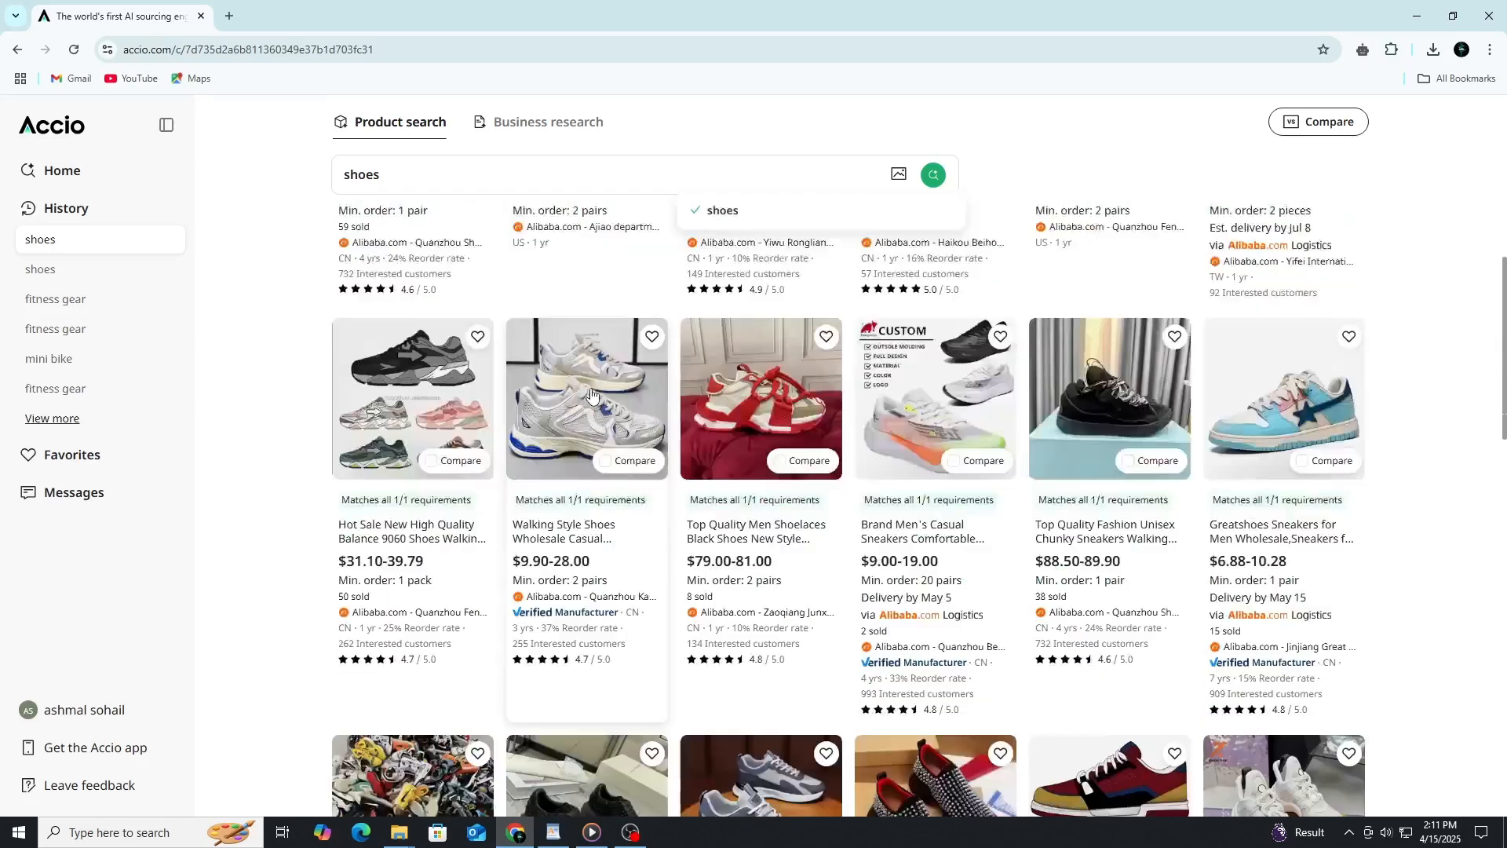
pyautogui.scroll(-3)
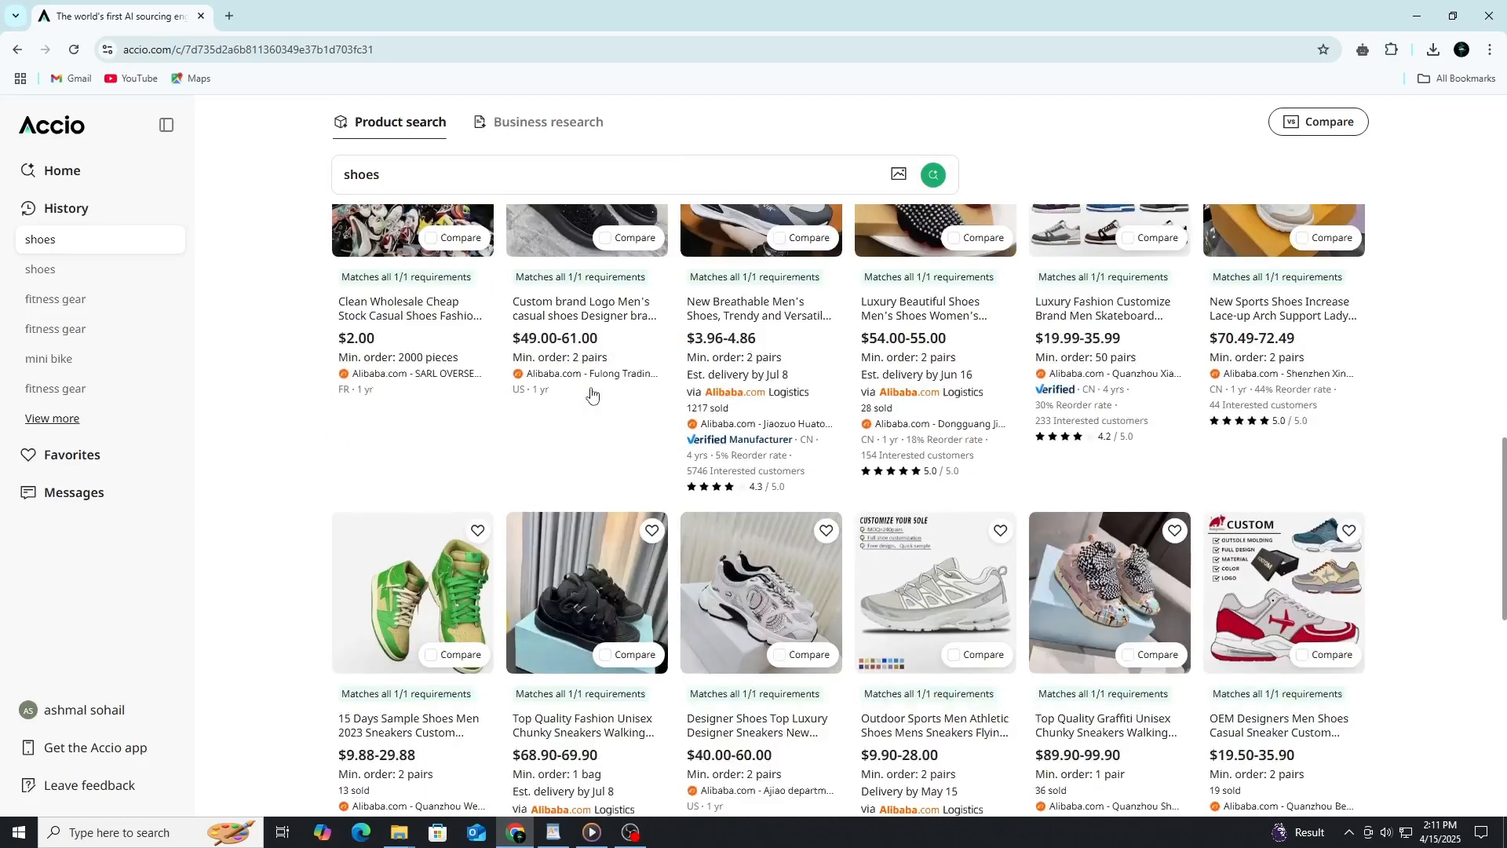
pyautogui.scroll(-3)
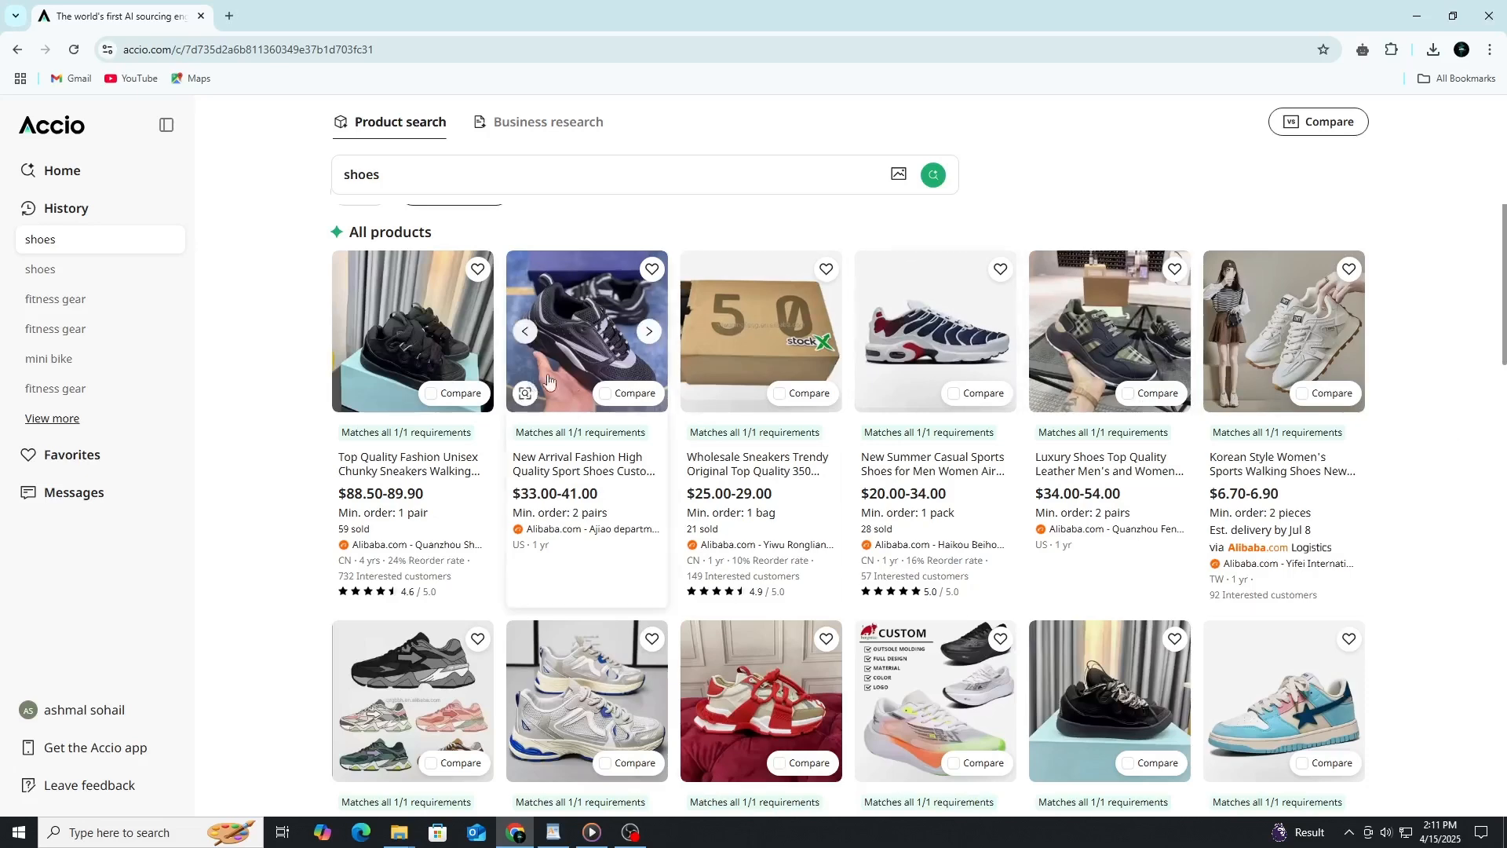
pyautogui.scroll(-3)
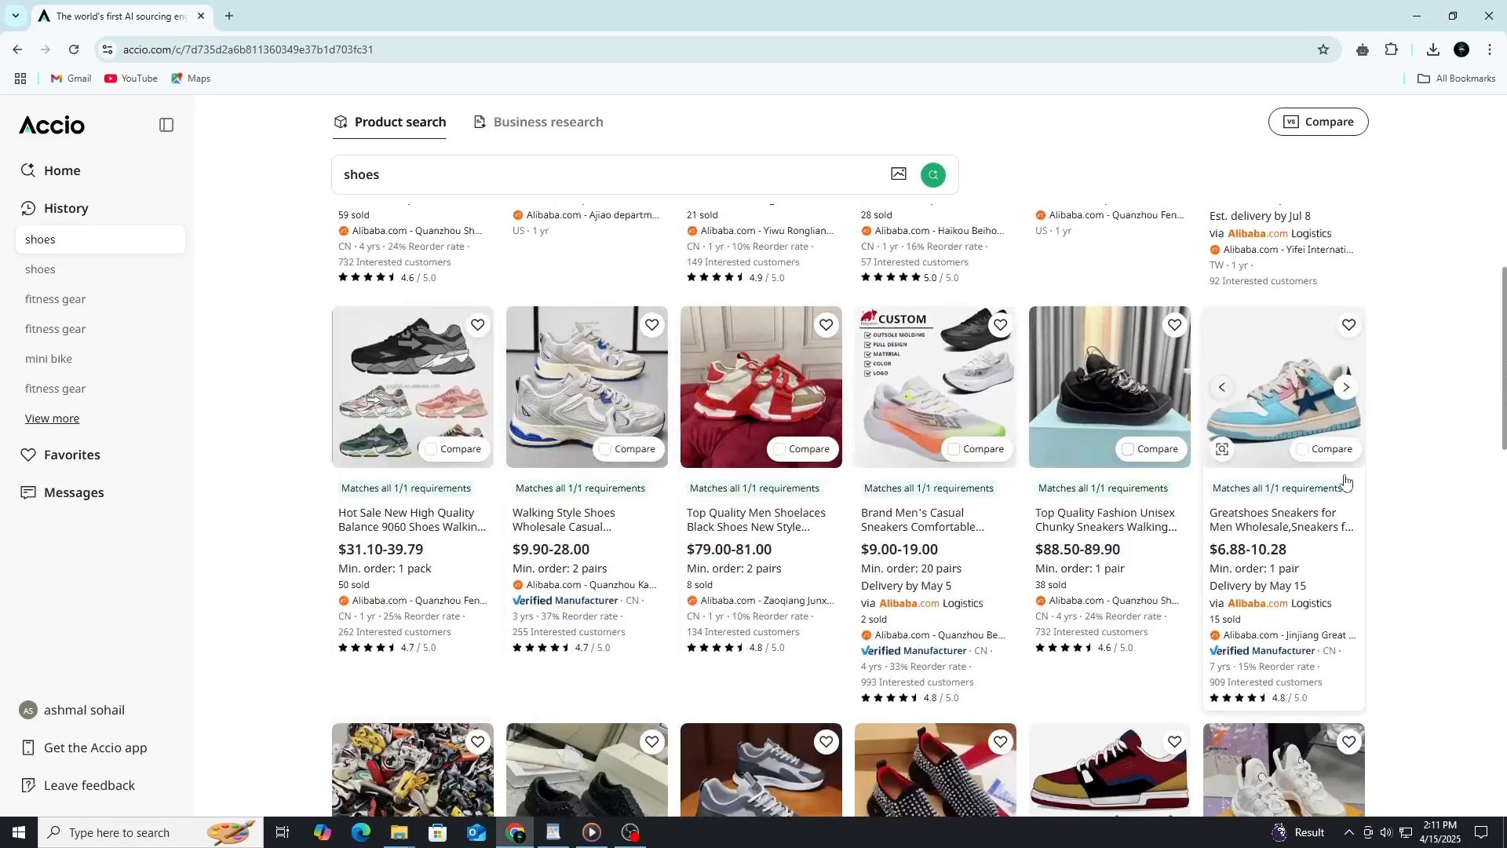
pyautogui.scroll(-3)
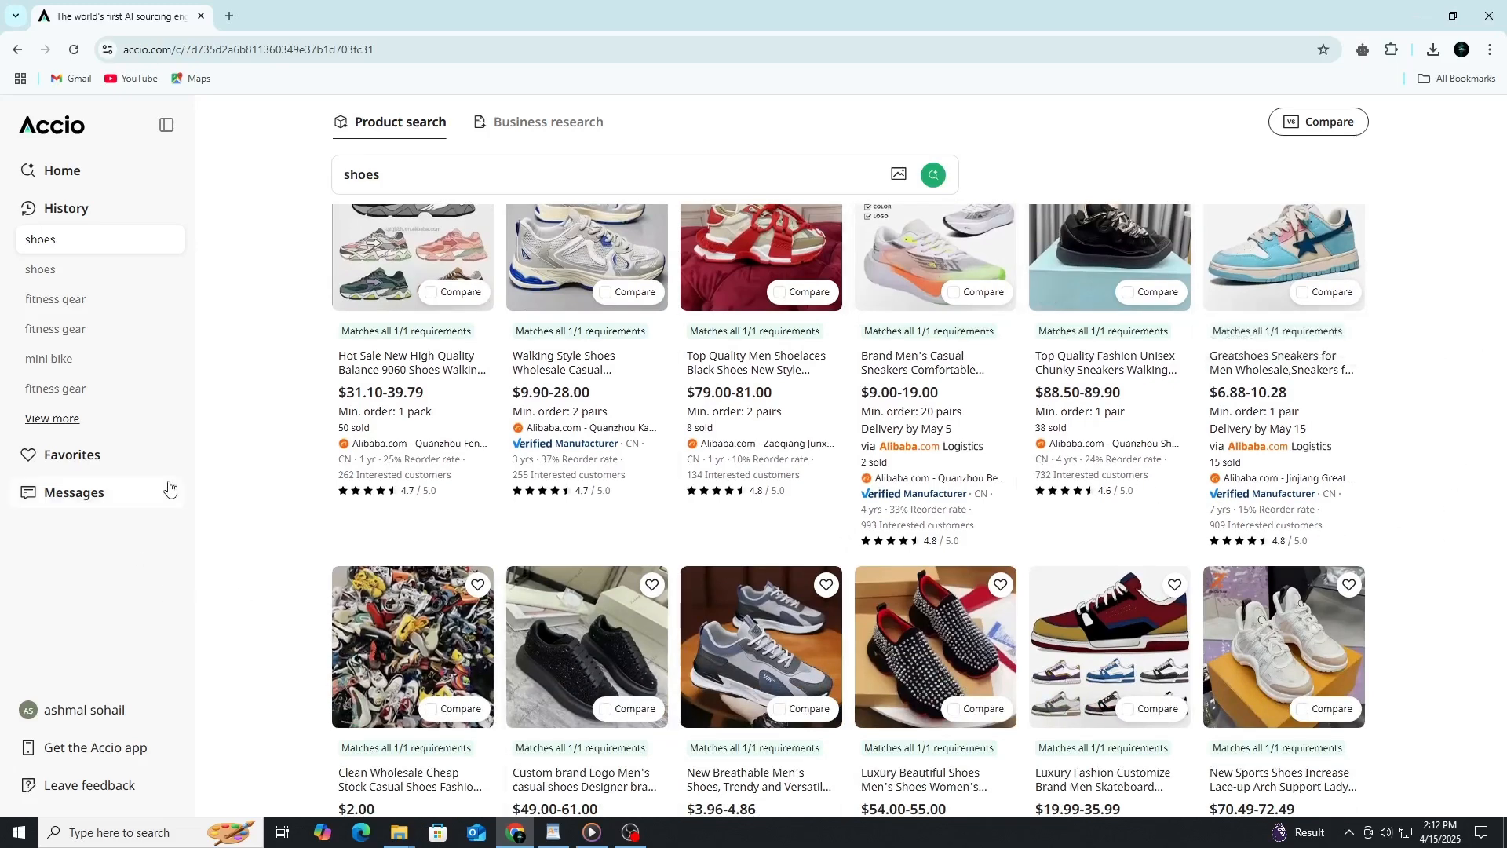
pyautogui.moveTo(157, 443)
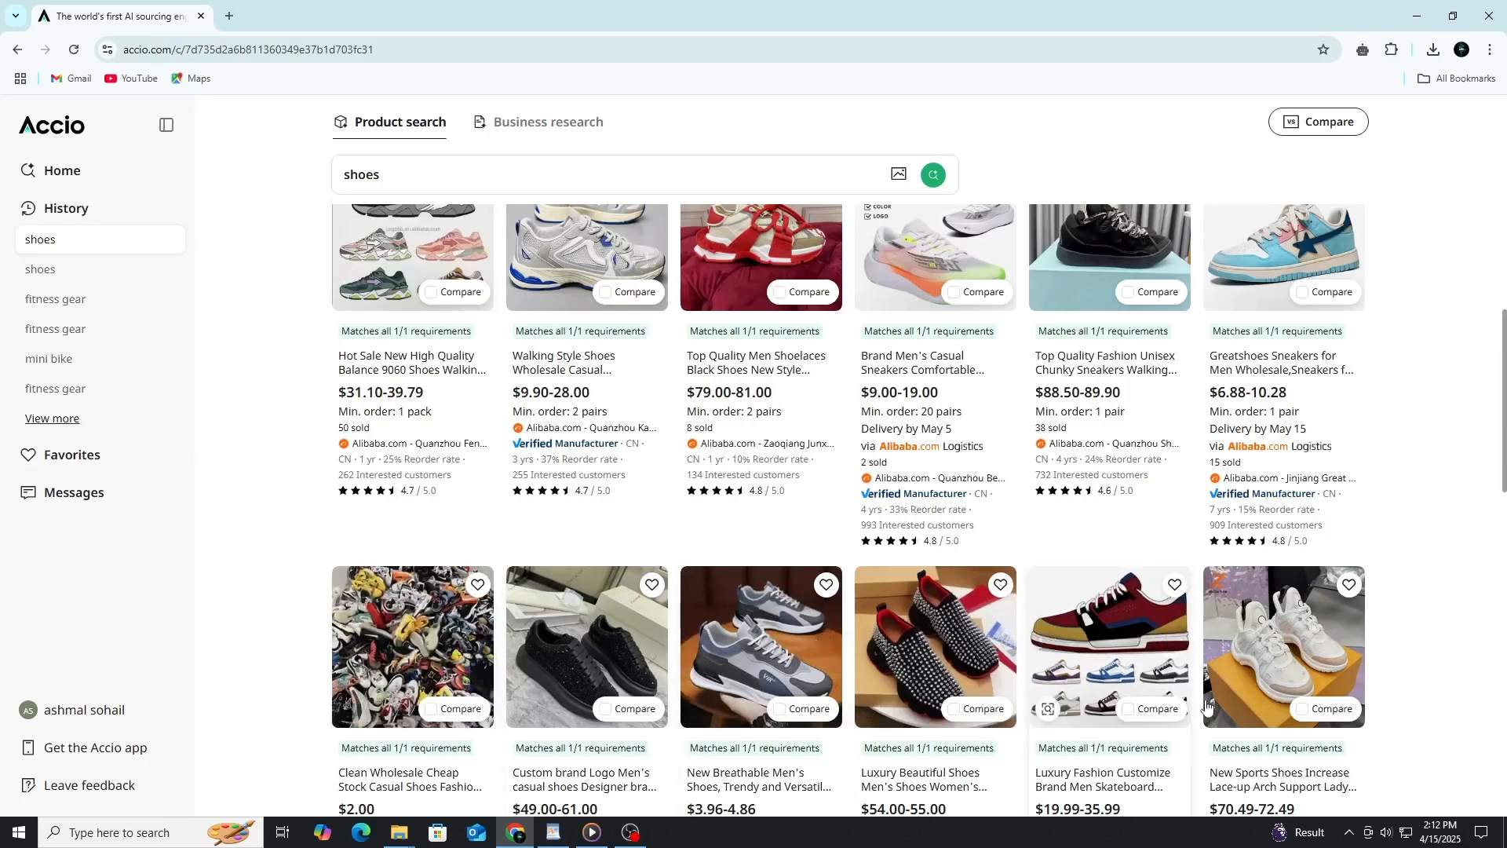
pyautogui.scroll(-3)
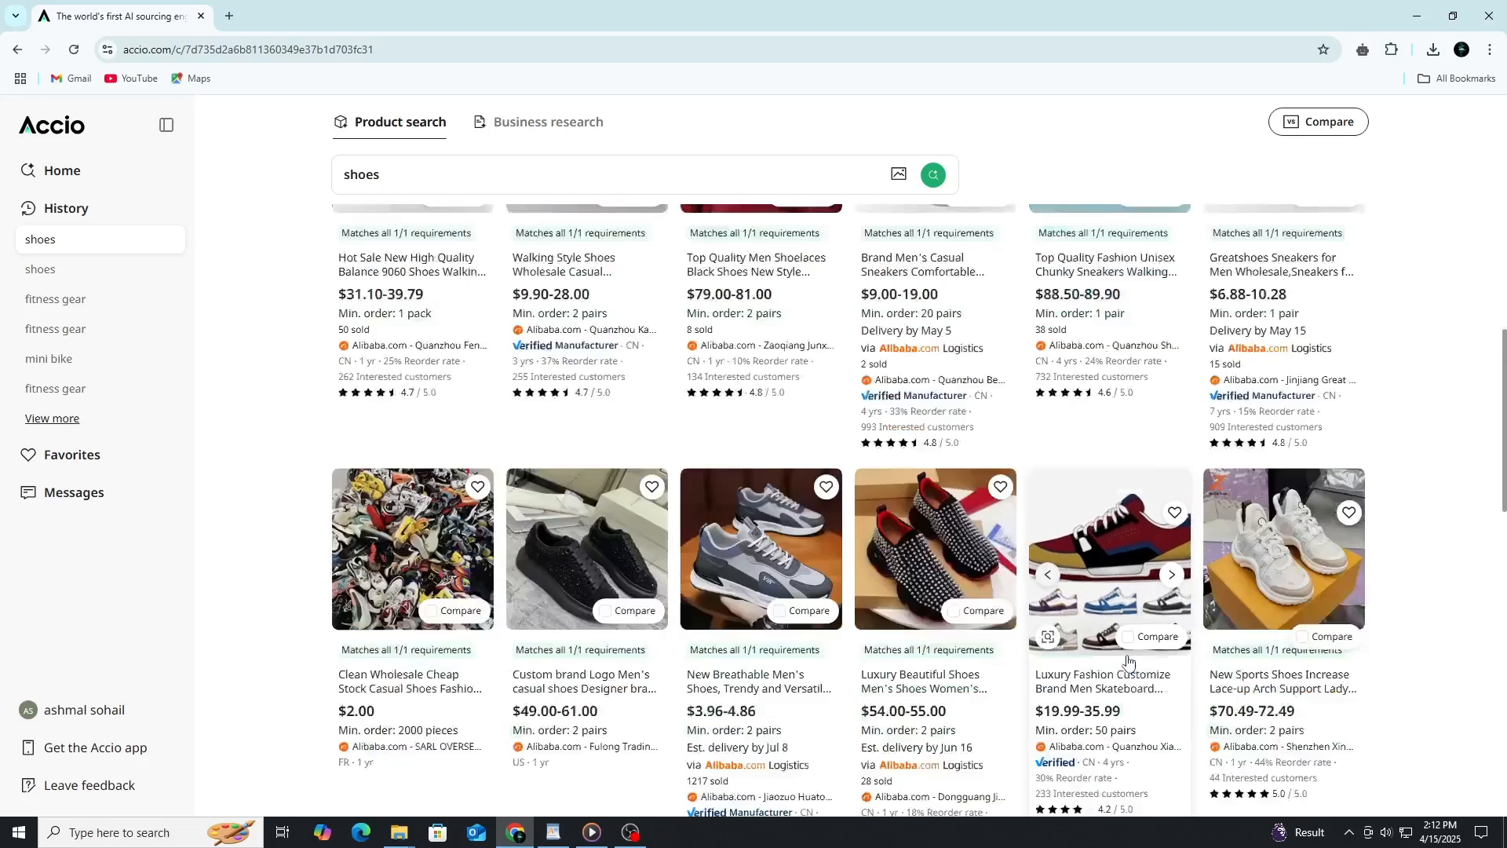
# Open the skateboard sneaker listing, view its outline design photo, and scroll its attributes.
pyautogui.click(1107, 547)
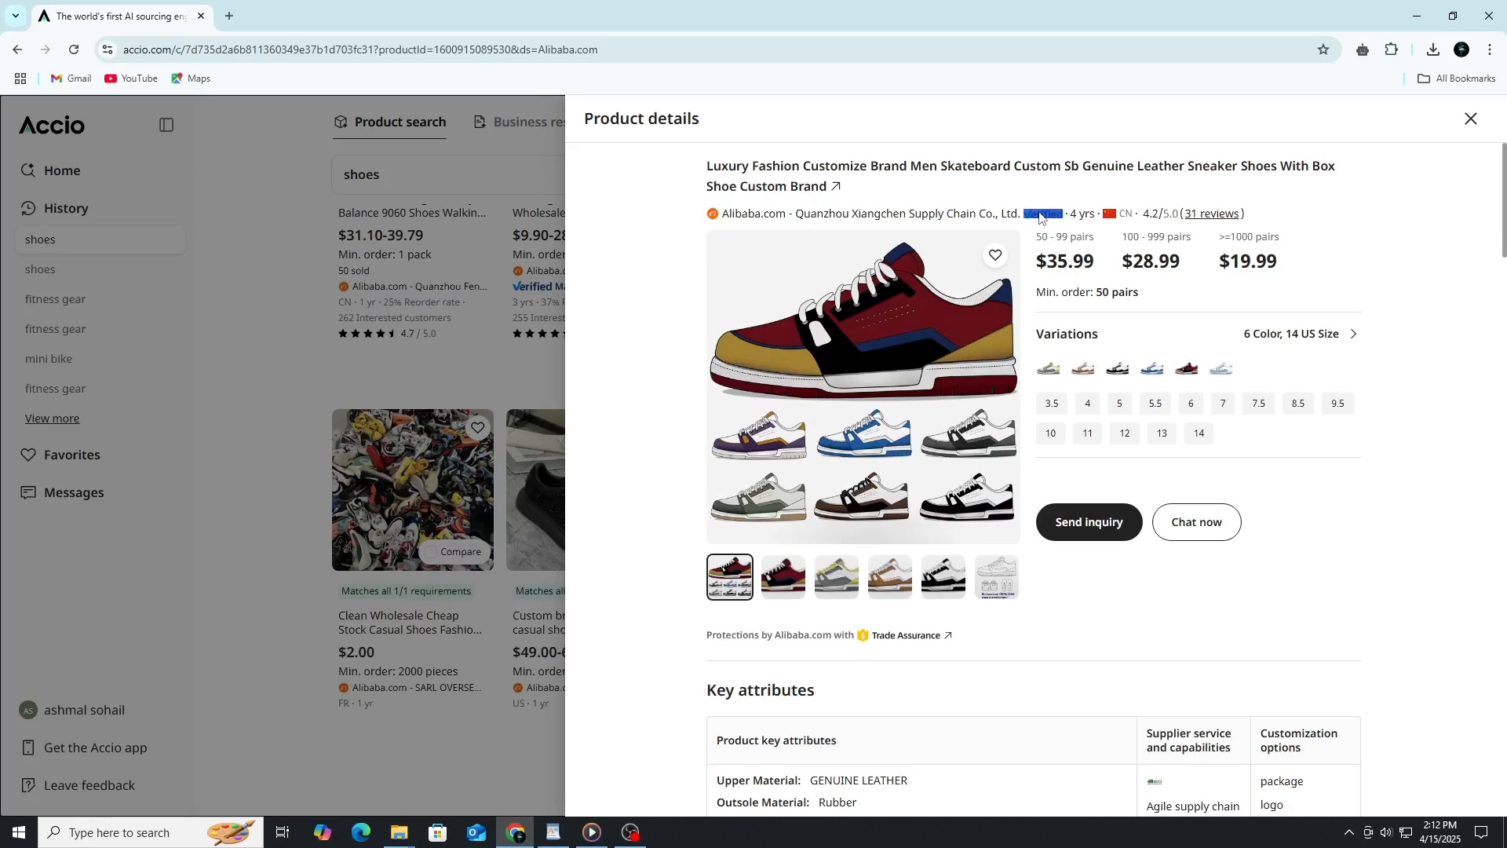
pyautogui.moveTo(932, 334)
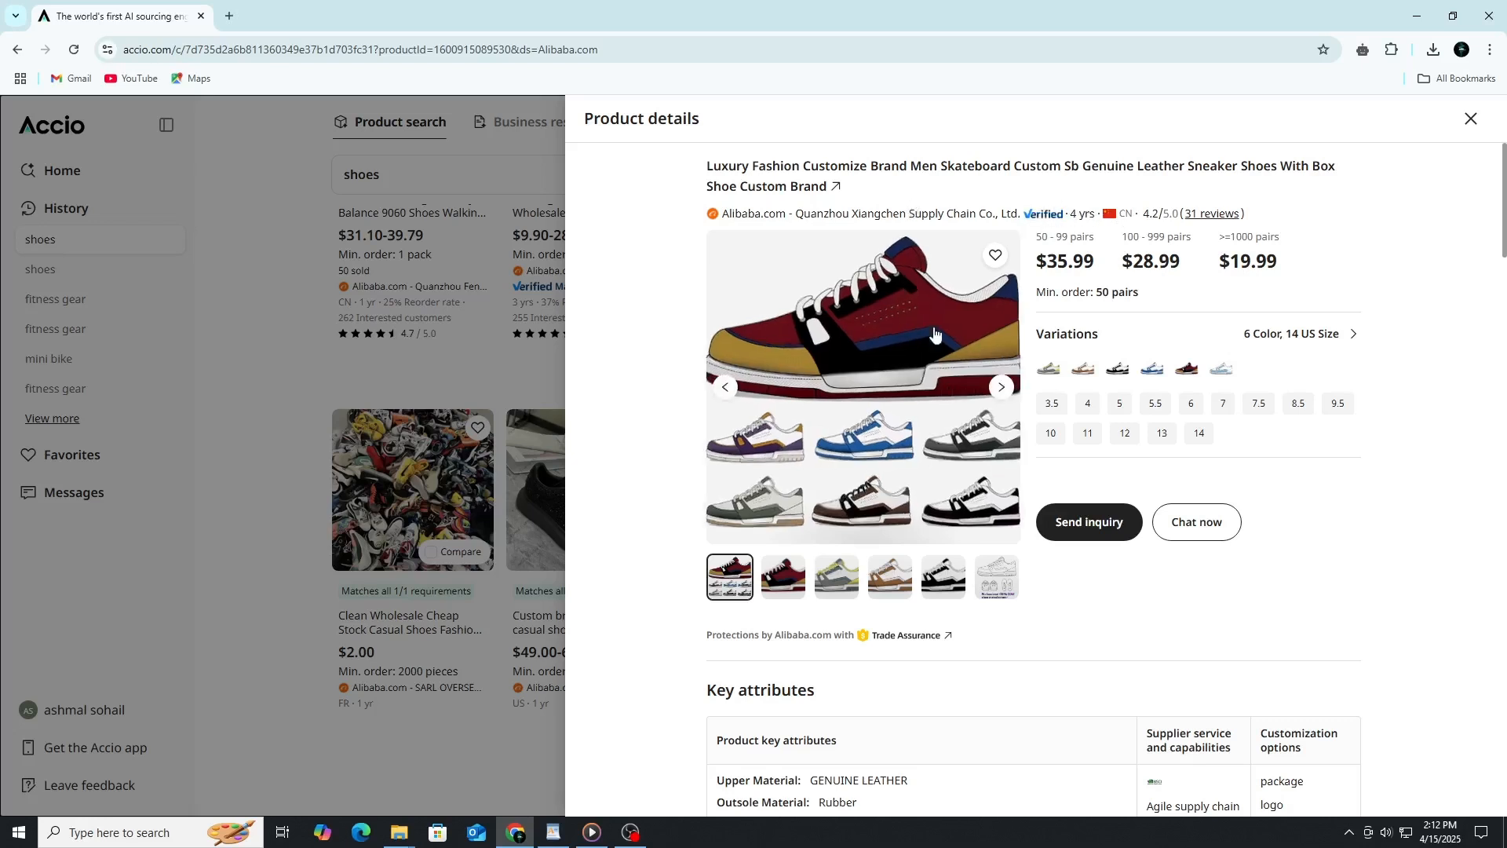
pyautogui.click(995, 577)
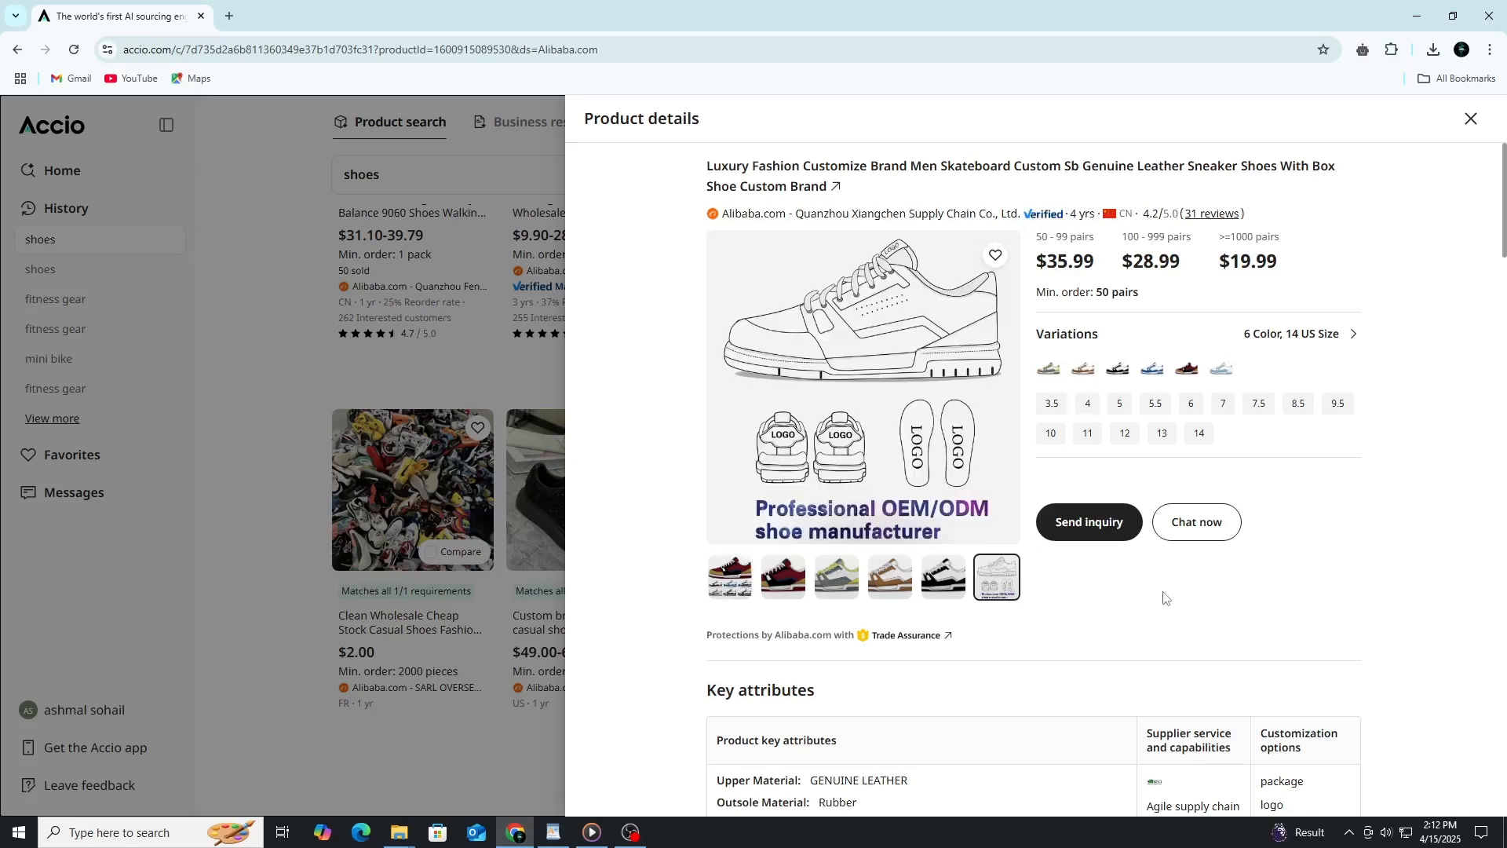
pyautogui.scroll(-3)
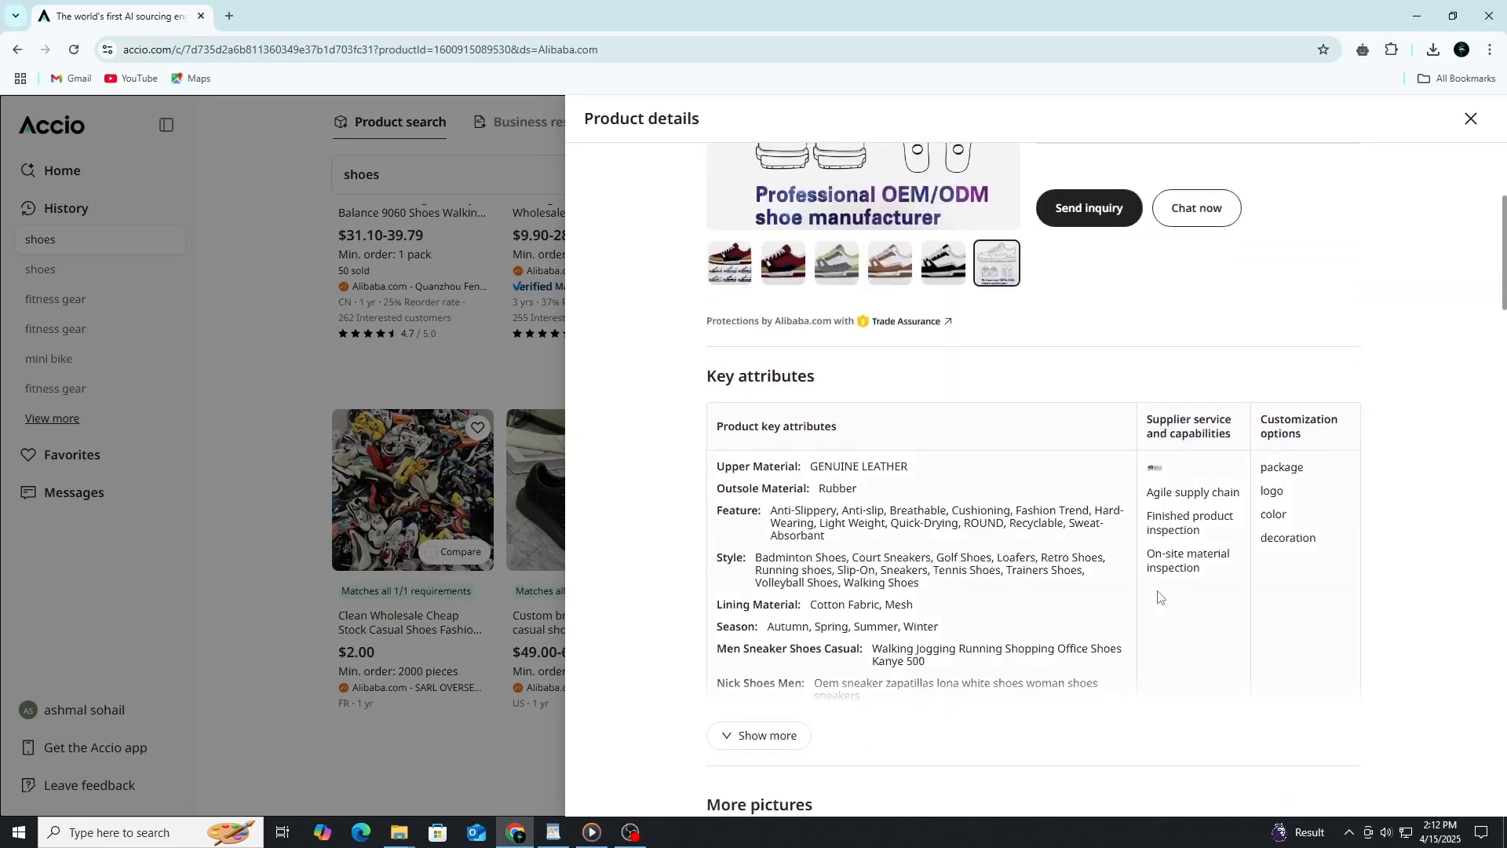
pyautogui.scroll(-3)
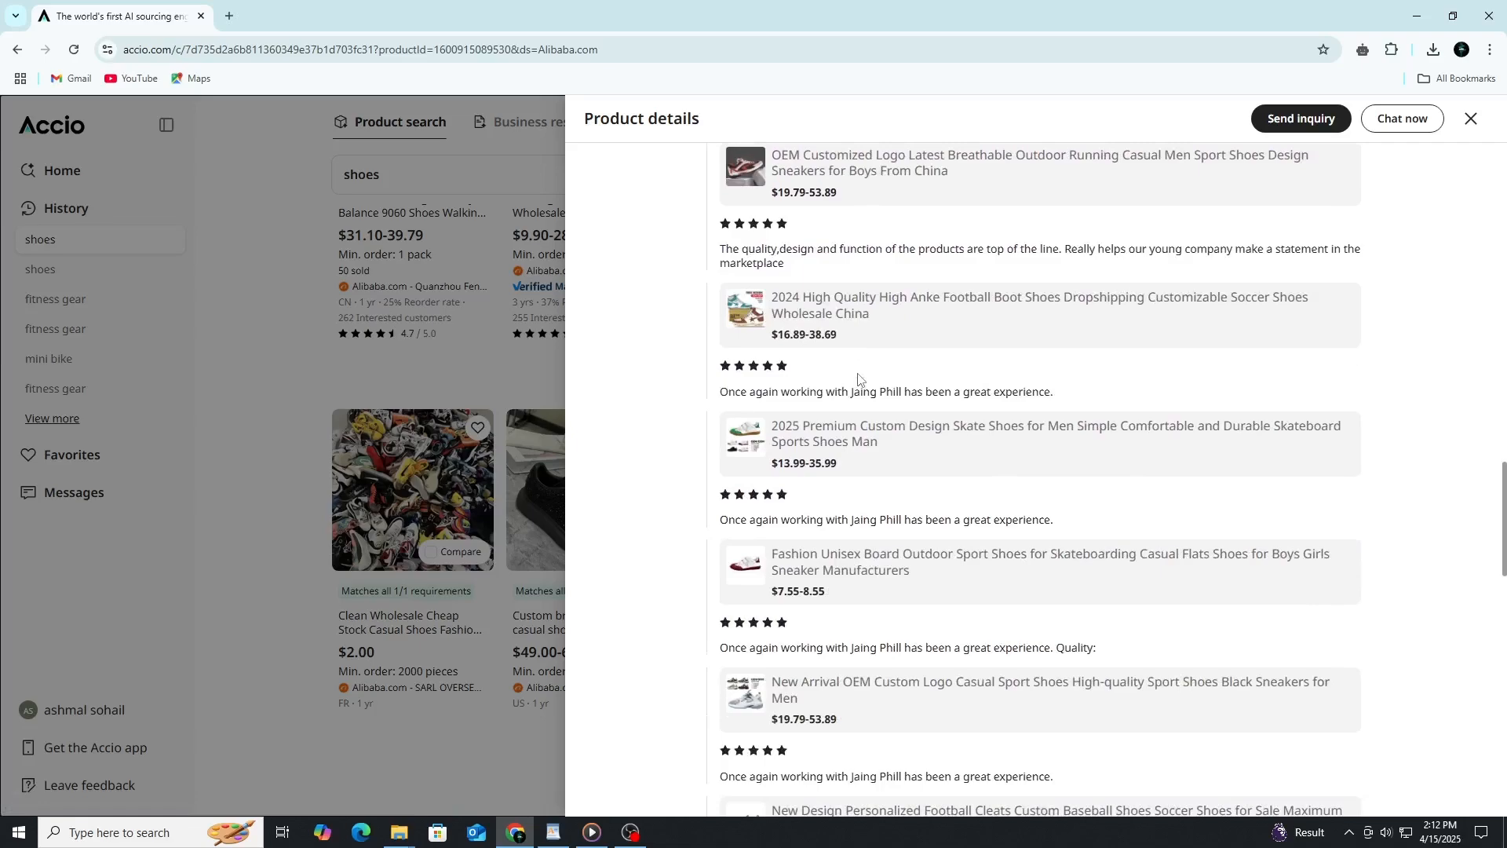
pyautogui.scroll(-3)
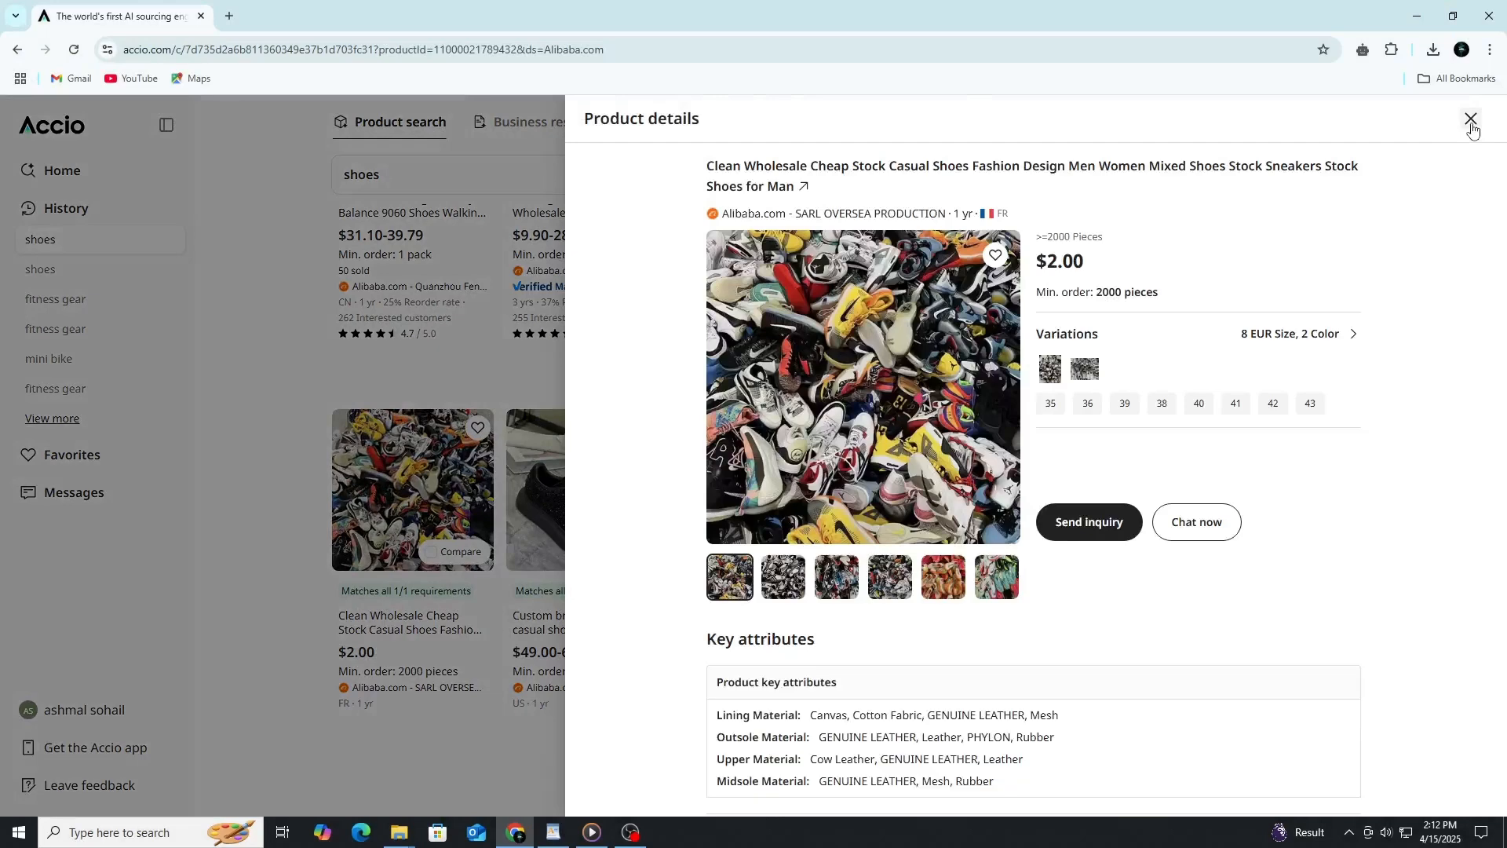
# Close the details panel and favorite the $3.96–4.86 breathable men's shoes.
pyautogui.click(1469, 118)
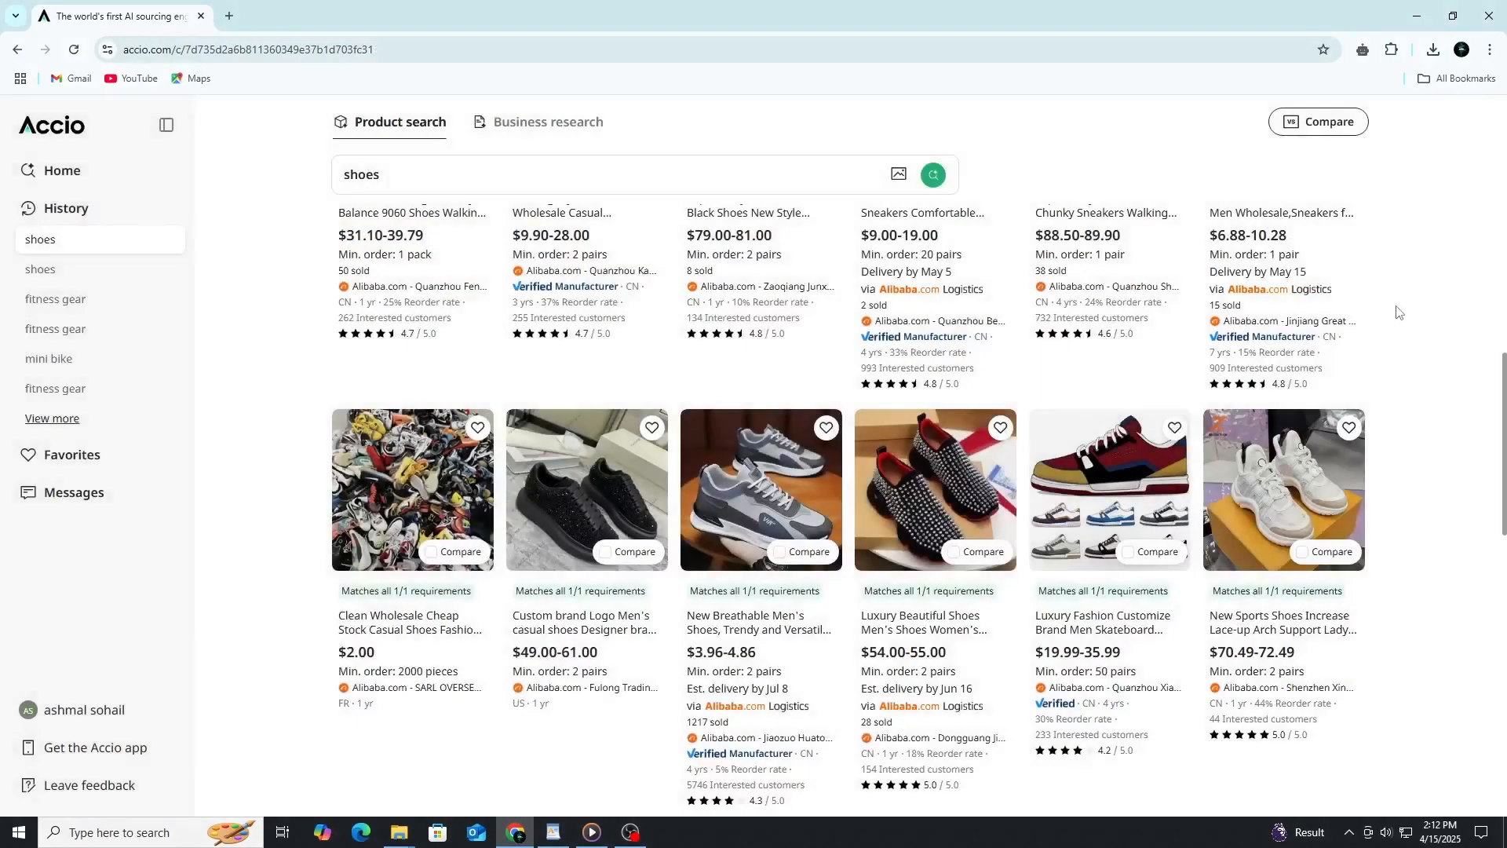
pyautogui.moveTo(1281, 489)
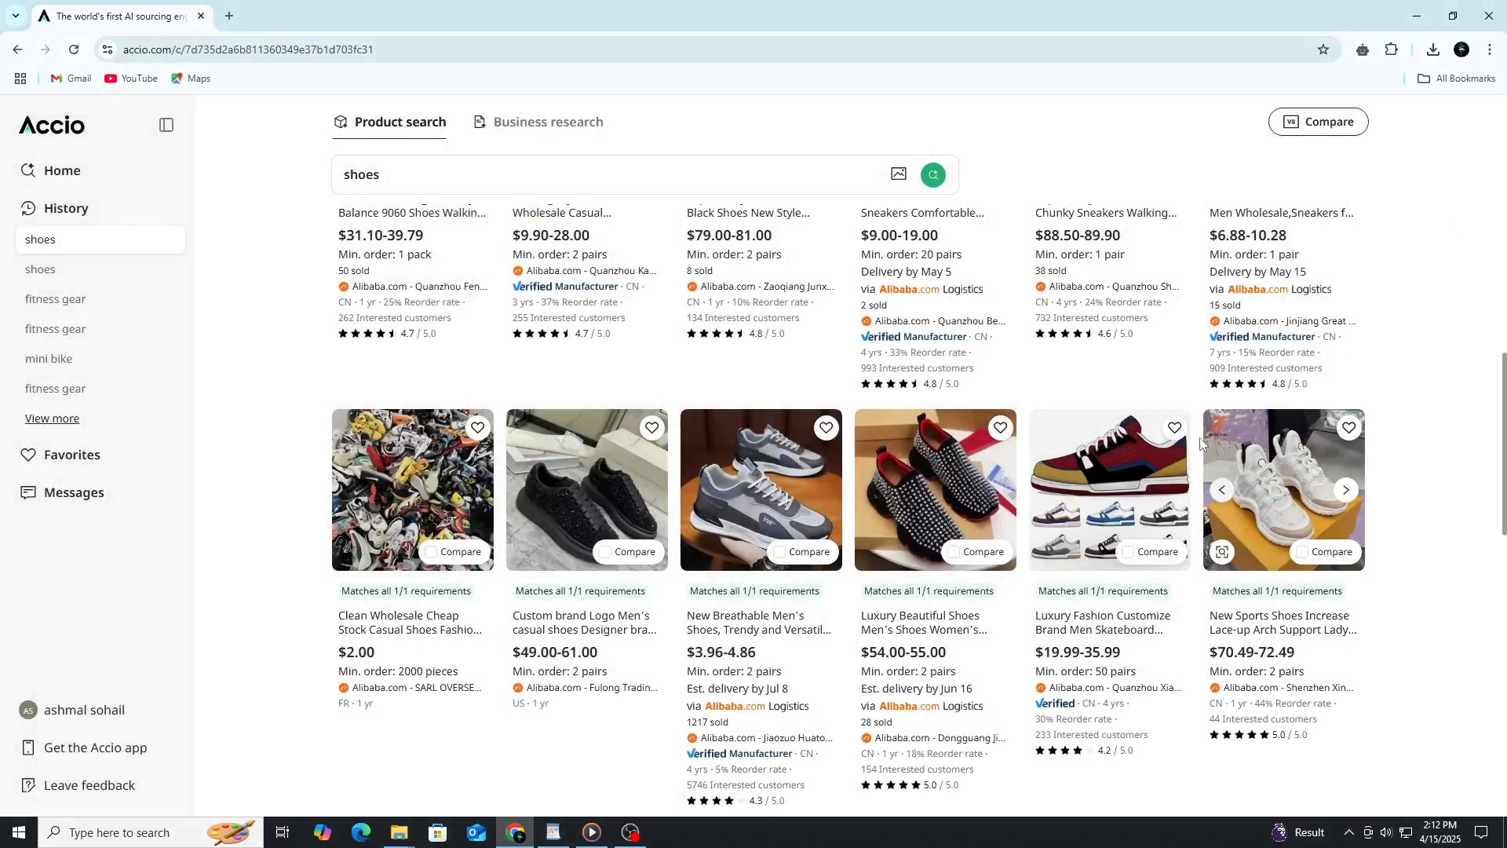
pyautogui.click(825, 428)
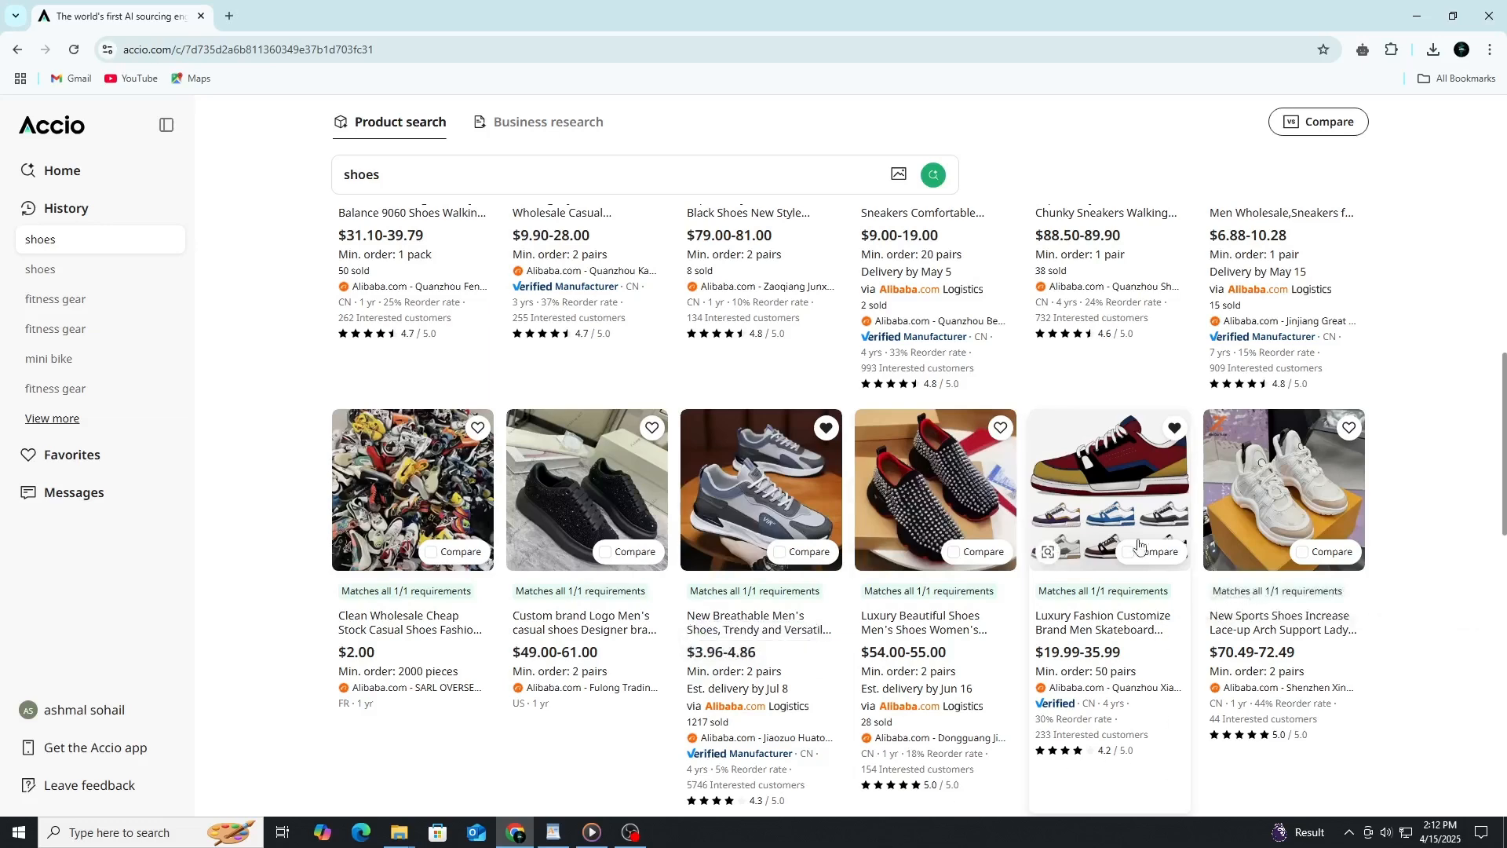
pyautogui.click(1108, 488)
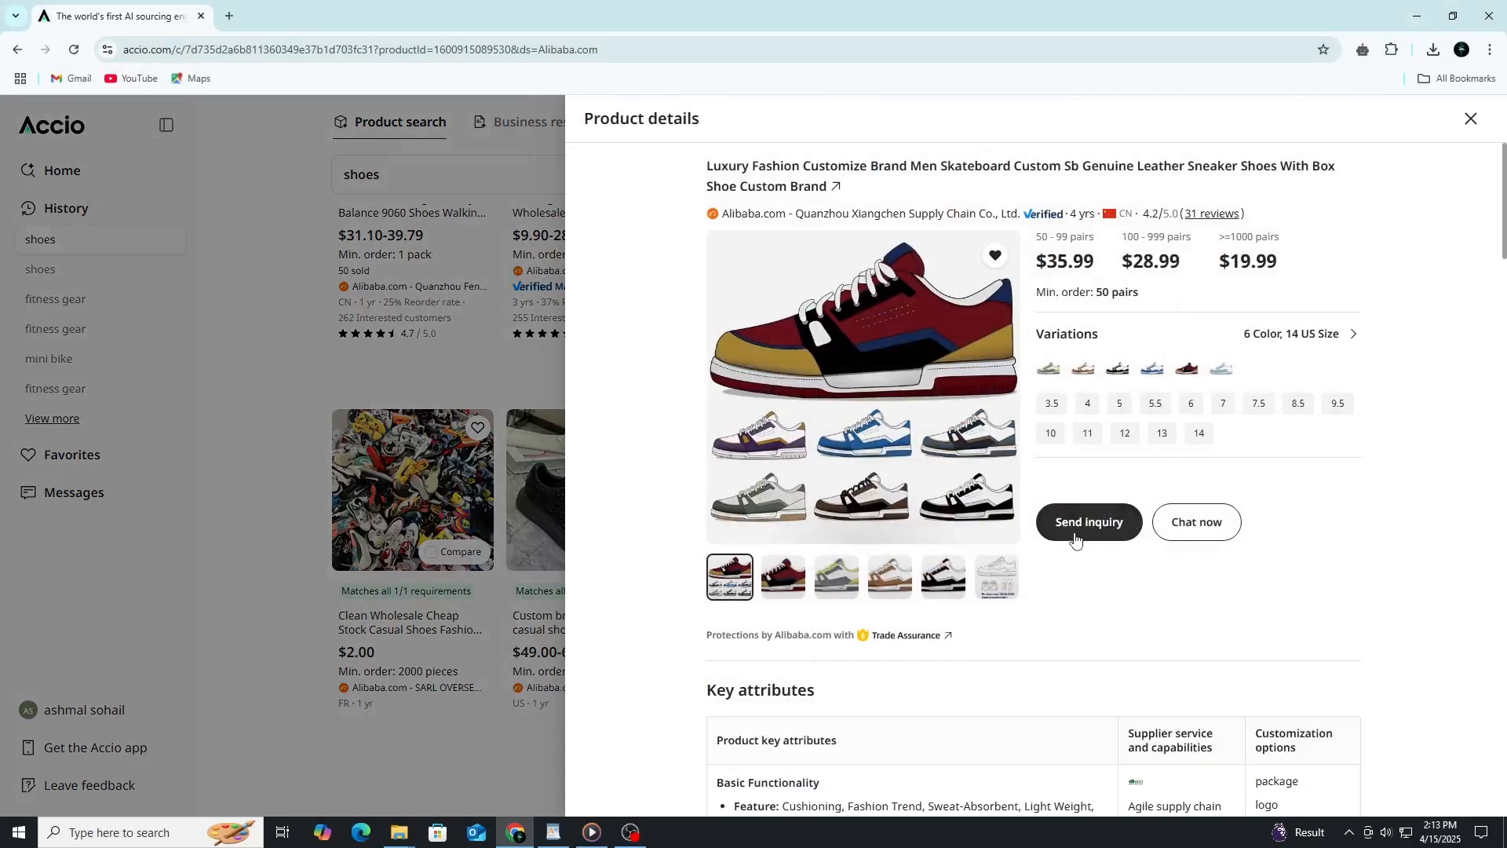
pyautogui.scroll(-3)
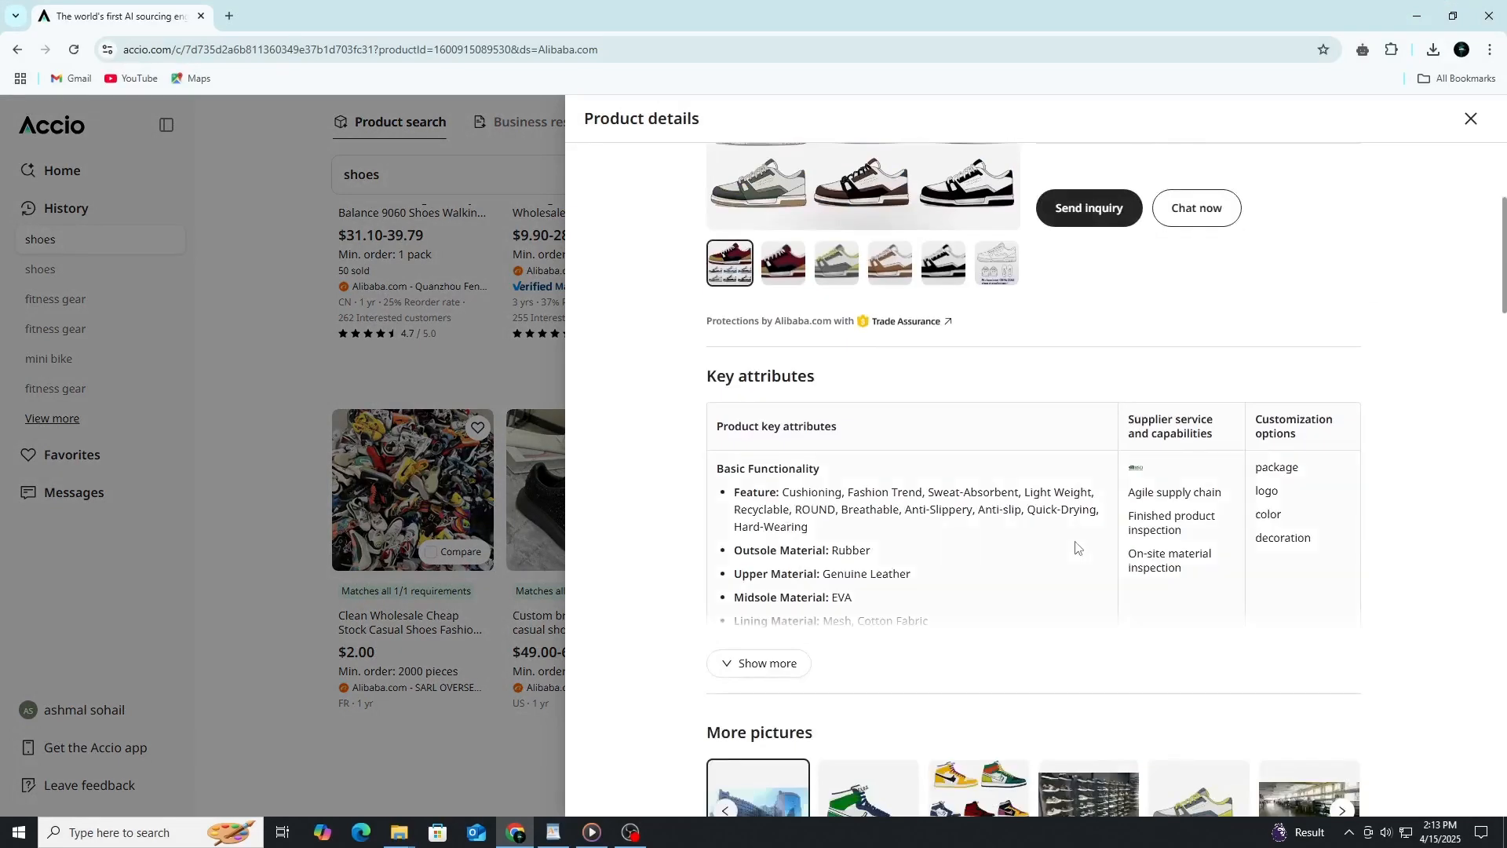
pyautogui.moveTo(887, 527)
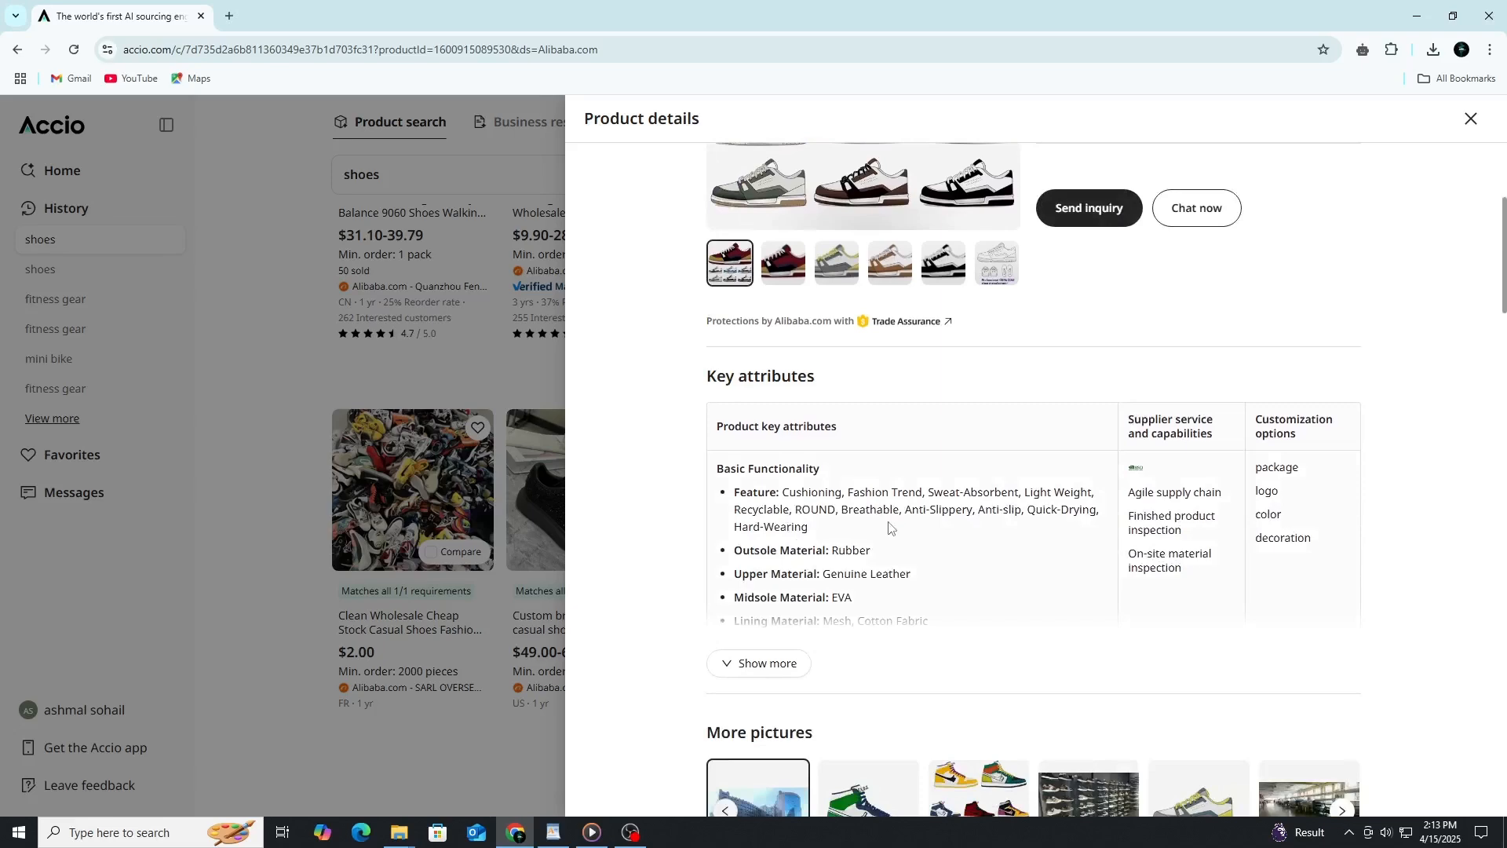
pyautogui.scroll(-3)
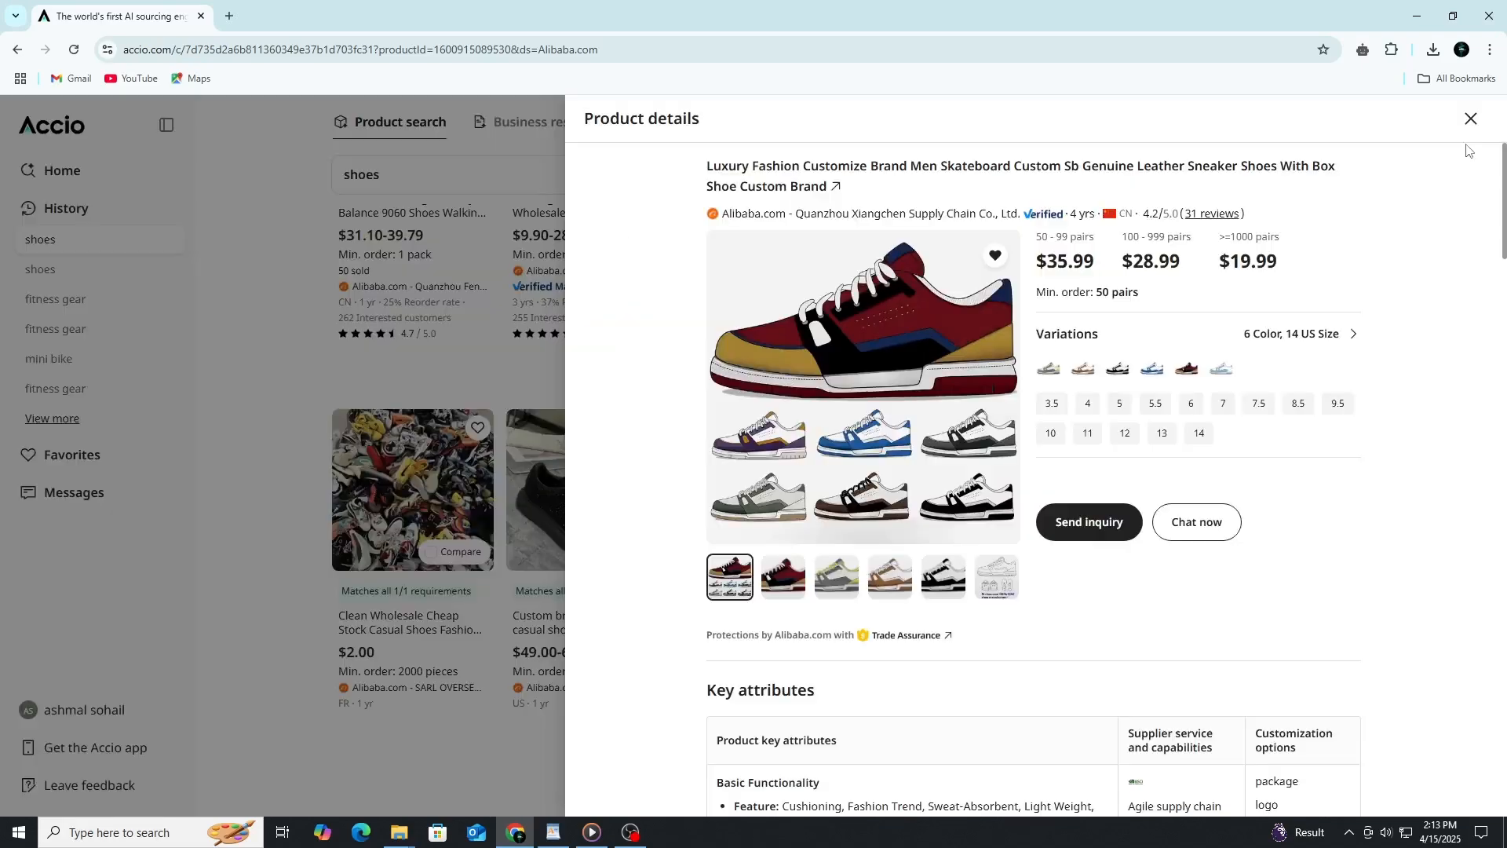
pyautogui.moveTo(1431, 298)
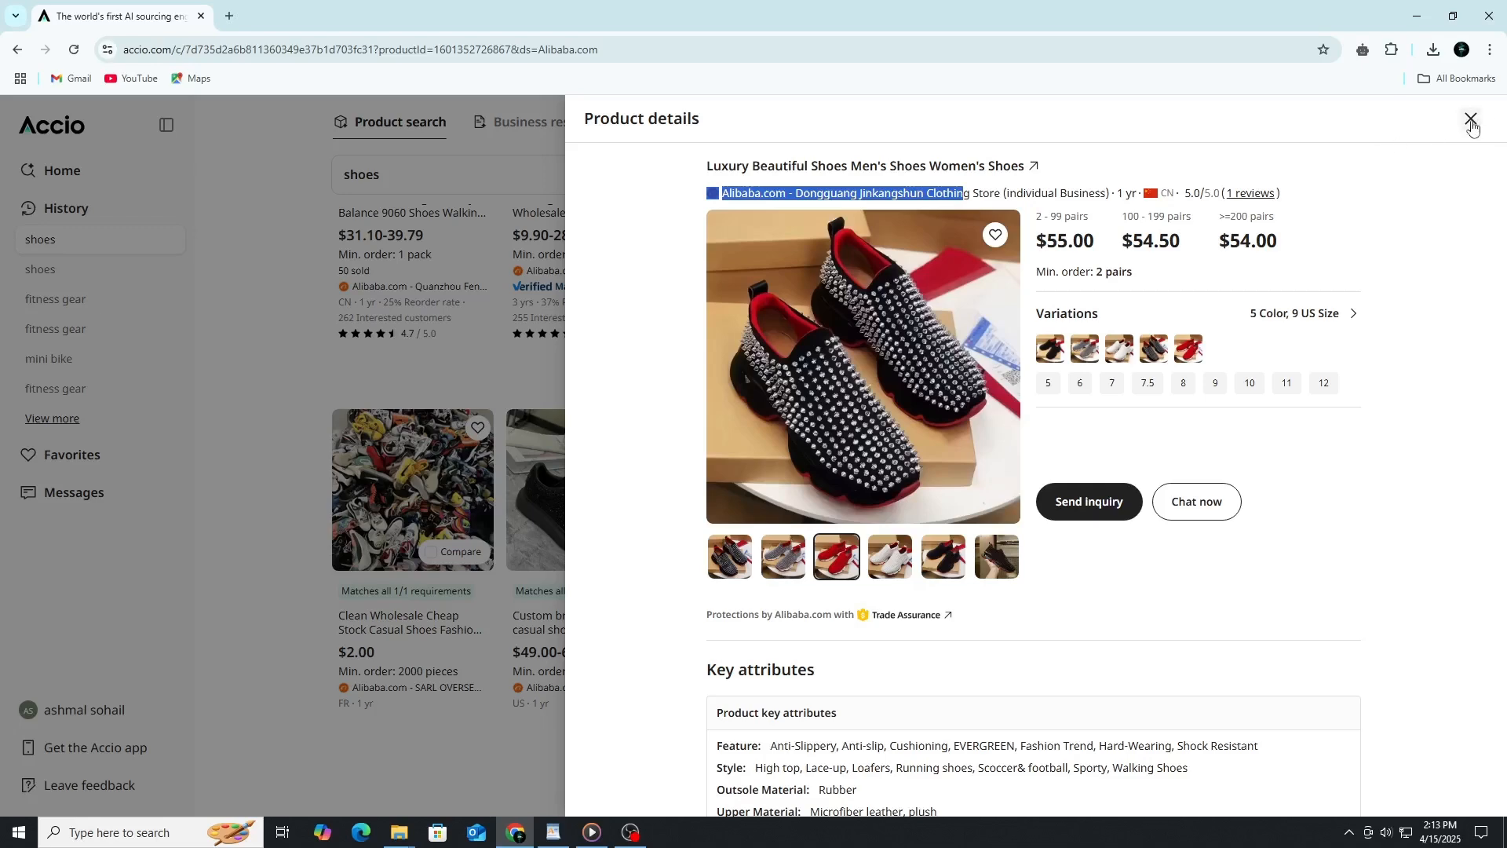
pyautogui.scroll(-3)
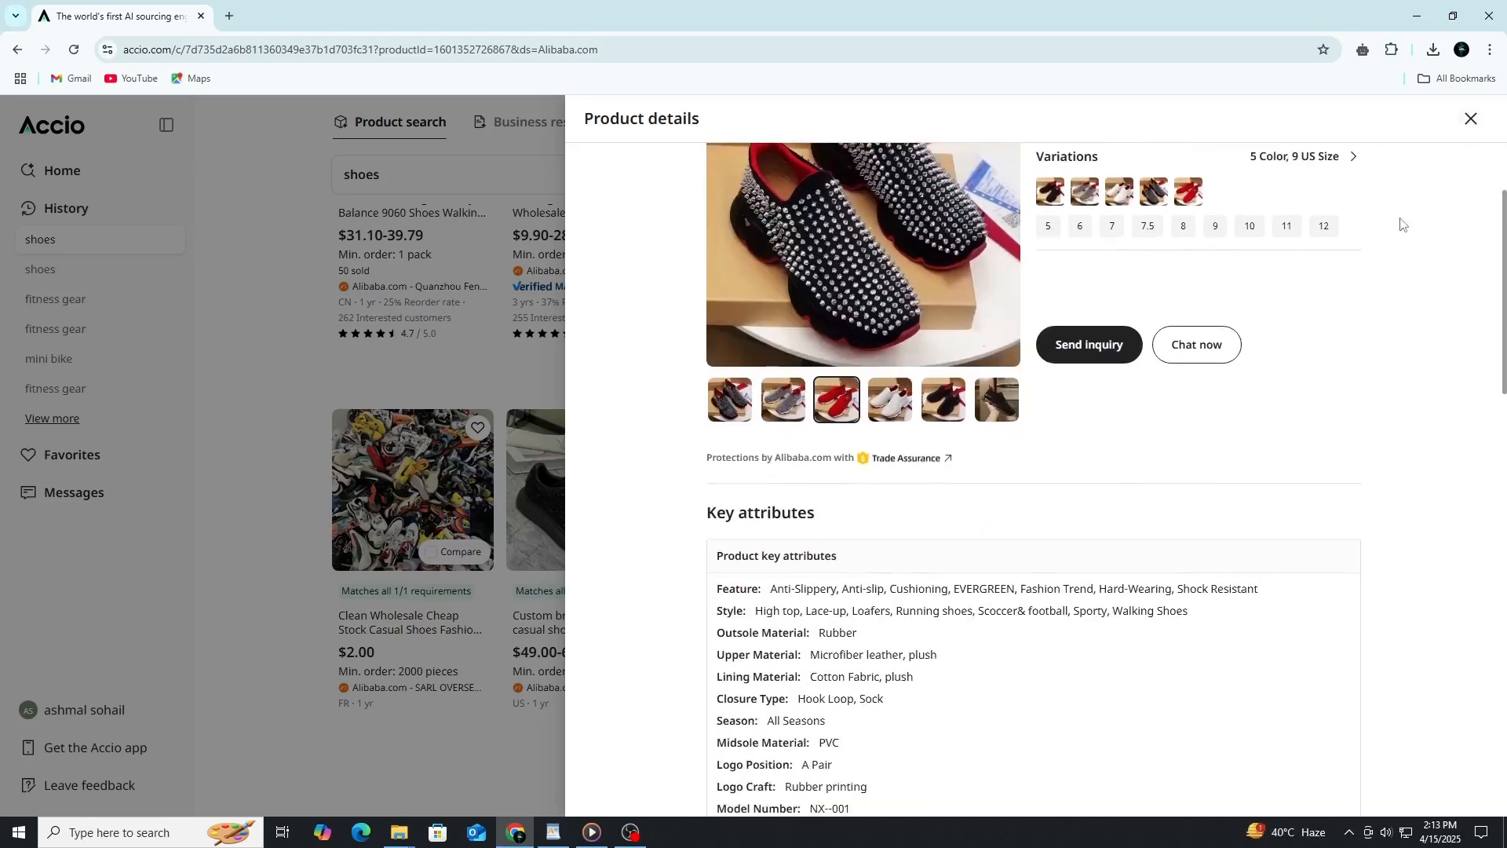
pyautogui.scroll(-3)
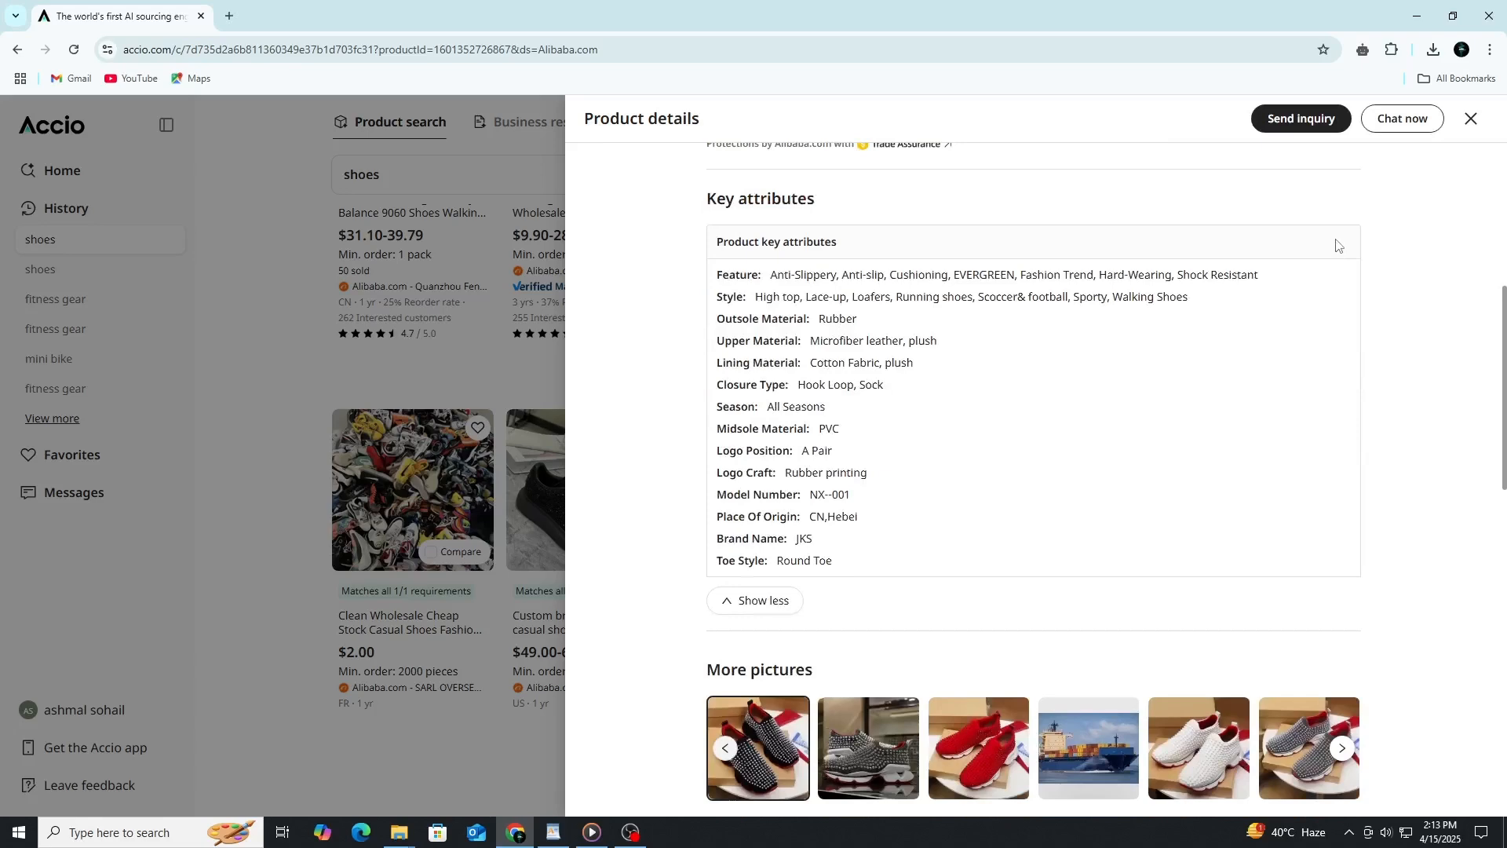
pyautogui.moveTo(1249, 361)
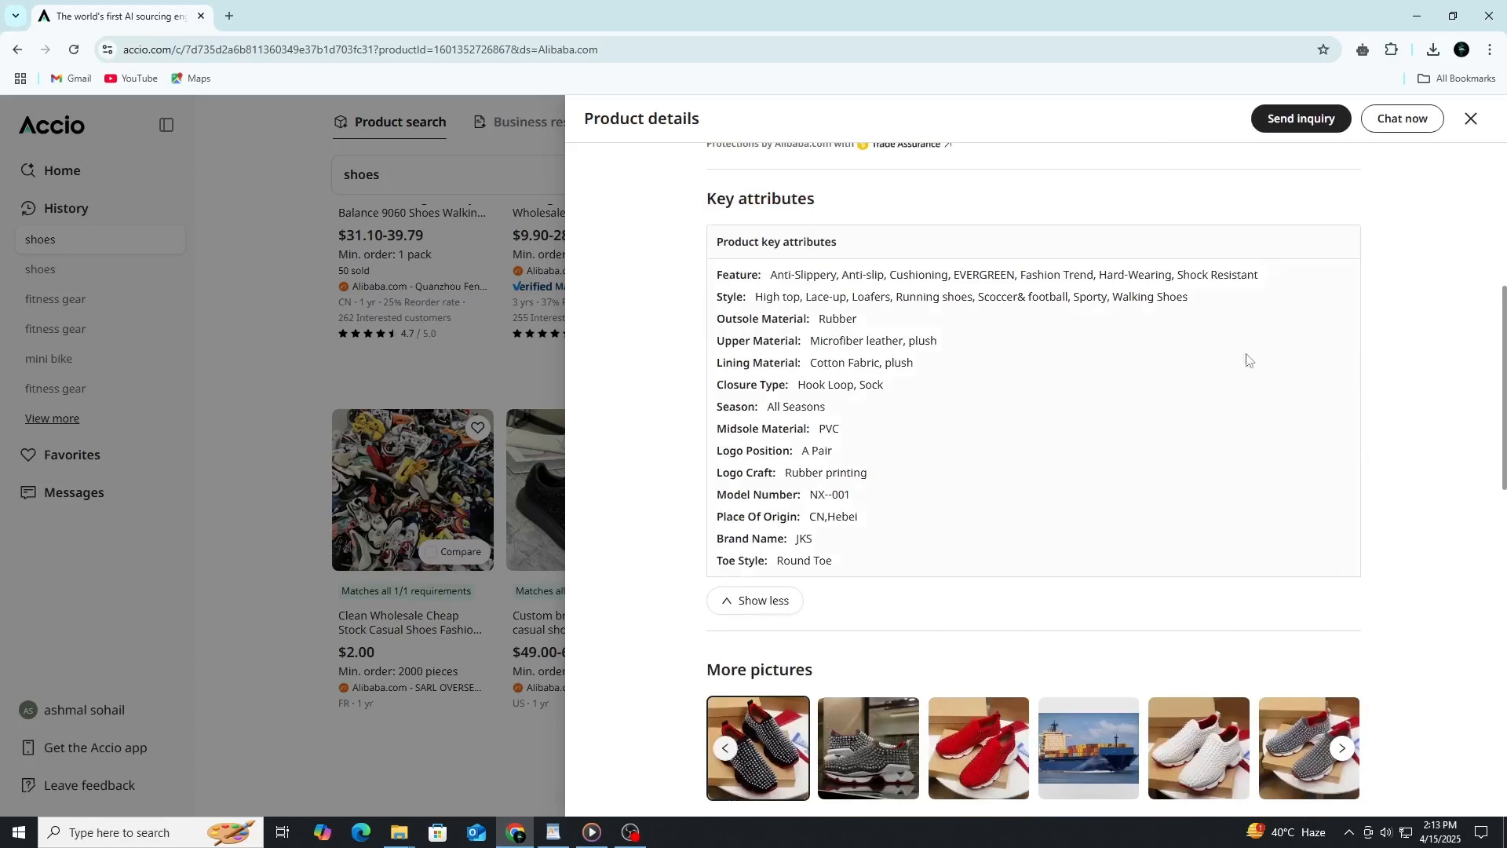
pyautogui.click(1470, 118)
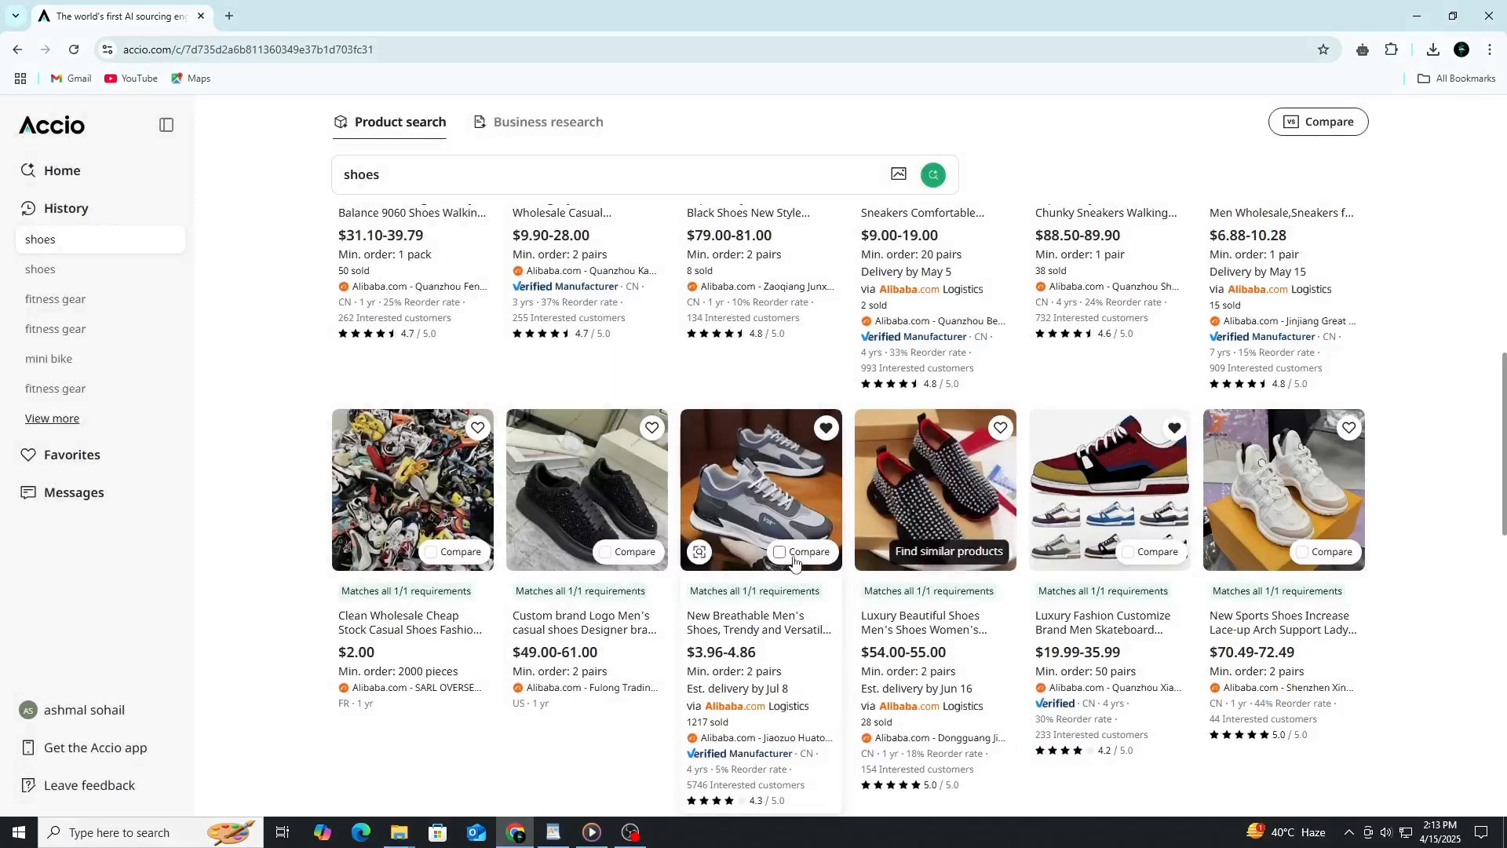
# Compare the grey breathable sneakers with the multicolour skateboard sneakers side by side.
pyautogui.click(779, 552)
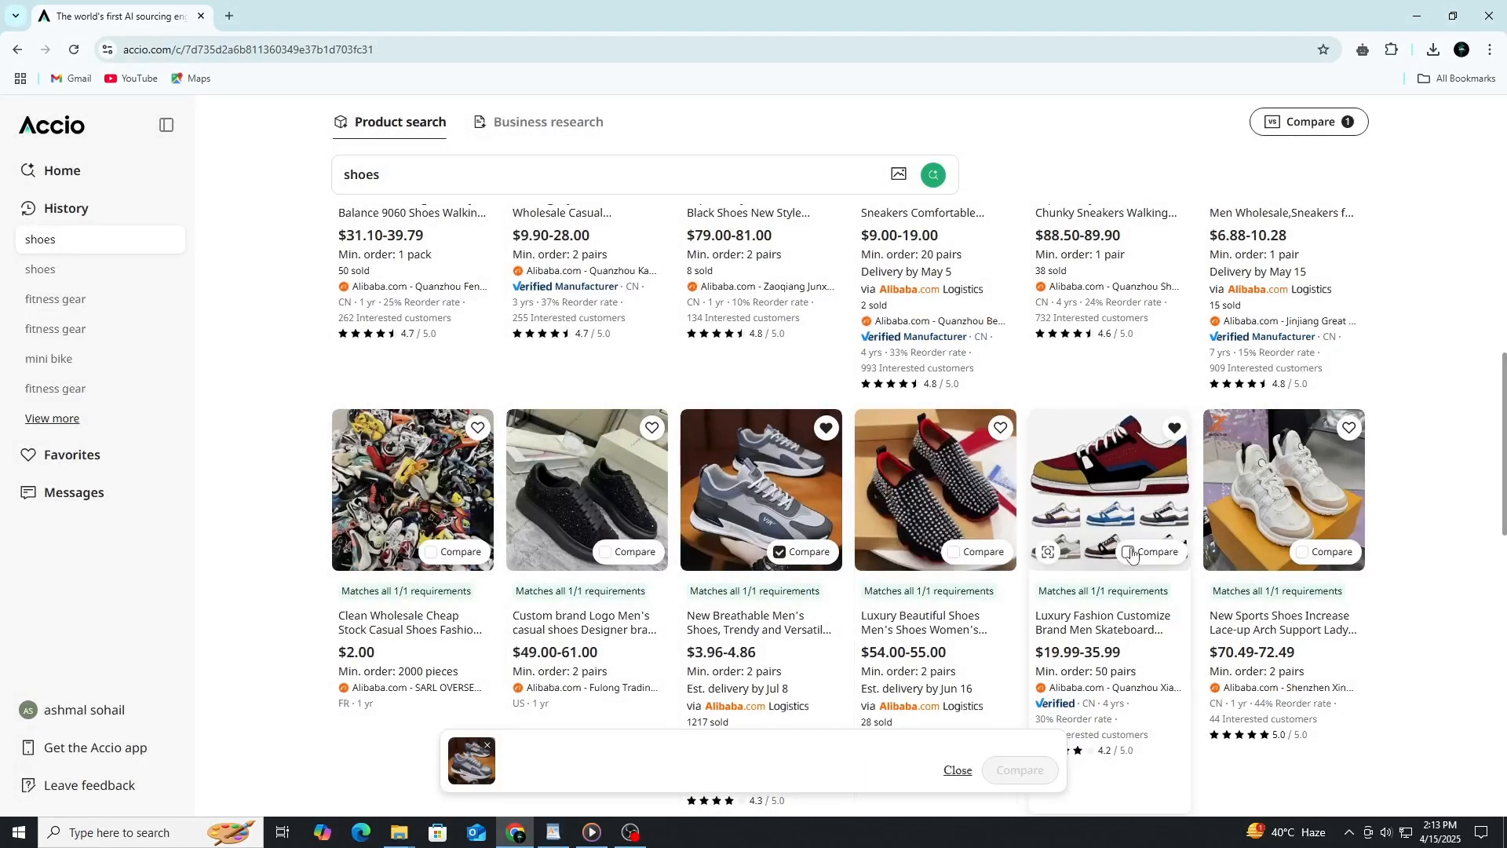
pyautogui.click(1129, 552)
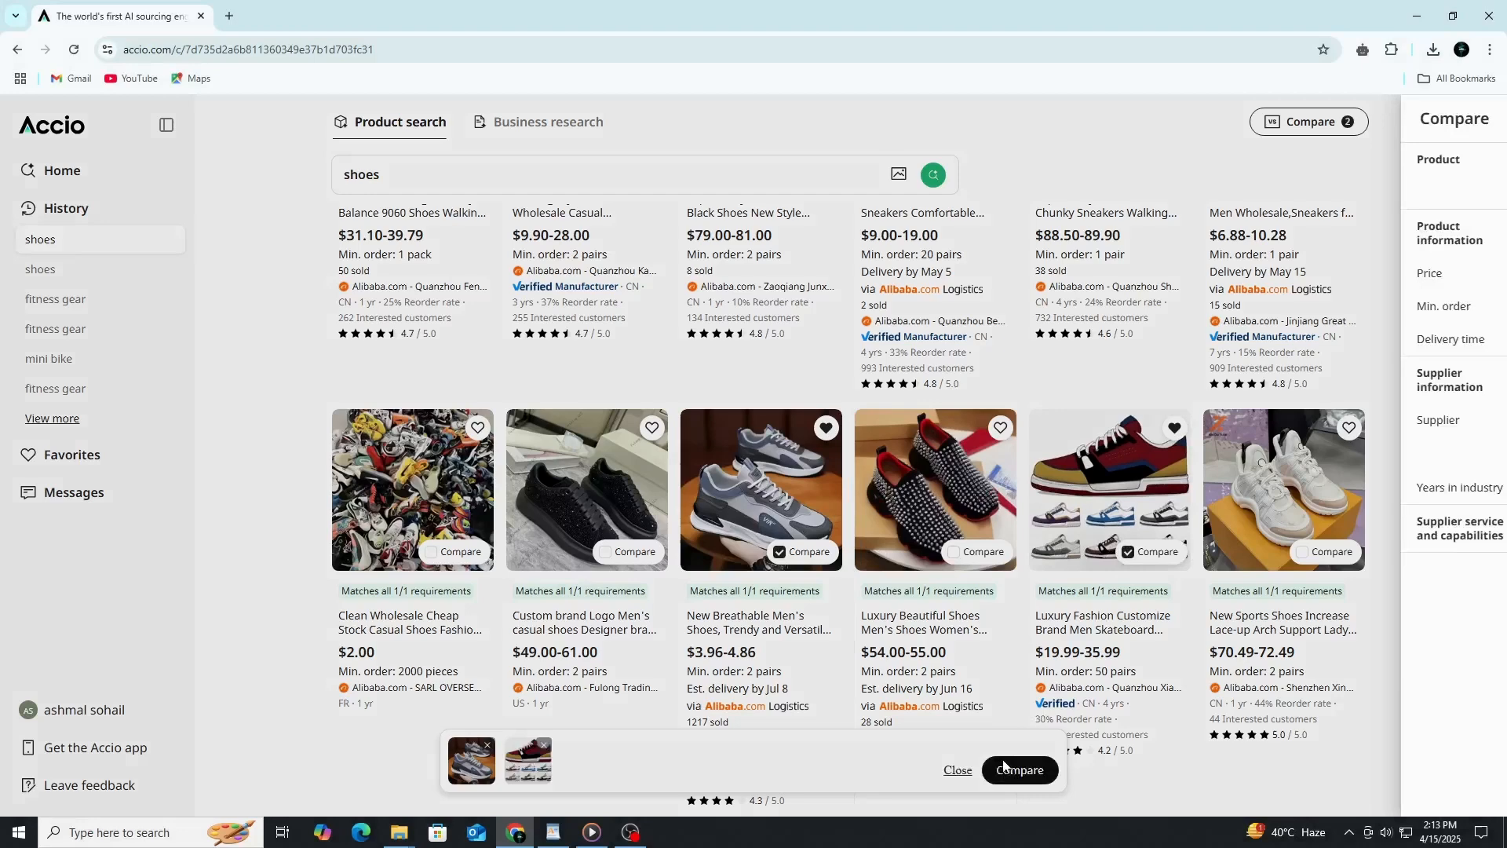
pyautogui.click(1018, 770)
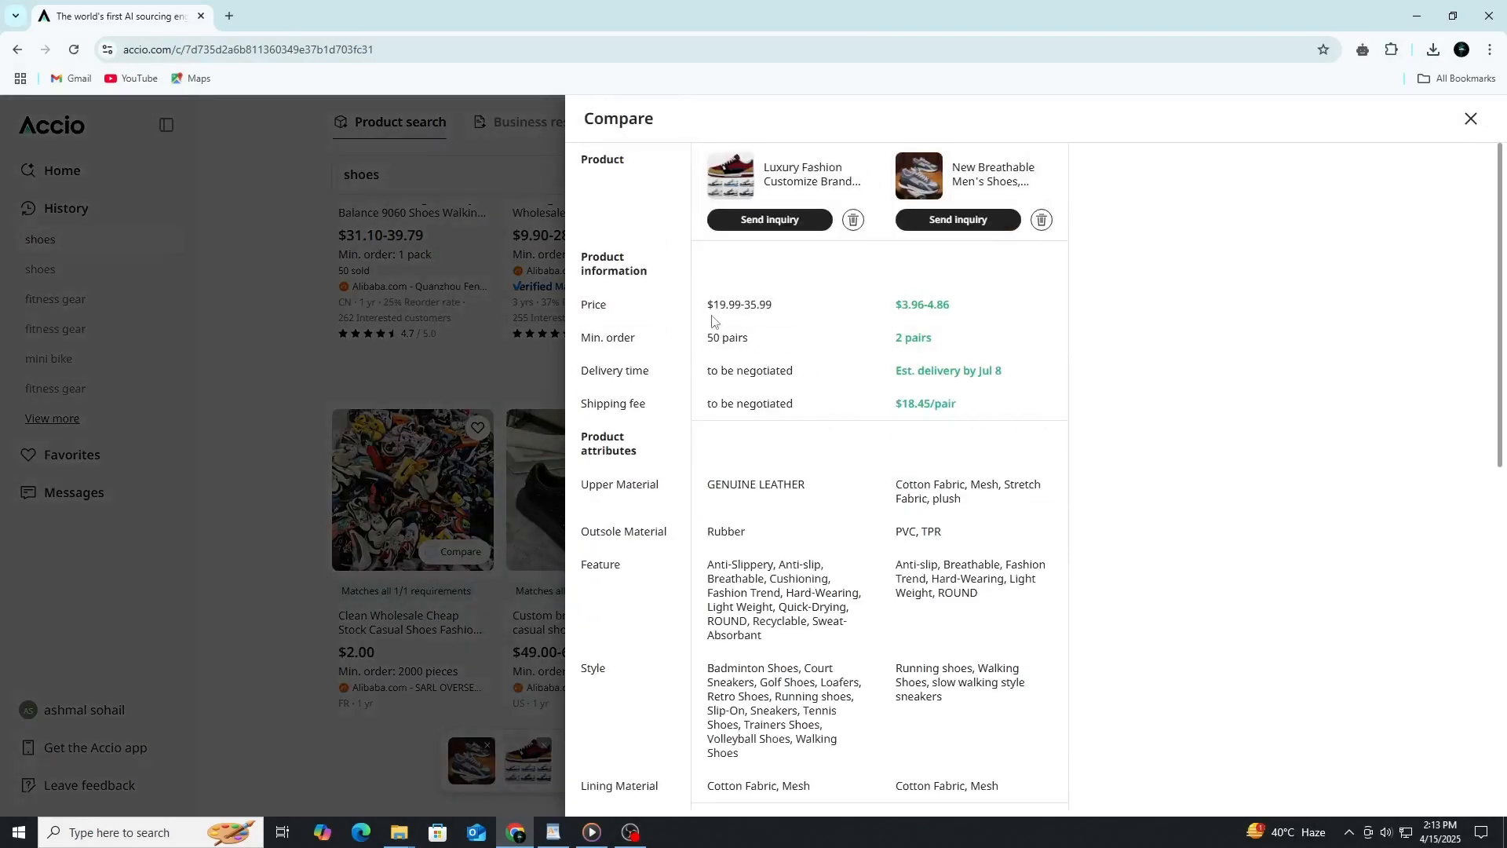
# Review the comparison's price, attribute and supplier rows, then close the Compare panel.
pyautogui.moveTo(708, 304); pyautogui.dragTo(950, 303)
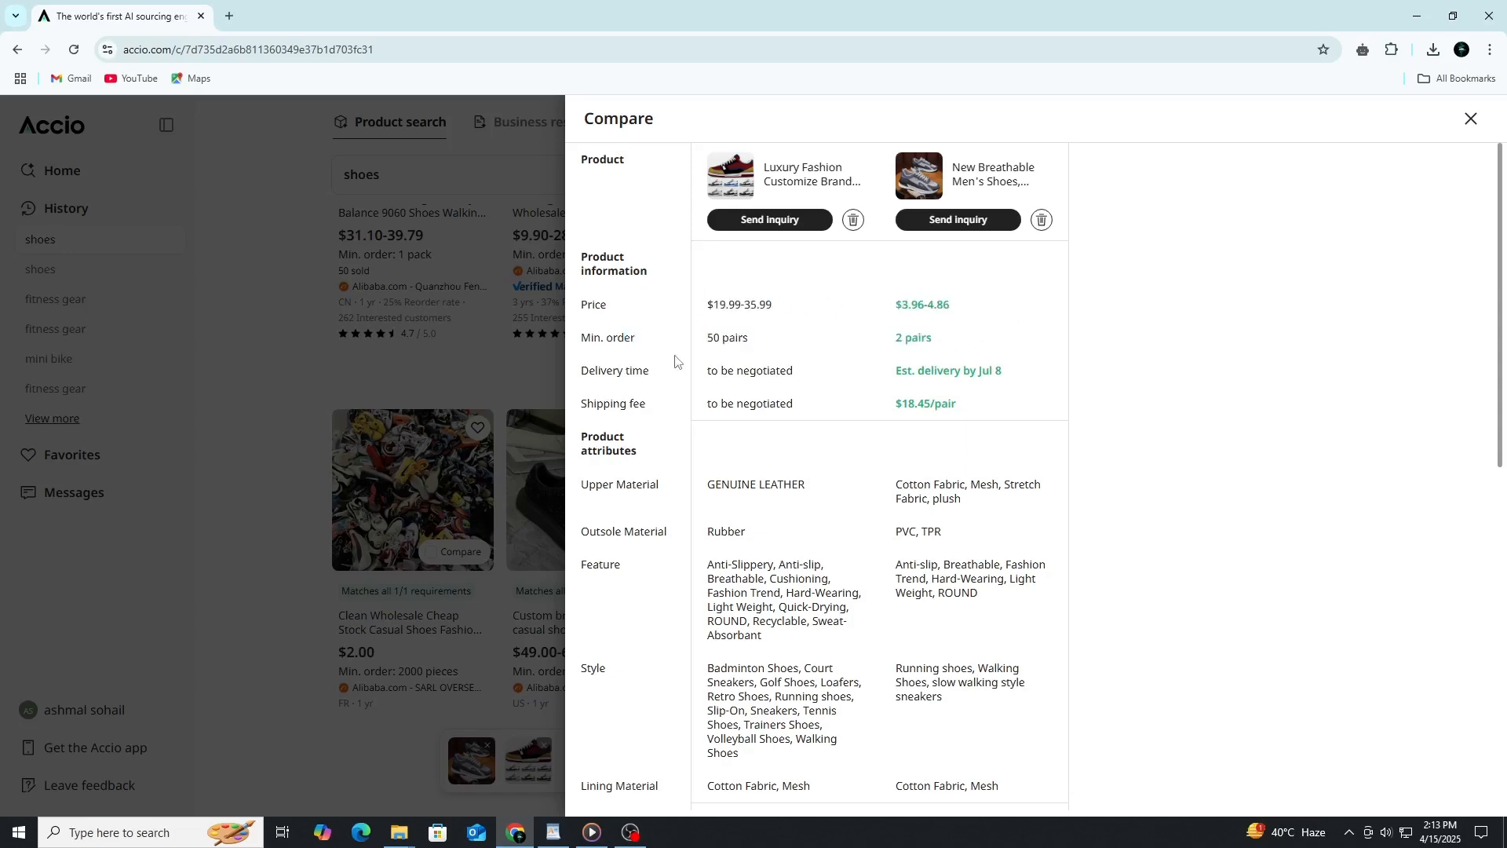
pyautogui.scroll(-3)
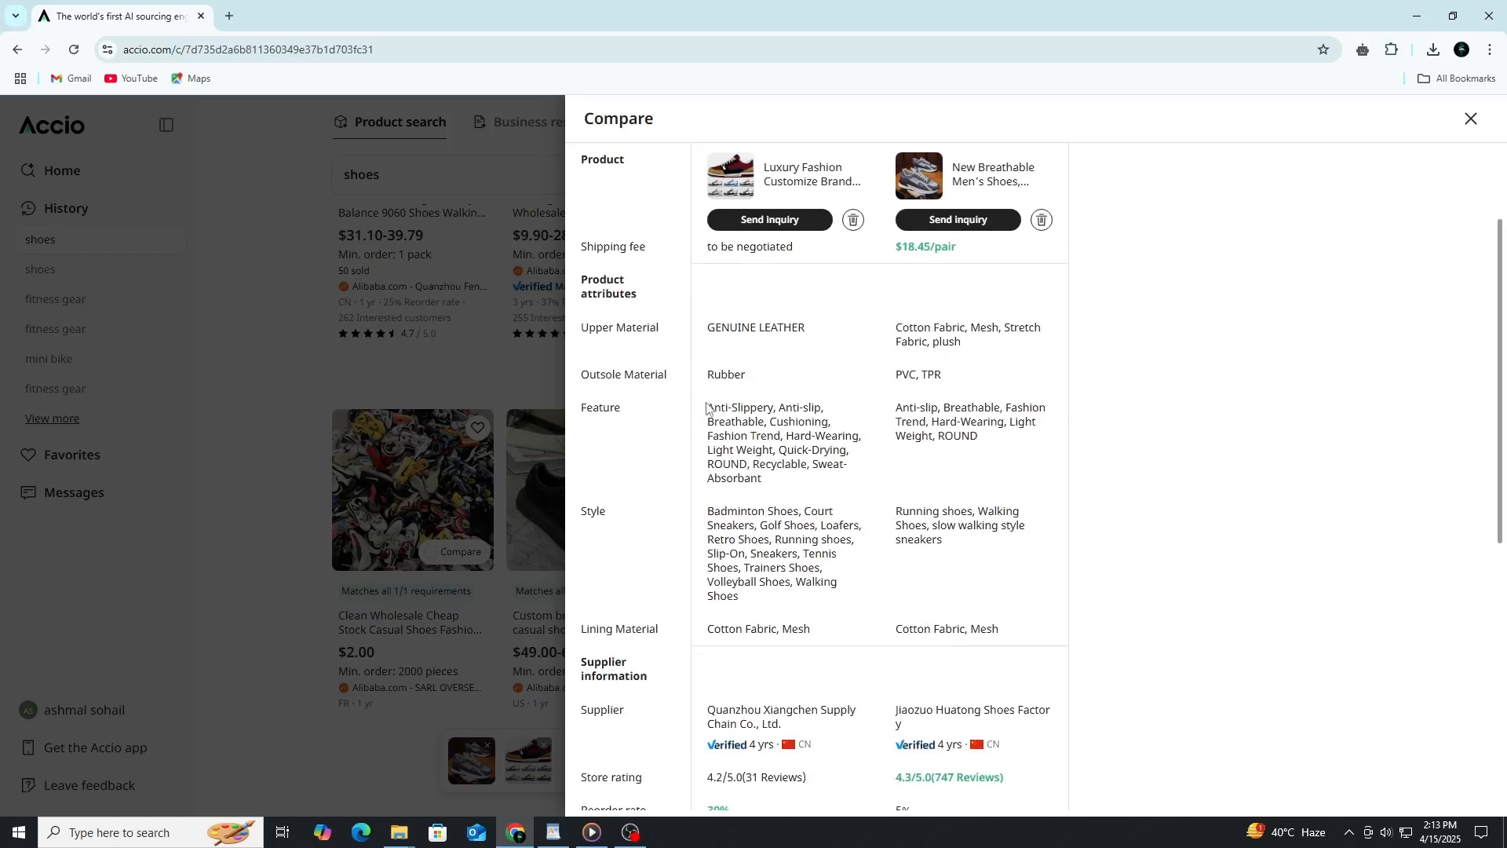
pyautogui.scroll(-3)
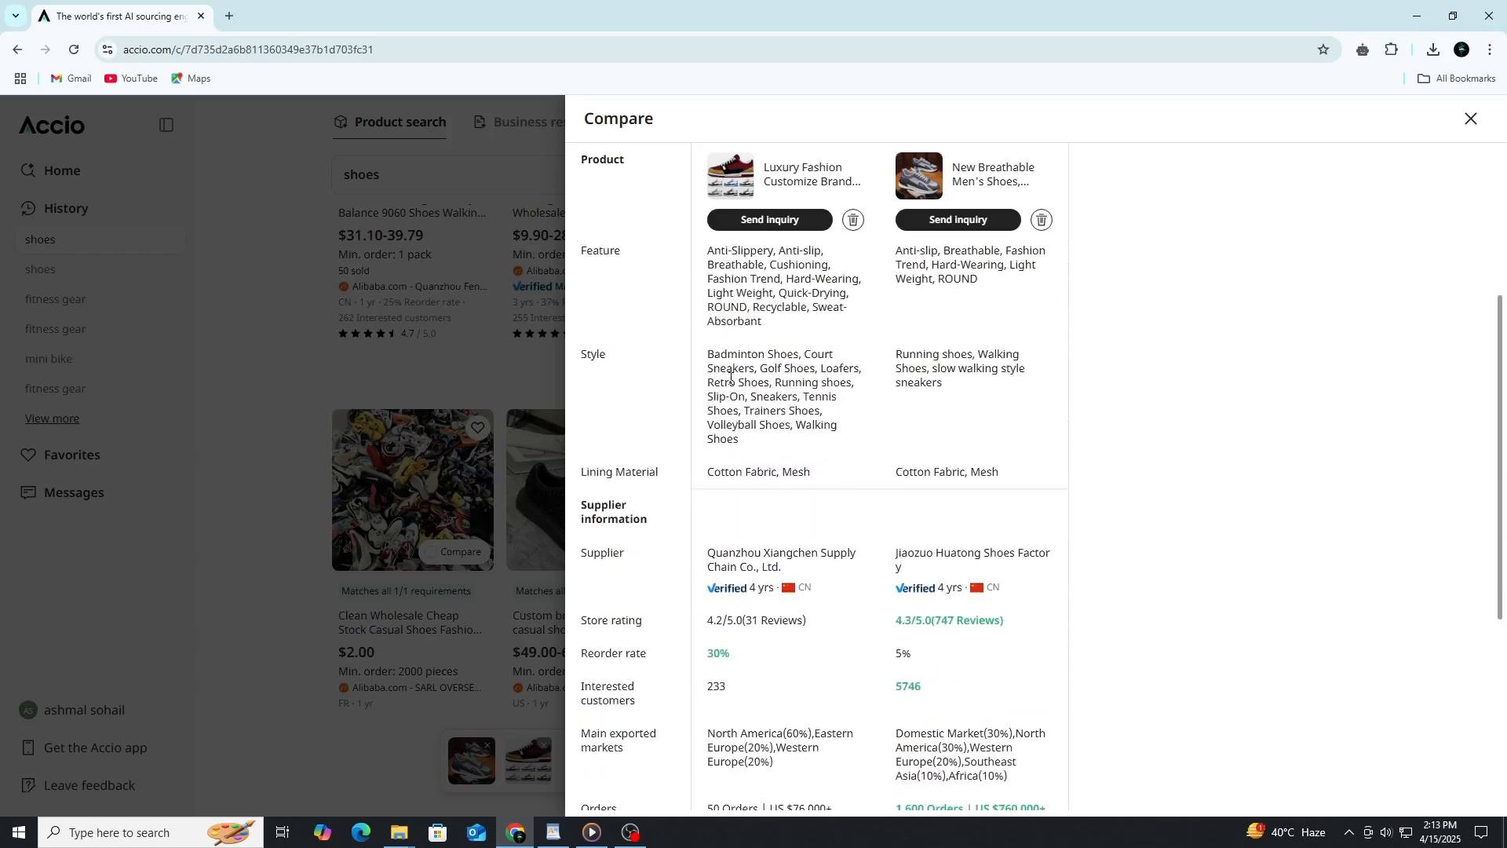
pyautogui.scroll(-3)
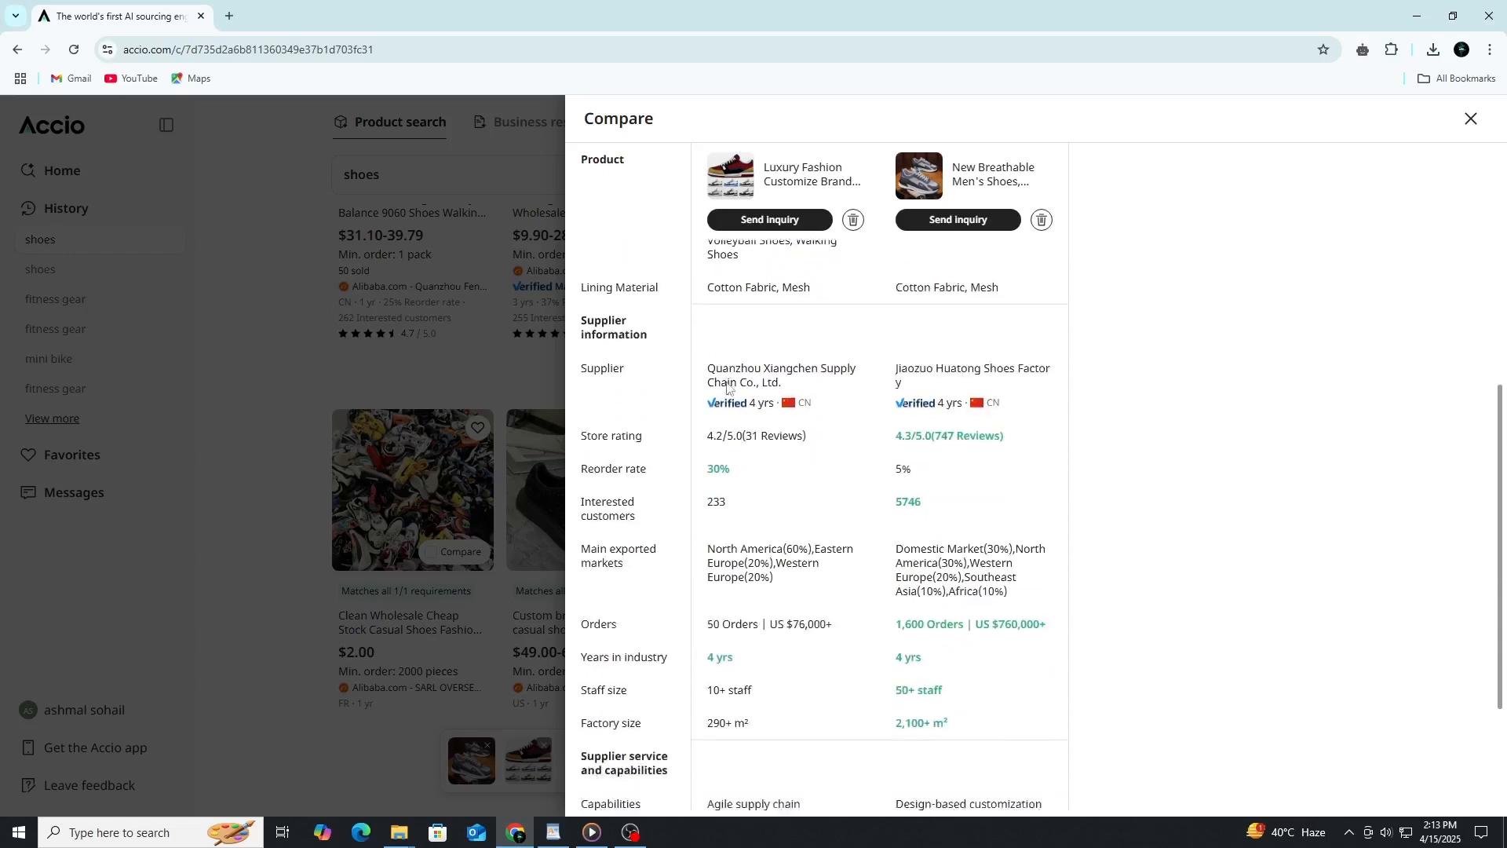
pyautogui.scroll(-3)
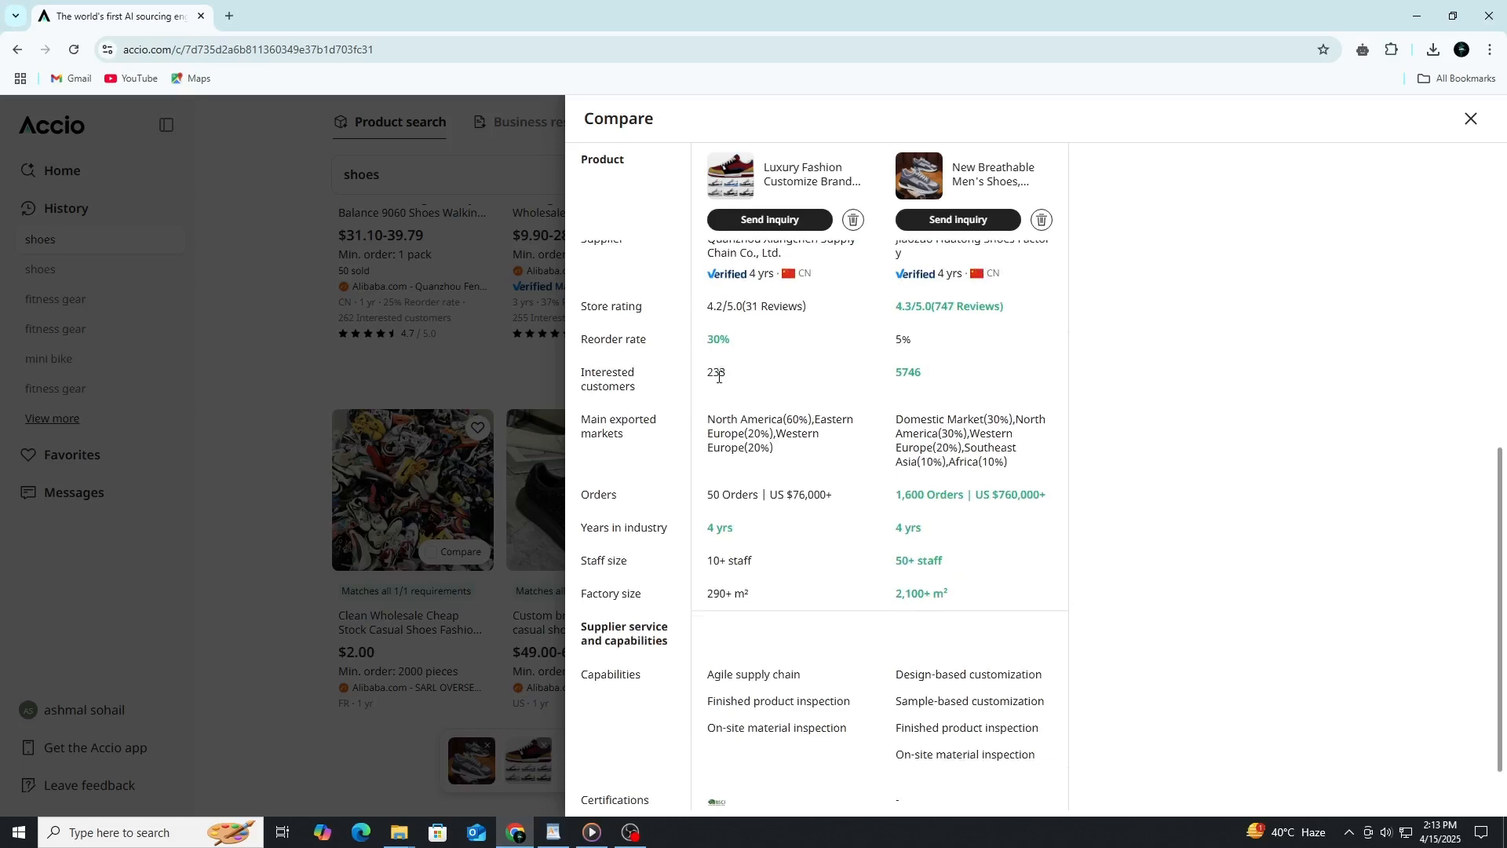
pyautogui.scroll(-3)
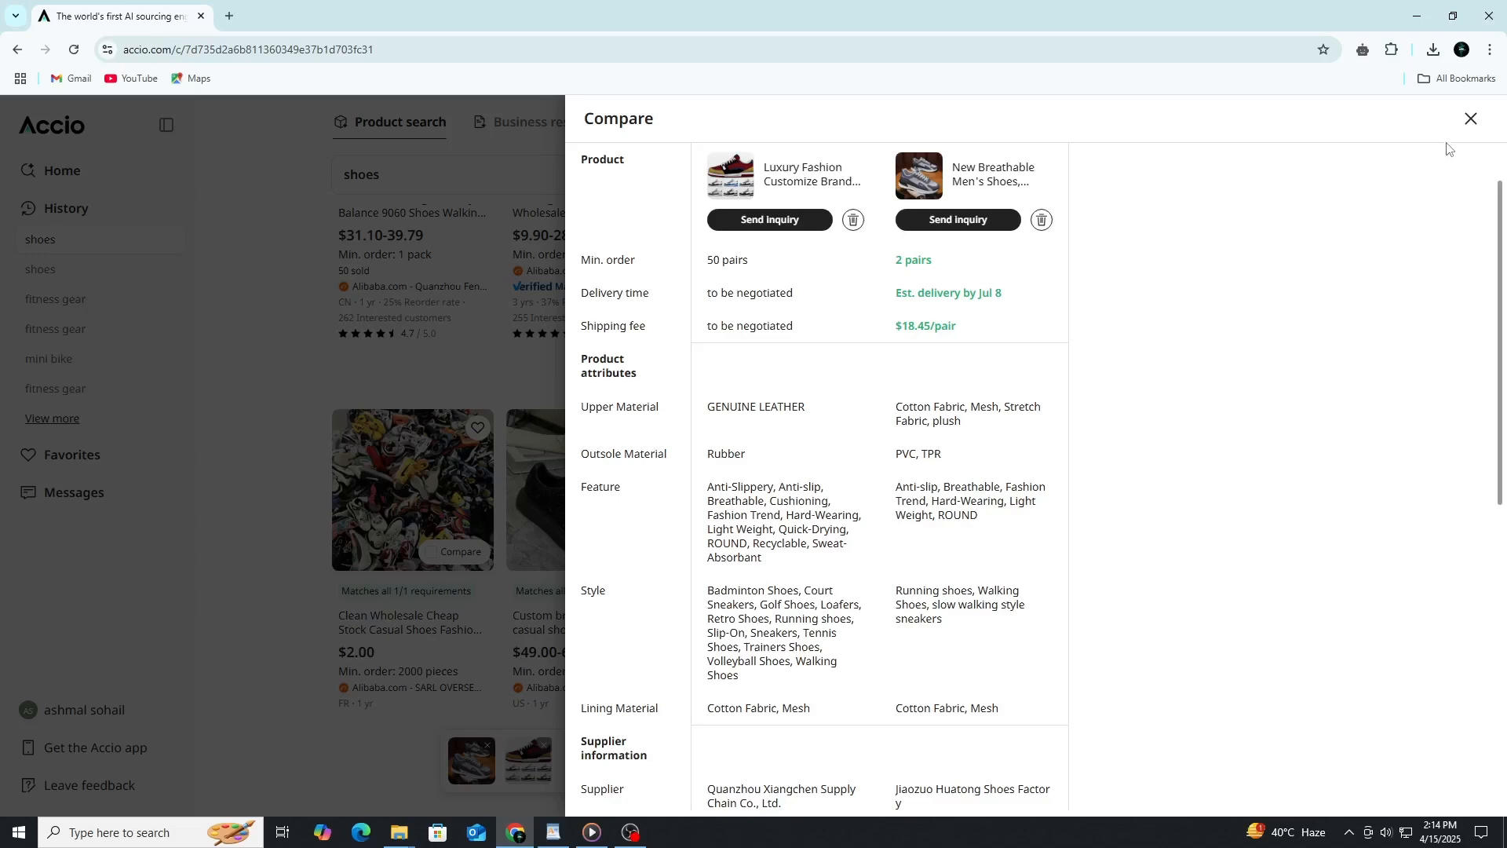
pyautogui.click(1469, 119)
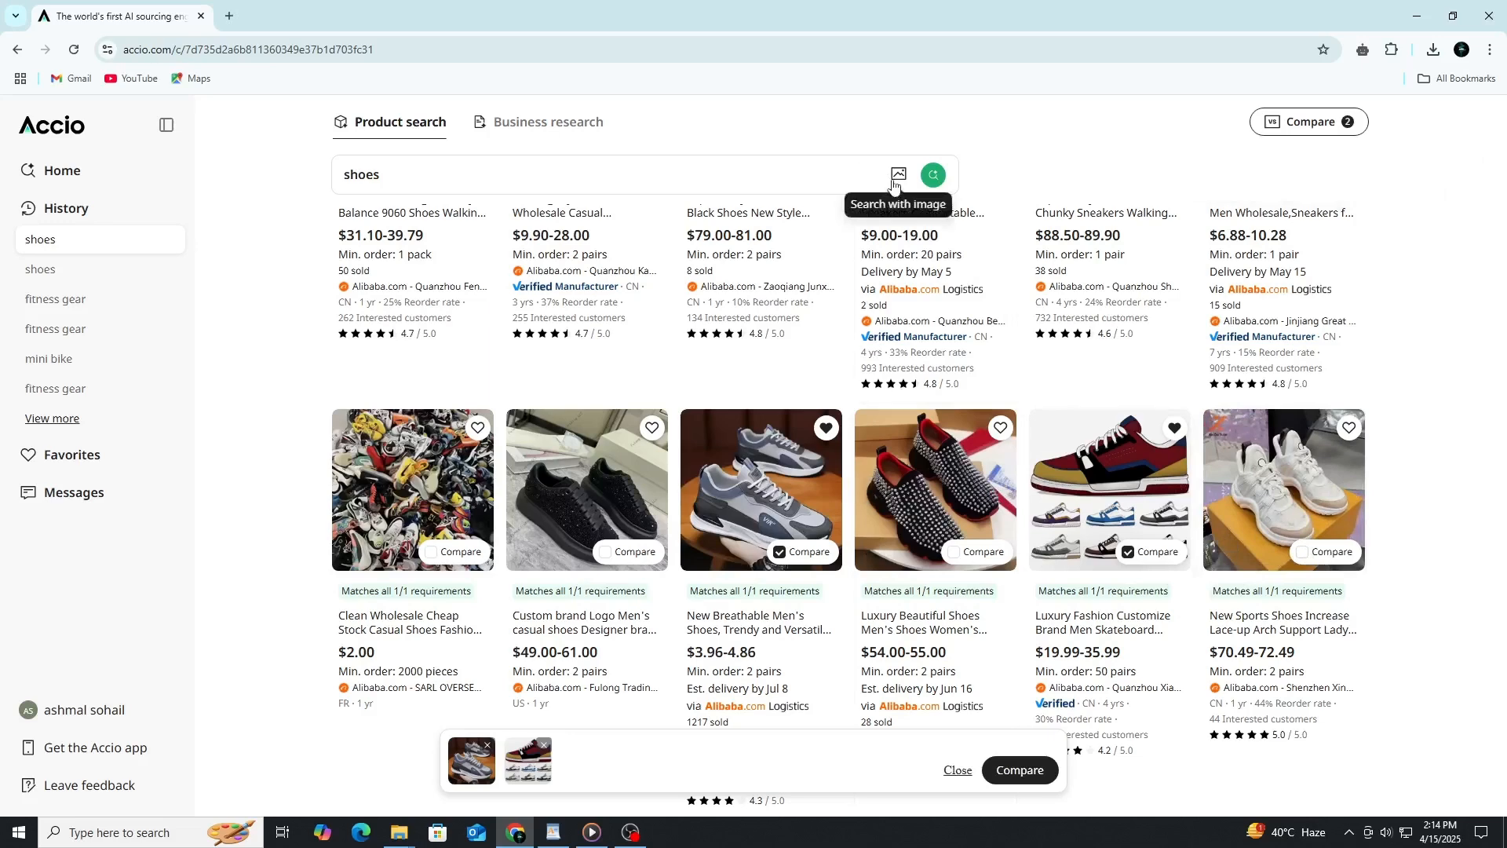
# Start an image-based product search and scroll through the mini bike results.
pyautogui.click(898, 175)
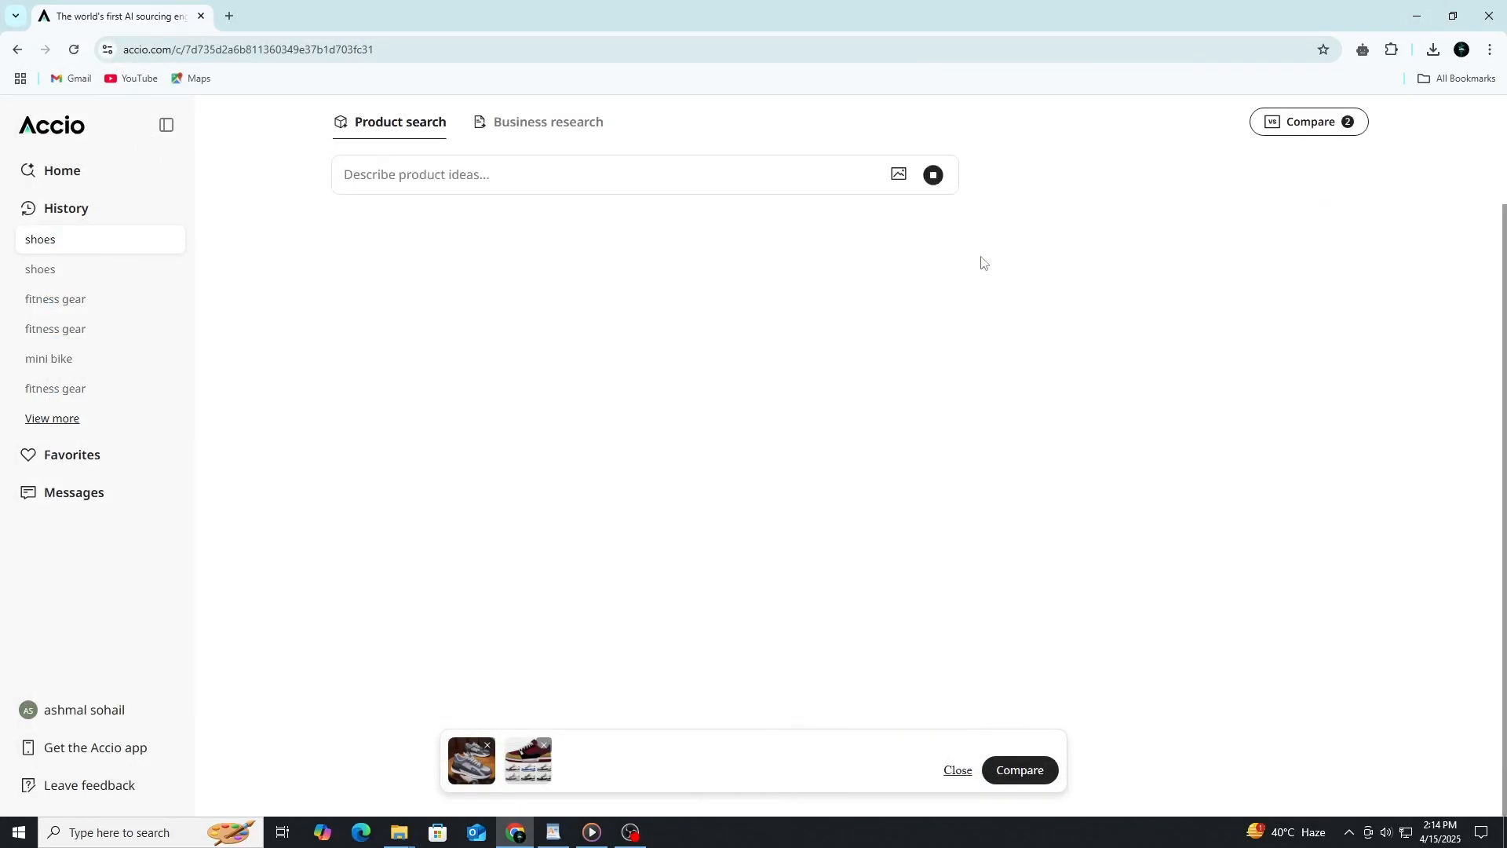
pyautogui.moveTo(898, 175)
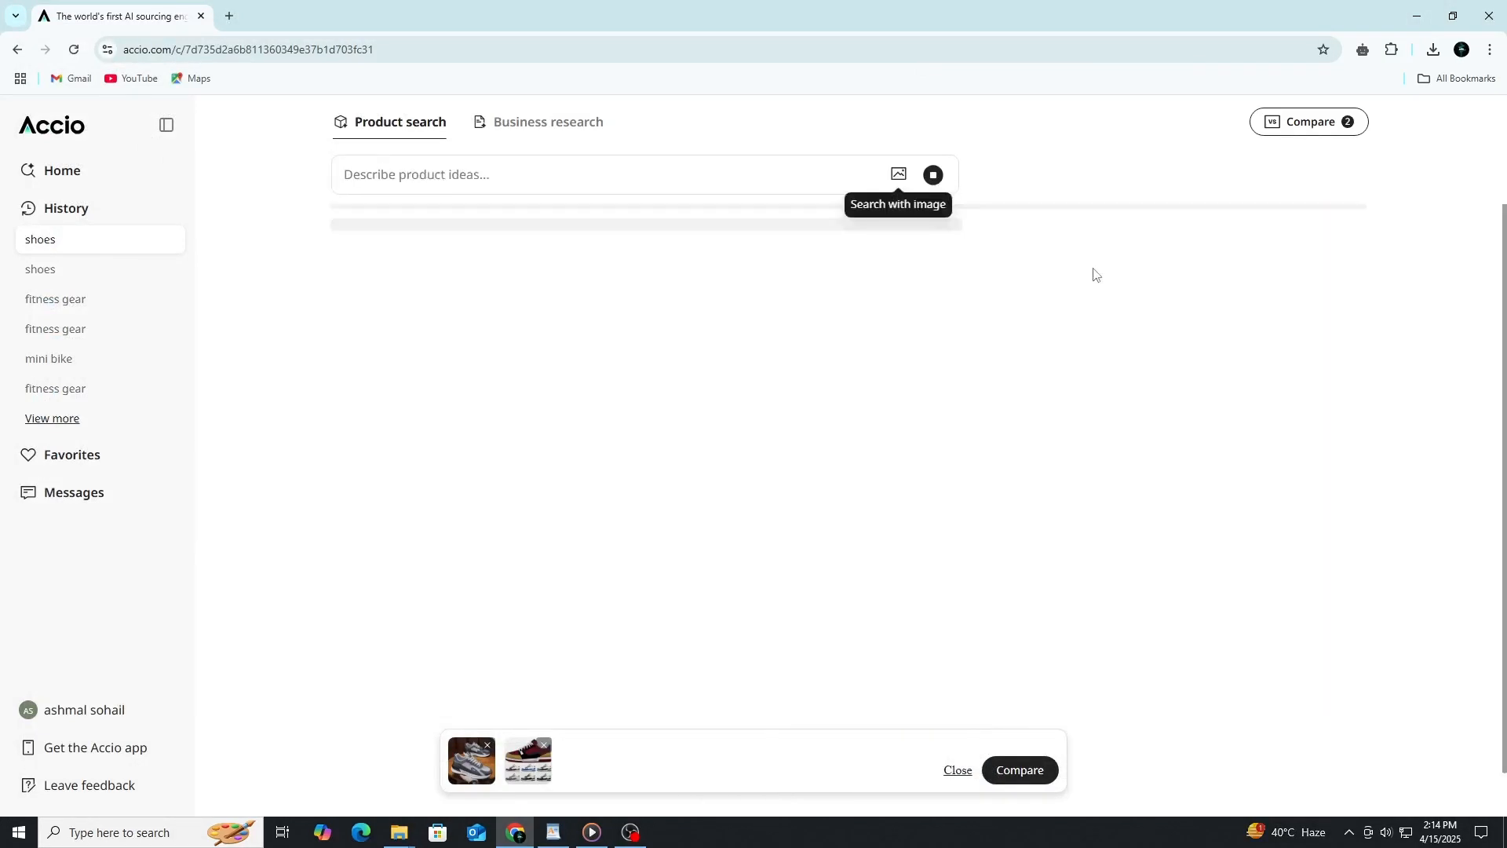
pyautogui.click(48, 358)
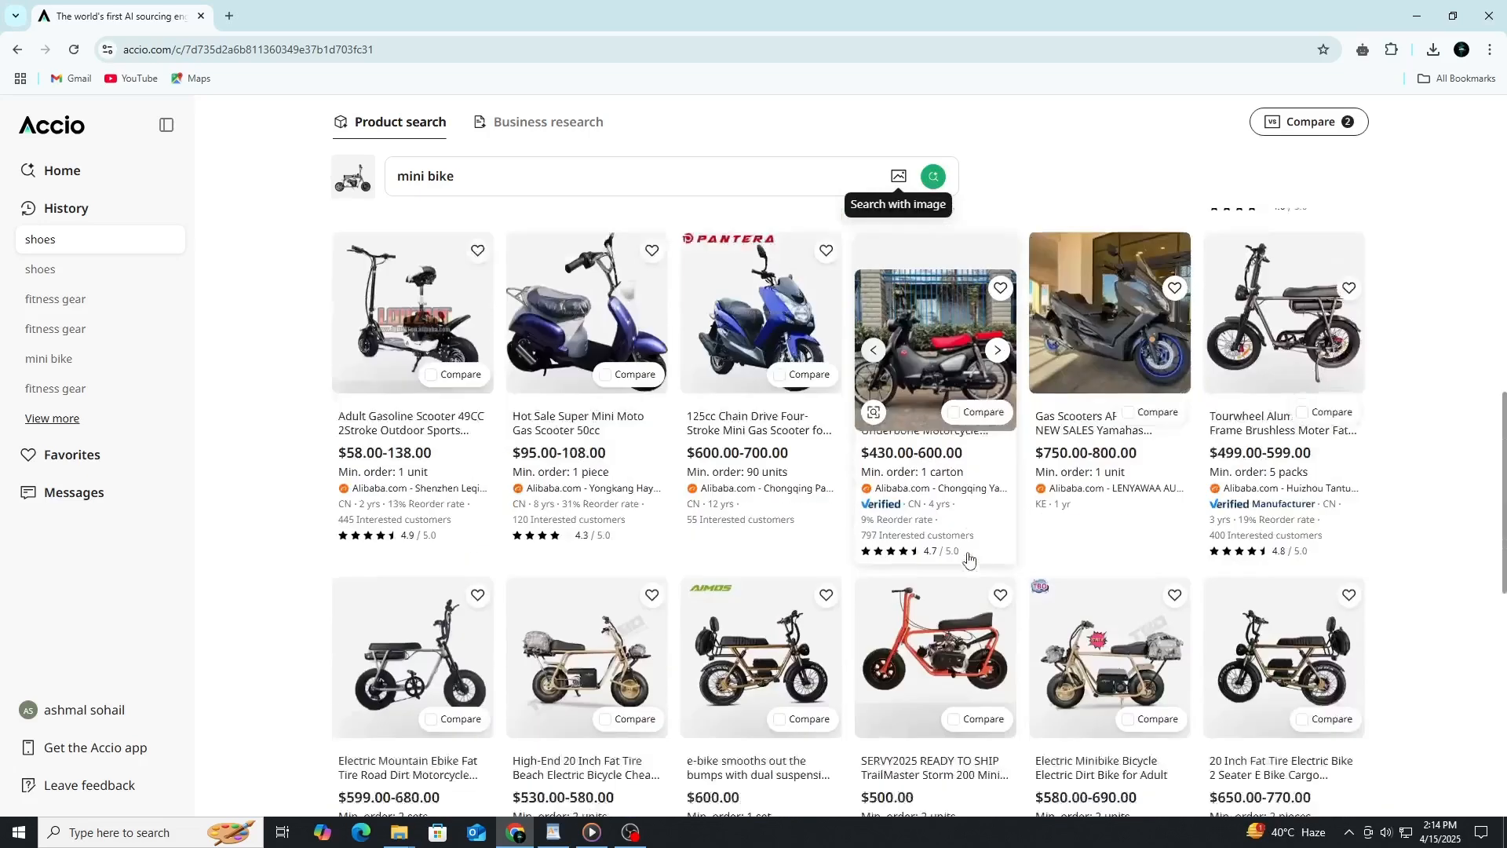
pyautogui.scroll(-3)
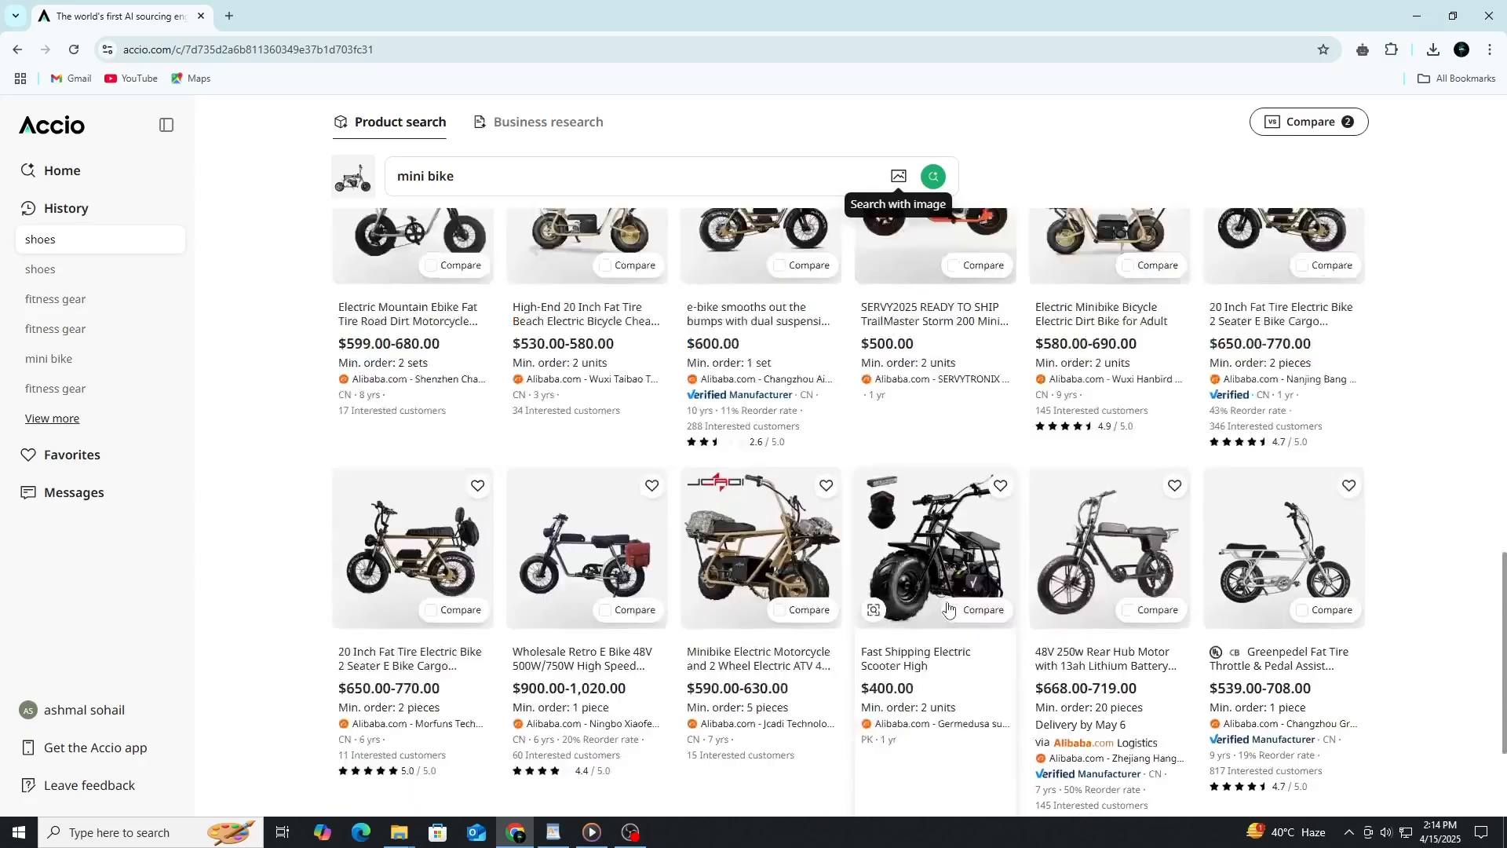
pyautogui.scroll(-3)
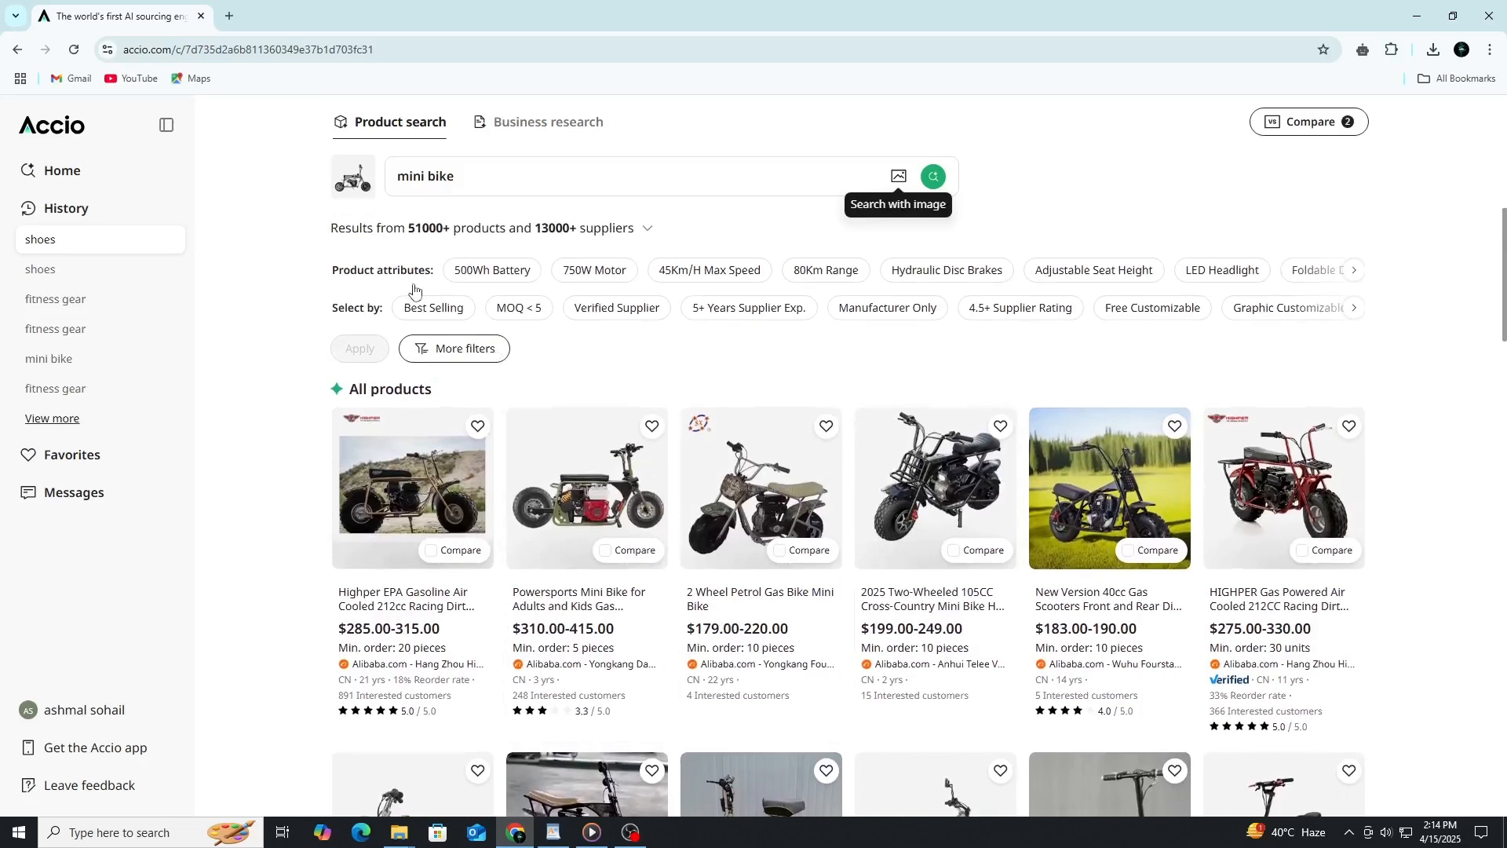
pyautogui.moveTo(1361, 279)
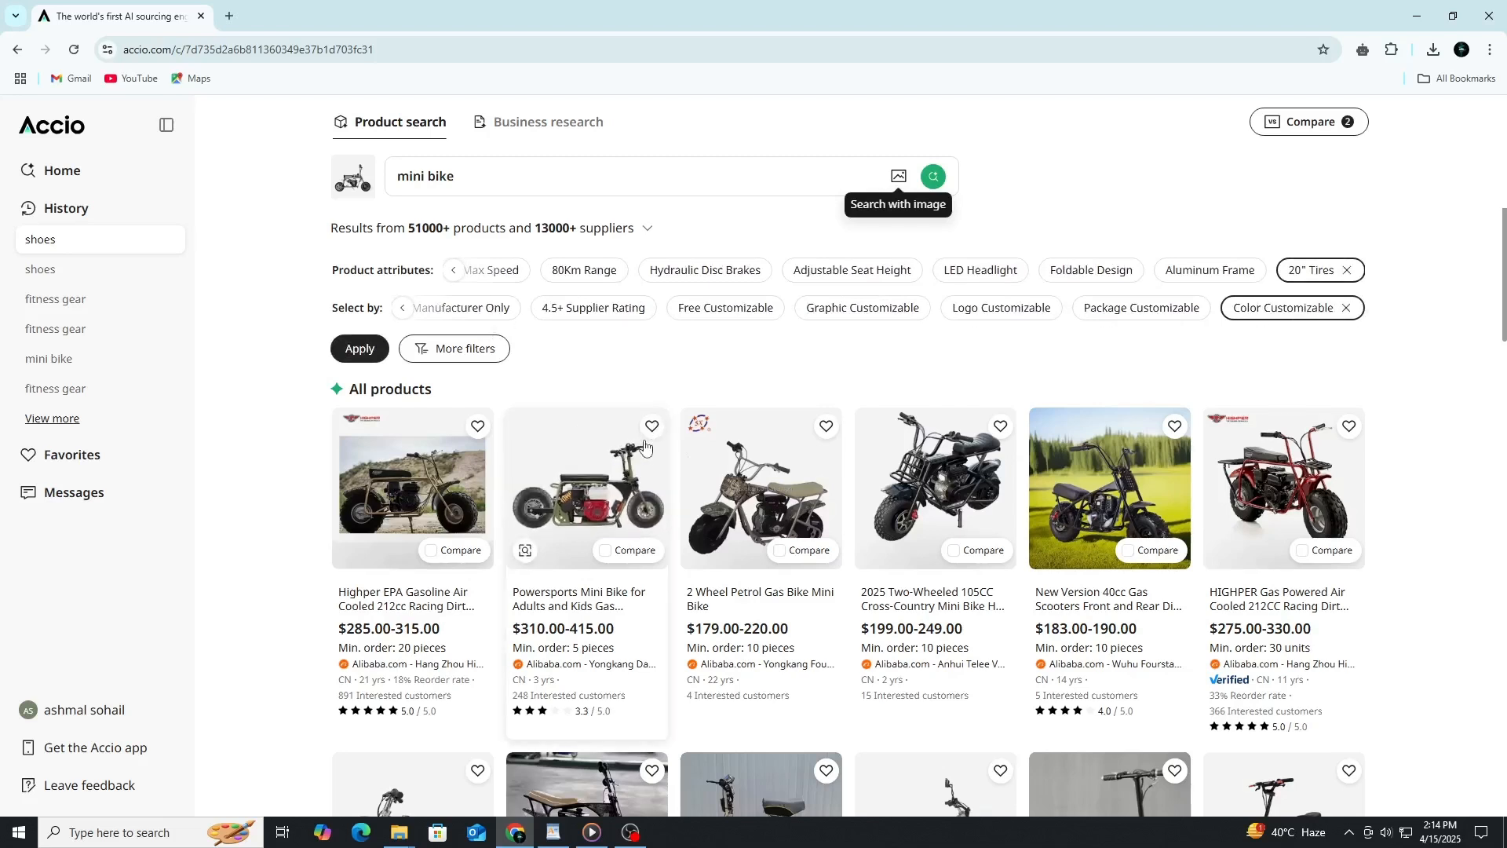
pyautogui.moveTo(557, 586)
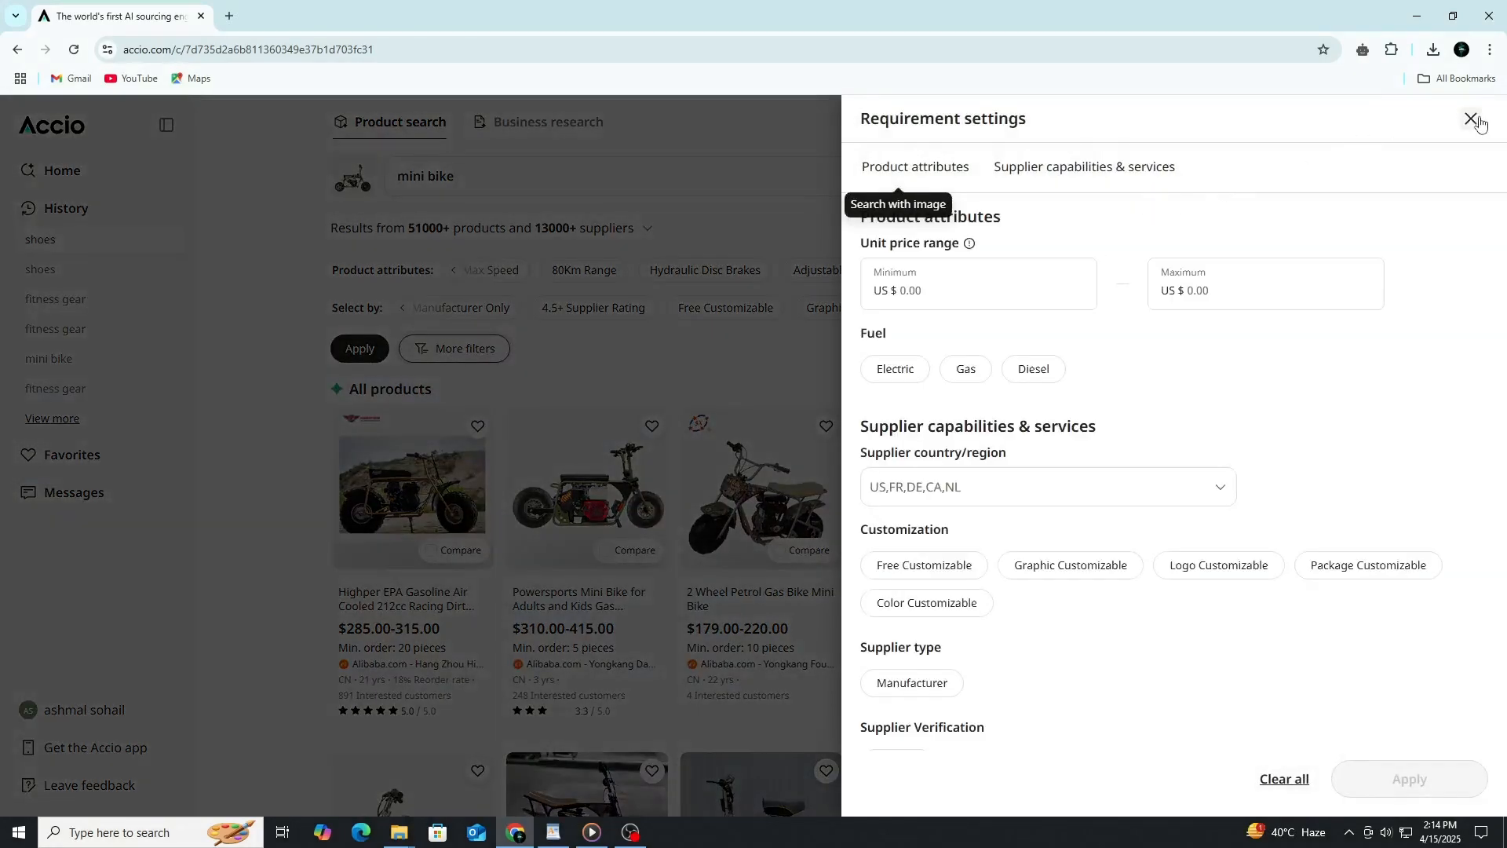
pyautogui.click(1469, 119)
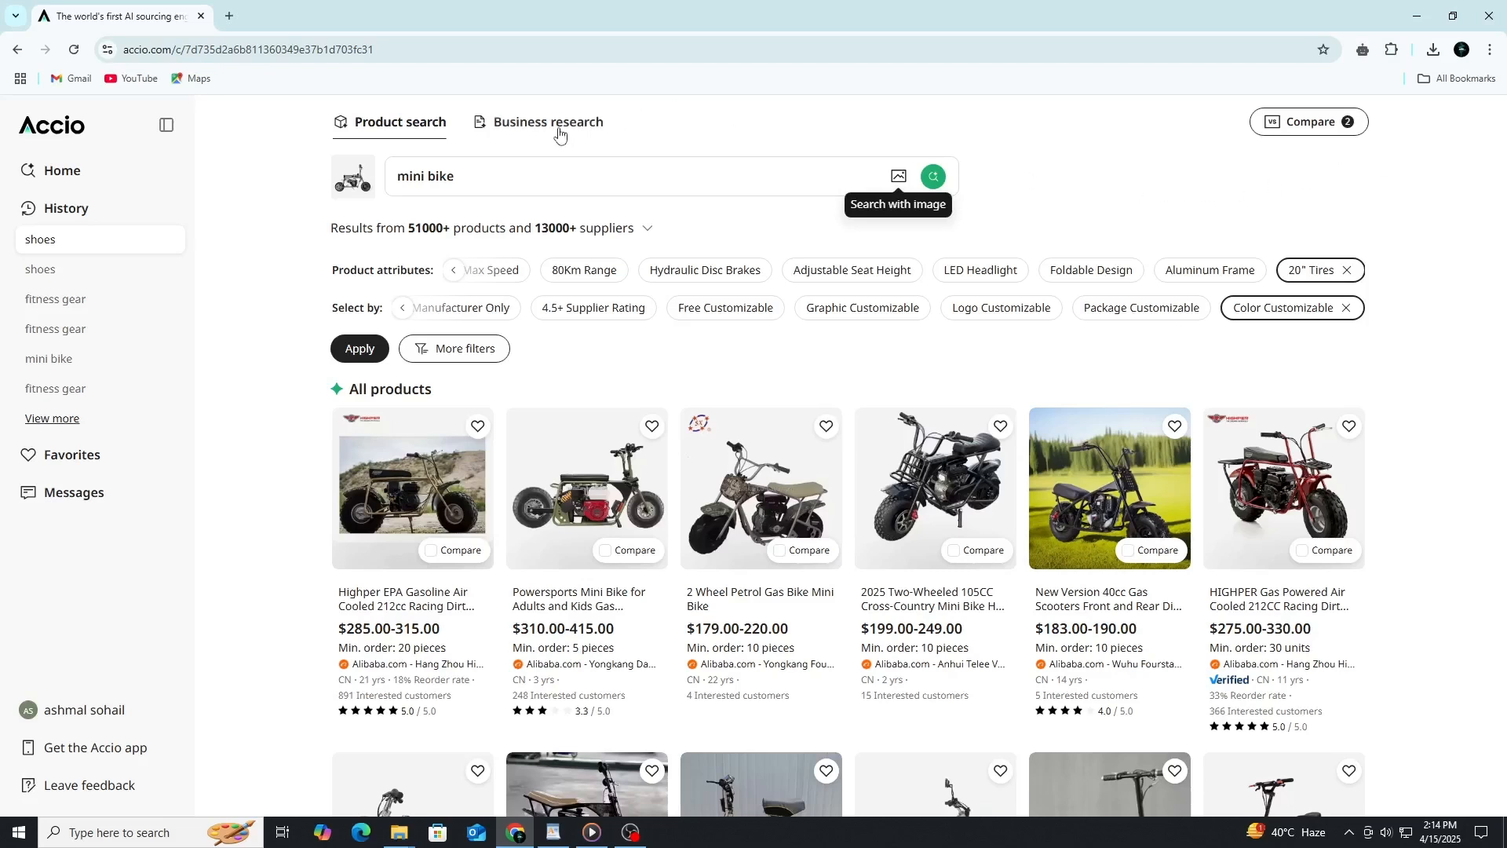
# Submit a Business research request on 'shoes'.
pyautogui.click(547, 122)
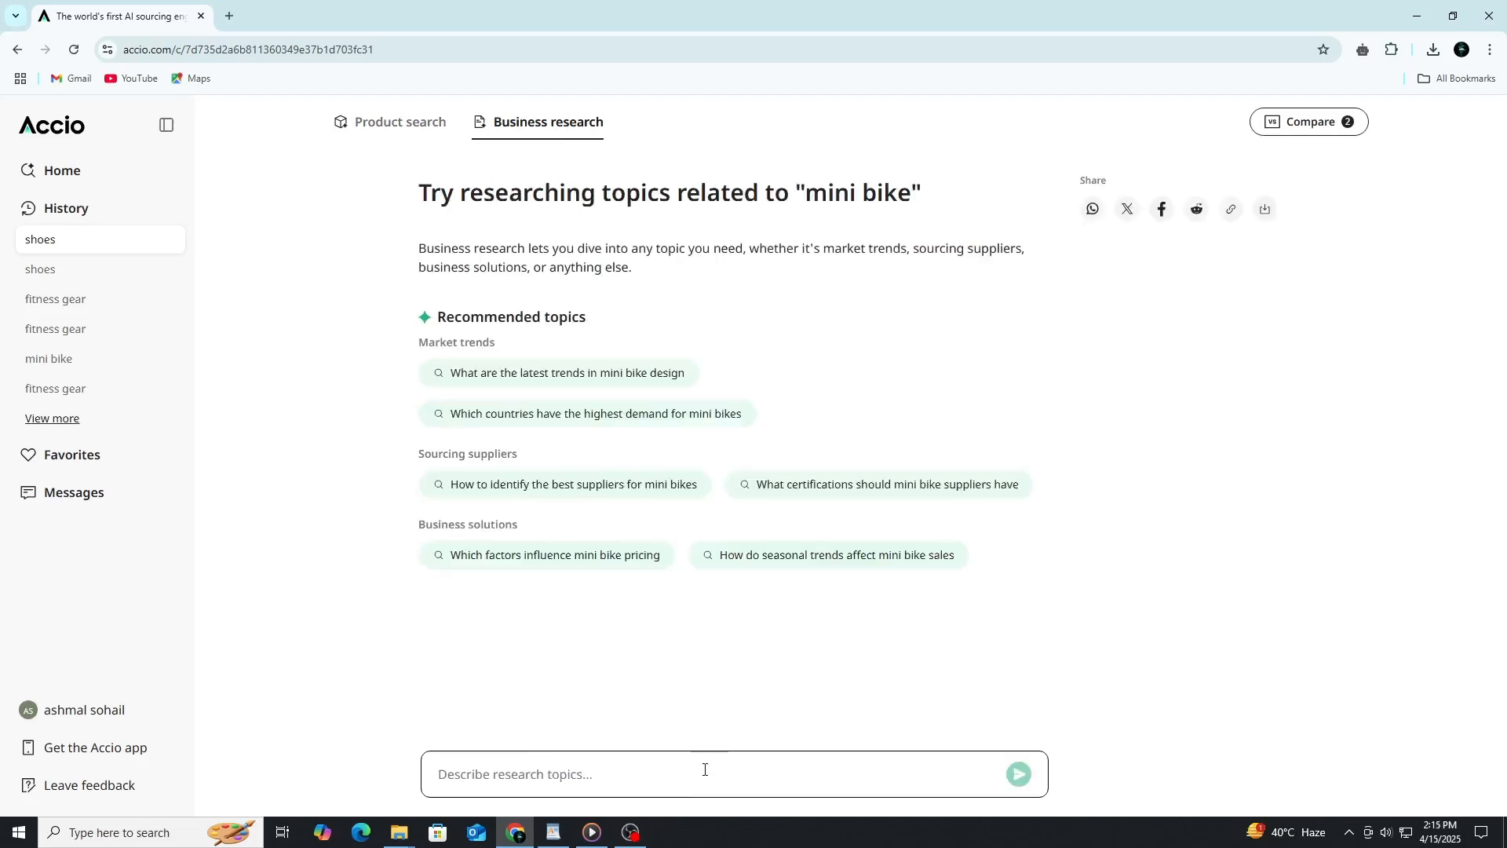
pyautogui.moveTo(804, 705)
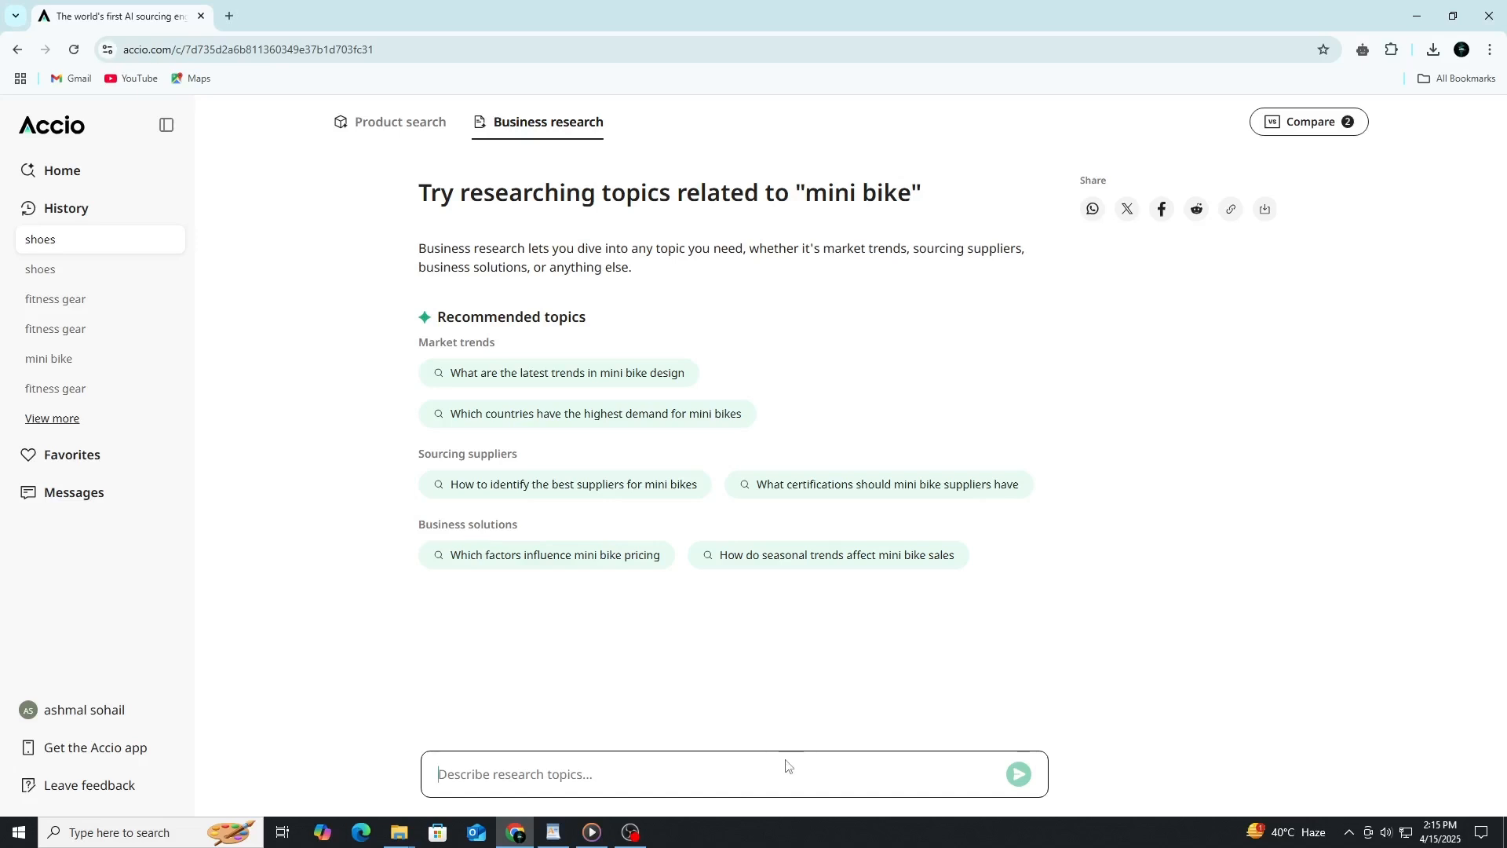
pyautogui.write('shoes')
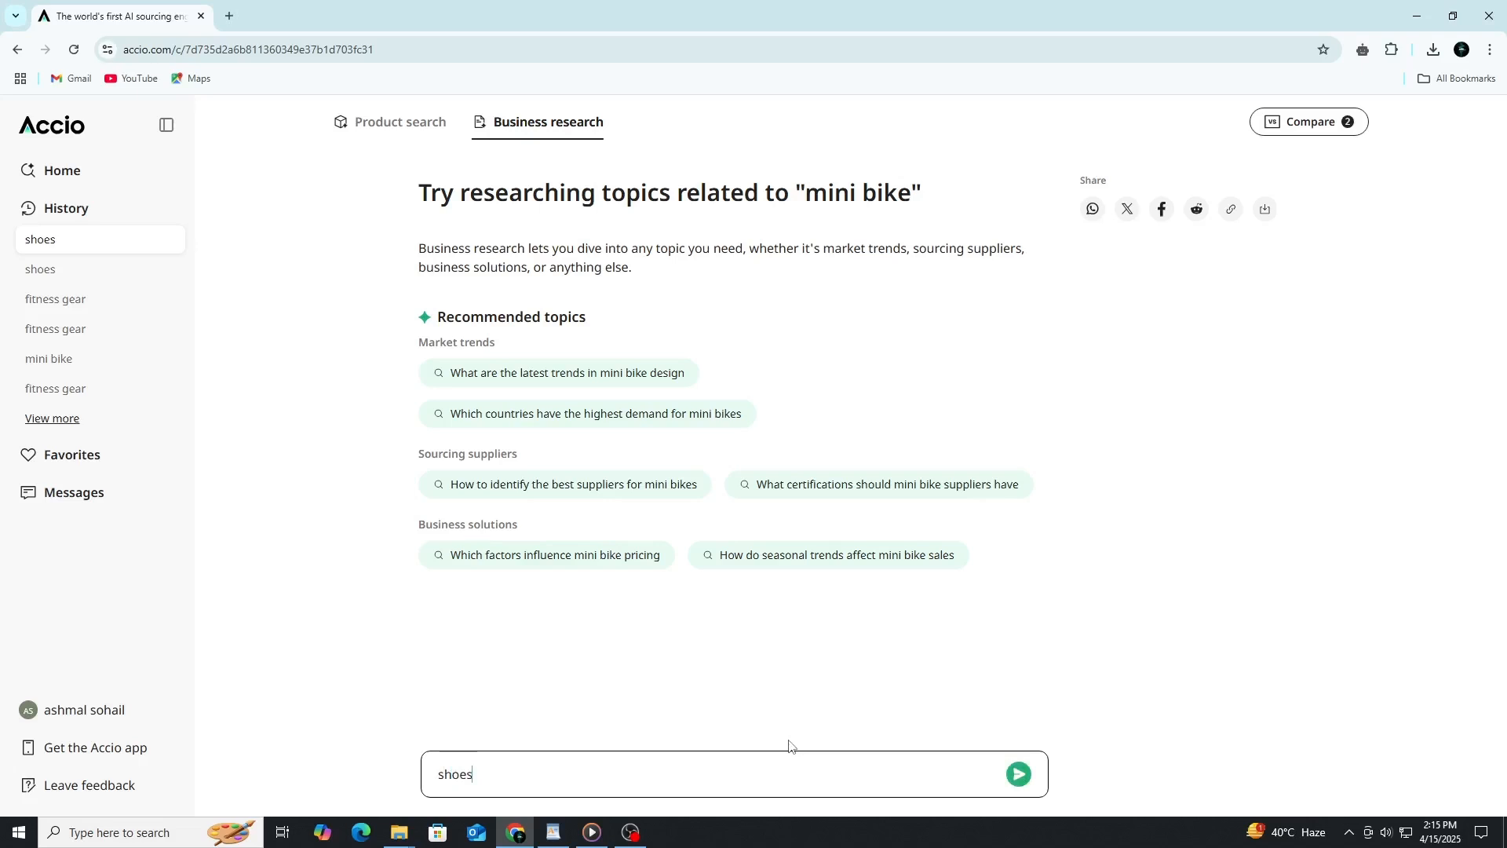
pyautogui.click(1017, 774)
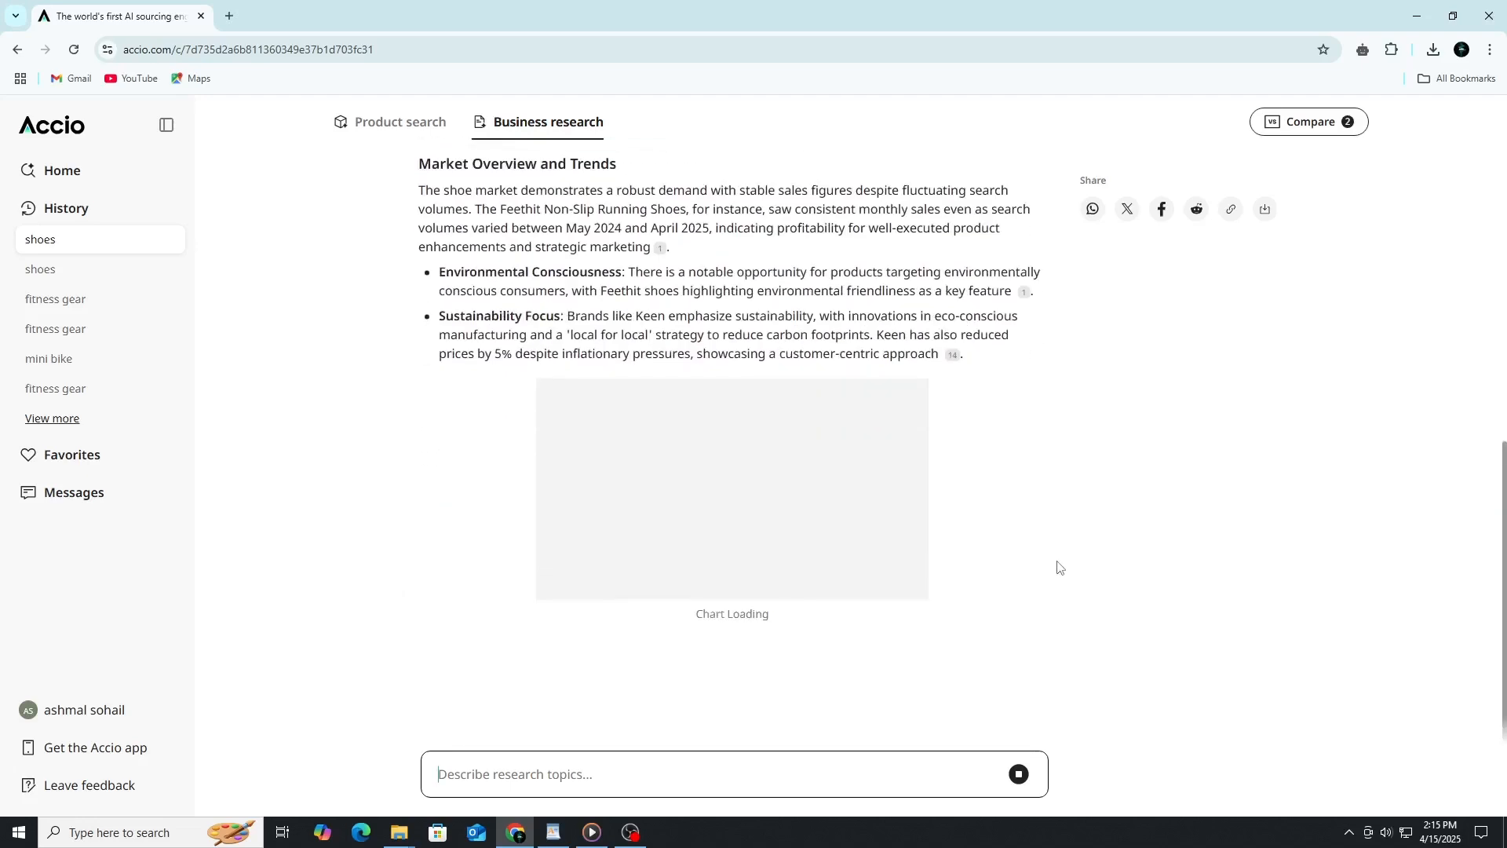
# Scroll through the shoes report's trend chart, supplier tables and recommended products.
pyautogui.scroll(-3)
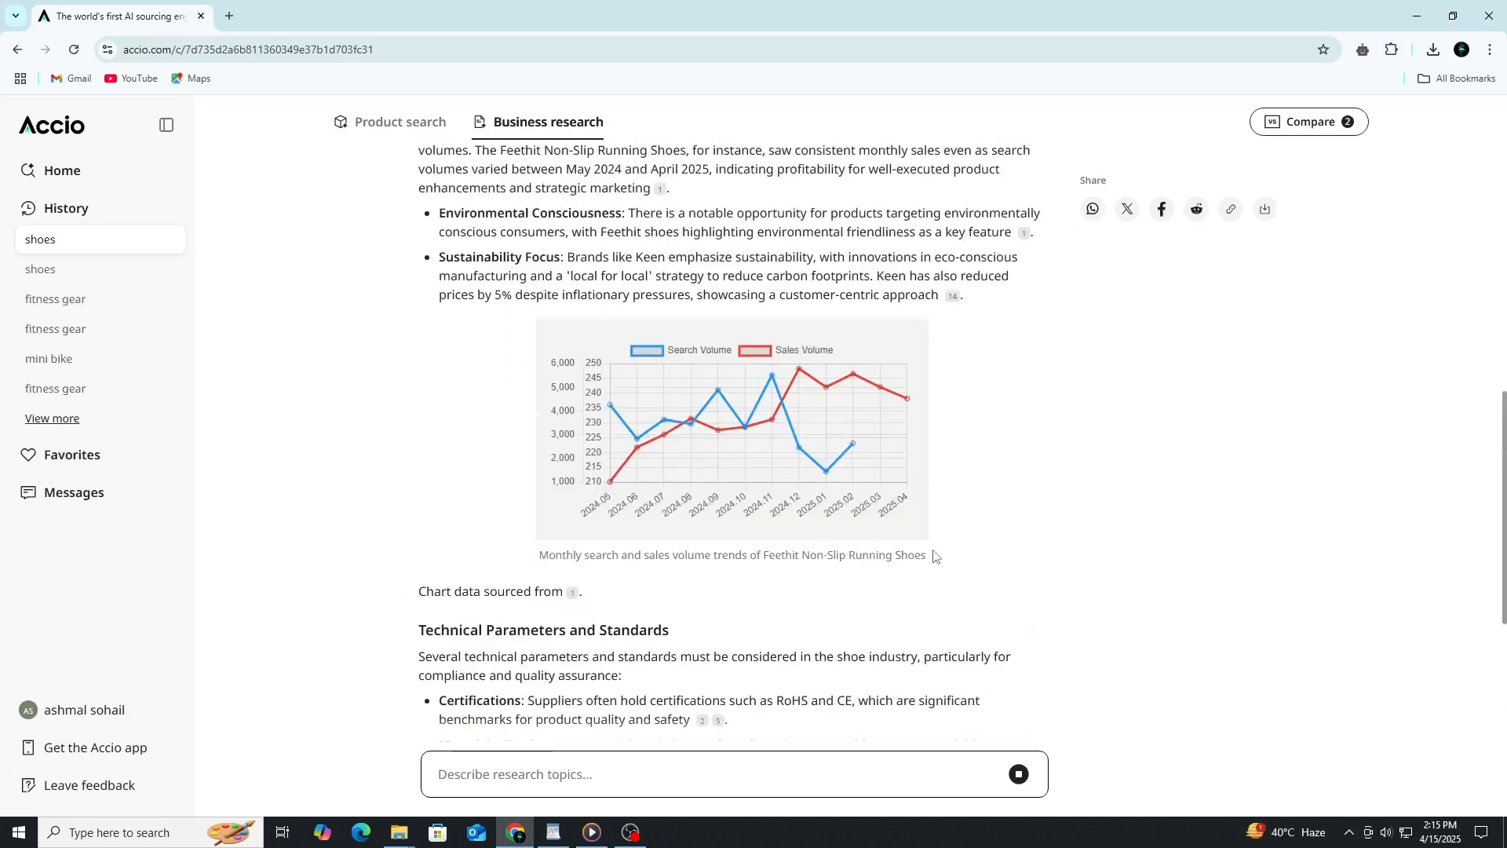
pyautogui.scroll(-3)
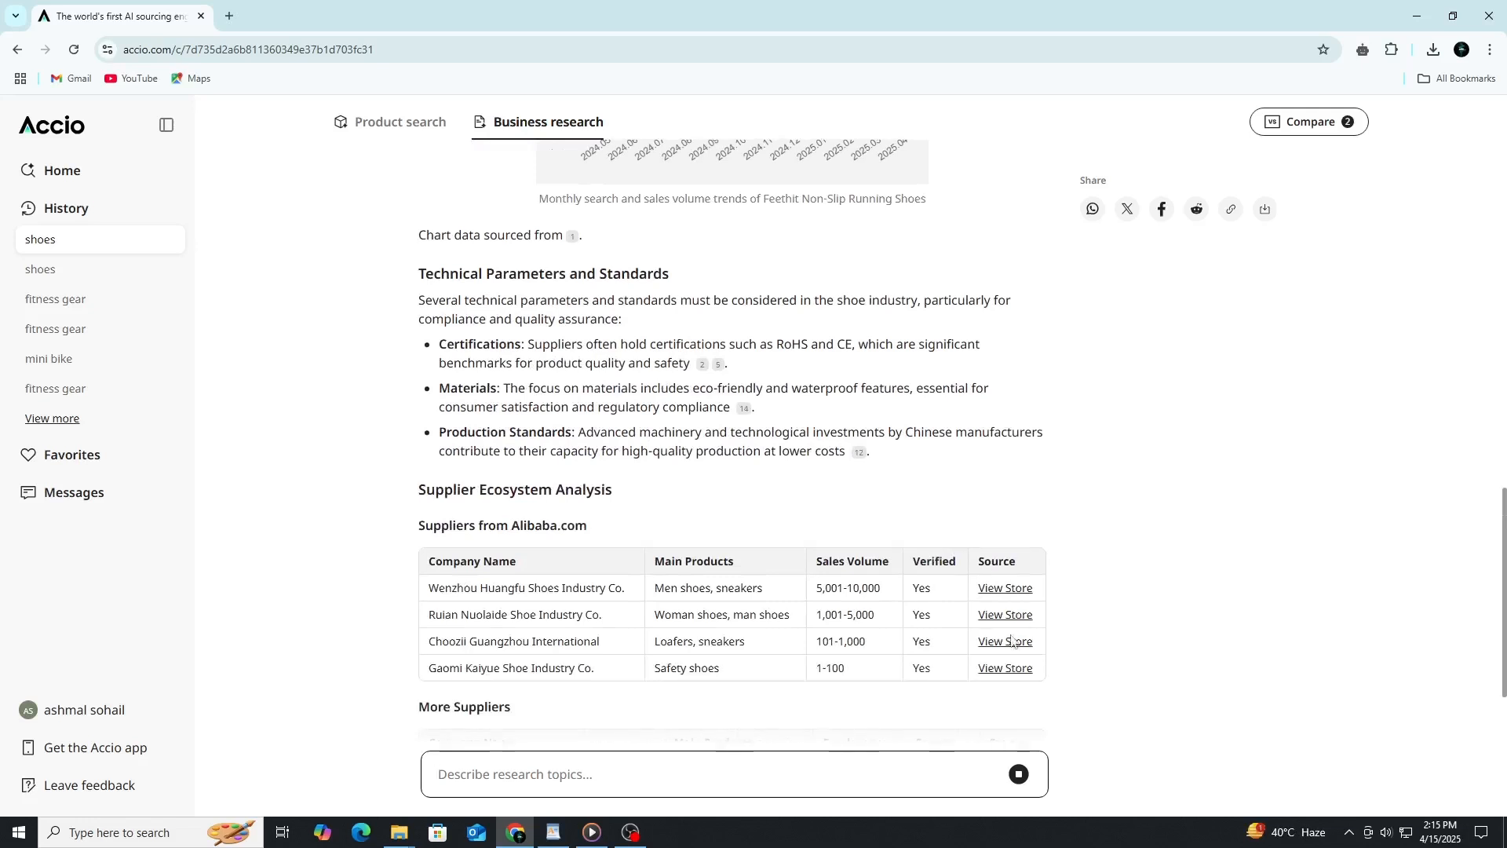
pyautogui.scroll(-3)
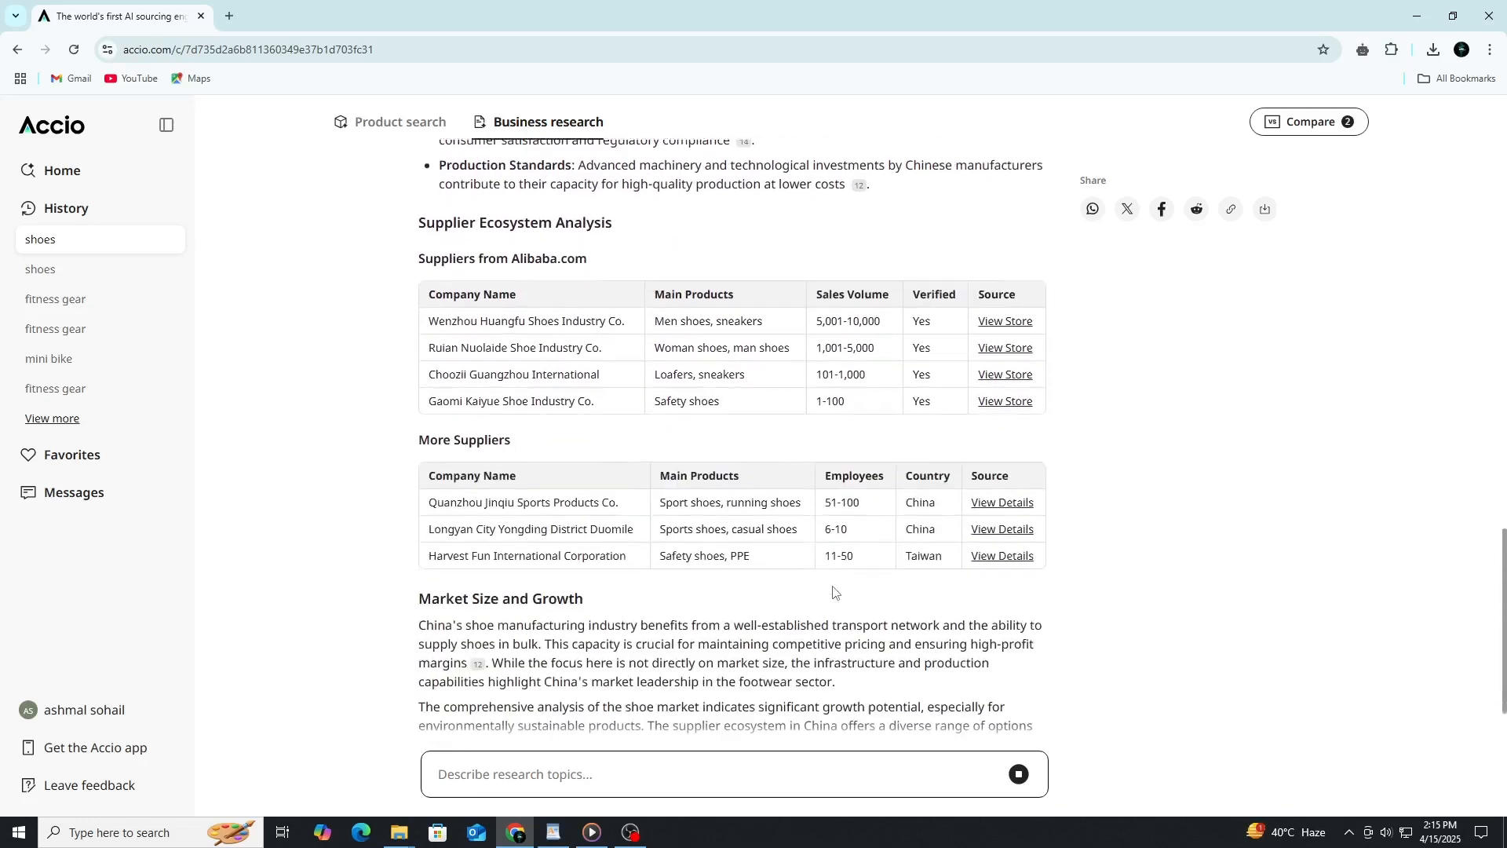
pyautogui.scroll(-3)
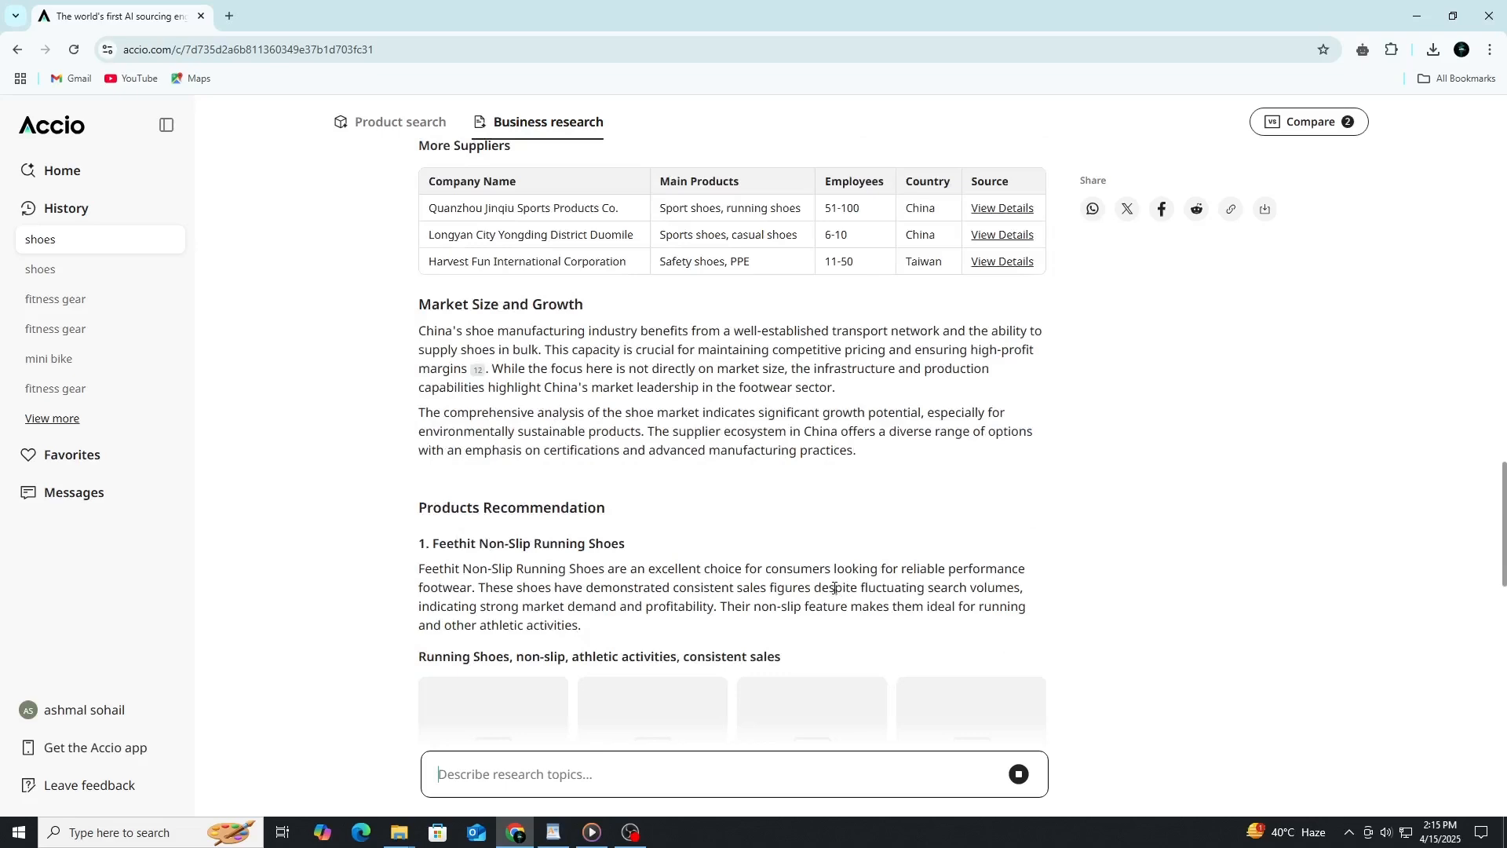
pyautogui.scroll(-3)
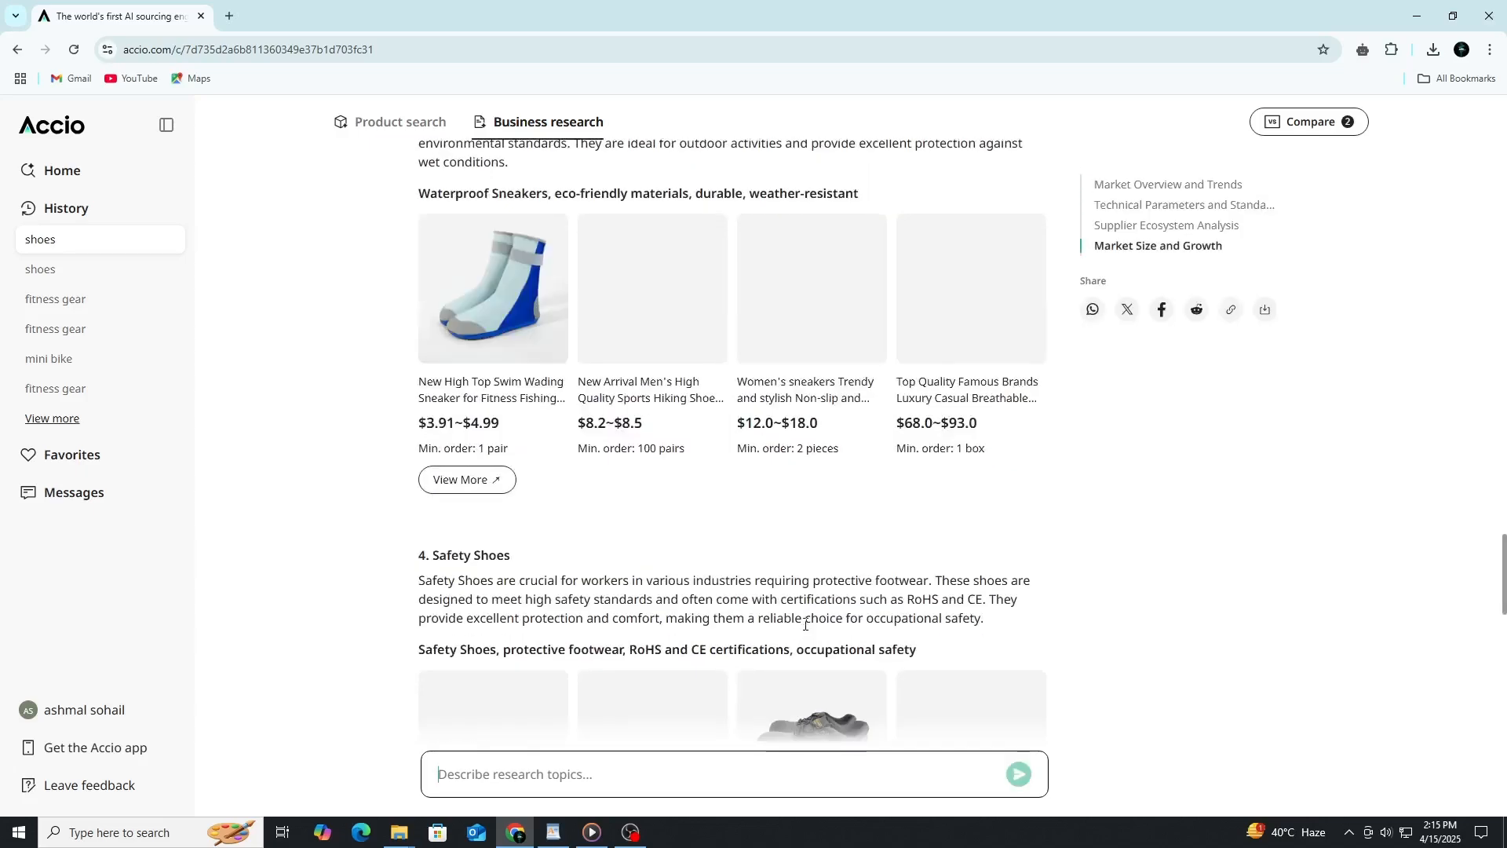
pyautogui.scroll(-3)
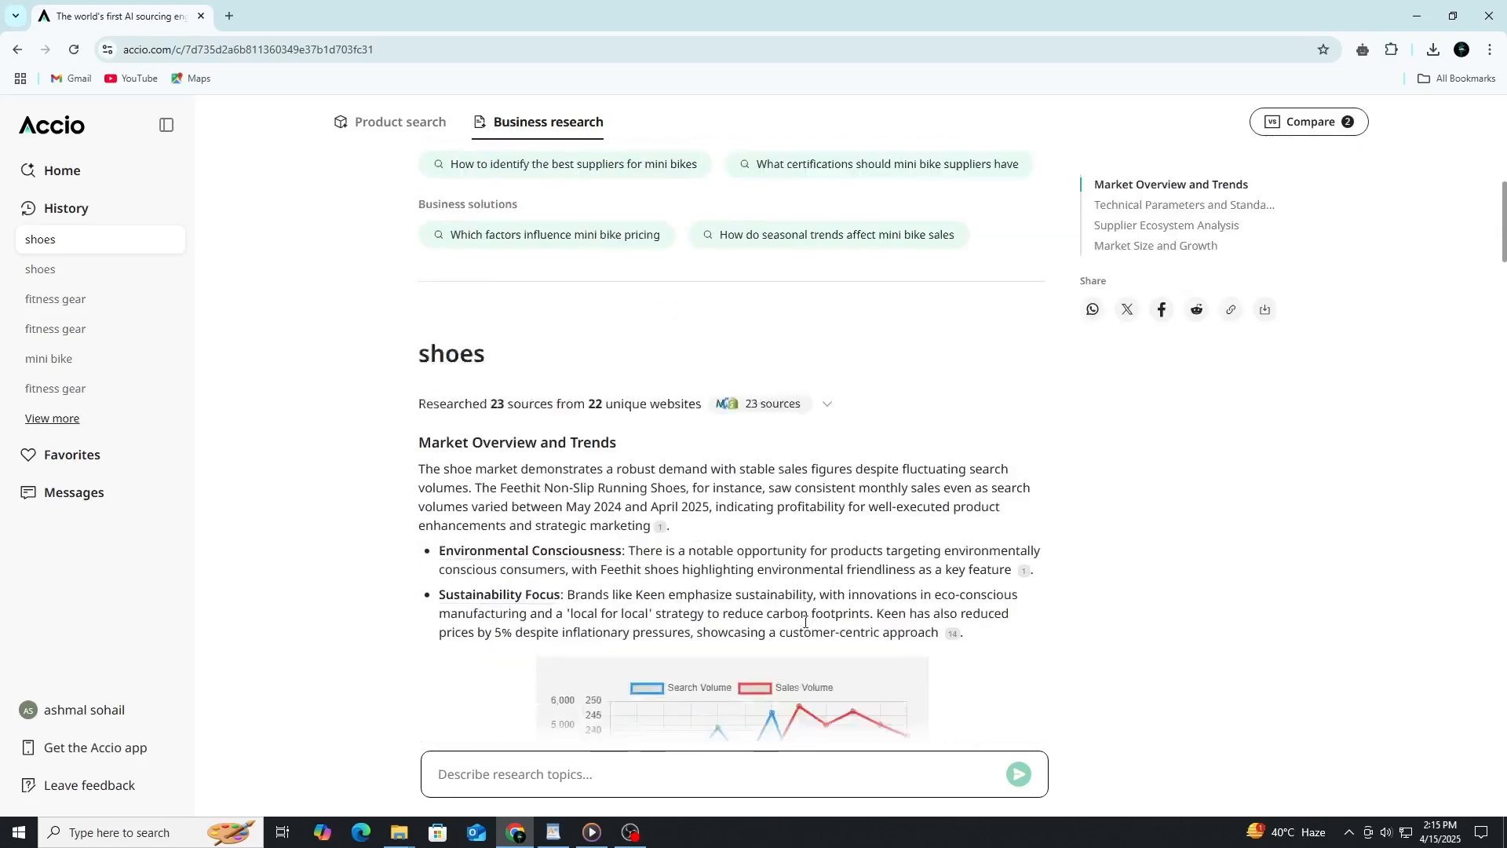
pyautogui.scroll(-3)
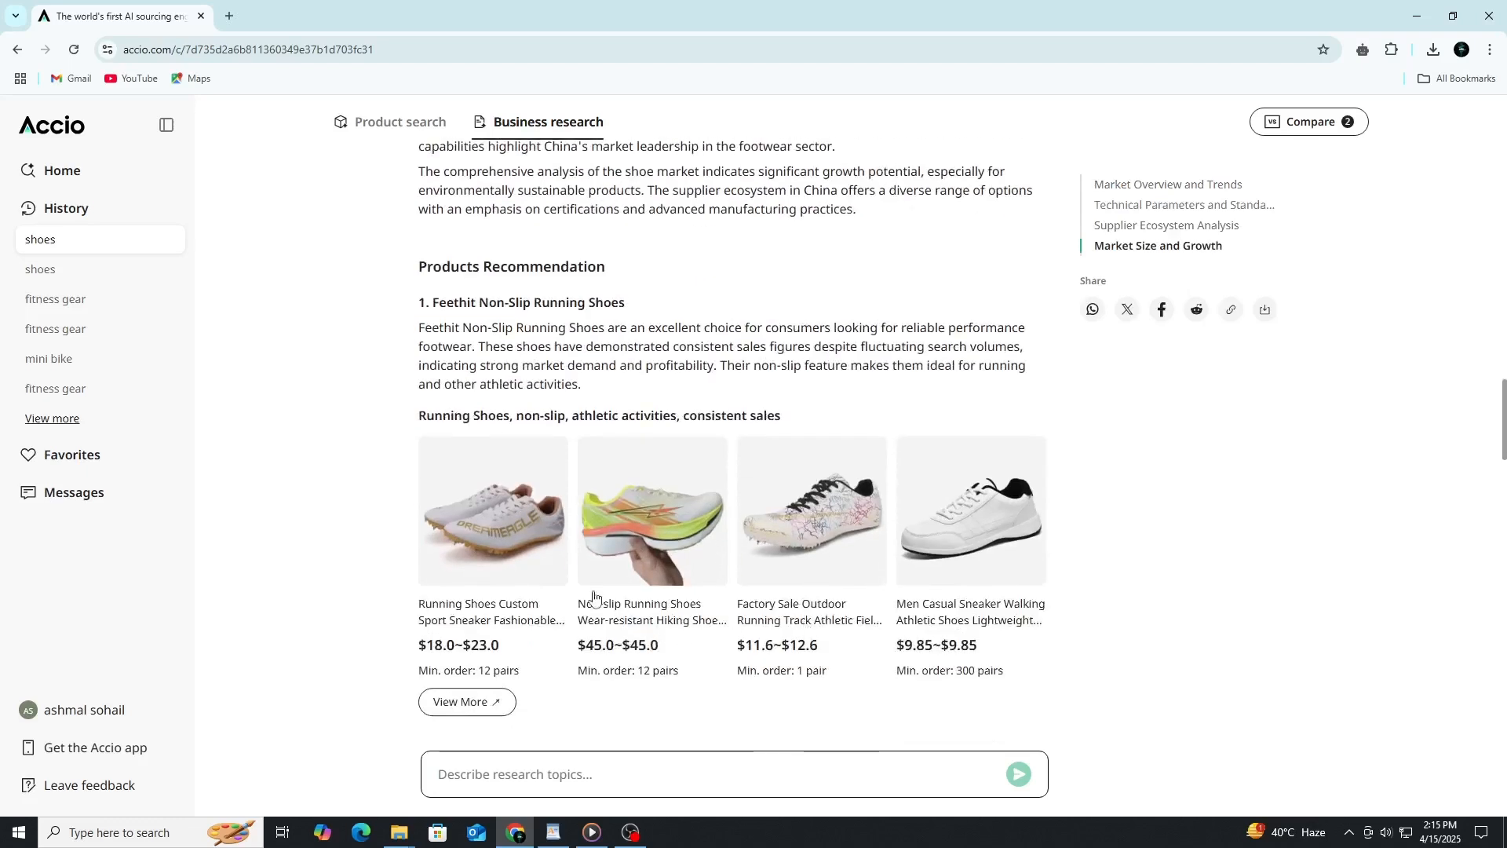
pyautogui.moveTo(497, 552)
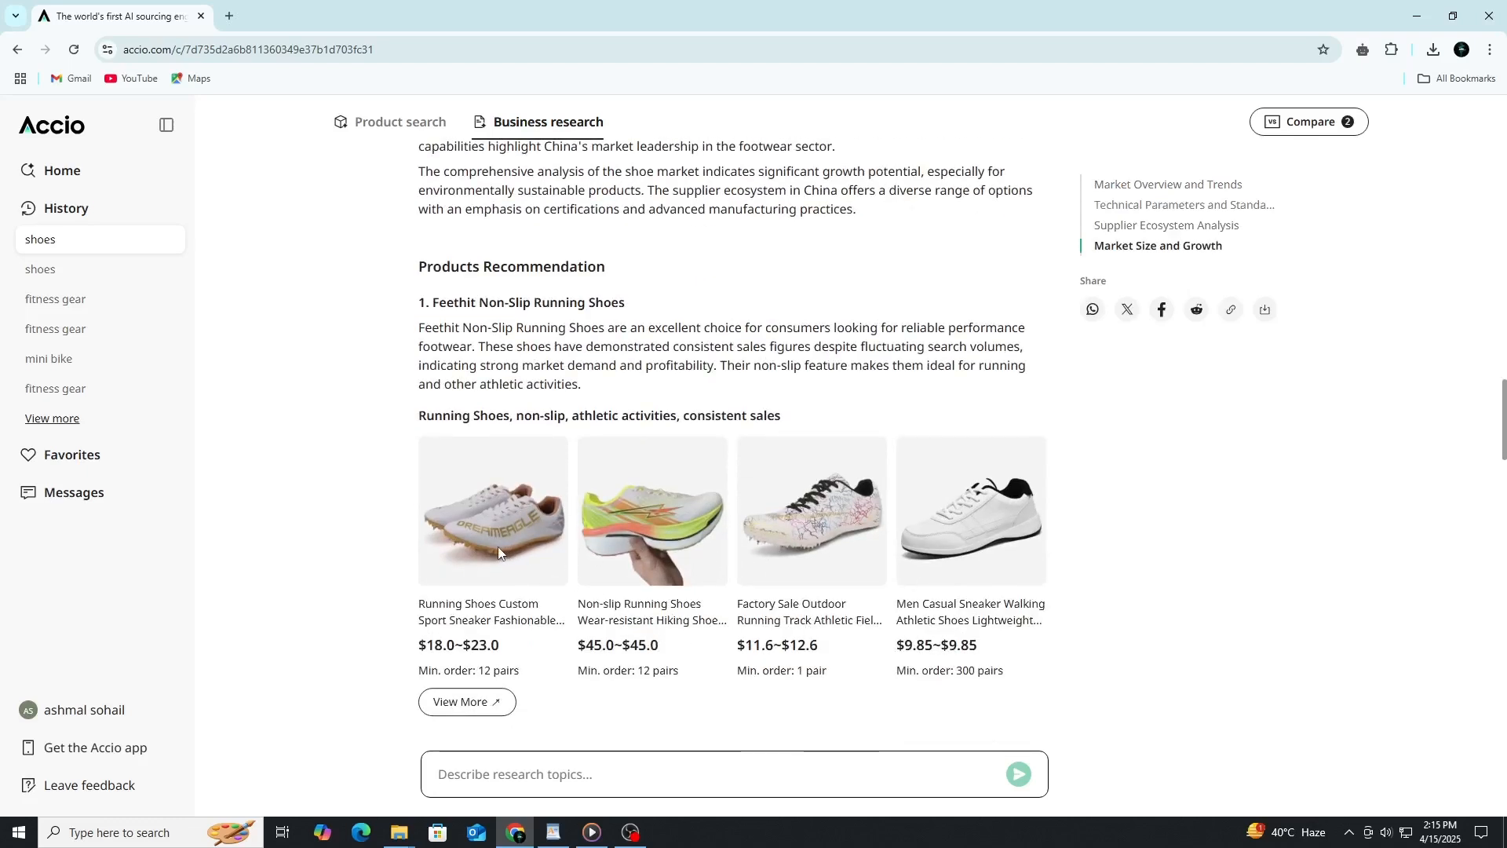
pyautogui.click(492, 511)
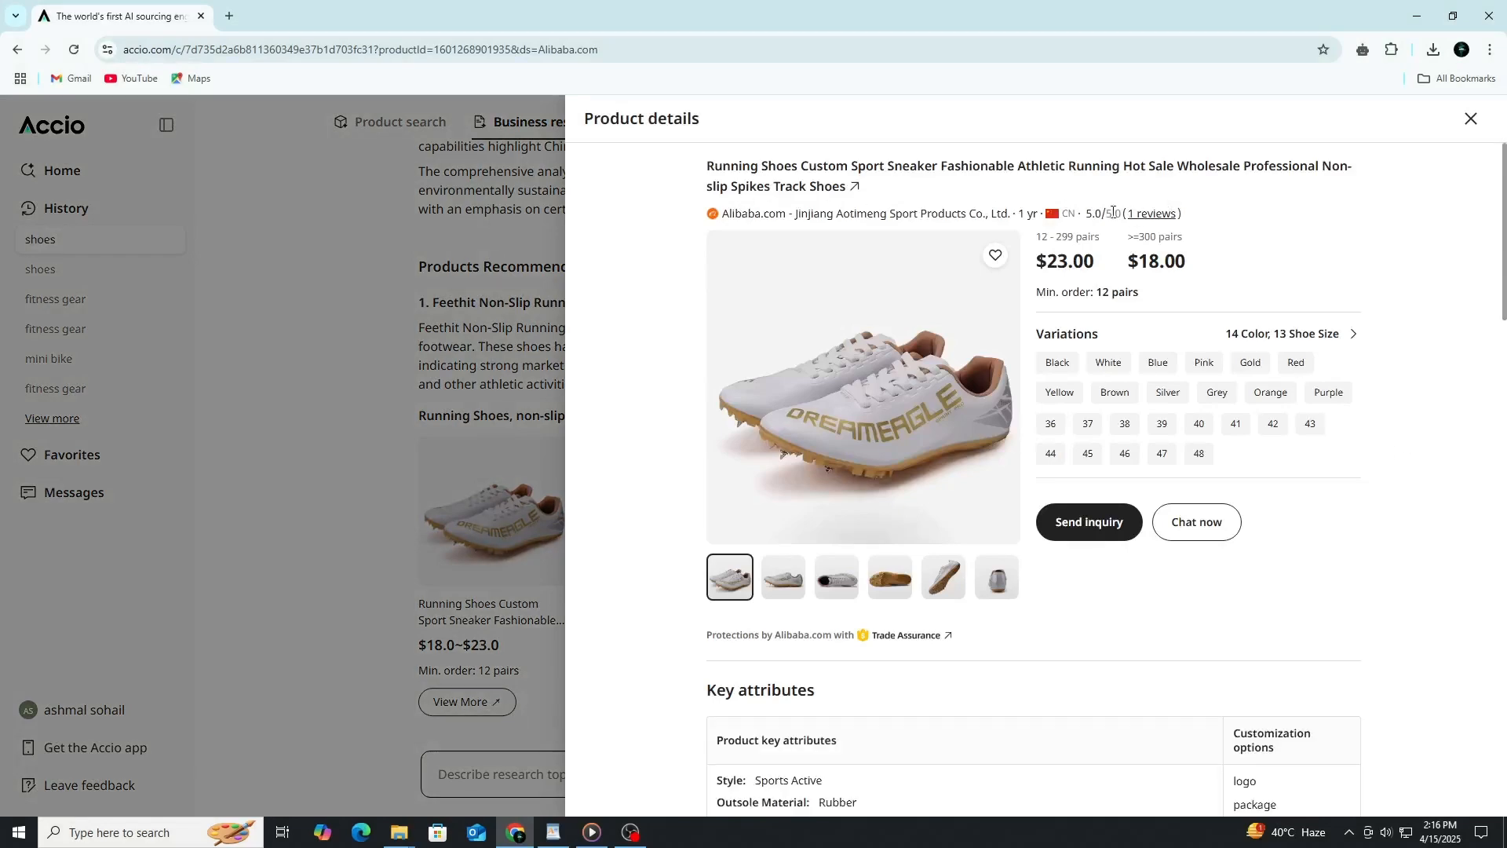
pyautogui.click(1470, 118)
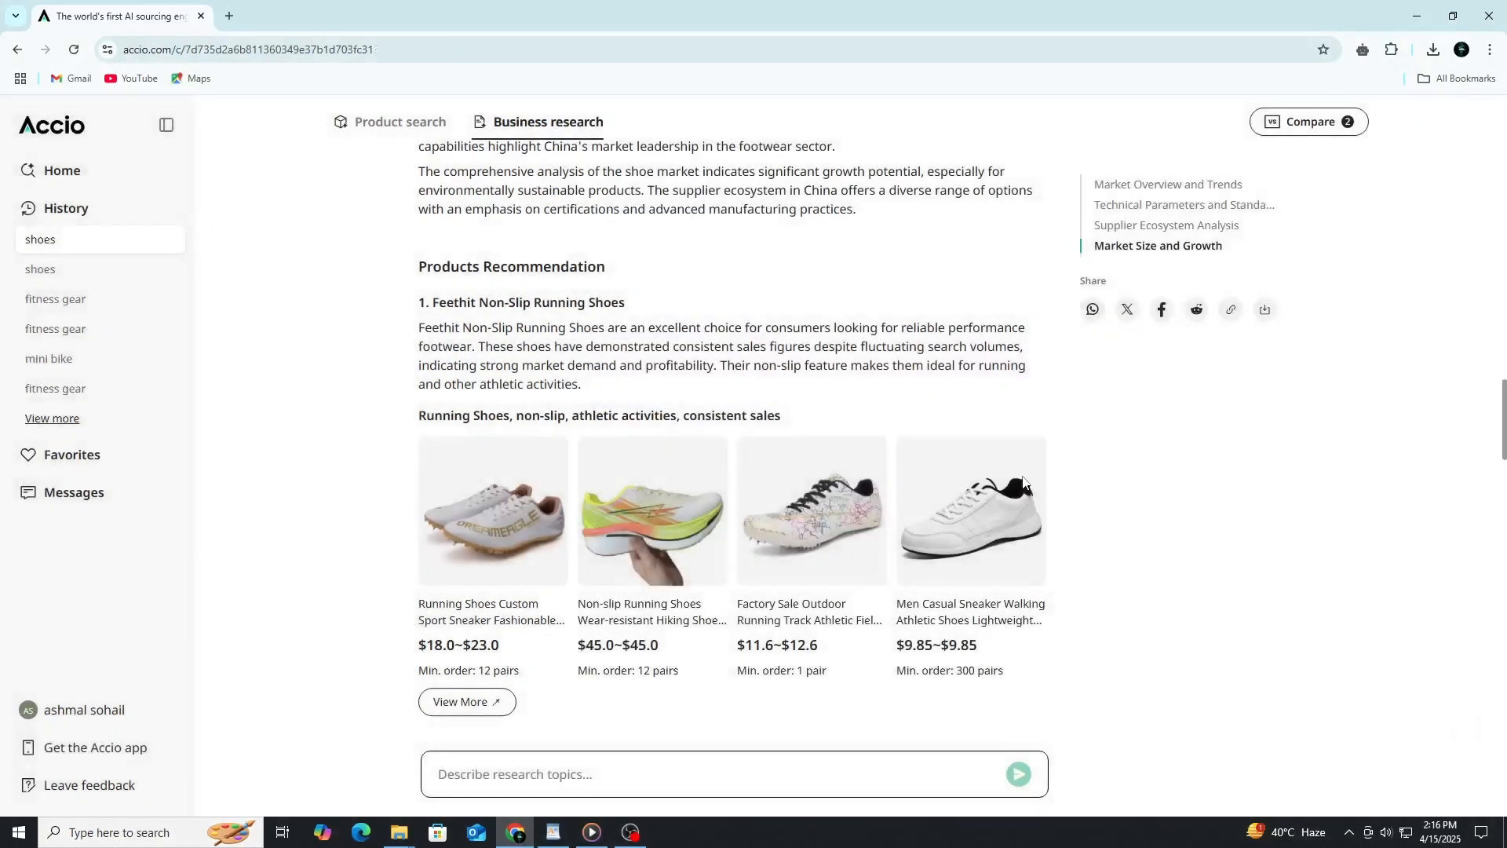
pyautogui.click(970, 510)
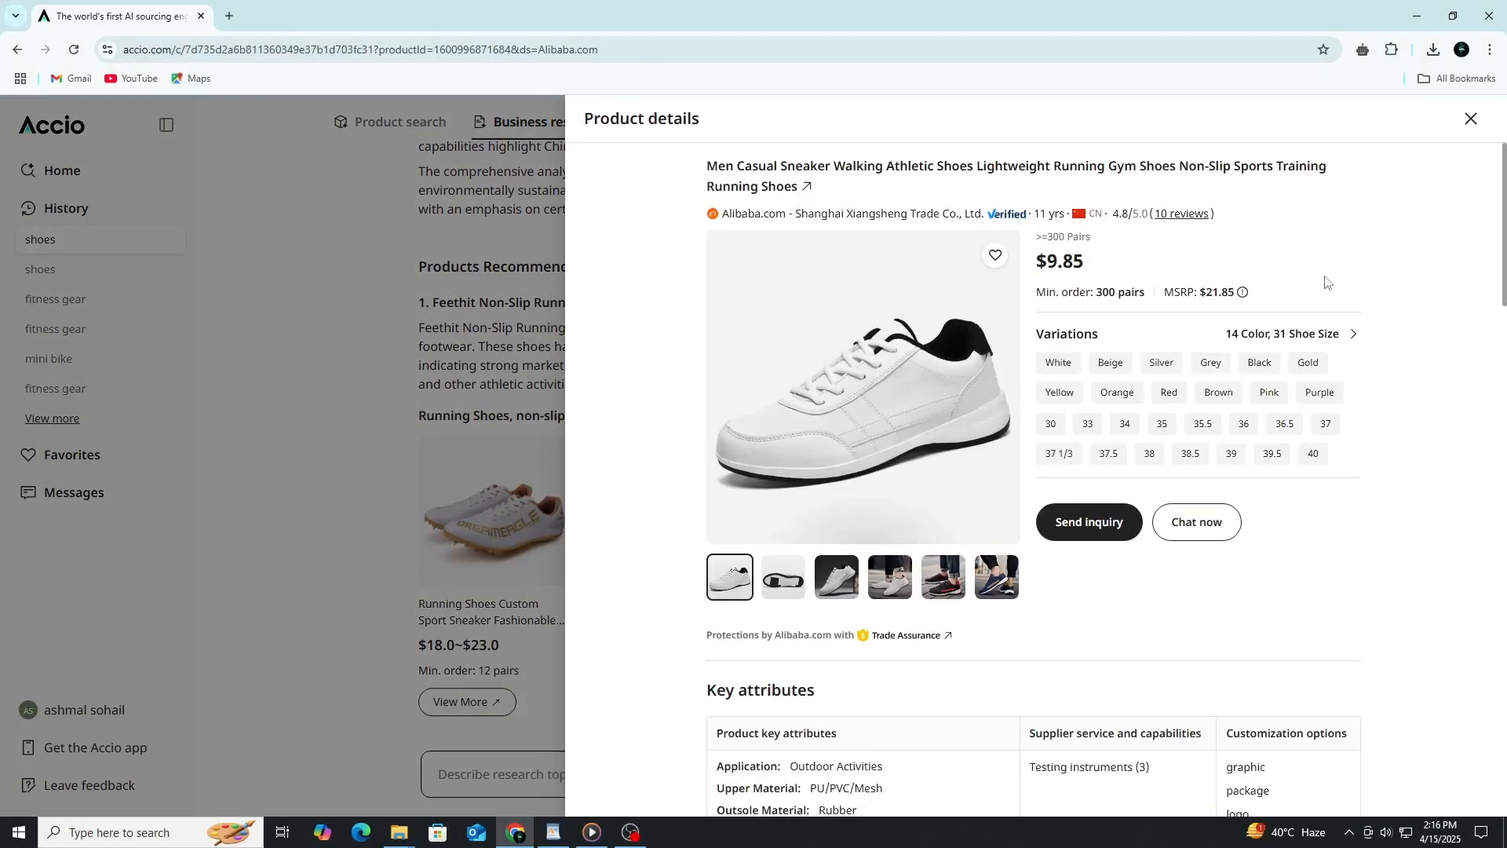
pyautogui.scroll(-3)
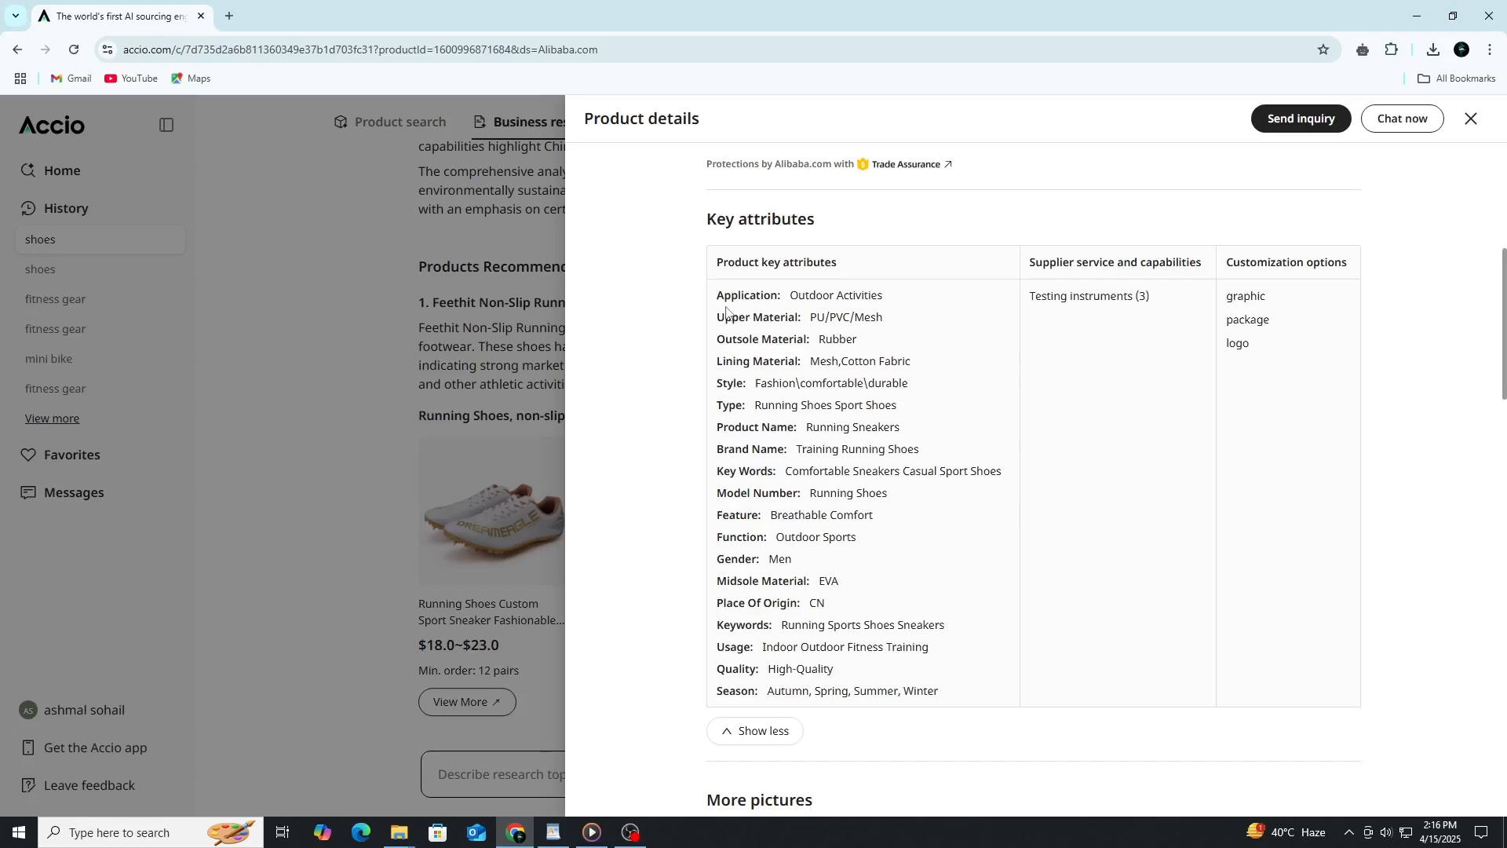
pyautogui.scroll(-3)
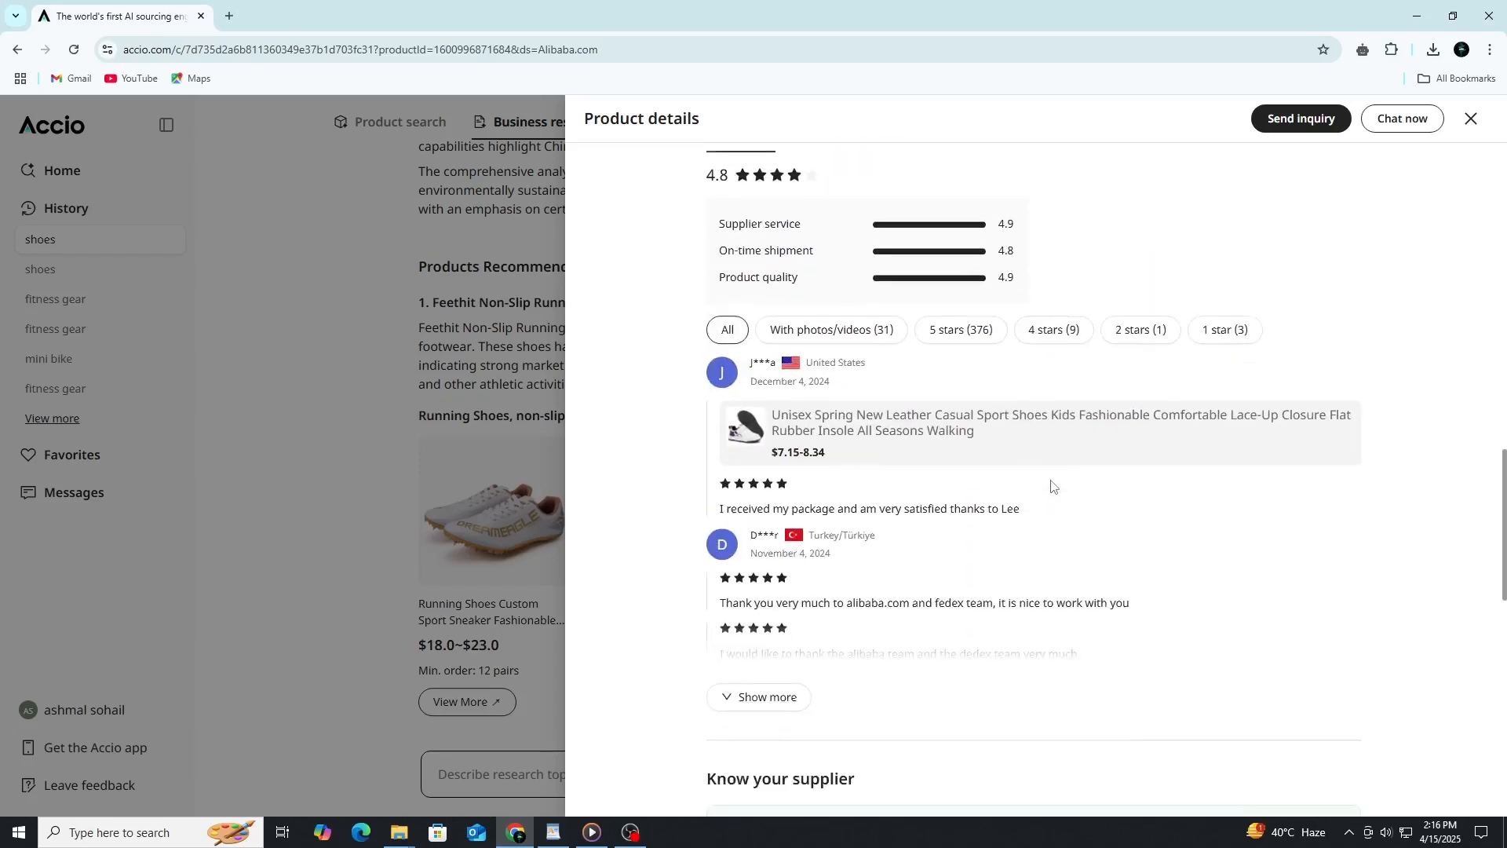
pyautogui.click(1471, 119)
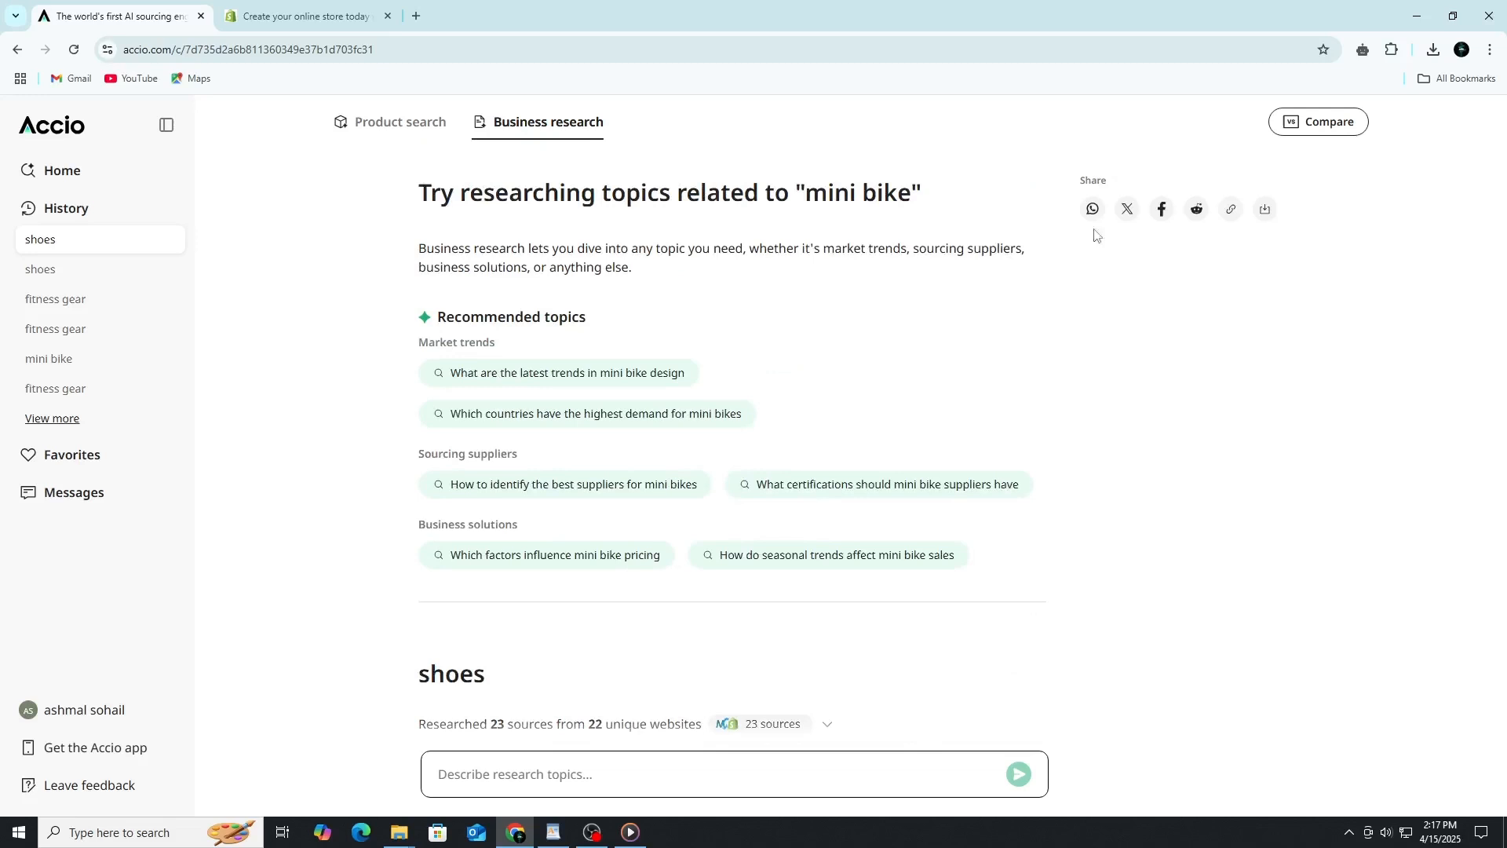
pyautogui.moveTo(1263, 209)
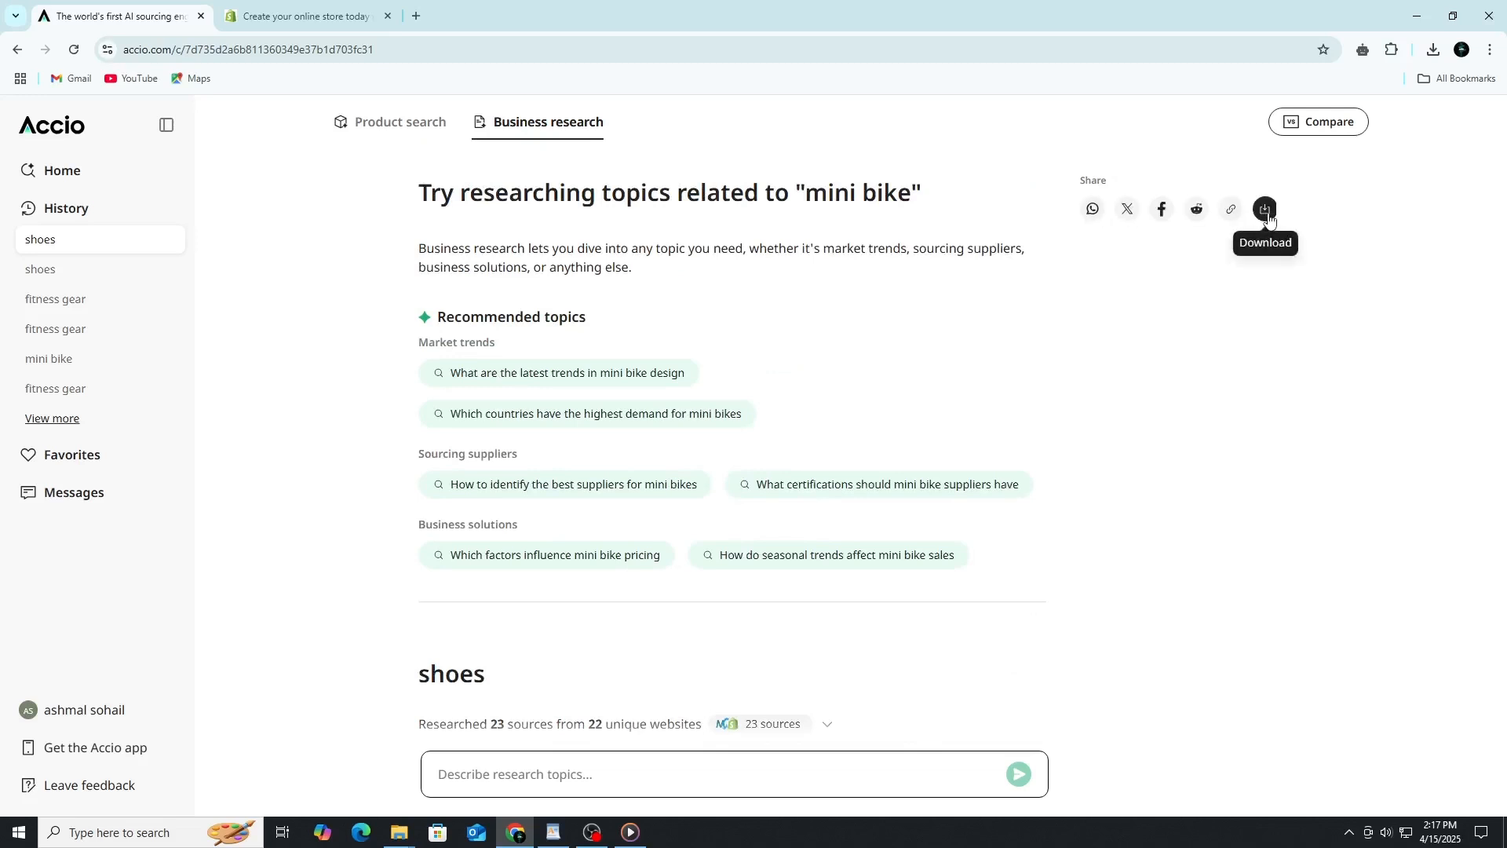
pyautogui.moveTo(1179, 213)
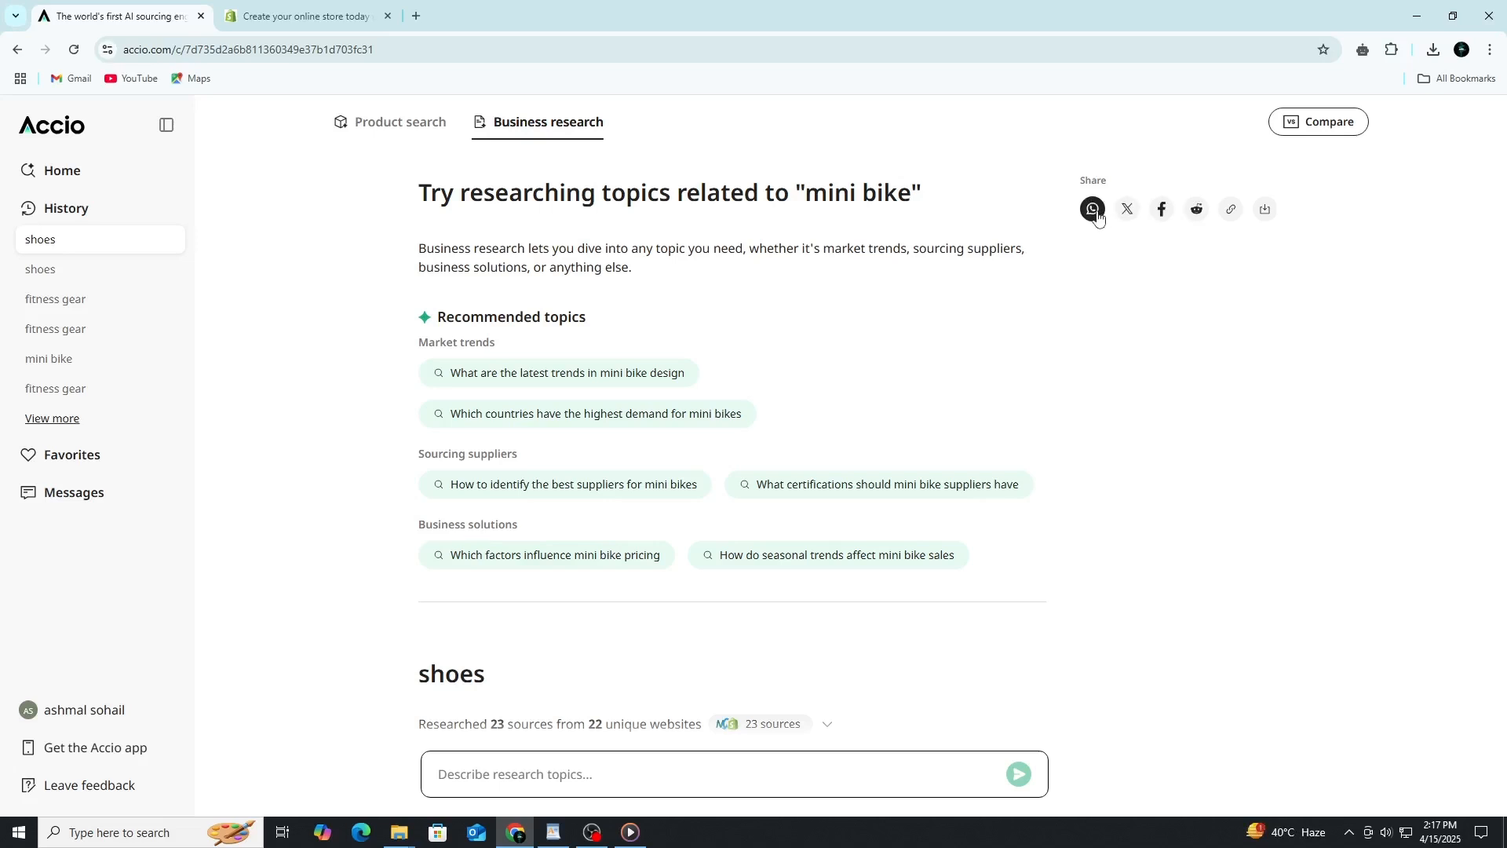
pyautogui.moveTo(1171, 218)
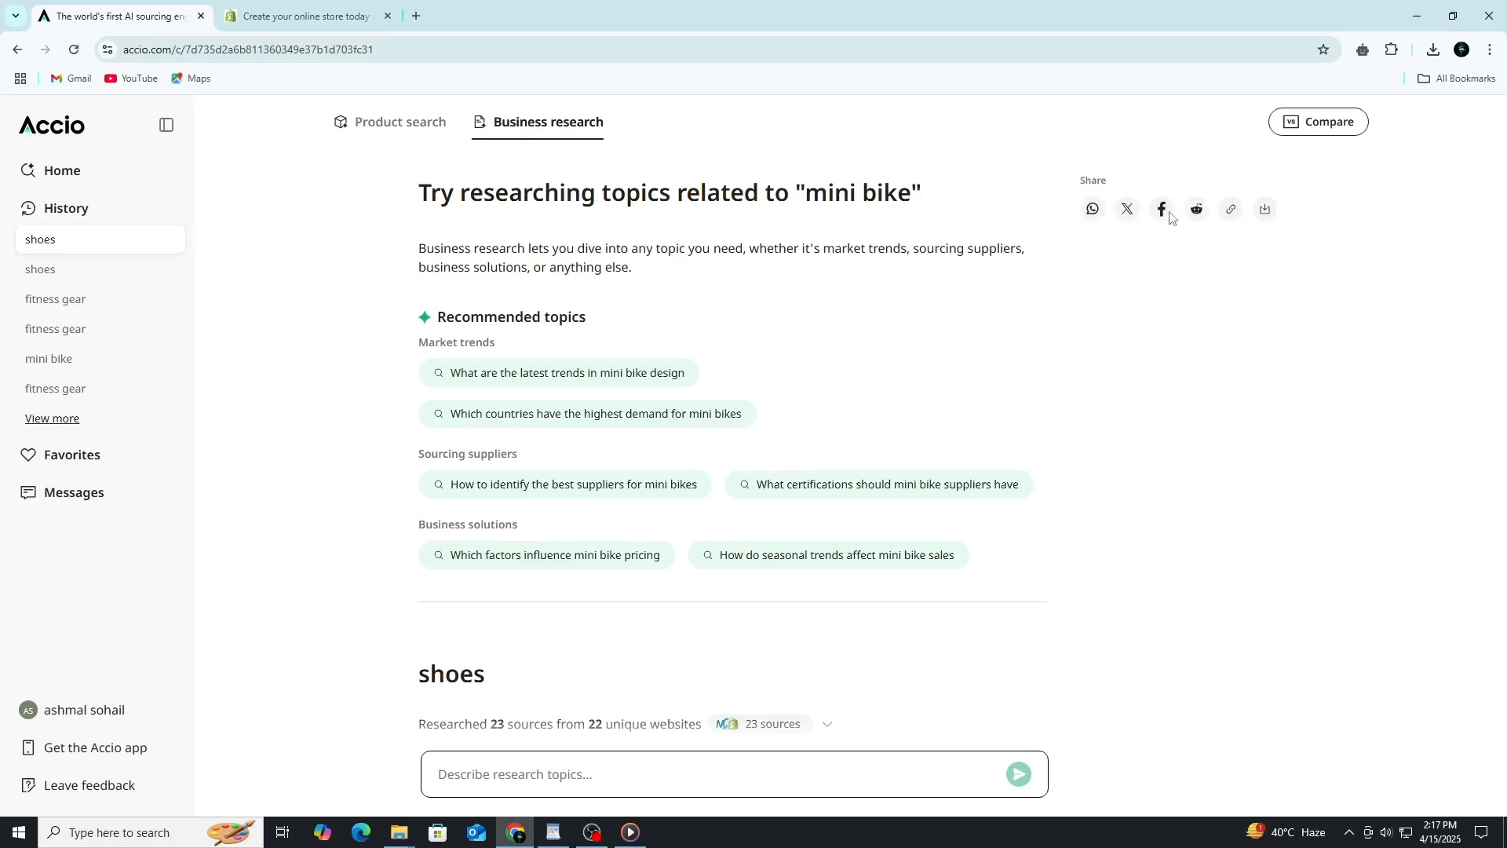
pyautogui.moveTo(1099, 280)
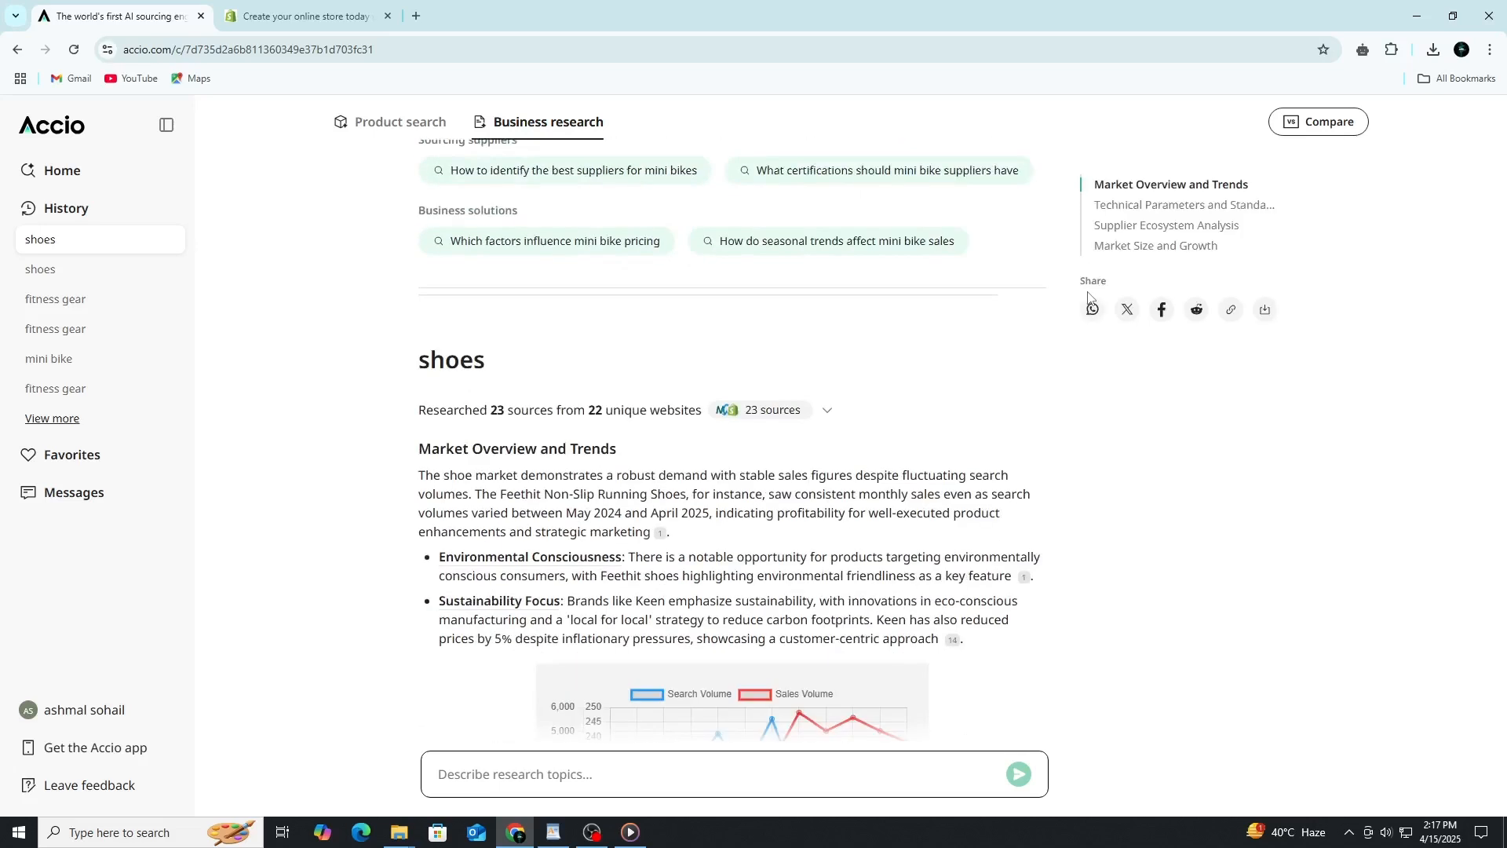
pyautogui.scroll(-3)
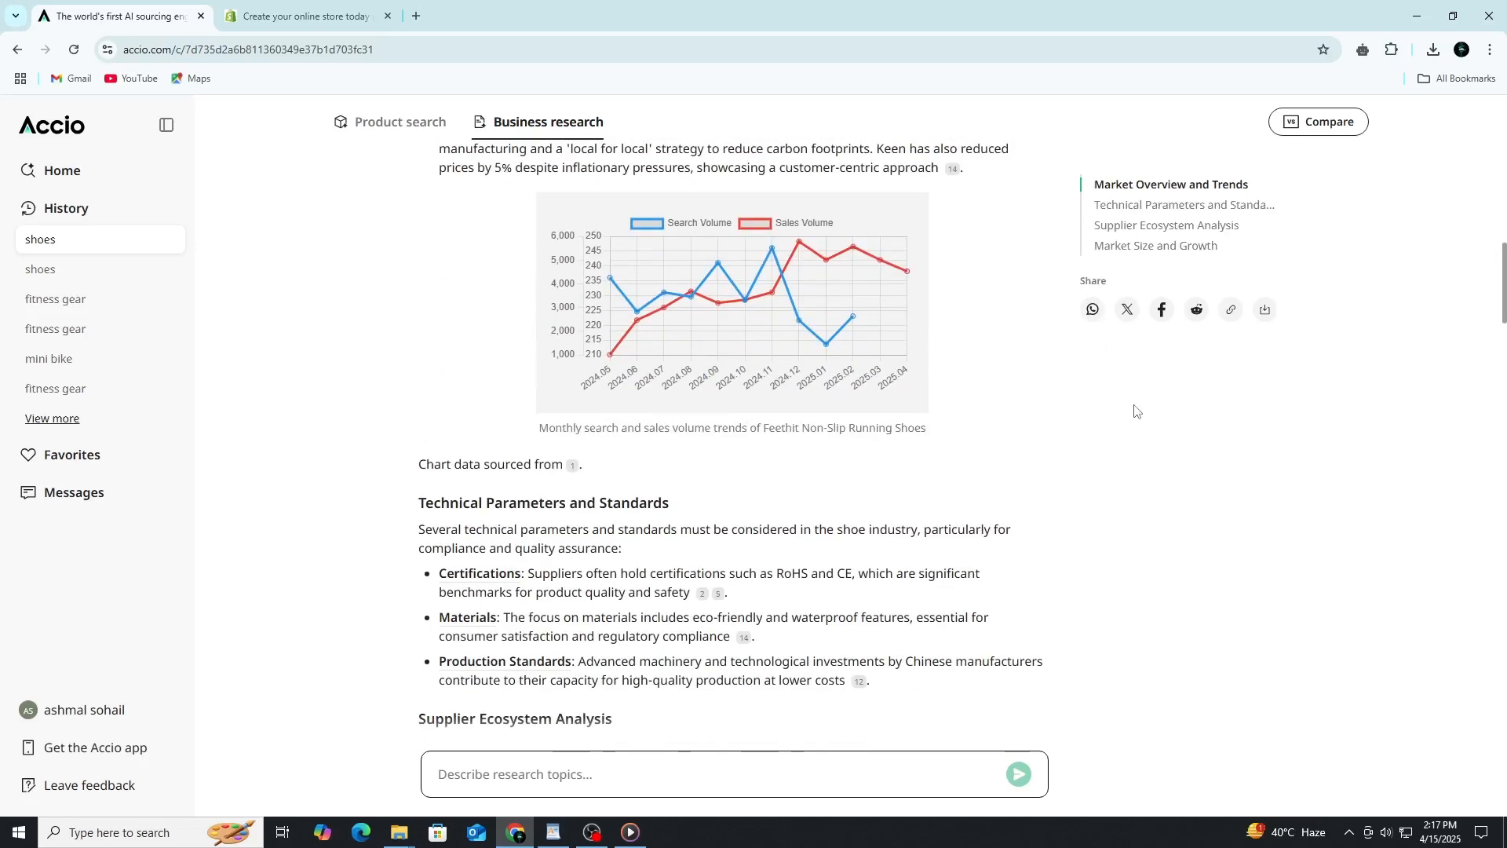
pyautogui.scroll(-3)
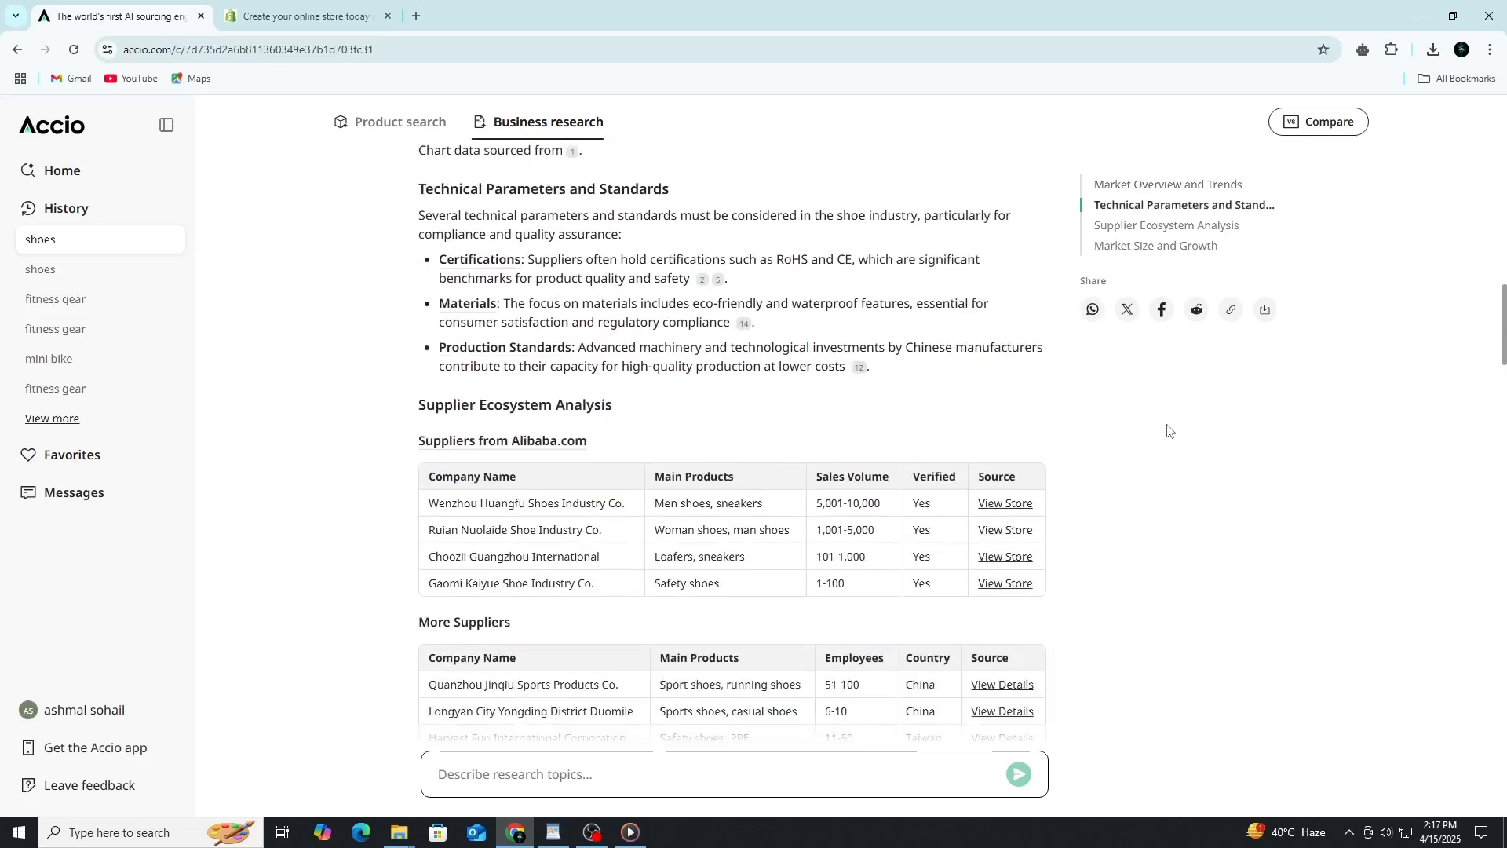
pyautogui.scroll(-3)
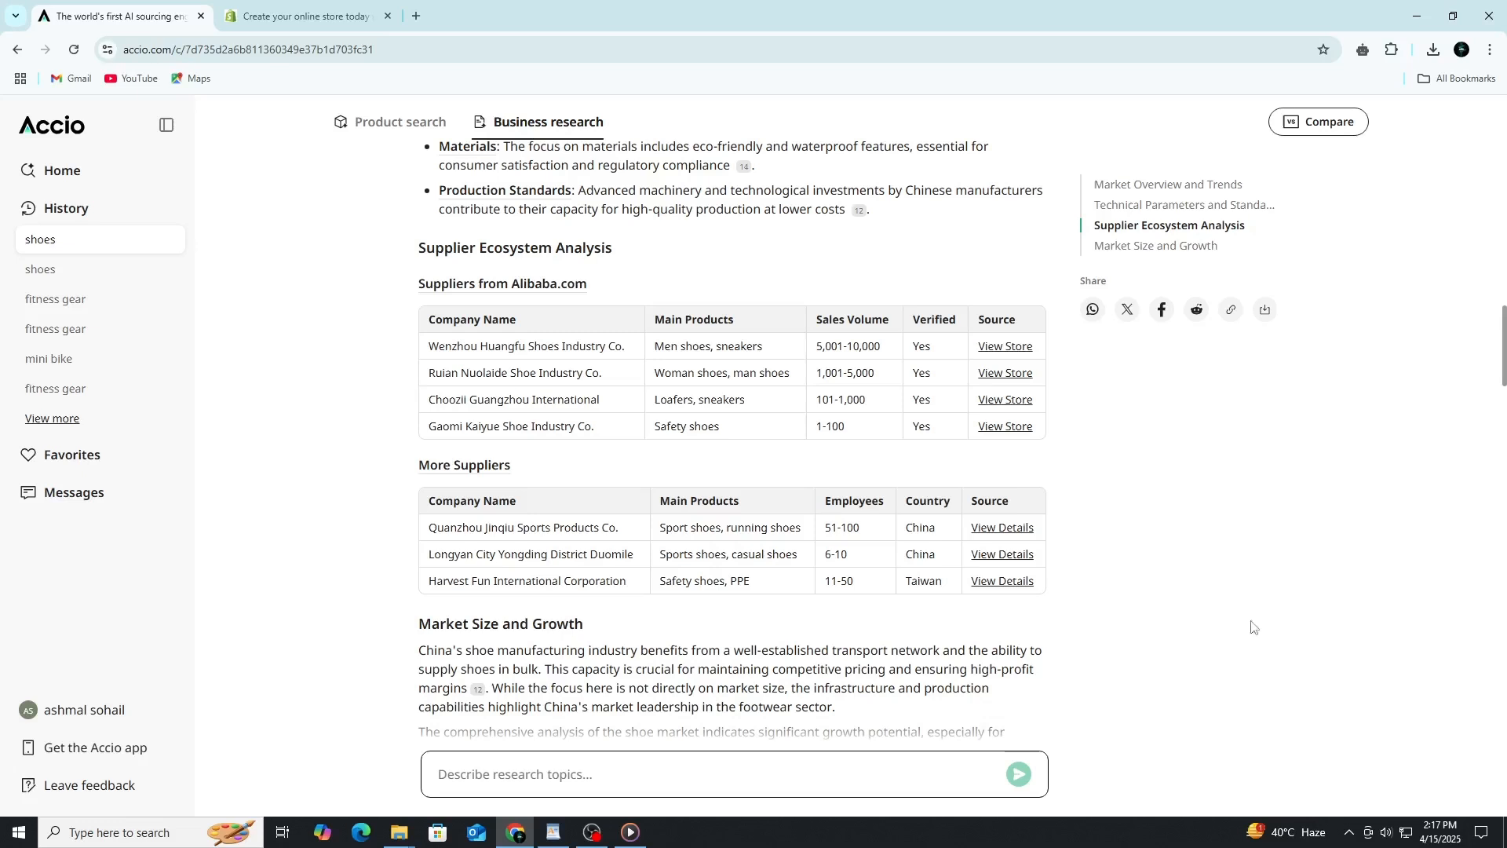
pyautogui.moveTo(1148, 384)
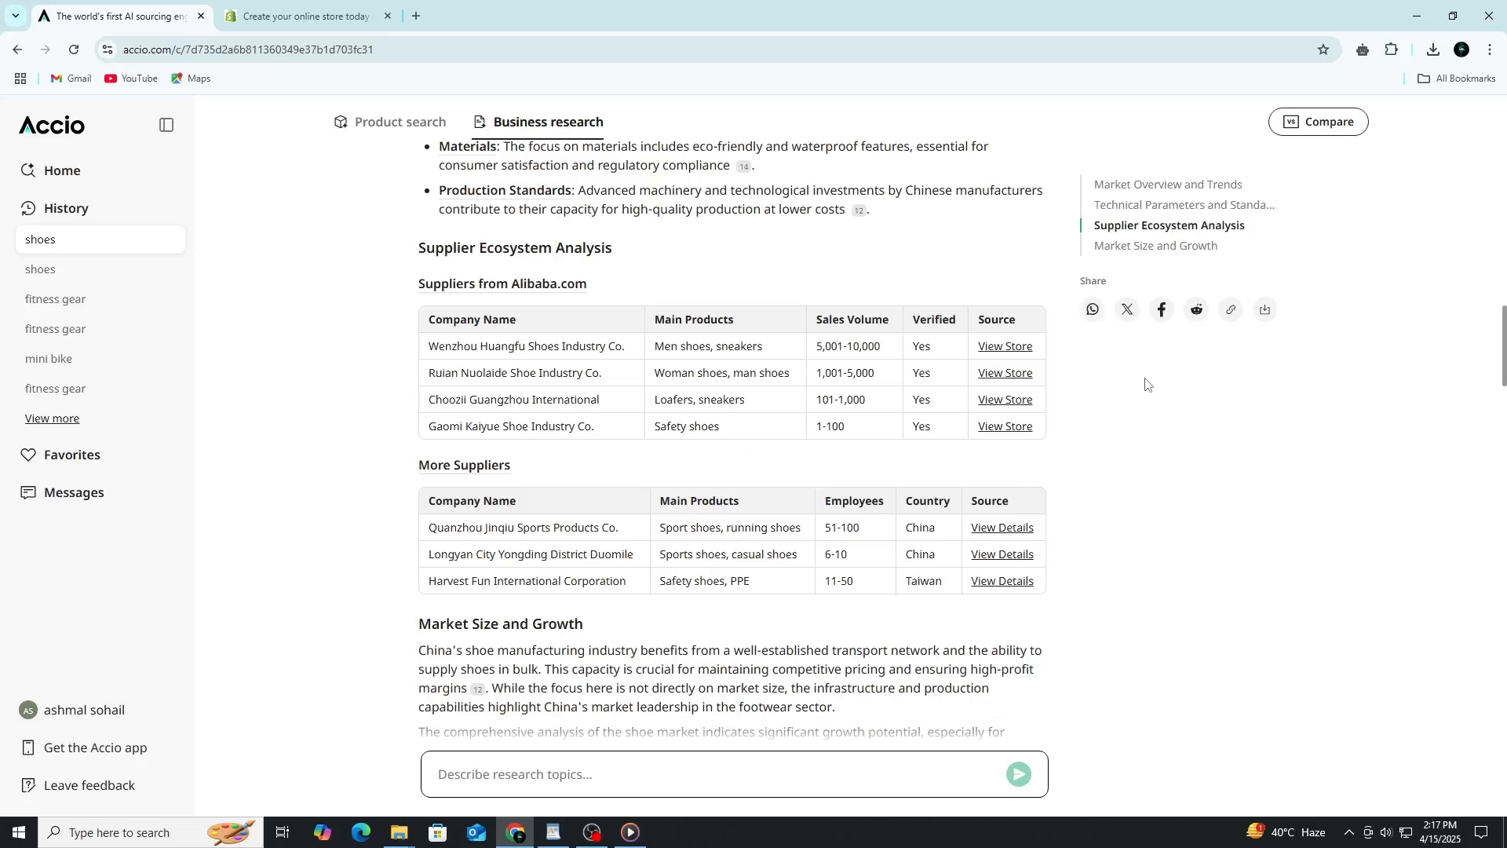
pyautogui.scroll(-3)
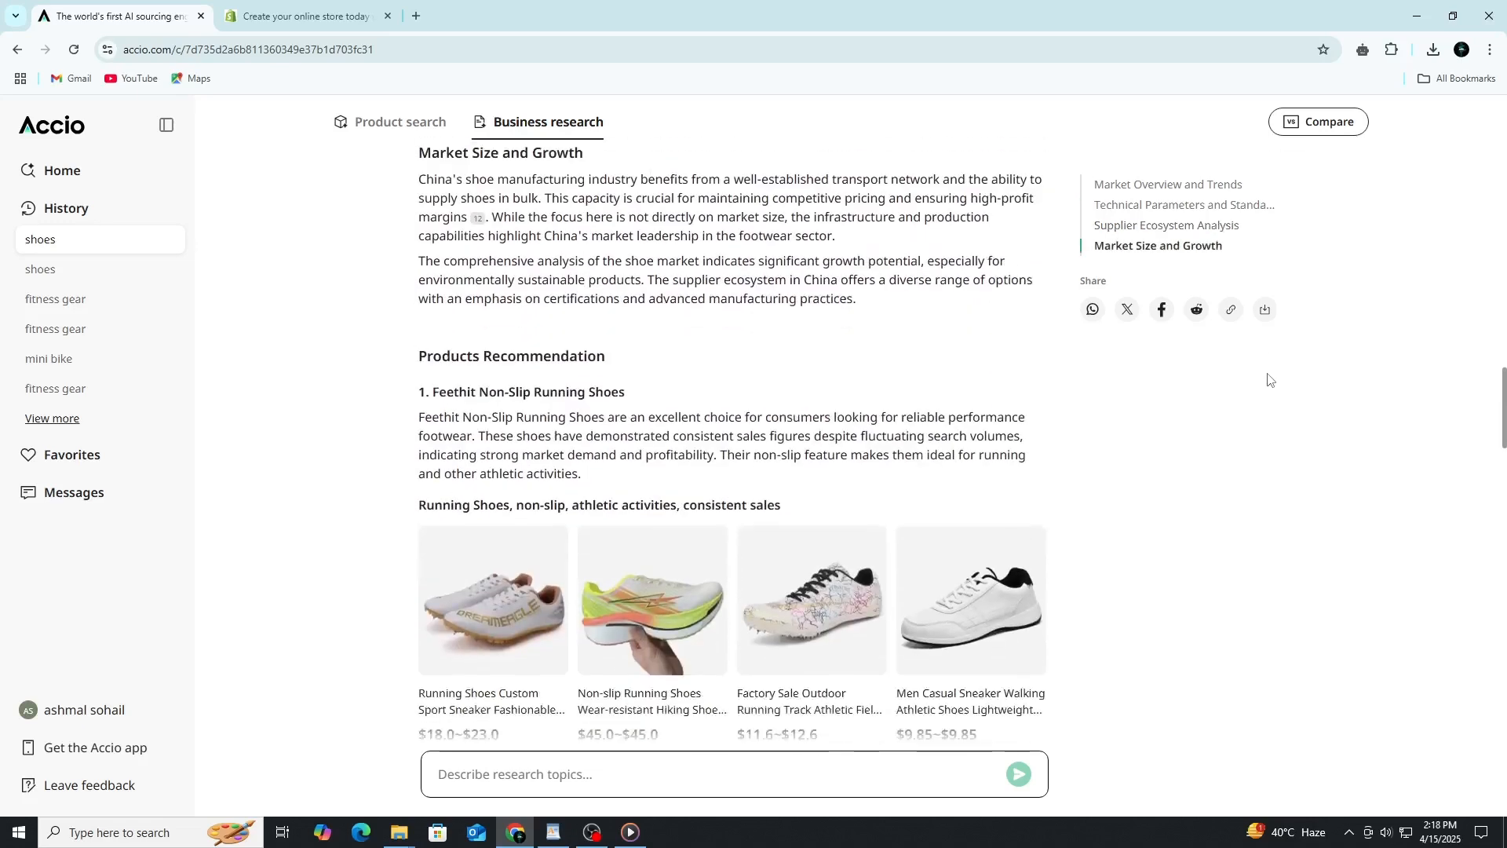
pyautogui.scroll(-3)
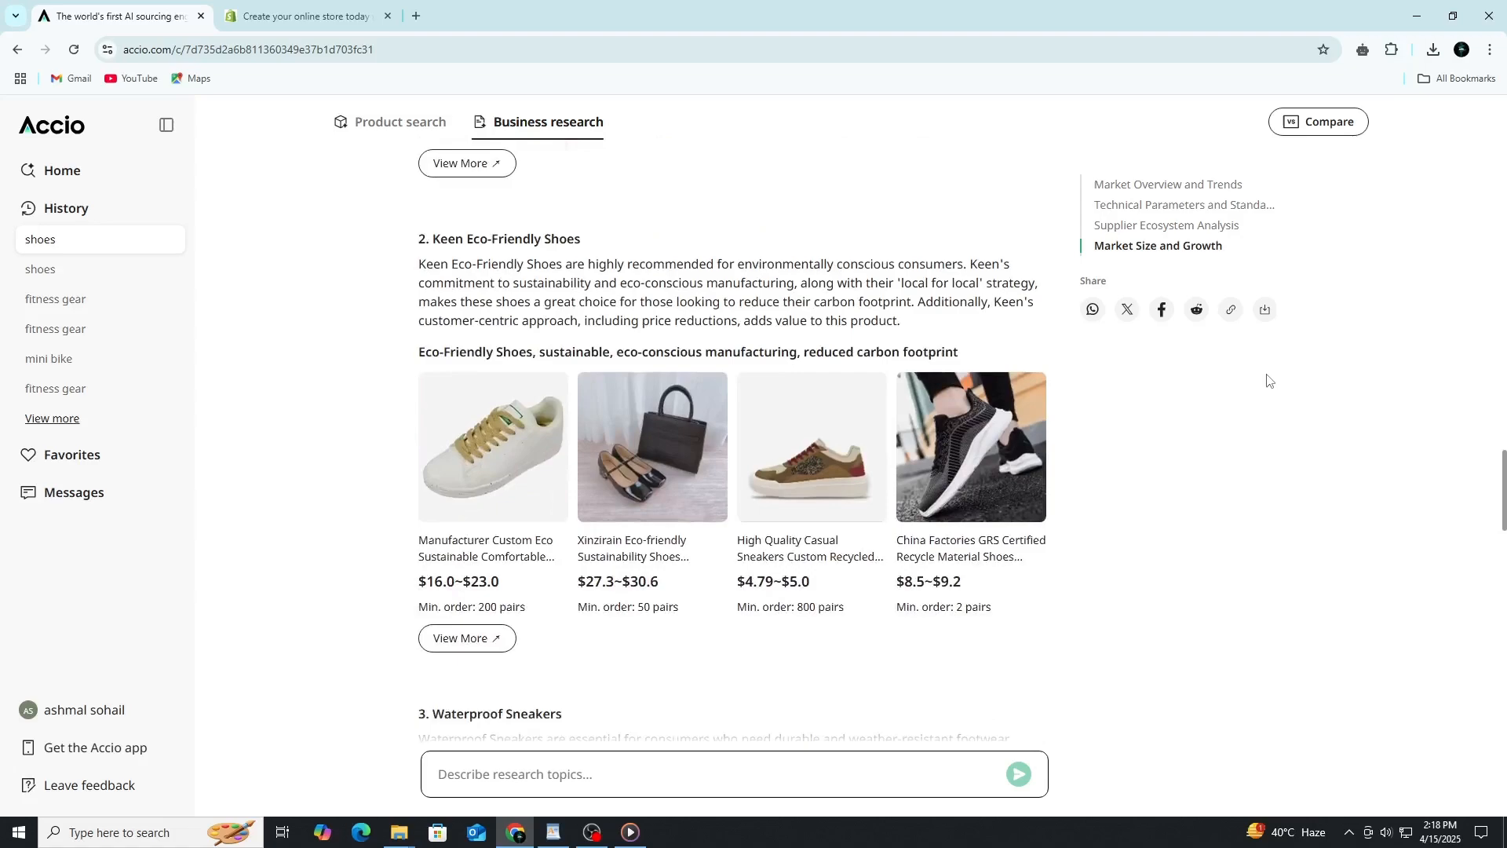
pyautogui.scroll(-3)
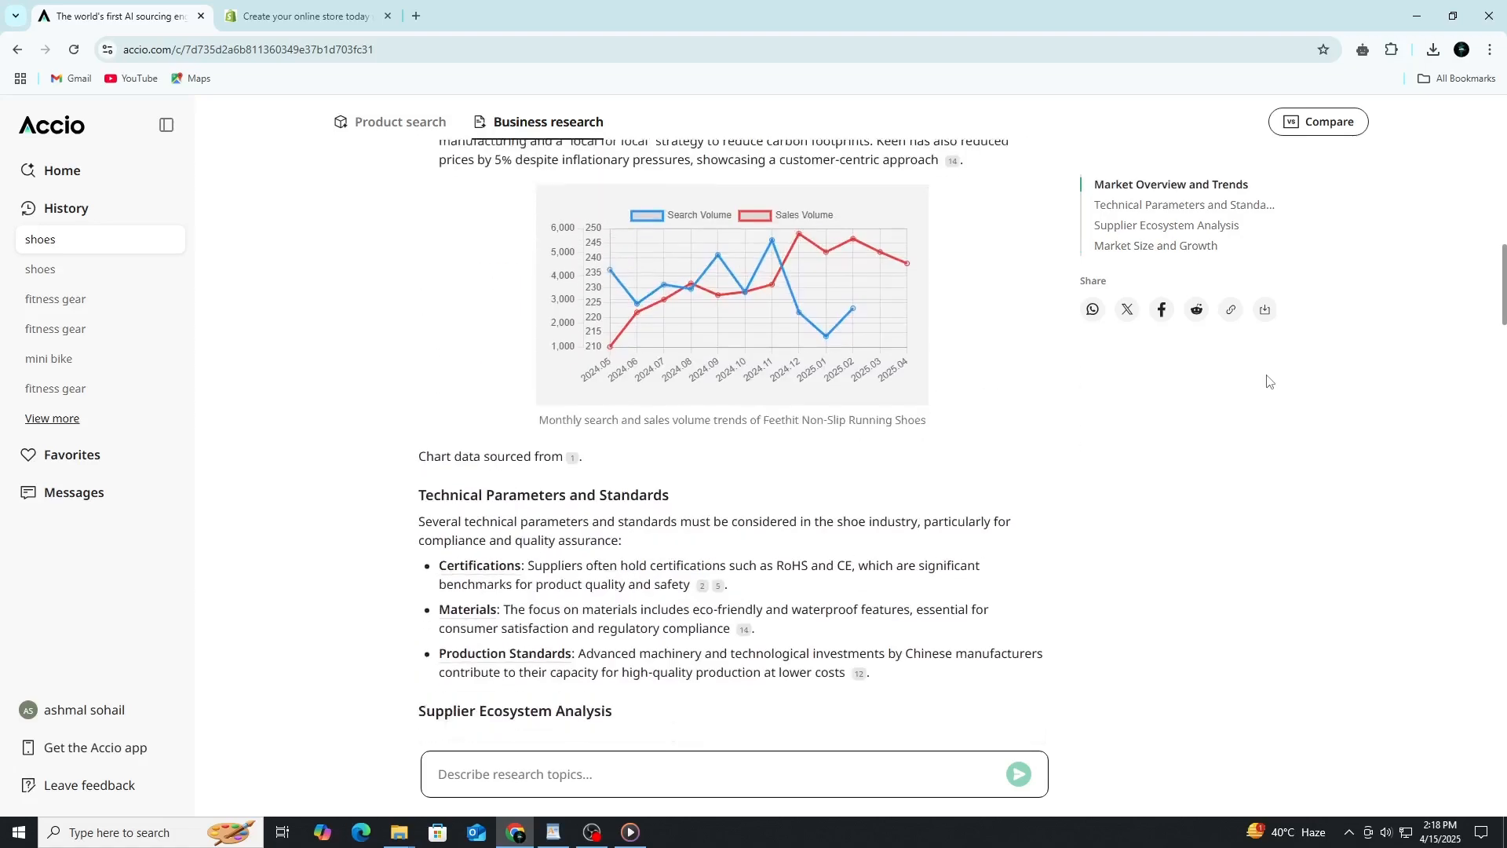
pyautogui.scroll(-3)
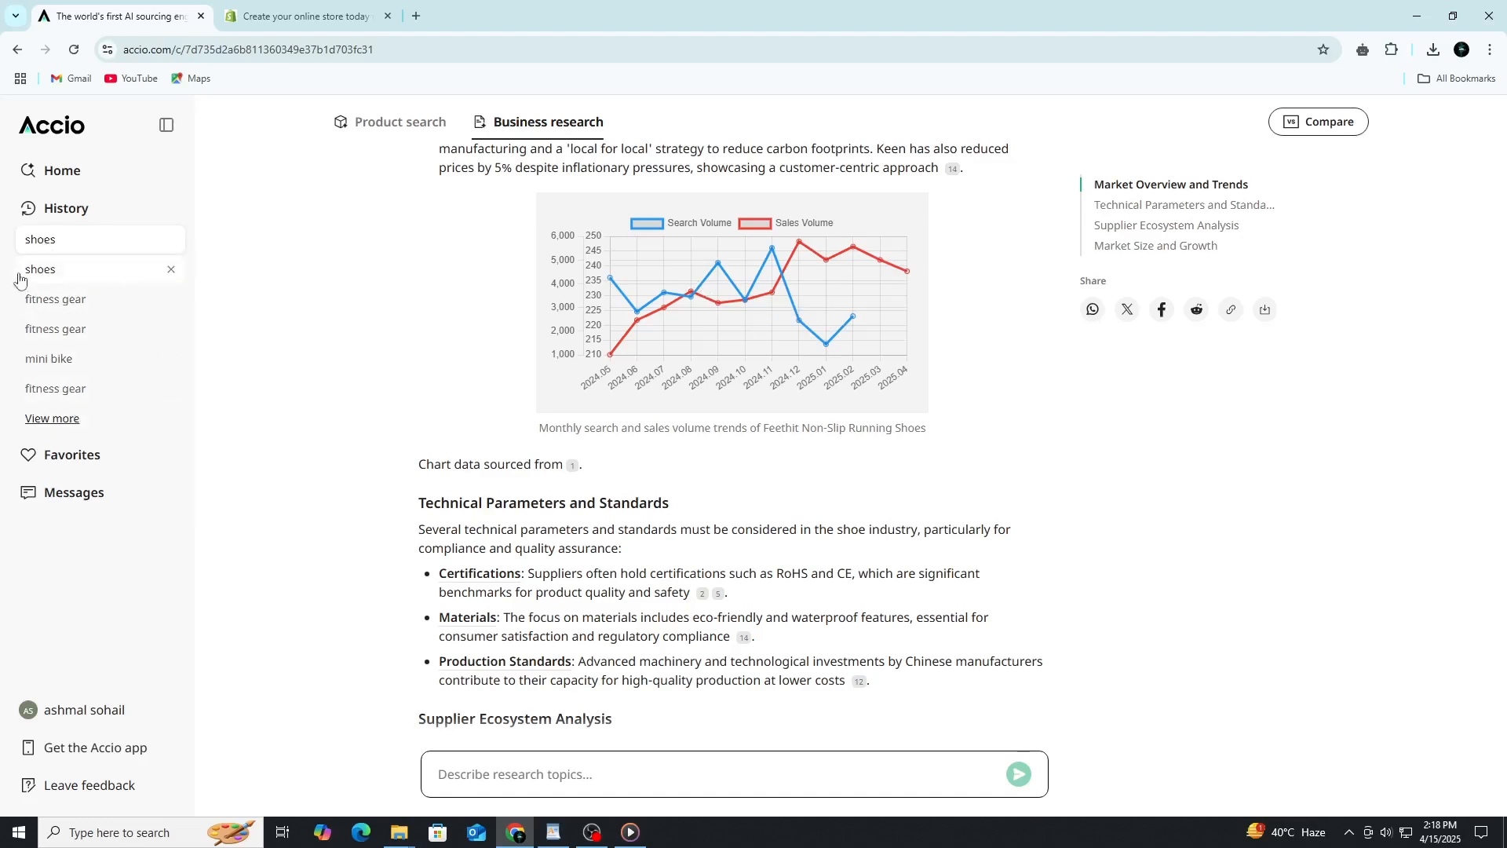
pyautogui.moveTo(127, 387)
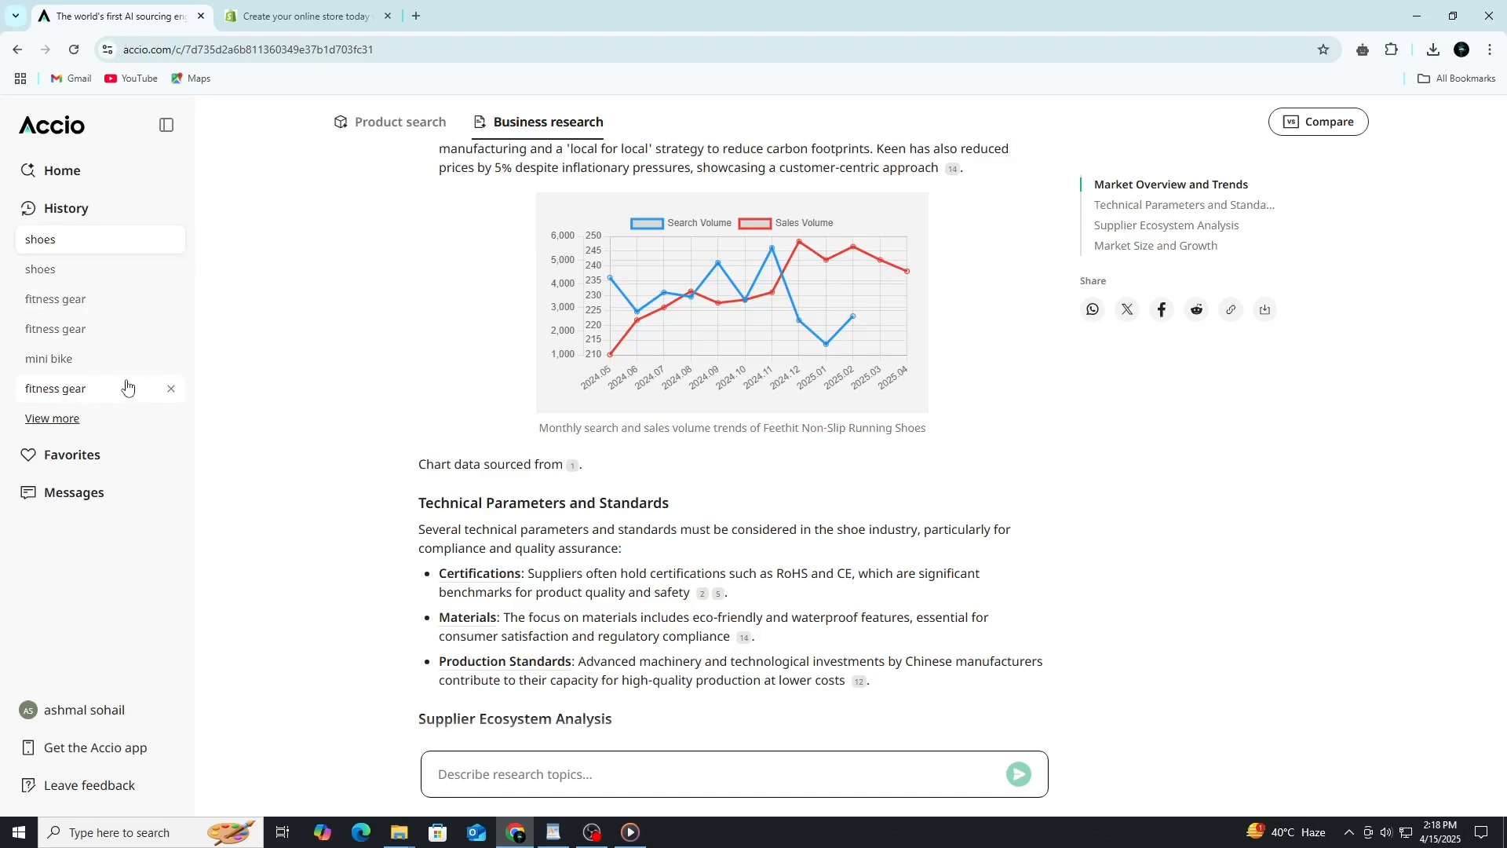
pyautogui.moveTo(95, 386)
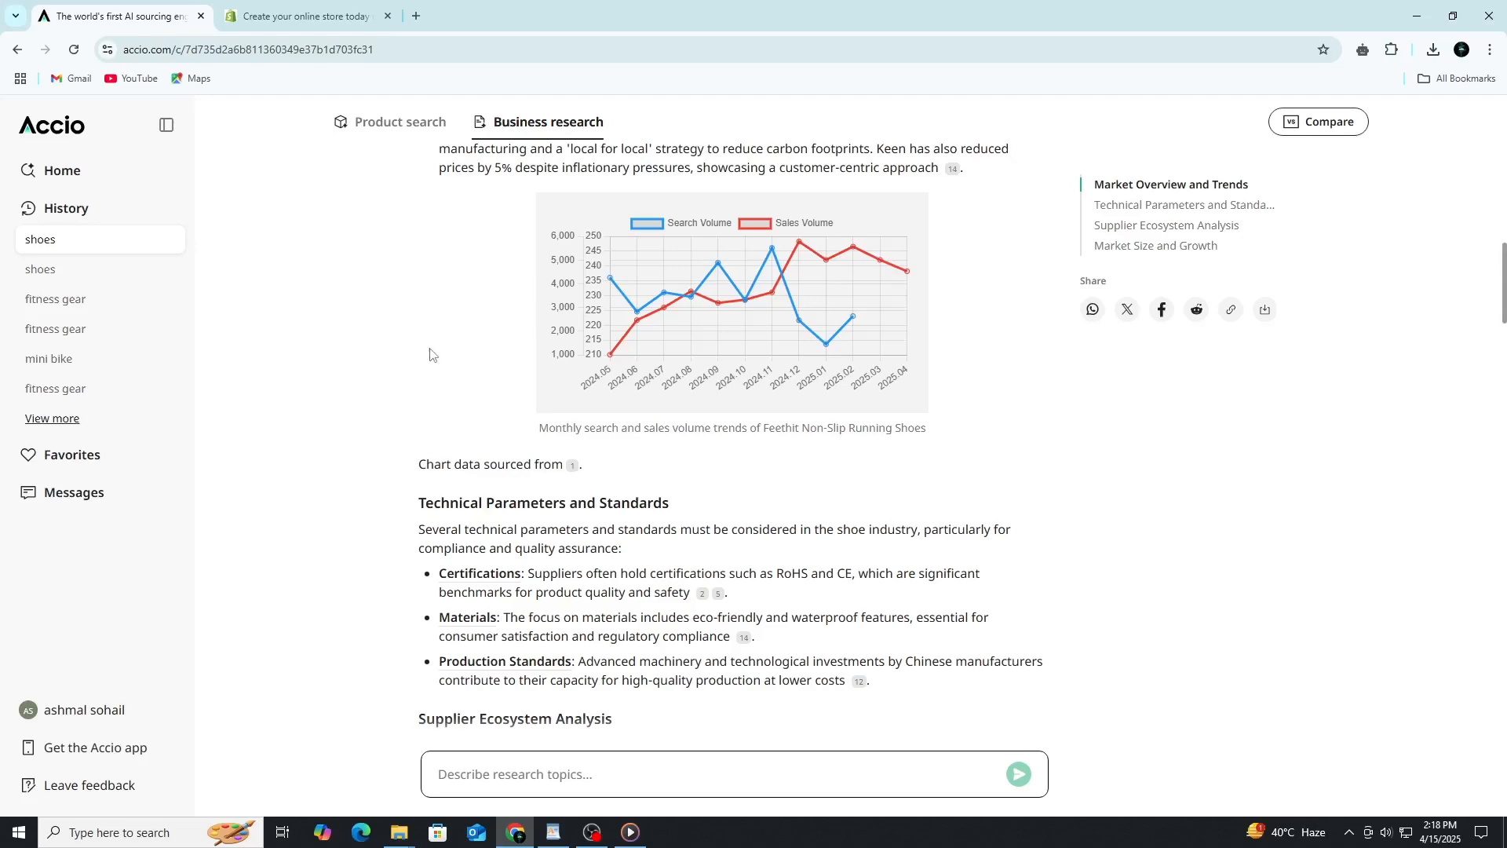
pyautogui.click(48, 359)
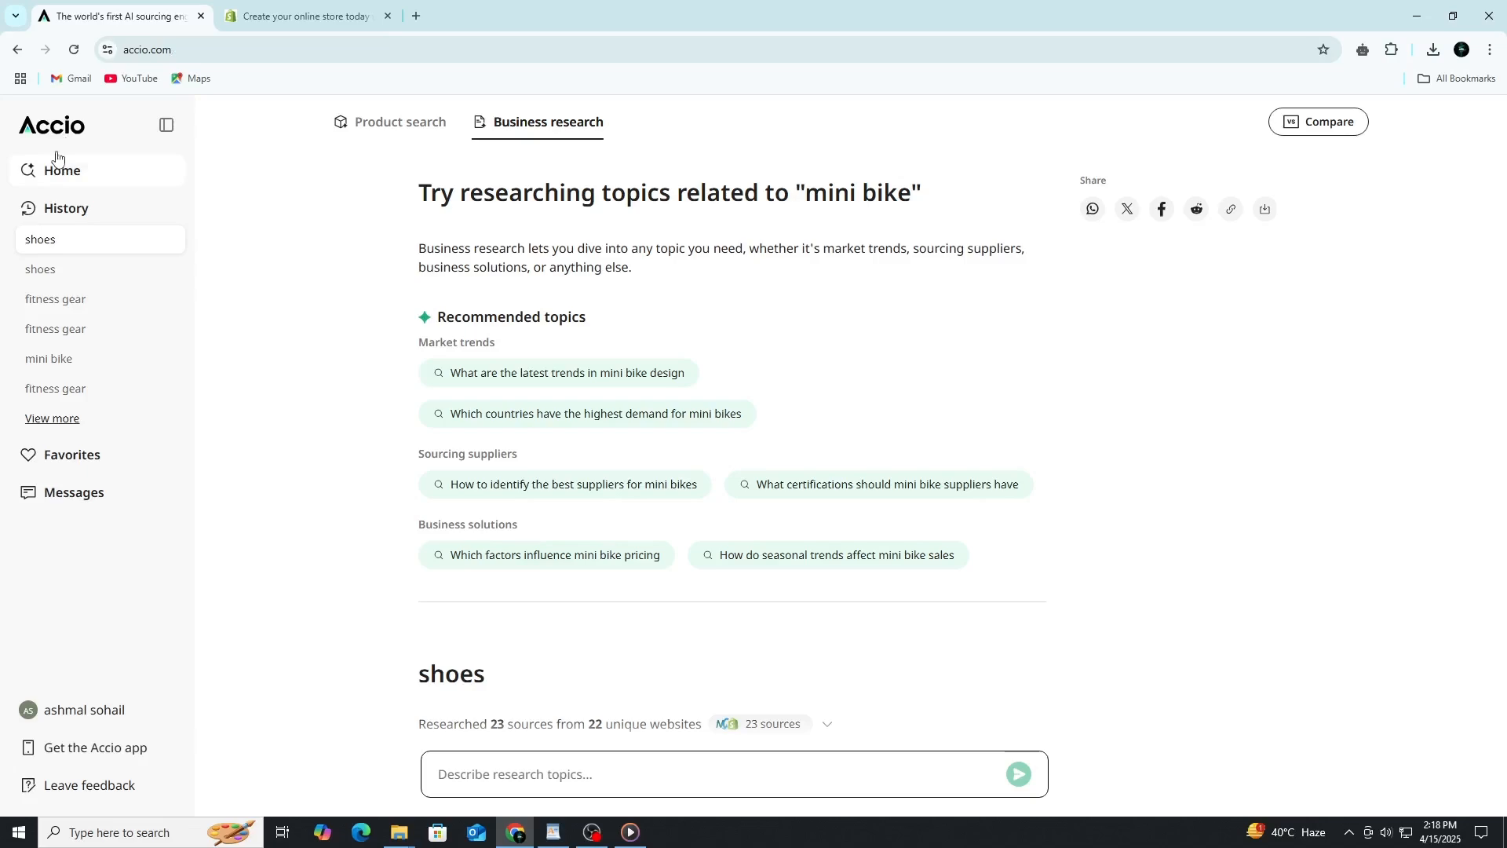
# Go to Home and scroll through the Featured topic cards.
pyautogui.click(61, 170)
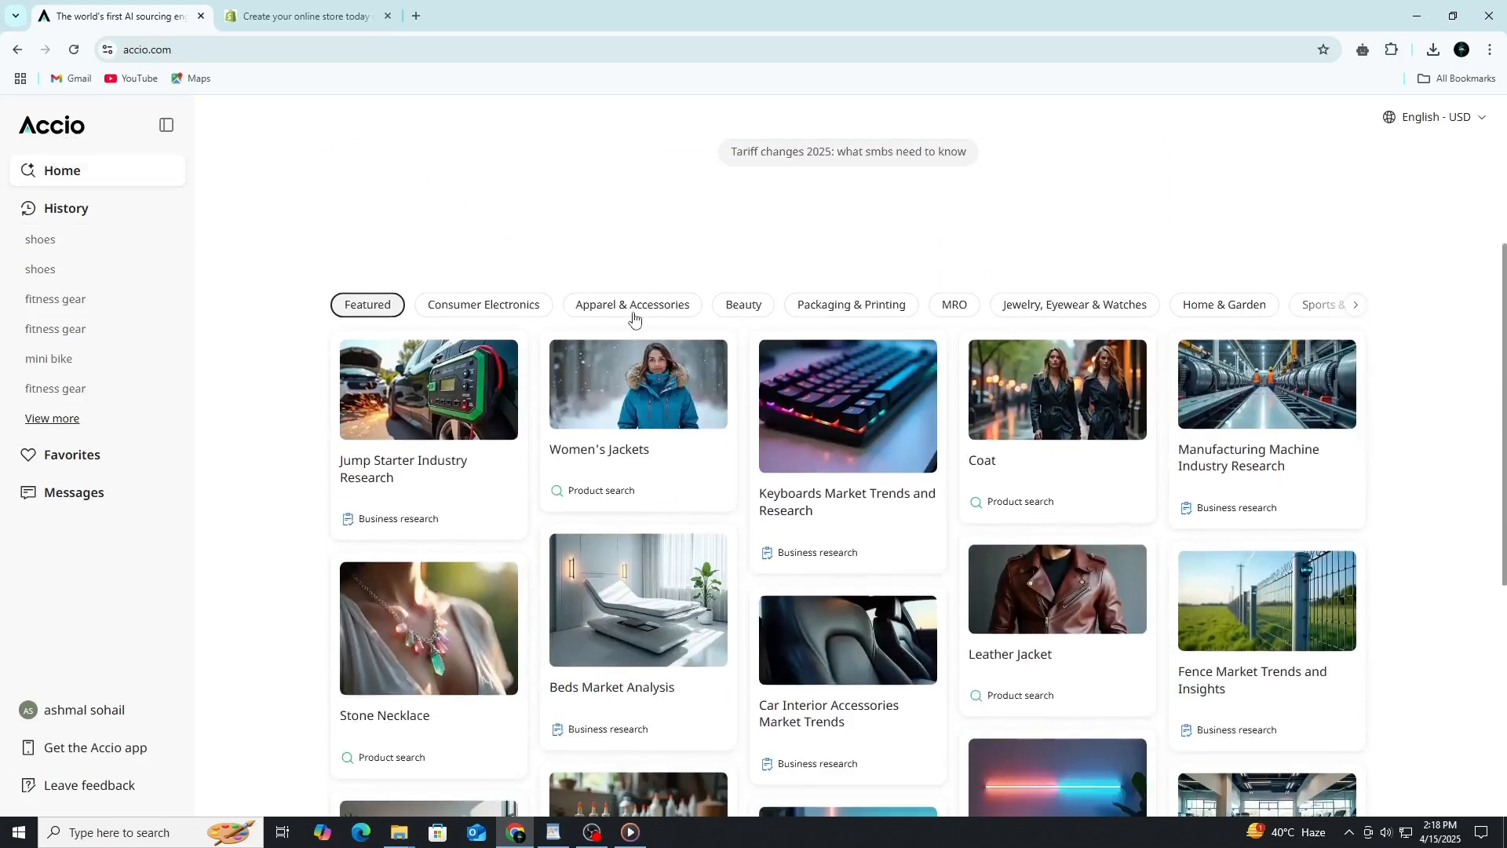
pyautogui.scroll(-3)
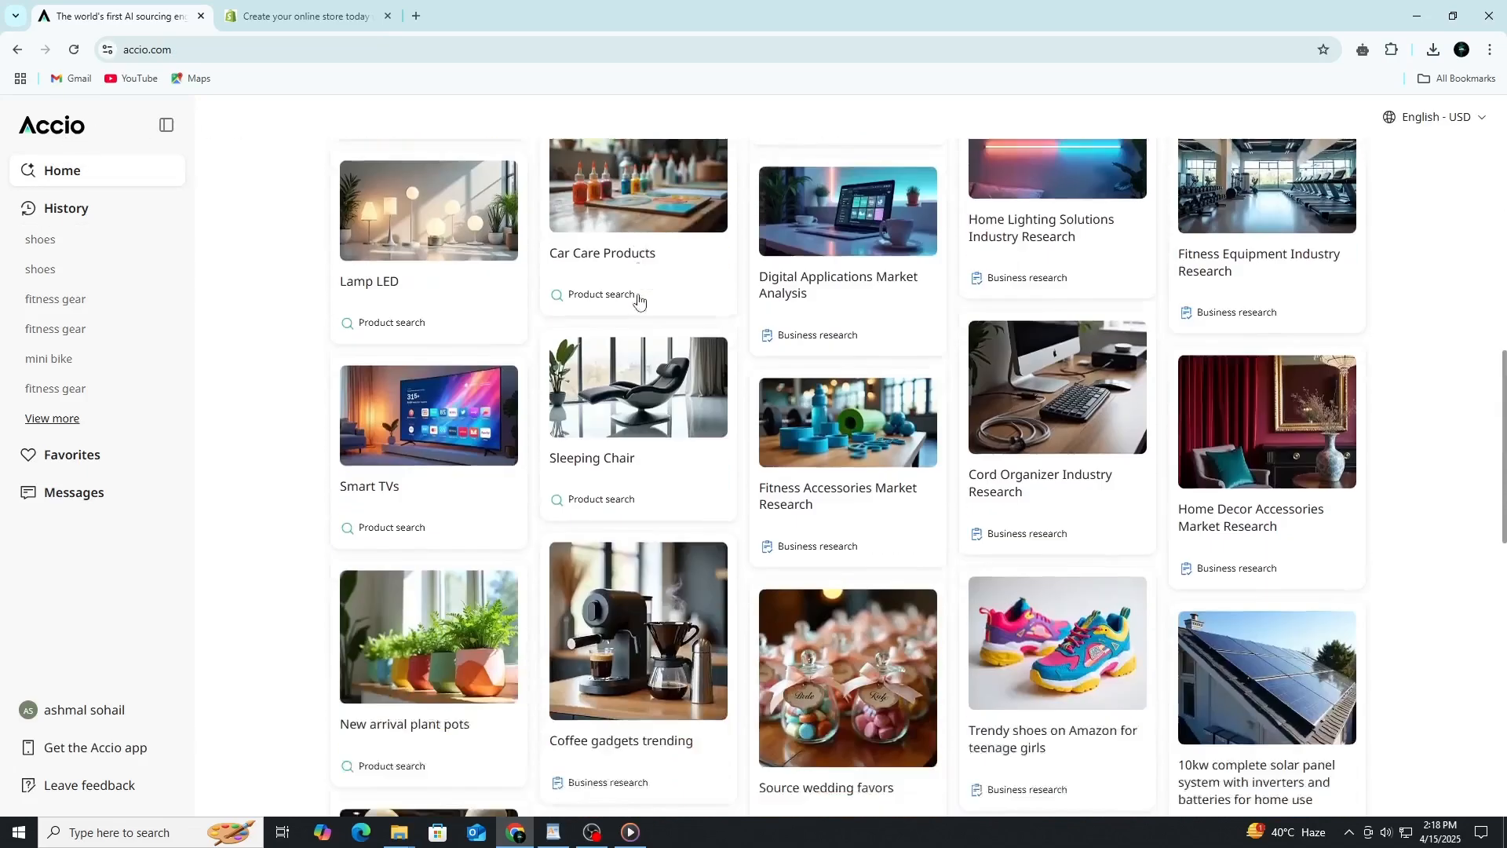
pyautogui.scroll(-3)
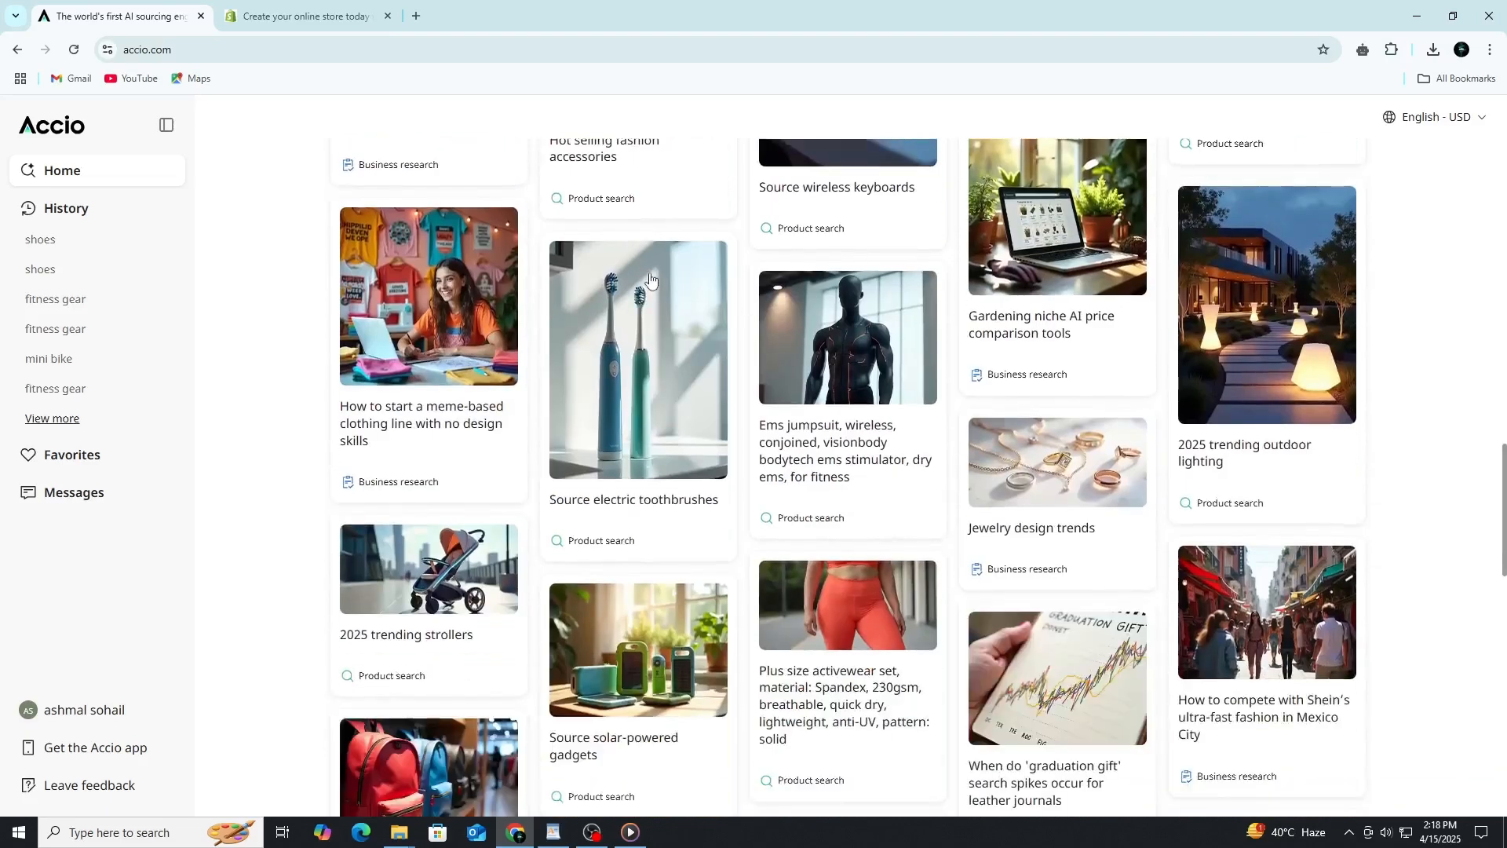
pyautogui.scroll(-3)
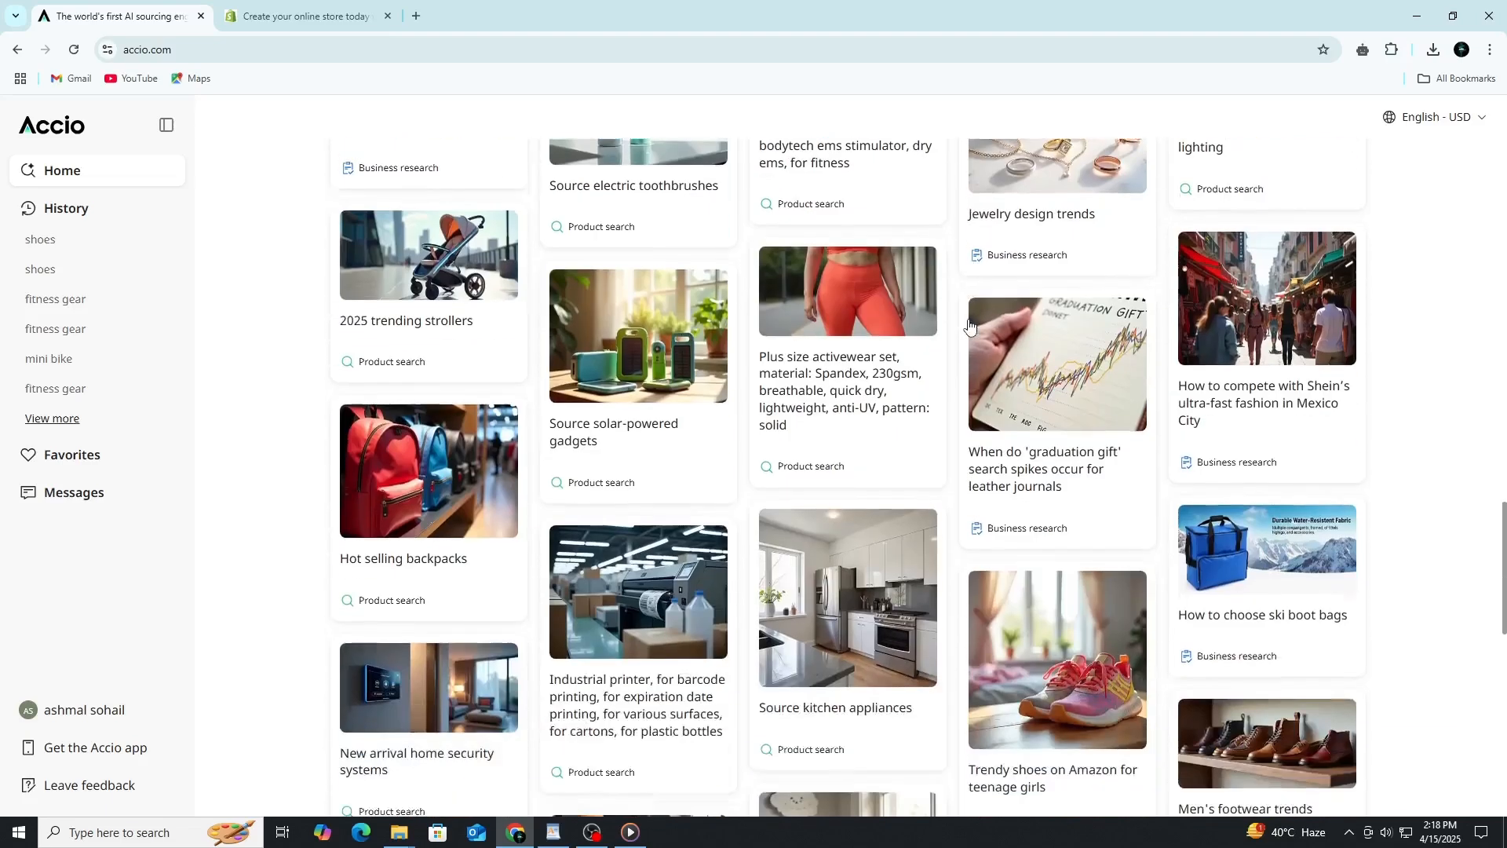
pyautogui.scroll(-3)
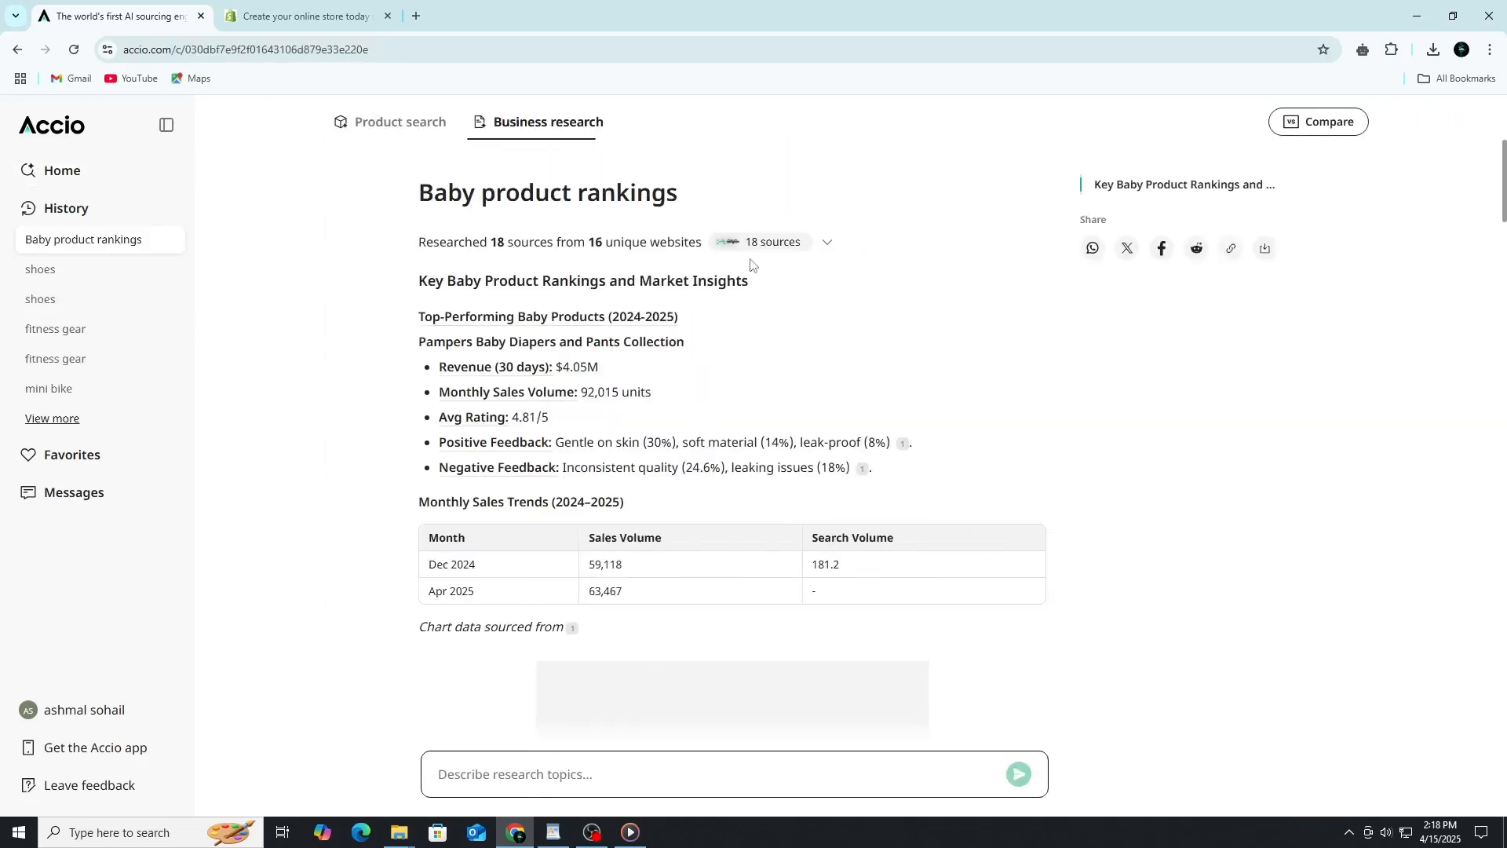
# Read the baby product rankings and recommendations down to related topics, then switch to the Shopify free-trial tab.
pyautogui.scroll(-3)
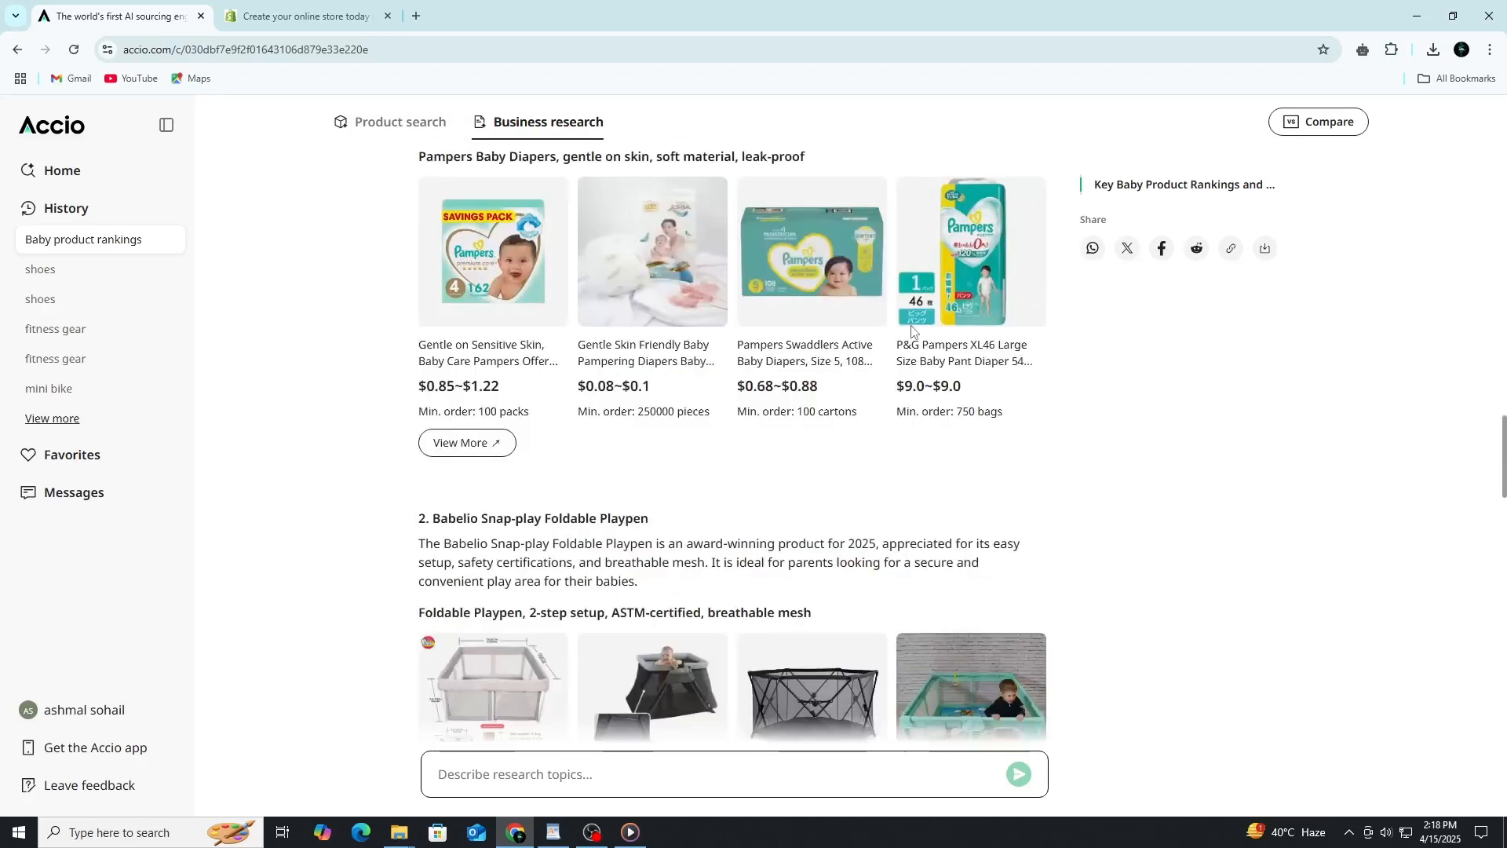
pyautogui.scroll(-3)
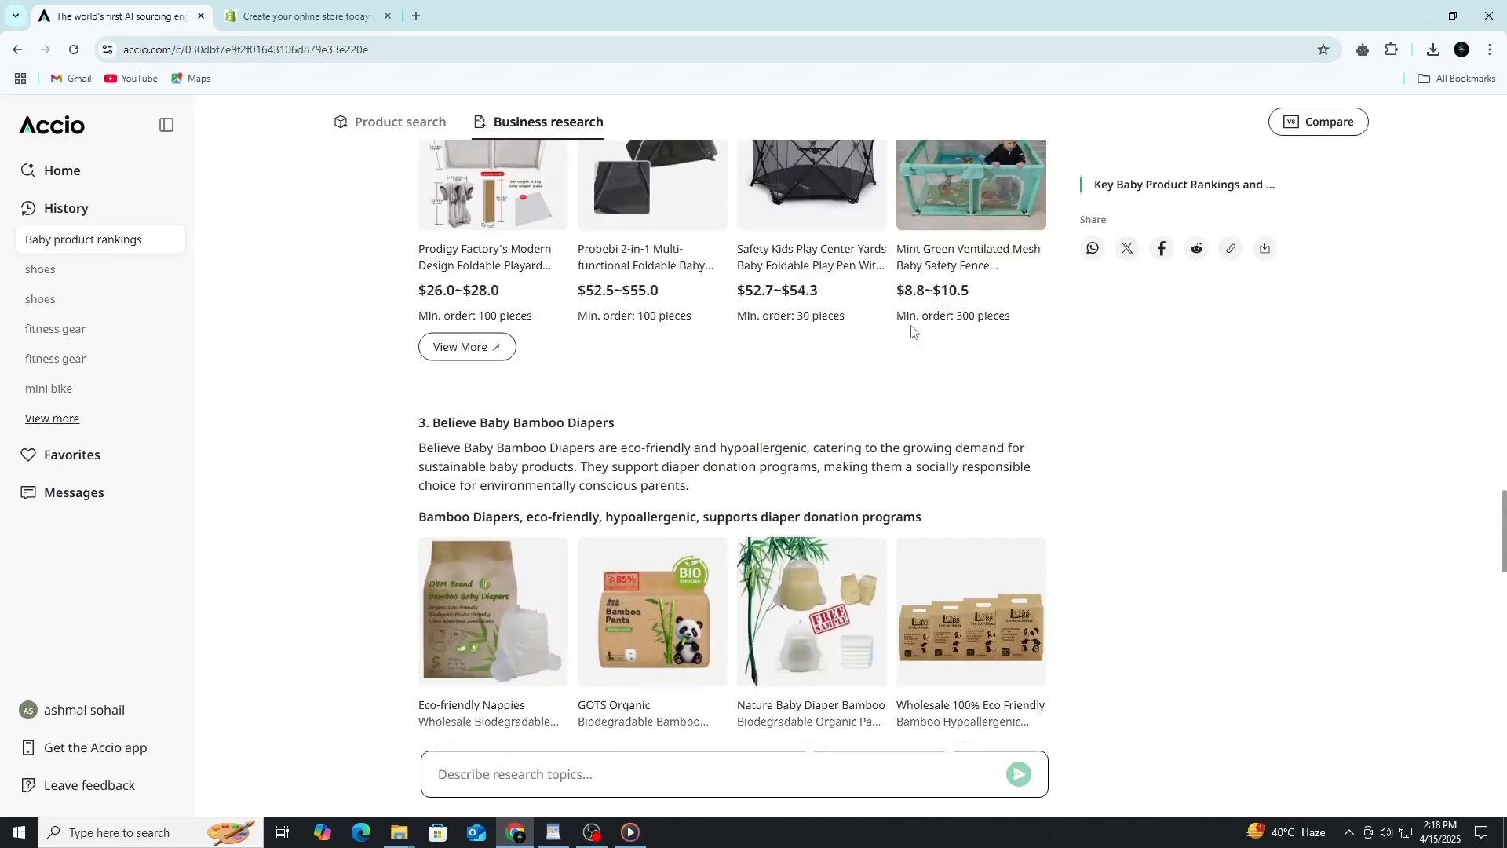
pyautogui.scroll(-3)
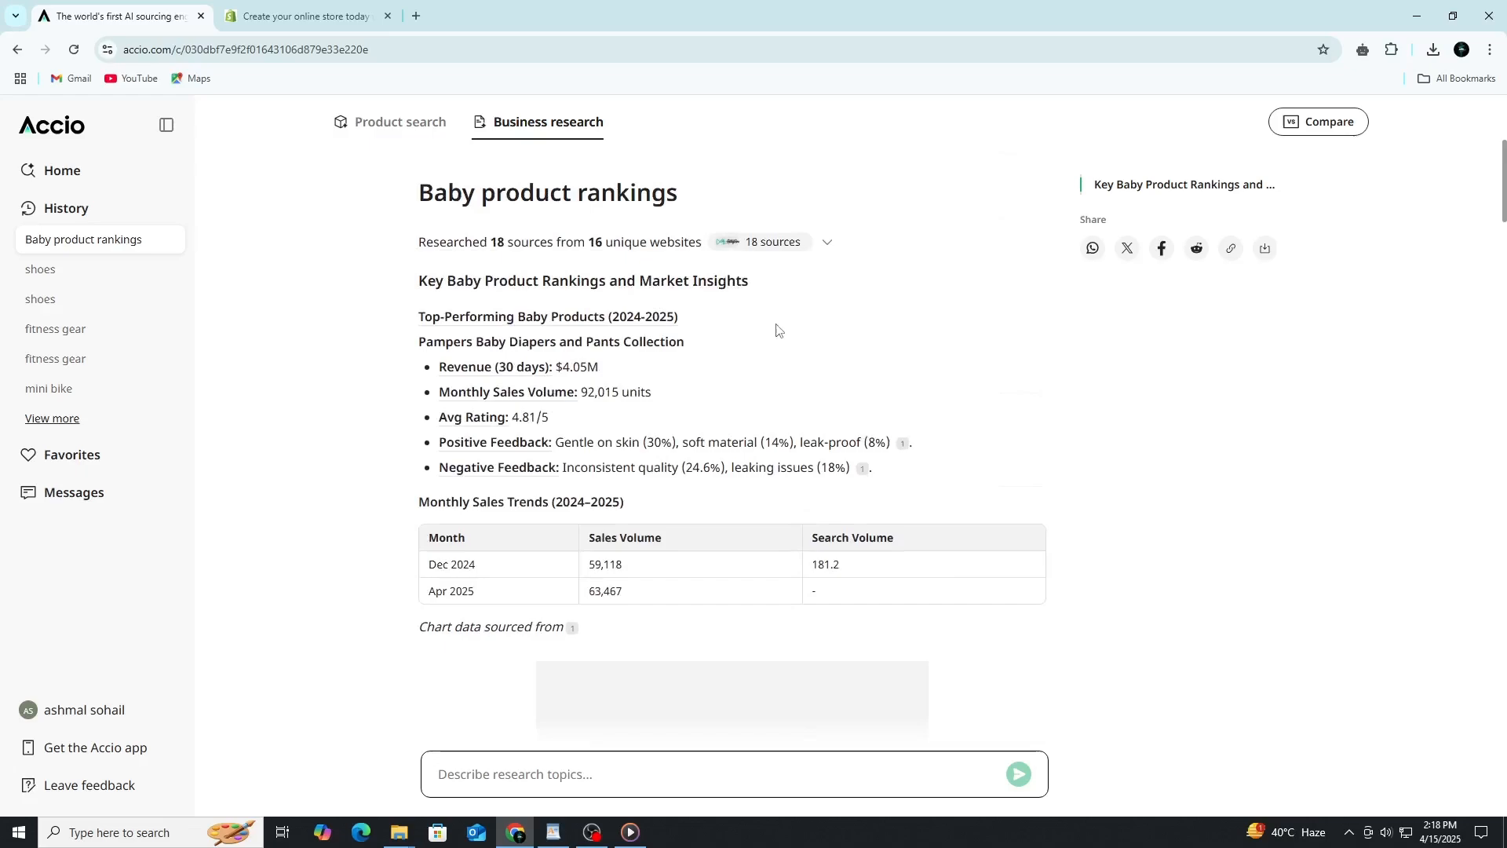
pyautogui.scroll(-3)
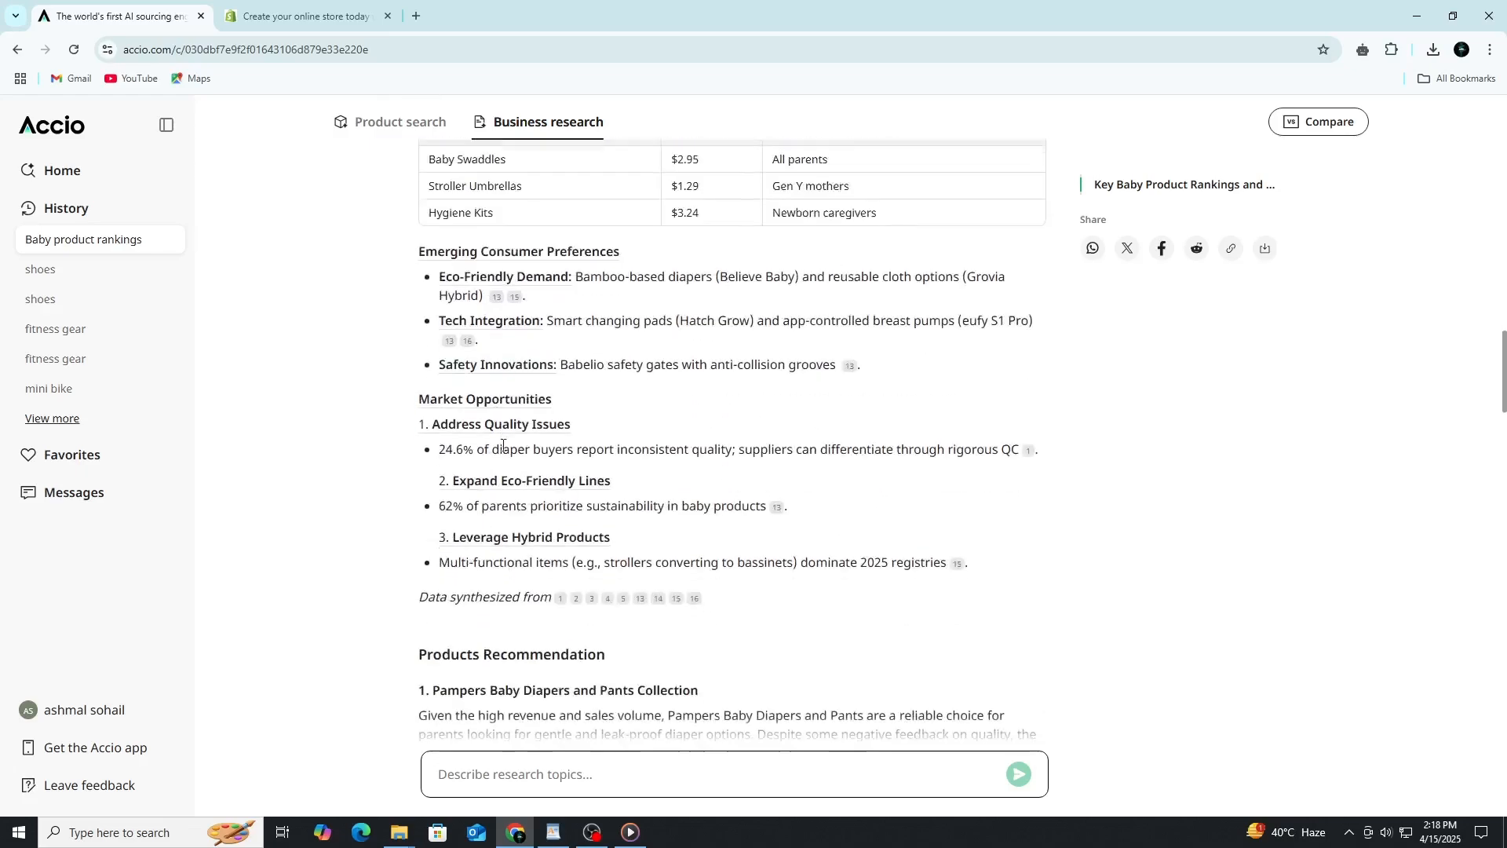
pyautogui.scroll(-3)
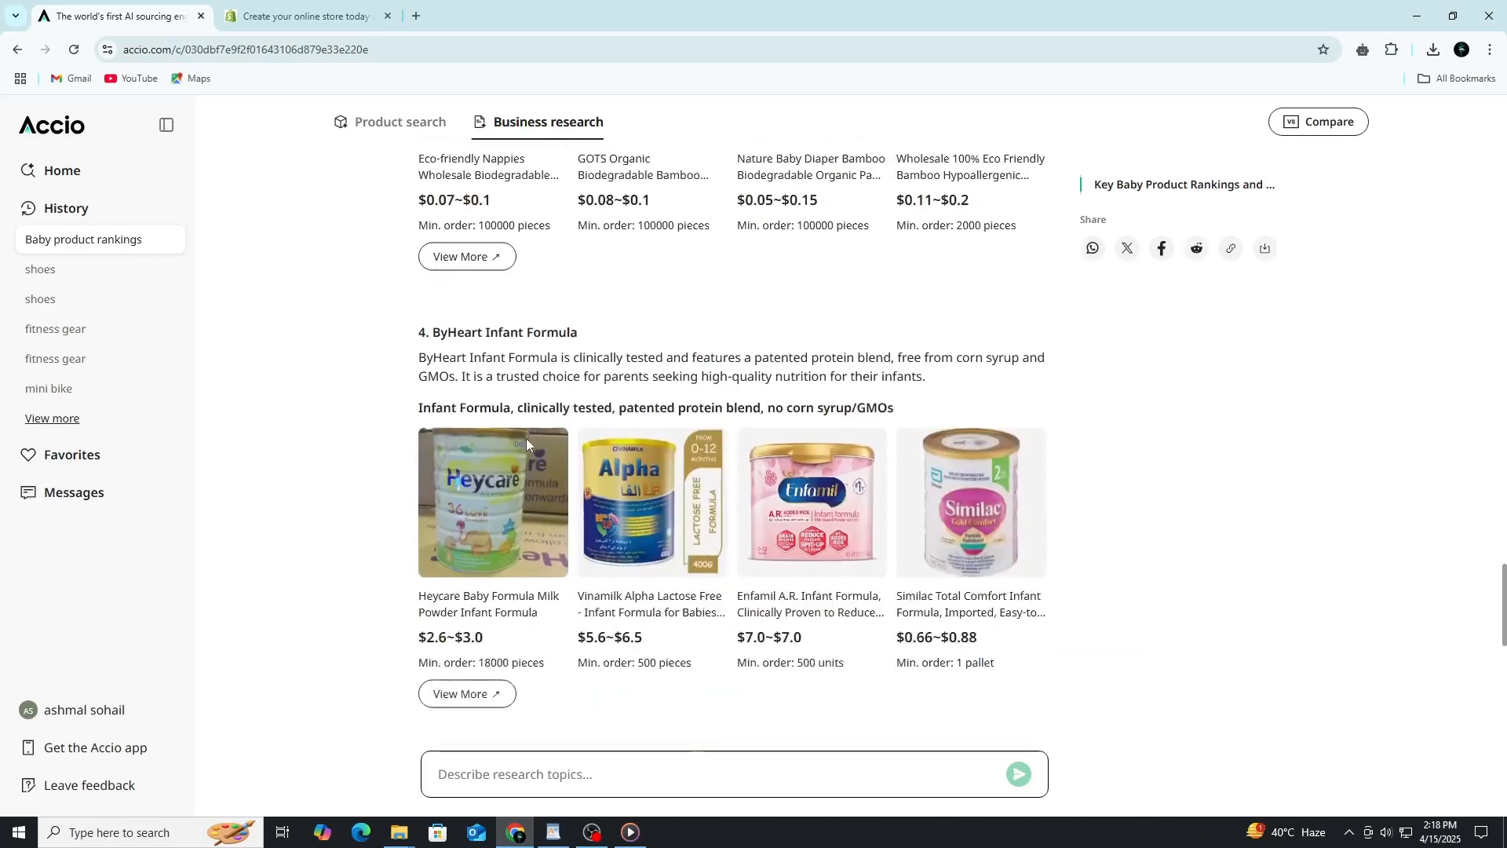
pyautogui.scroll(-3)
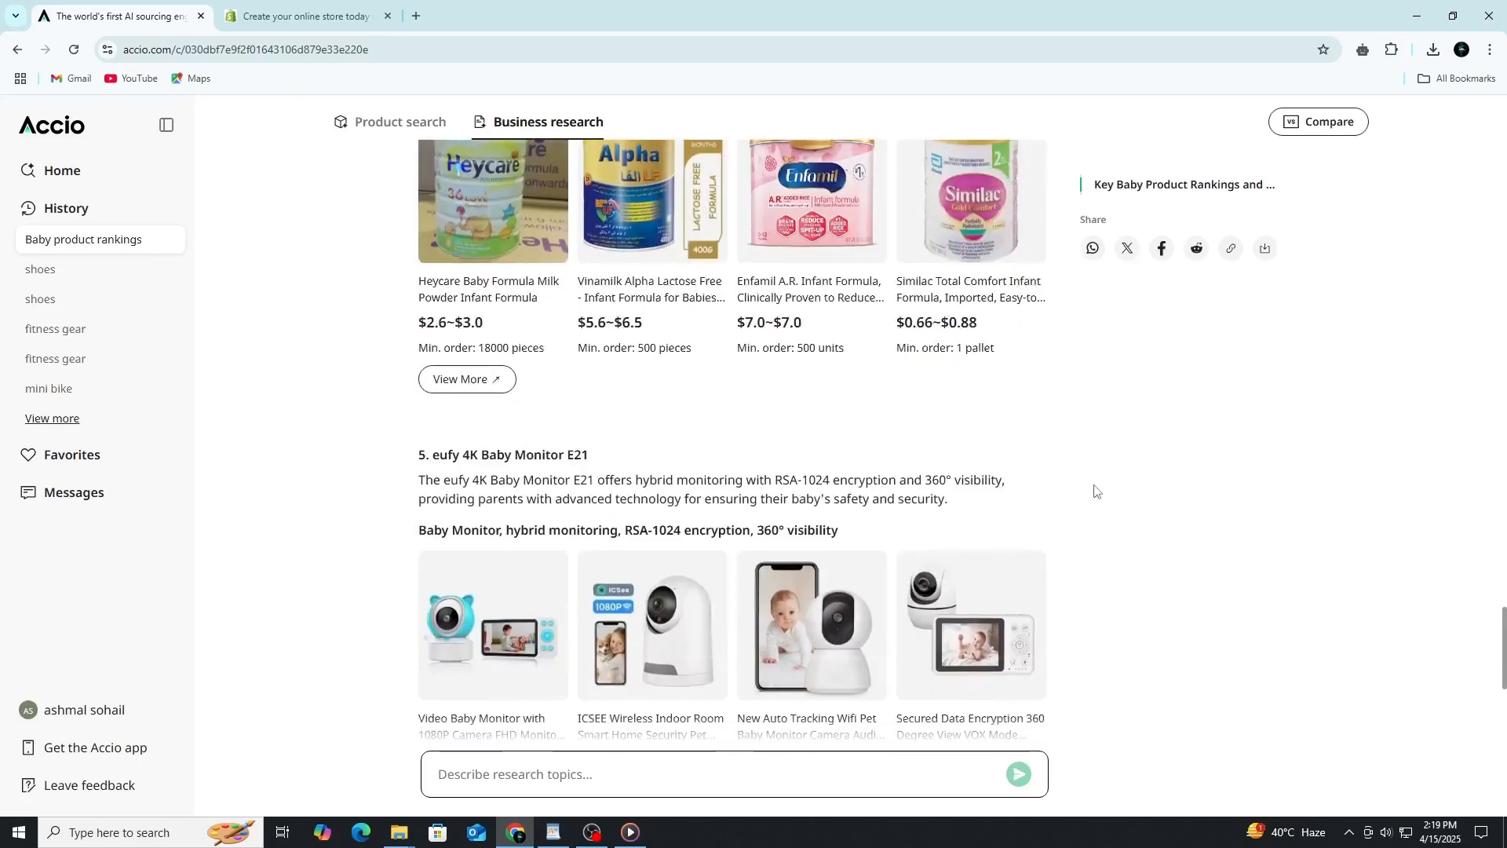
pyautogui.scroll(-3)
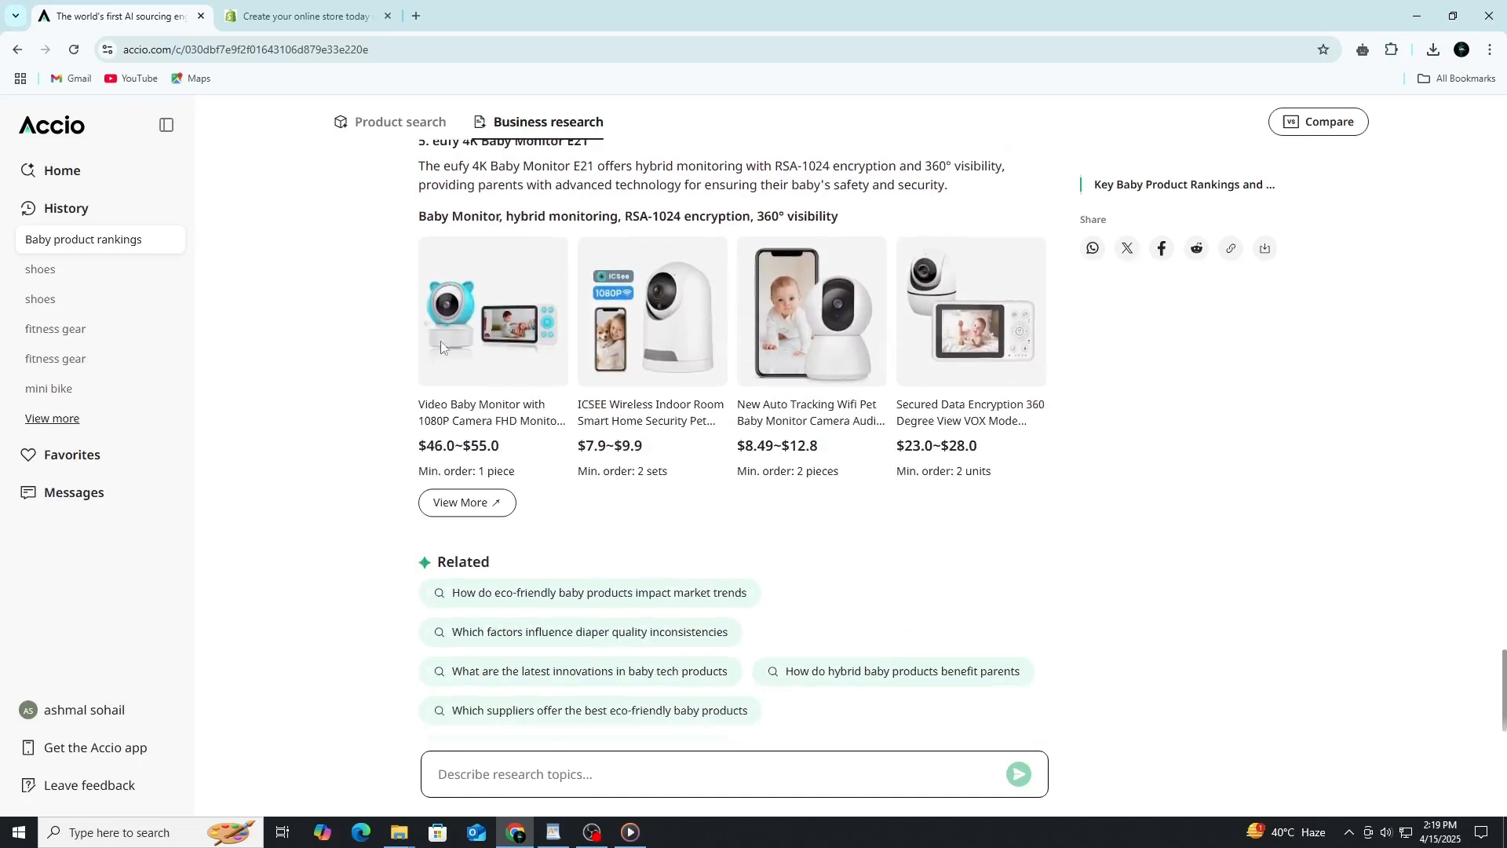
pyautogui.click(303, 16)
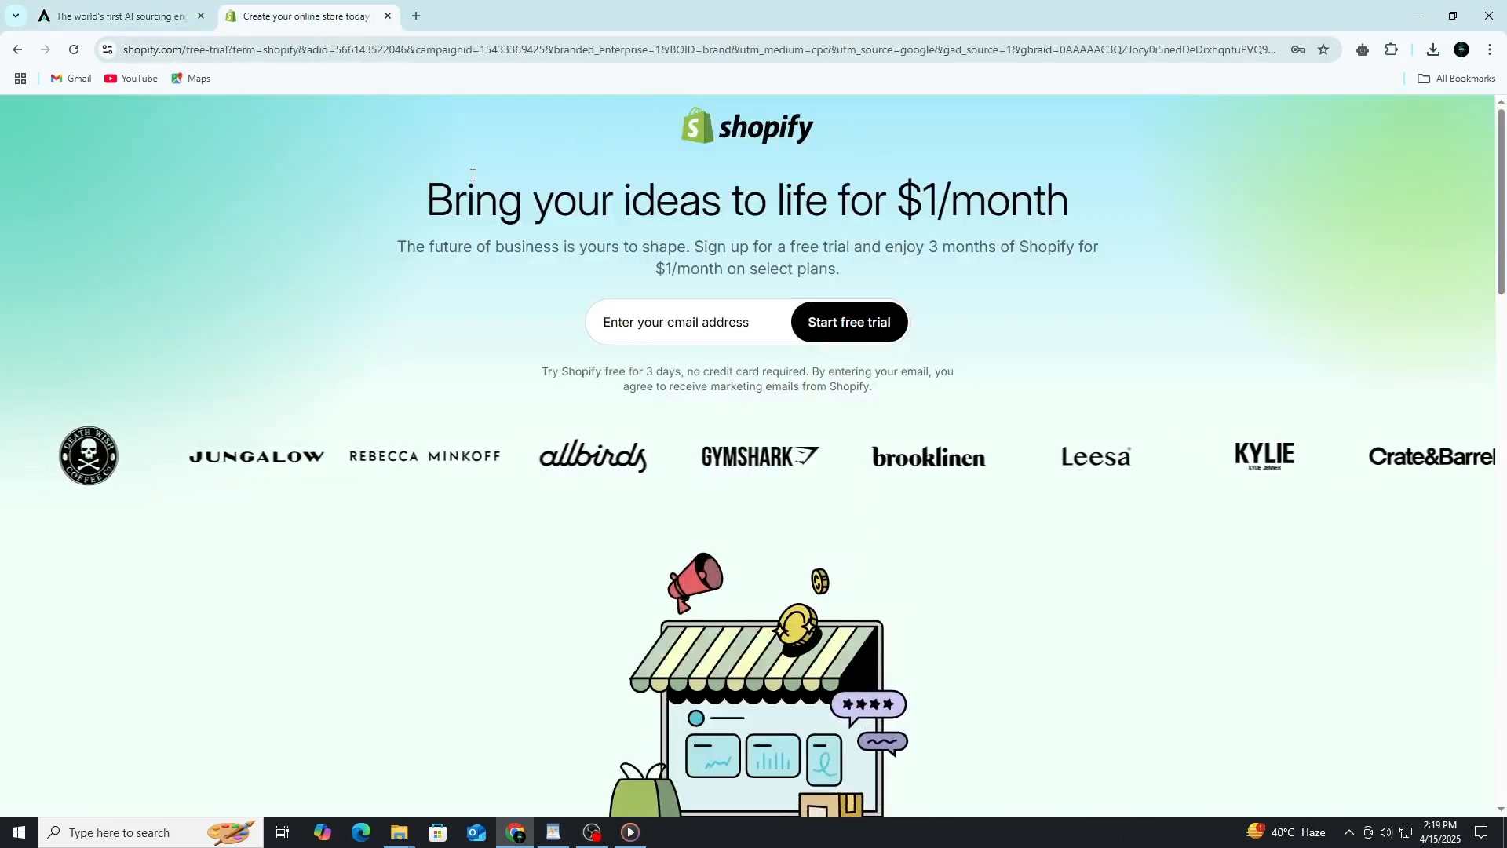
pyautogui.scroll(-3)
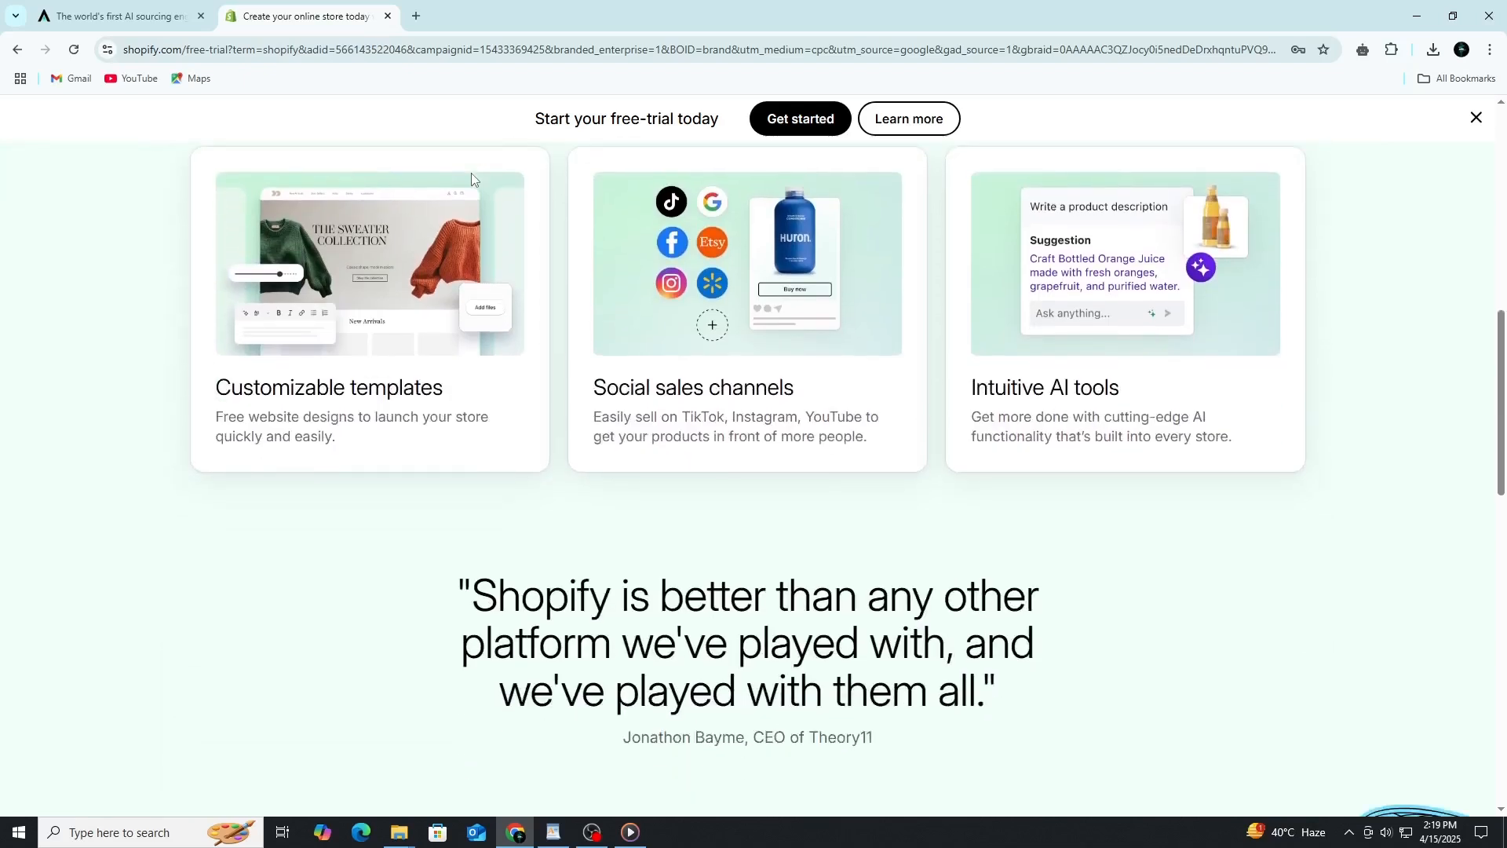
pyautogui.scroll(-3)
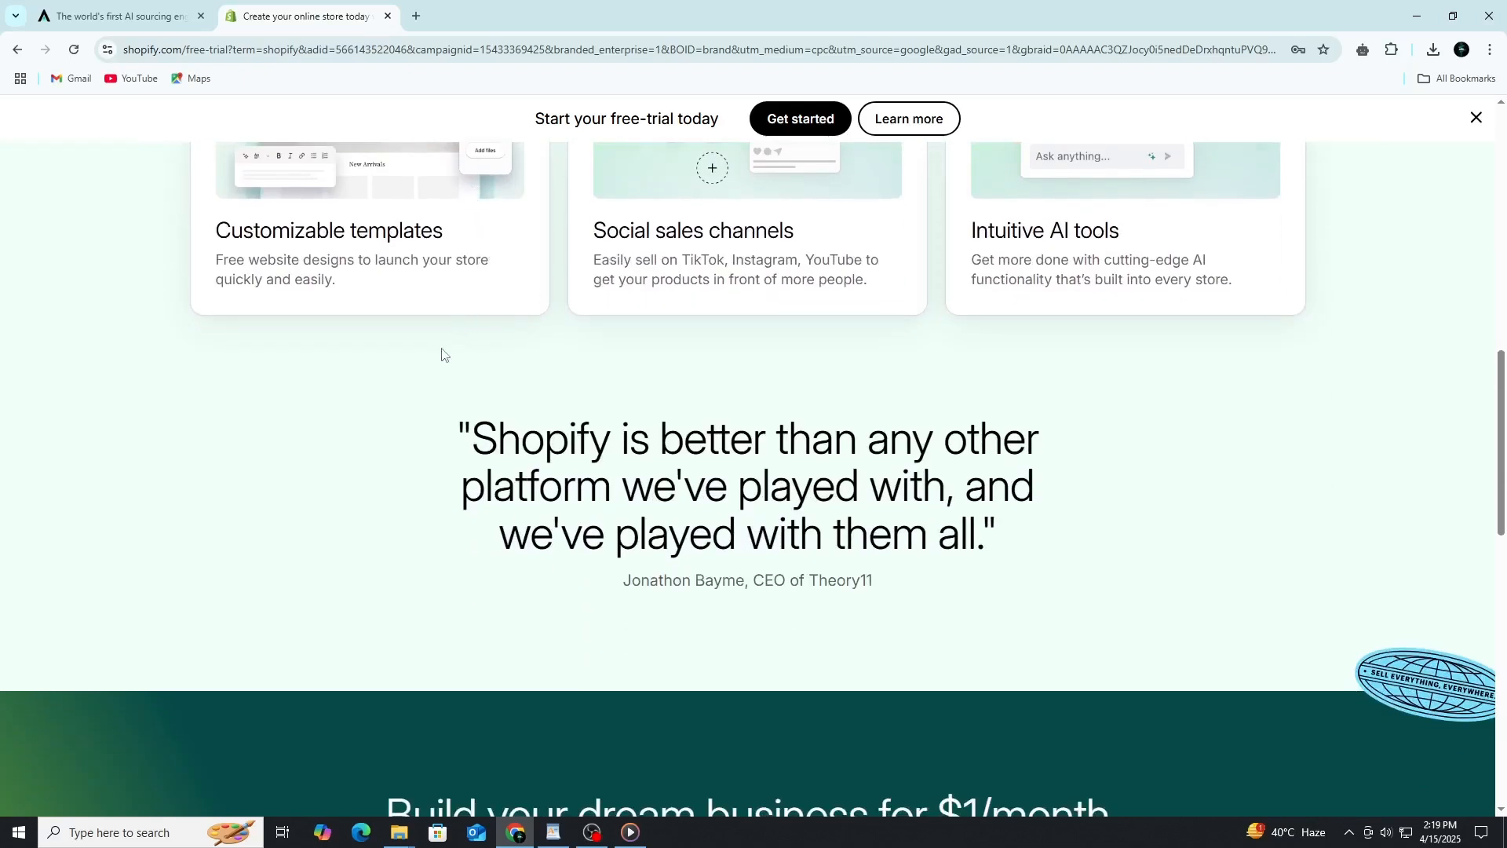
pyautogui.moveTo(962, 441)
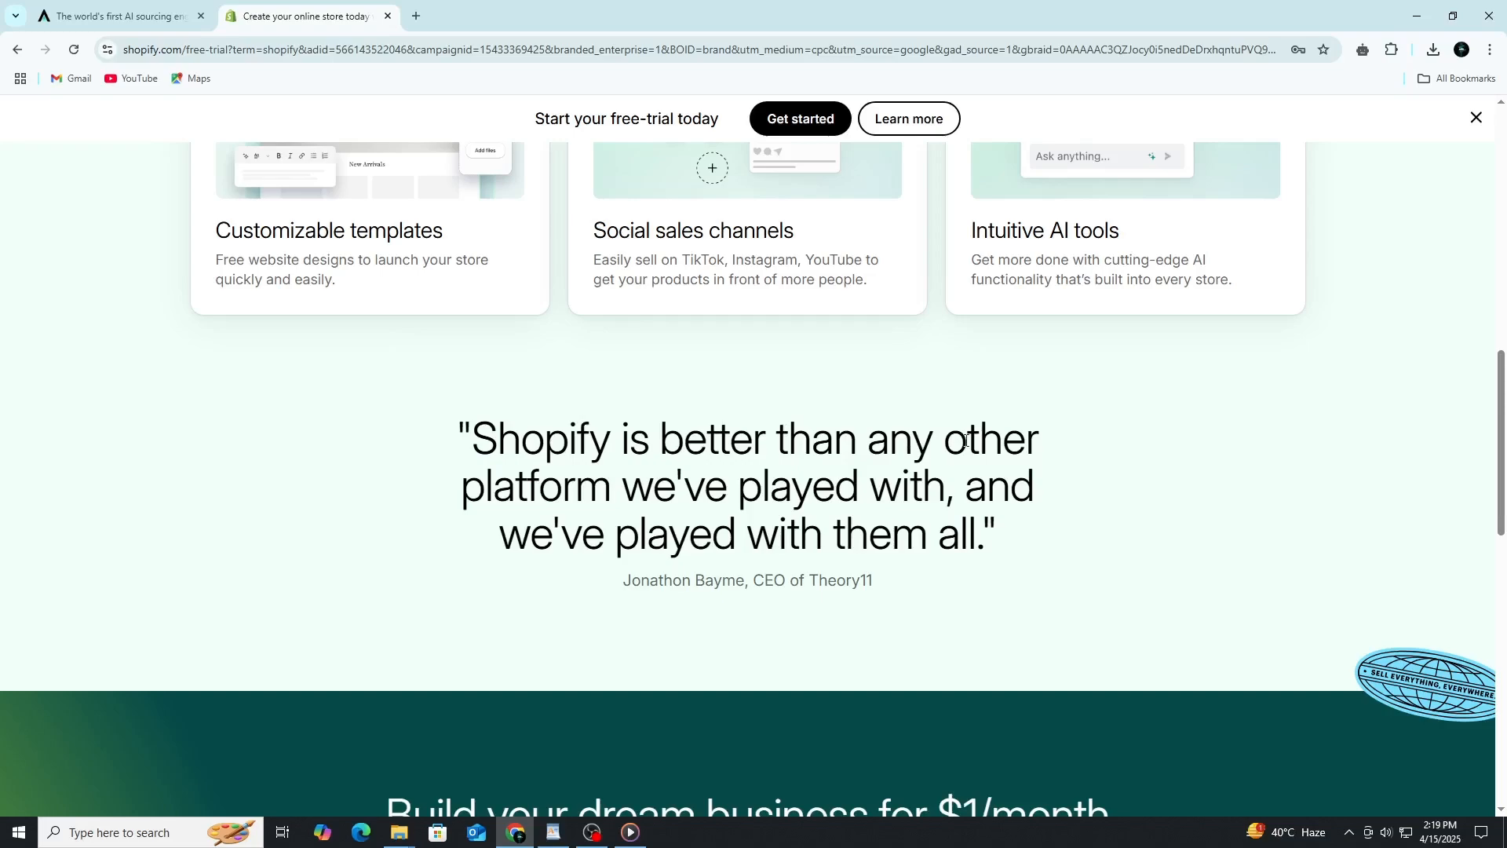
pyautogui.scroll(-3)
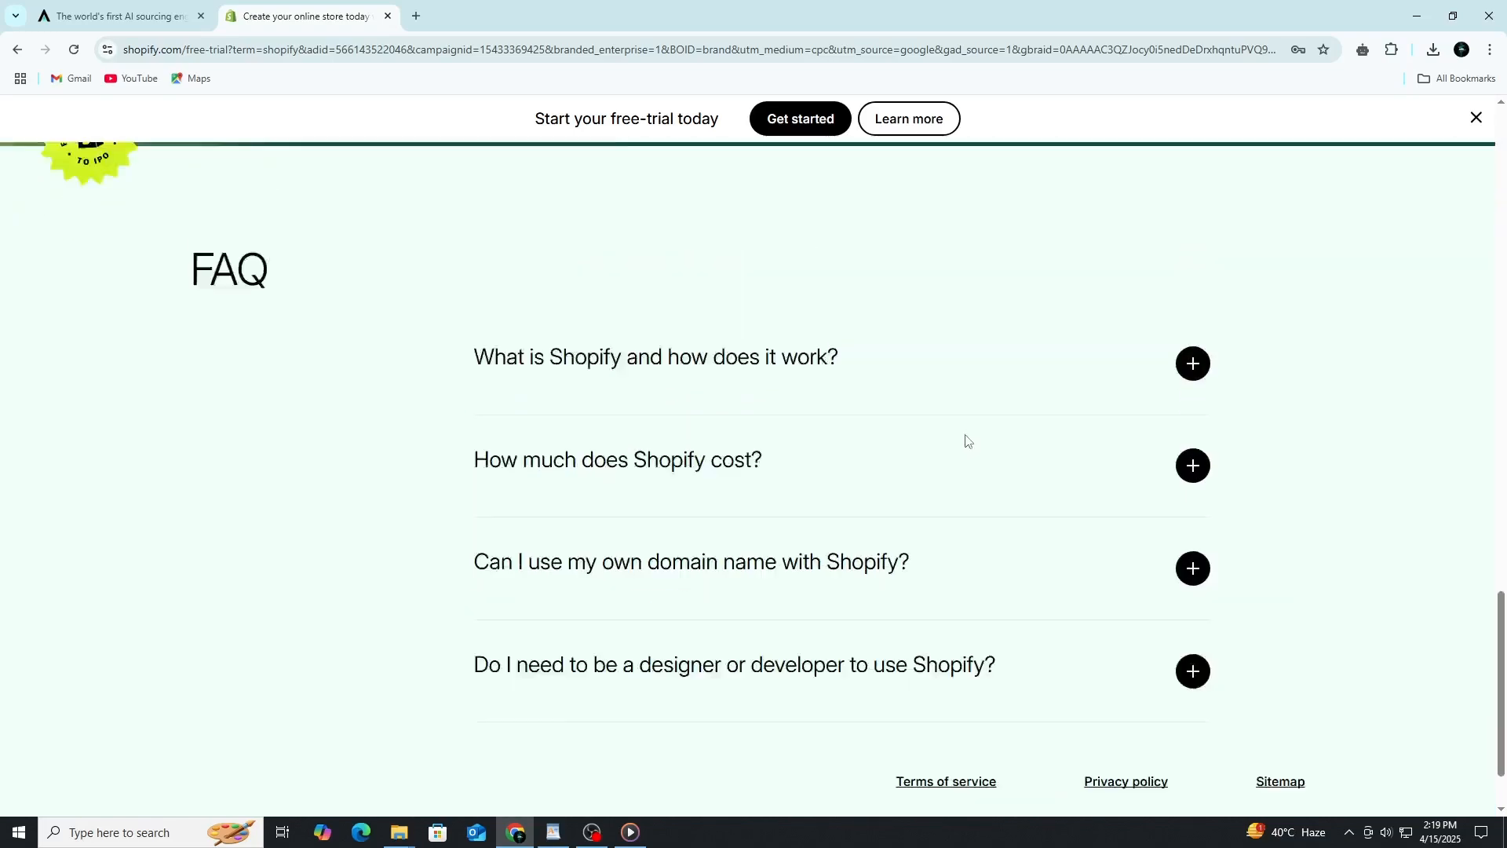
pyautogui.scroll(3)
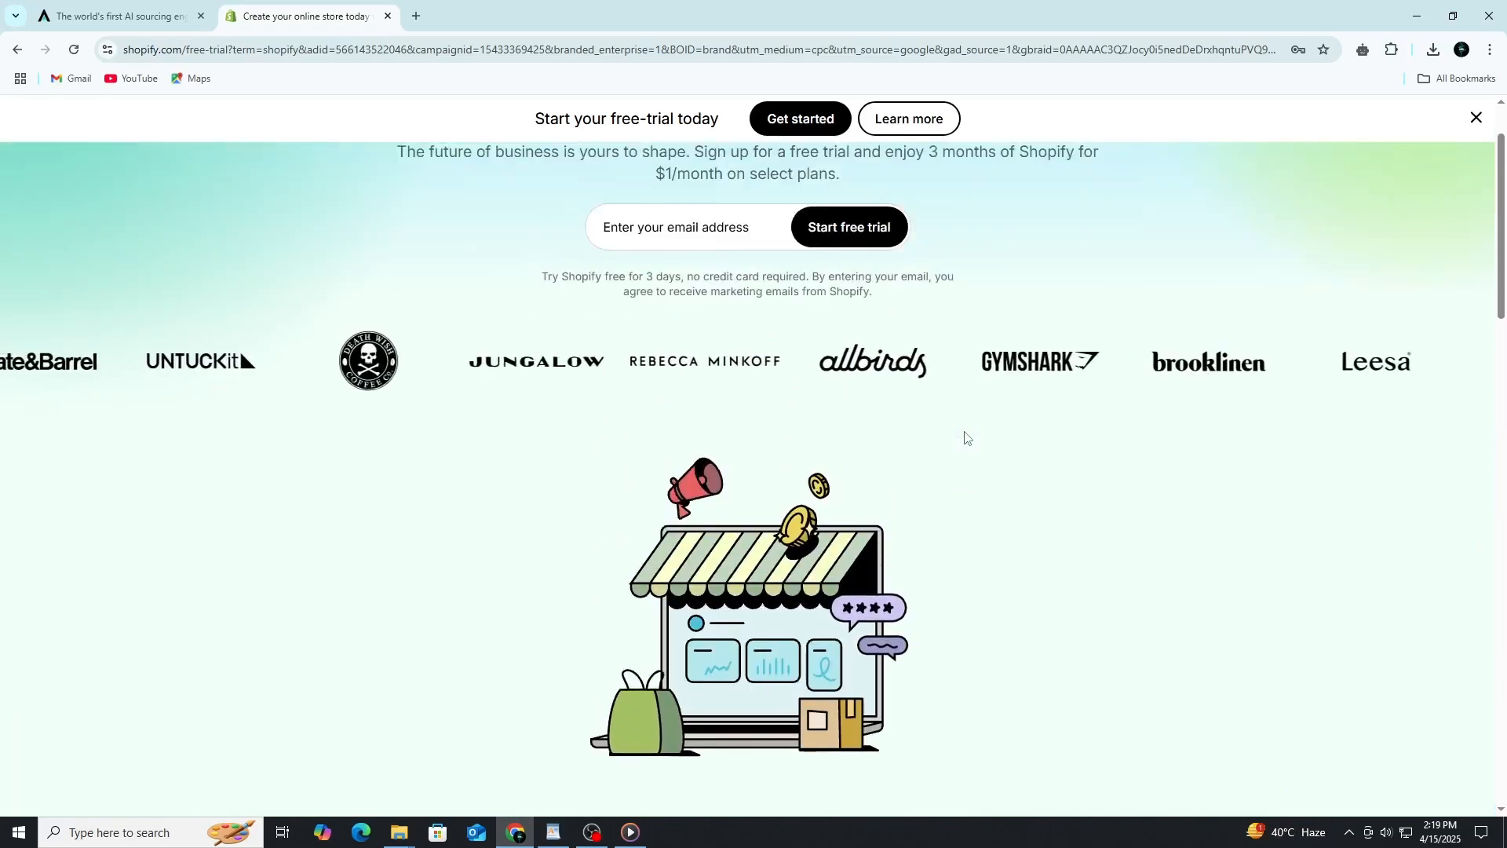